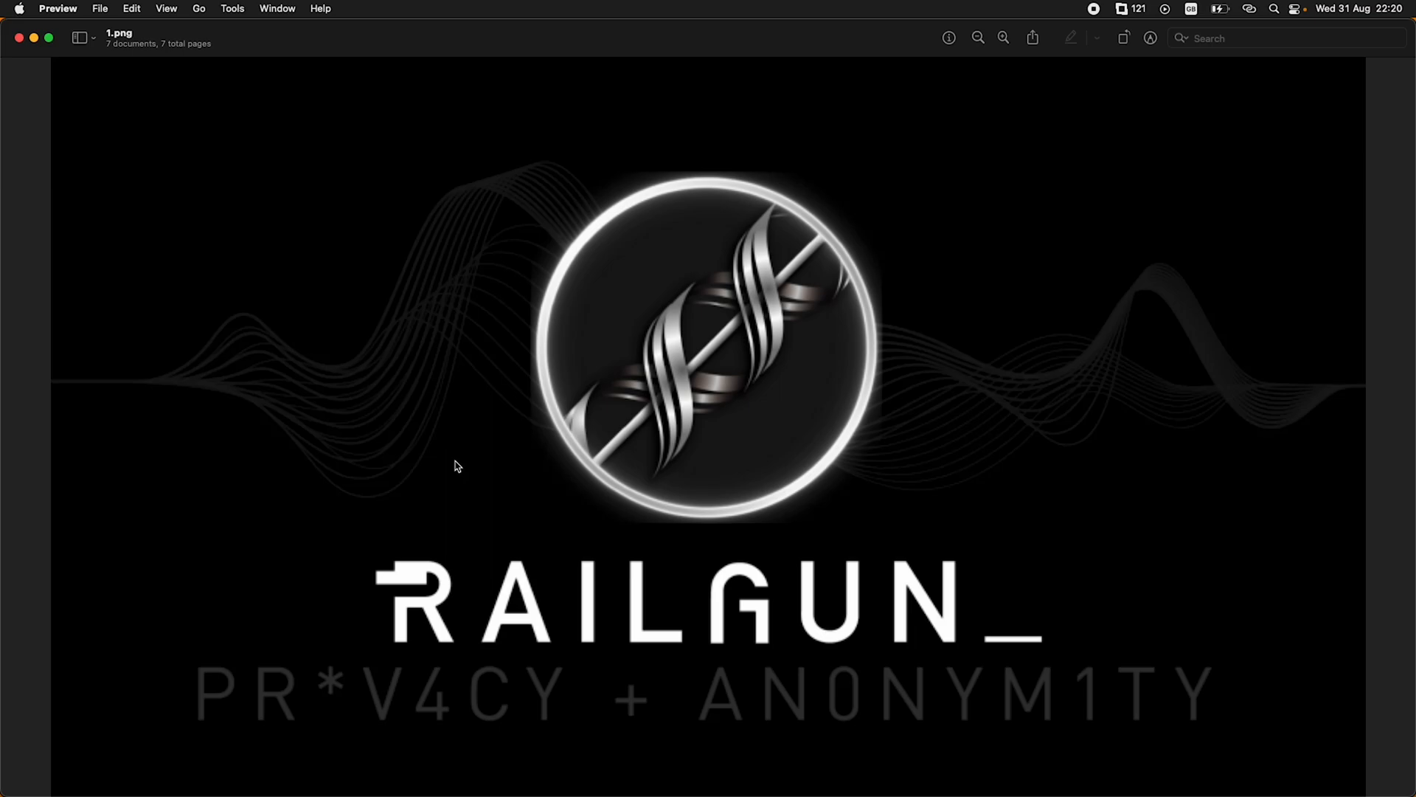
{"action": "mouse_move", "coordinate": [419, 332]}
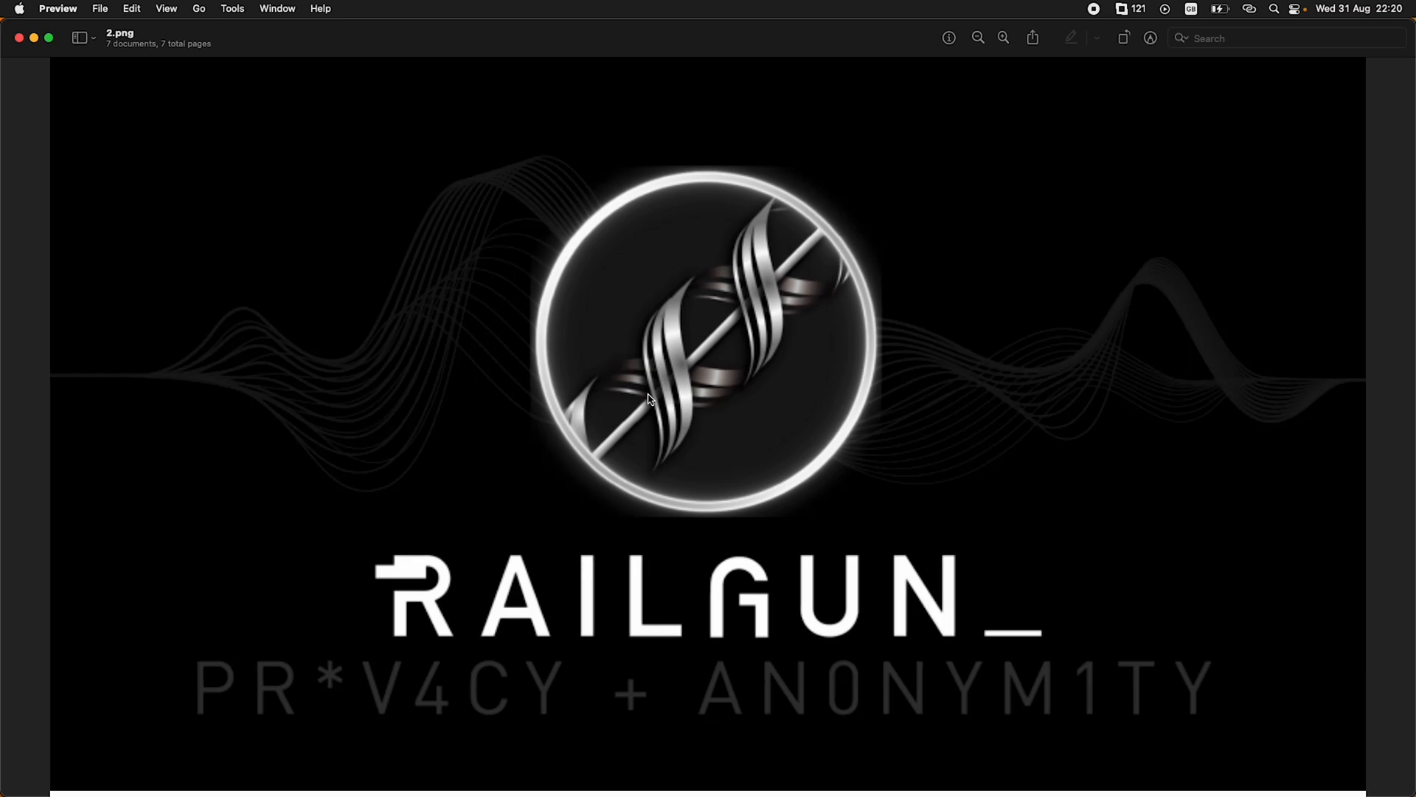
Scroll through the second Railgun title image with the PR*V4CY + AN0NYM1TY tagline
{"action": "scroll", "scroll_direction": "down", "scroll_amount": 3}
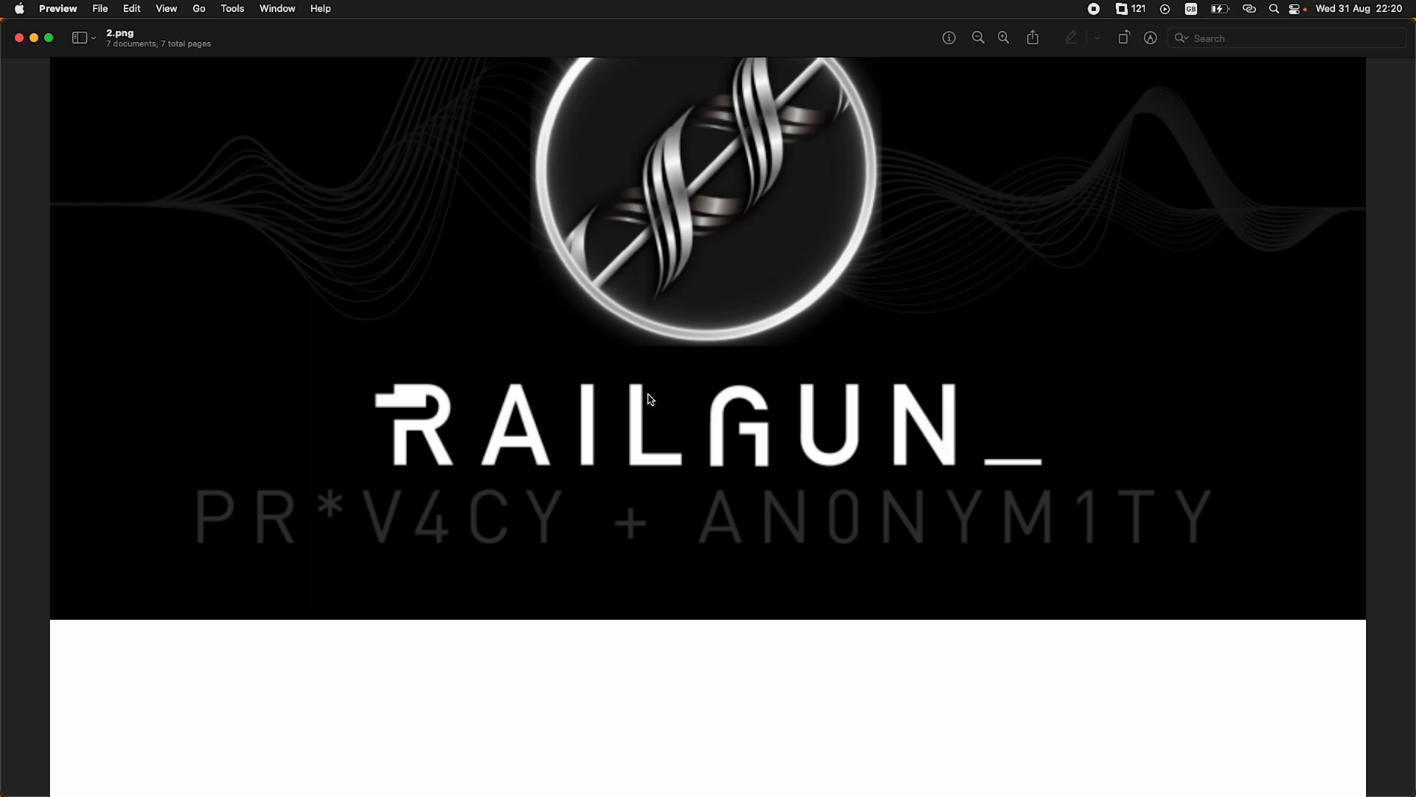
{"action": "scroll", "scroll_direction": "up", "scroll_amount": 3}
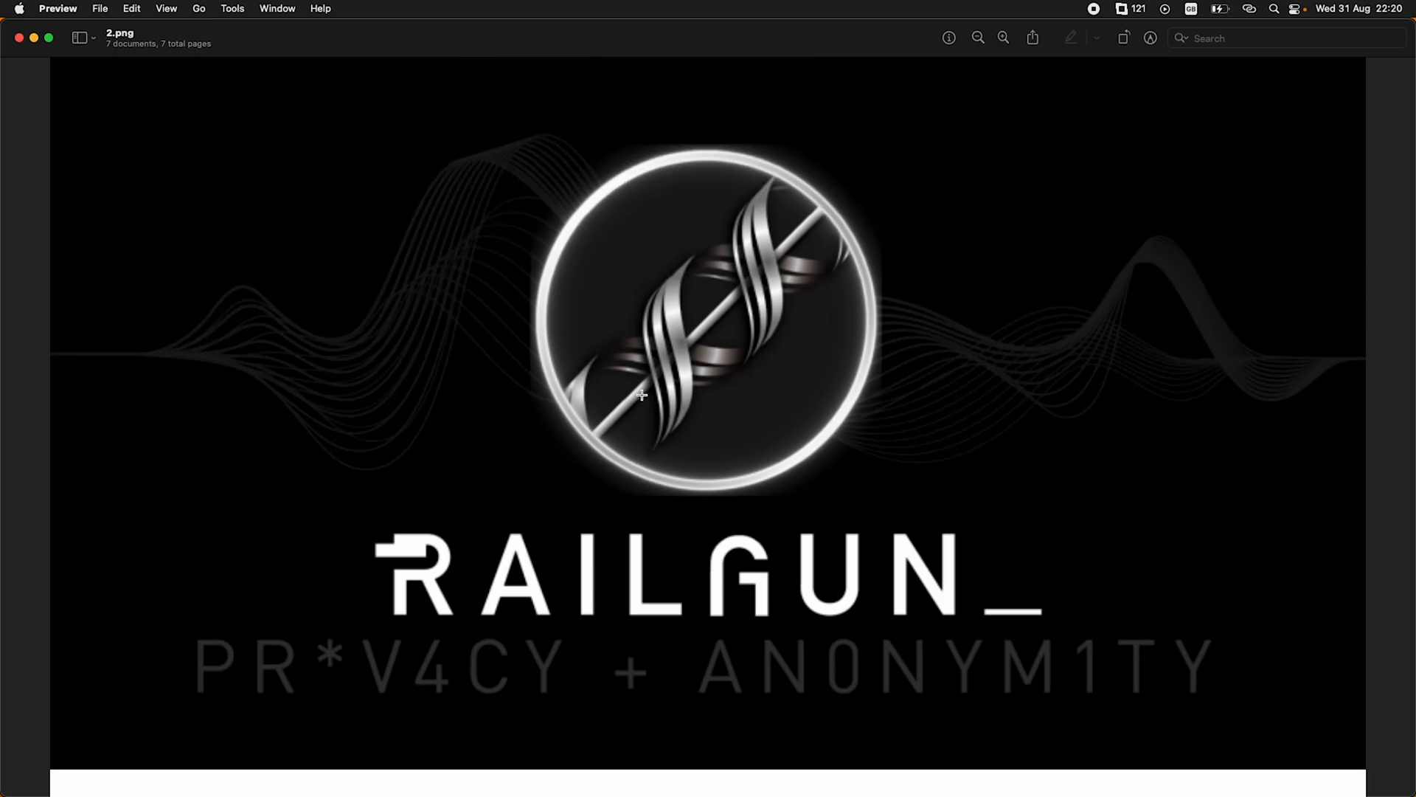
{"action": "scroll", "scroll_direction": "down", "scroll_amount": 3}
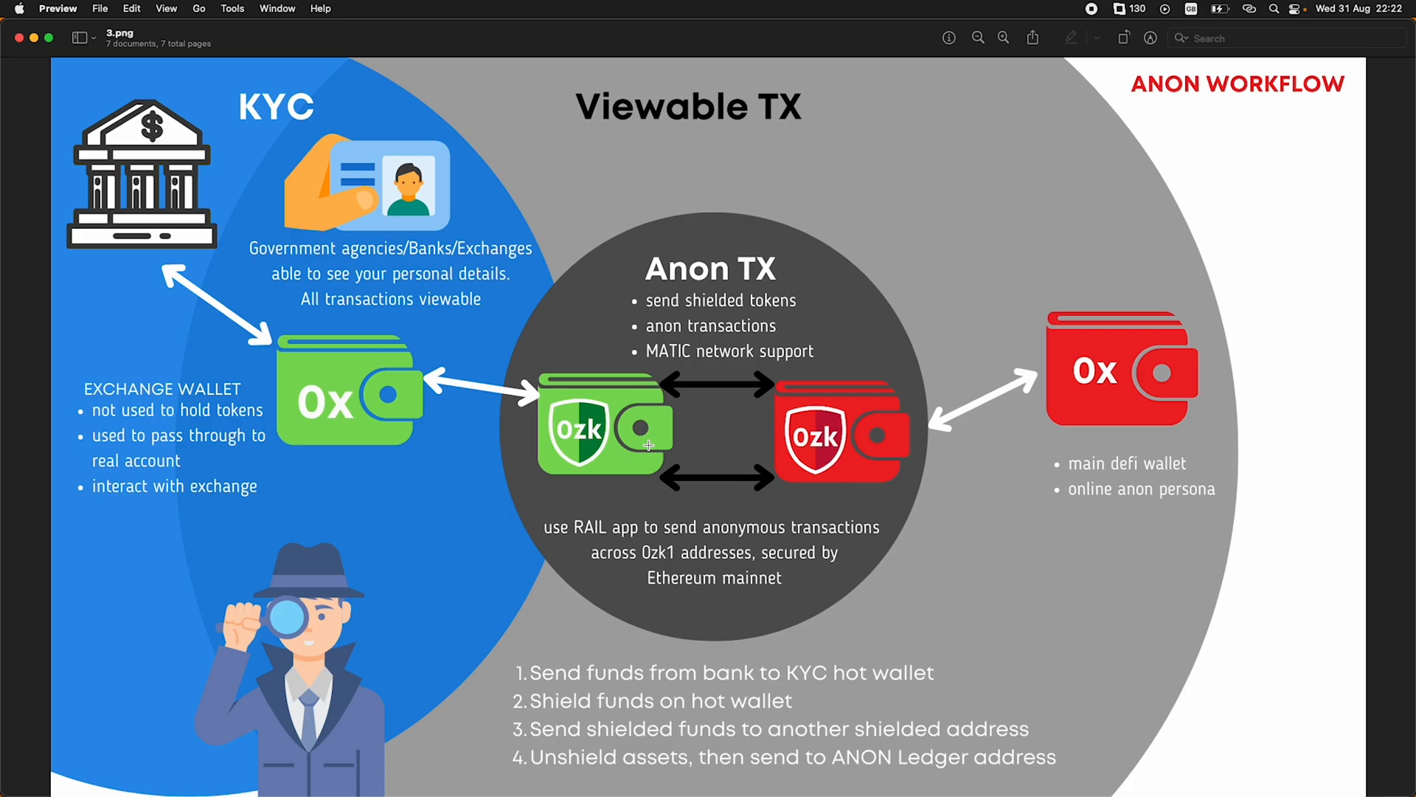
{"action": "mouse_move", "coordinate": [289, 178]}
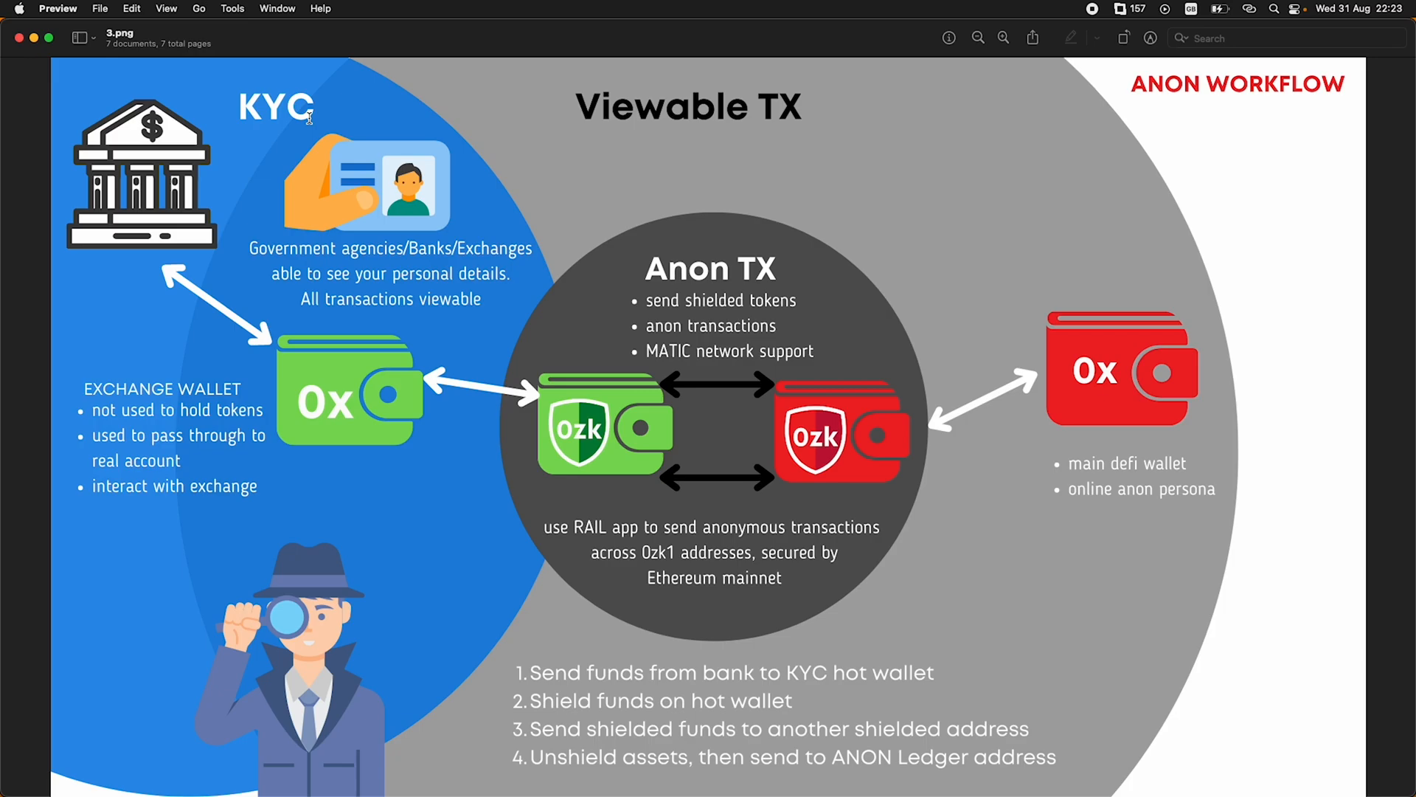
{"action": "mouse_move", "coordinate": [231, 181]}
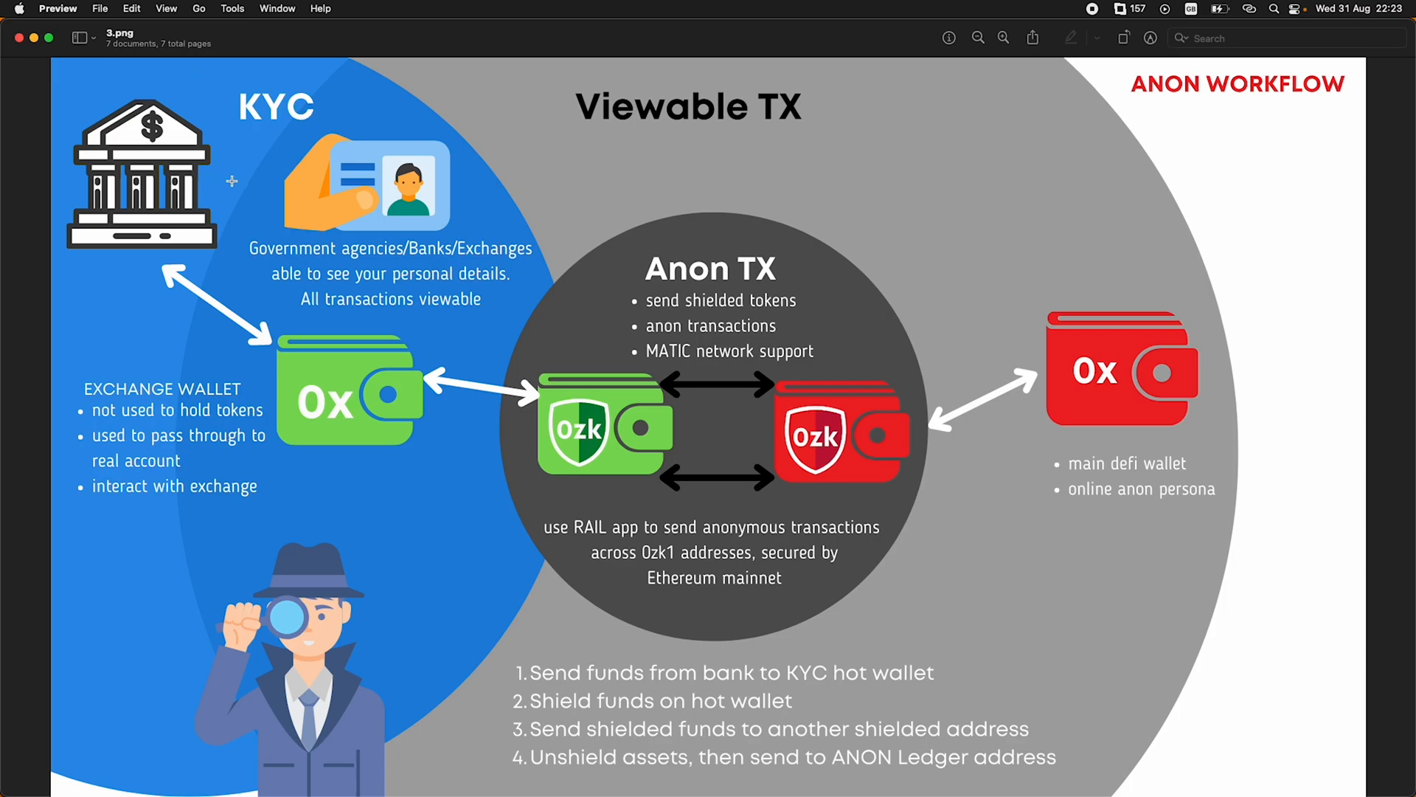
{"action": "mouse_move", "coordinate": [293, 336]}
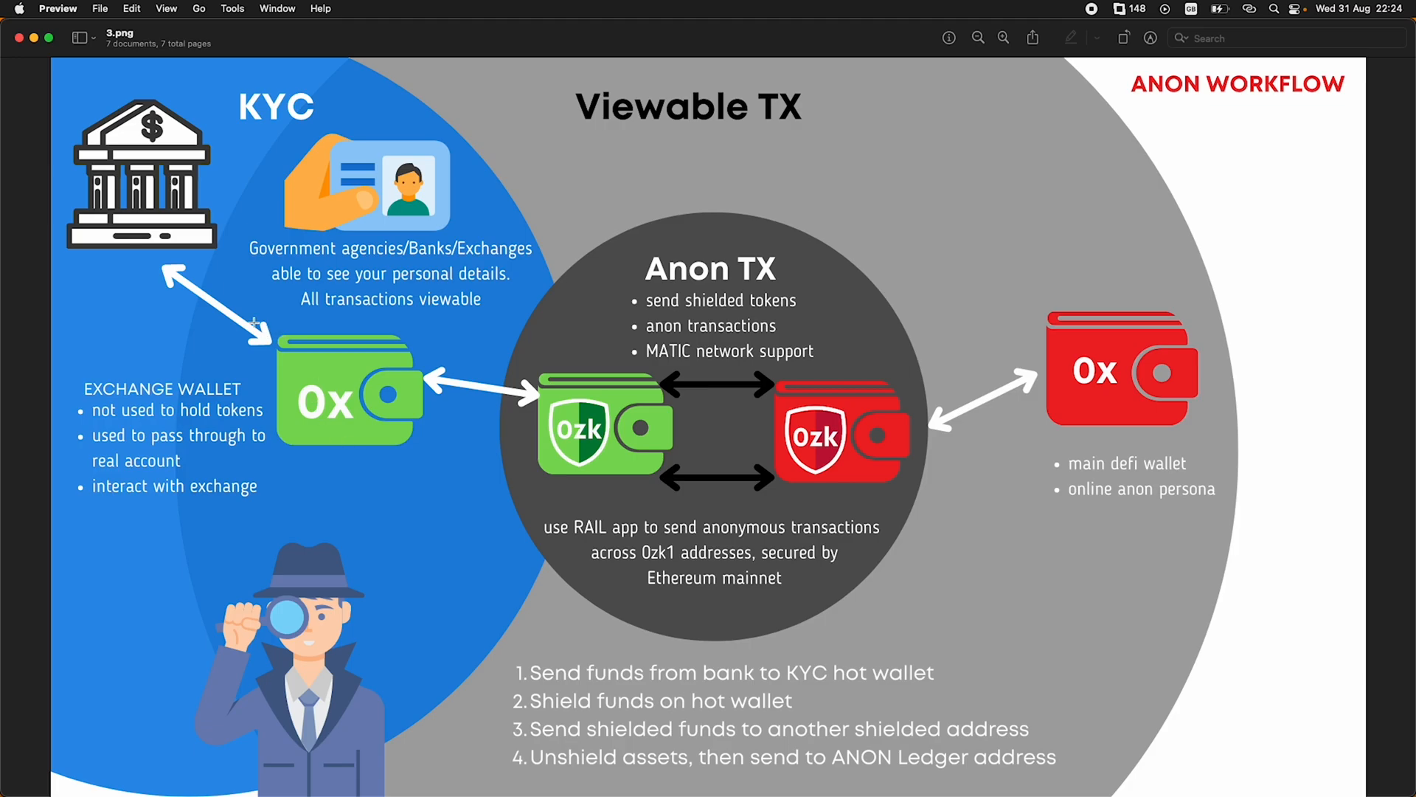
{"action": "mouse_move", "coordinate": [227, 289]}
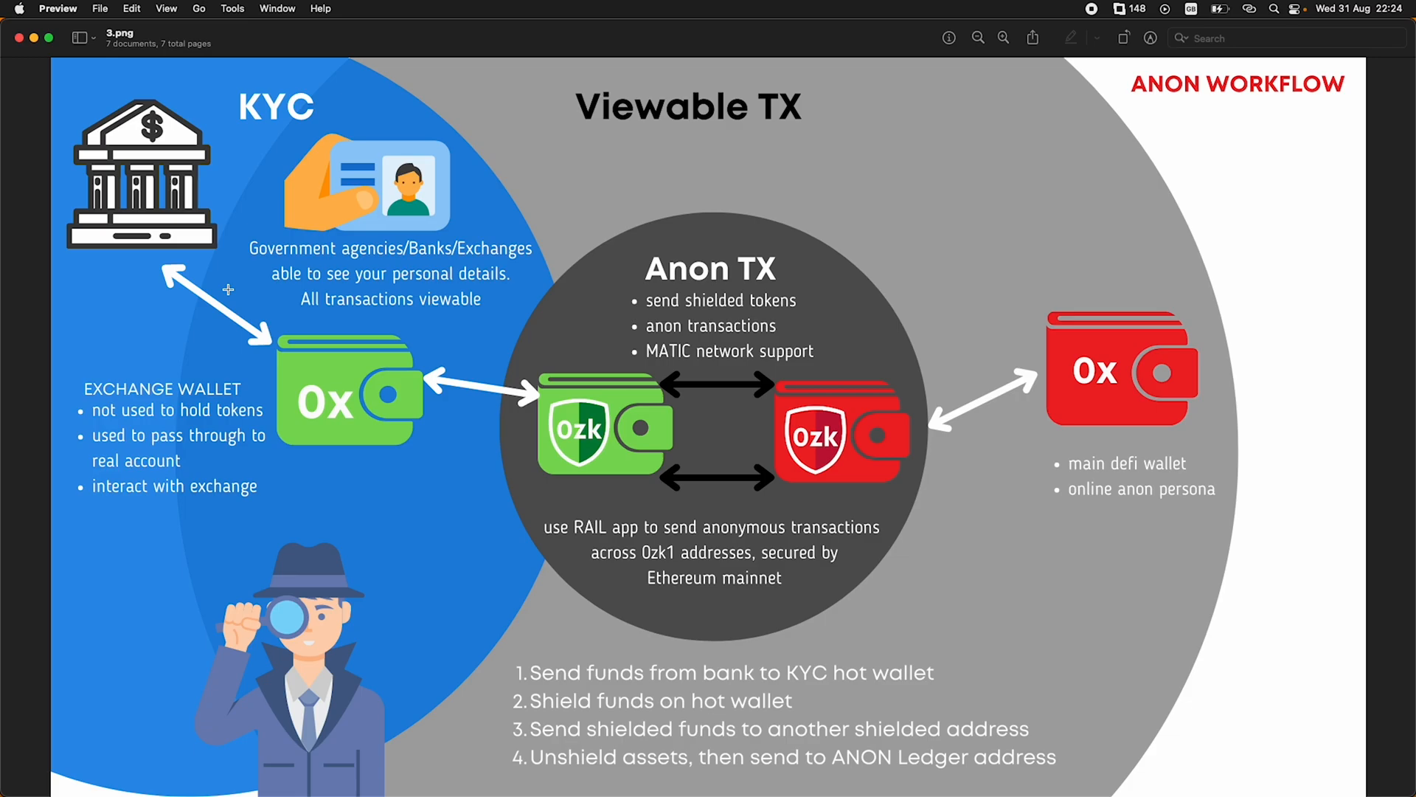
{"action": "mouse_move", "coordinate": [385, 163]}
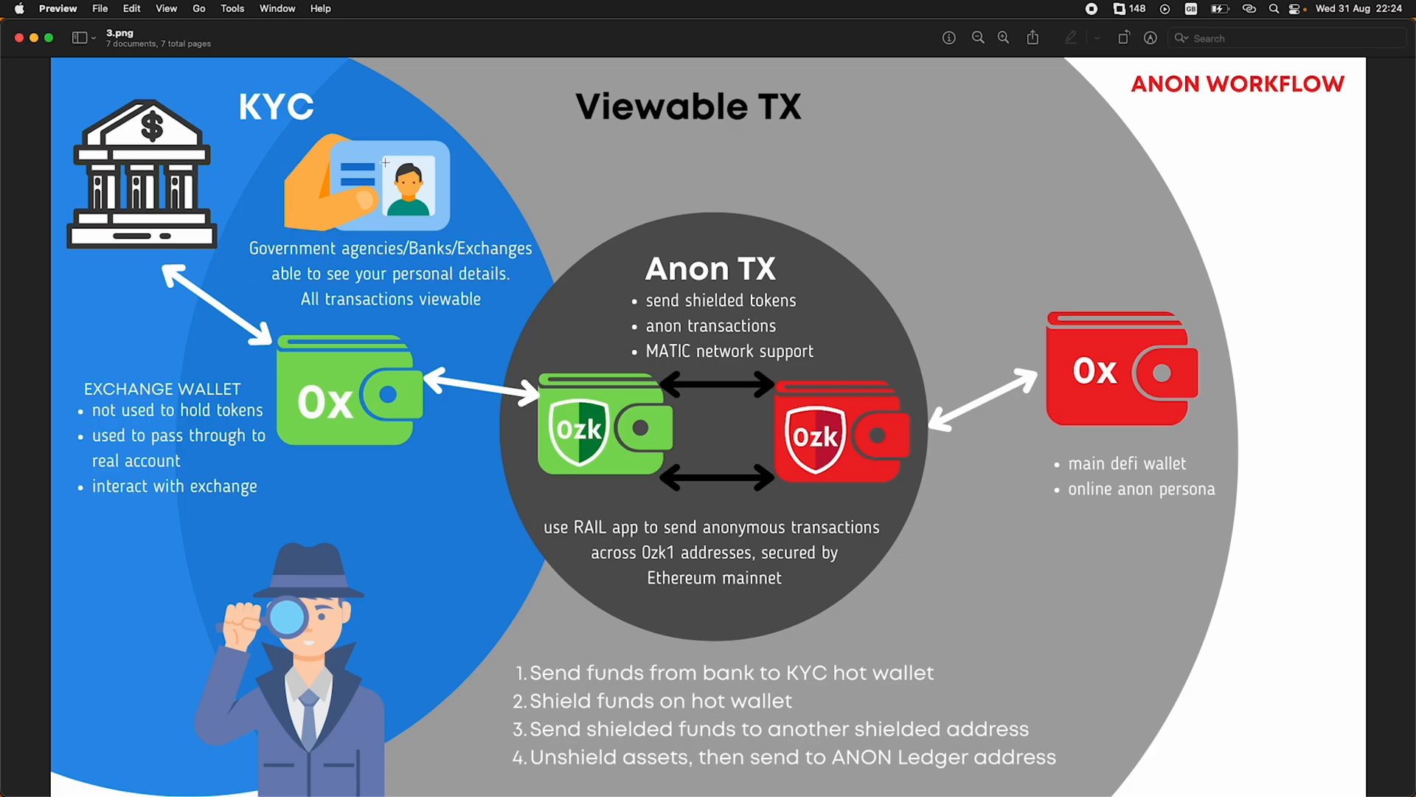
{"action": "mouse_move", "coordinate": [362, 197]}
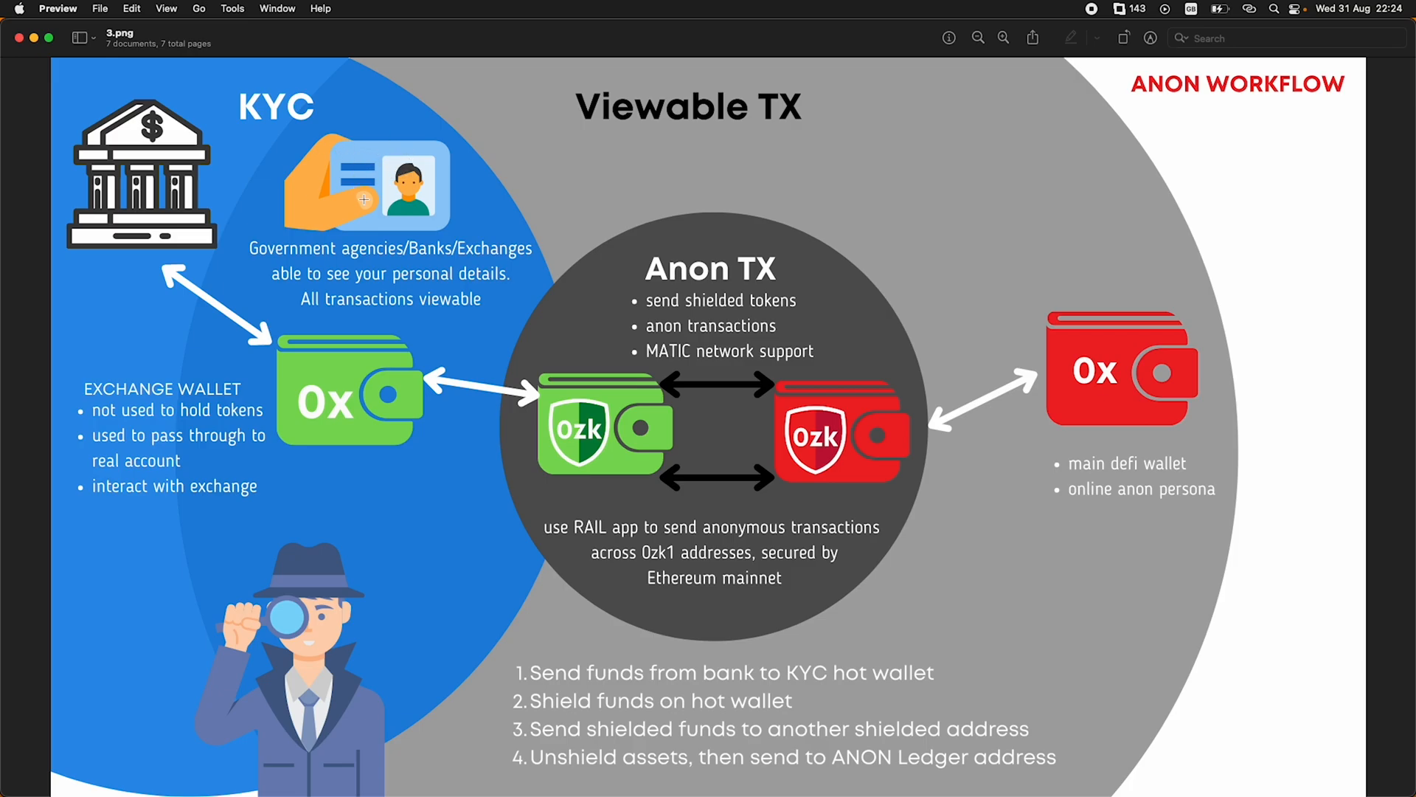
{"action": "mouse_move", "coordinate": [336, 406]}
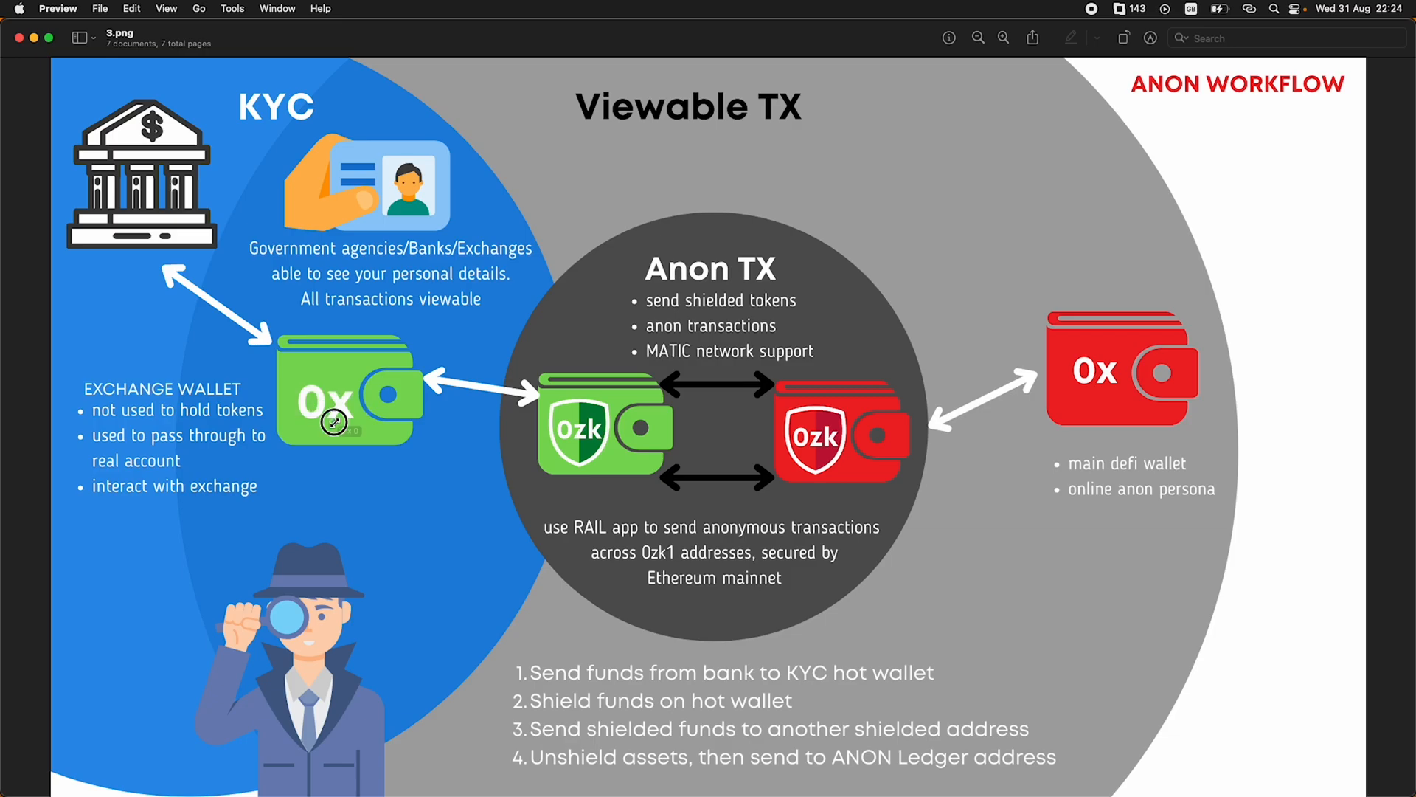
{"action": "mouse_move", "coordinate": [162, 230]}
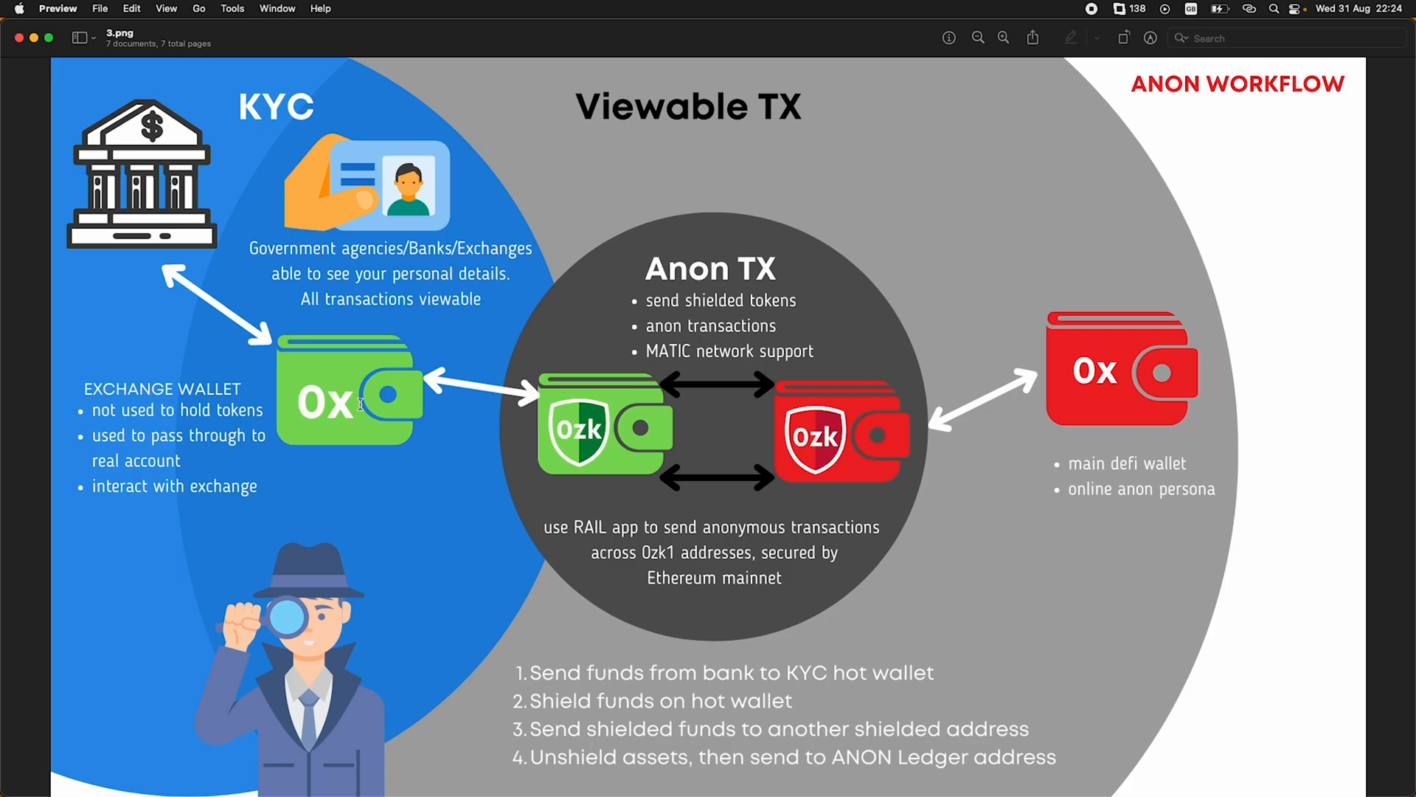
{"action": "mouse_move", "coordinate": [343, 496]}
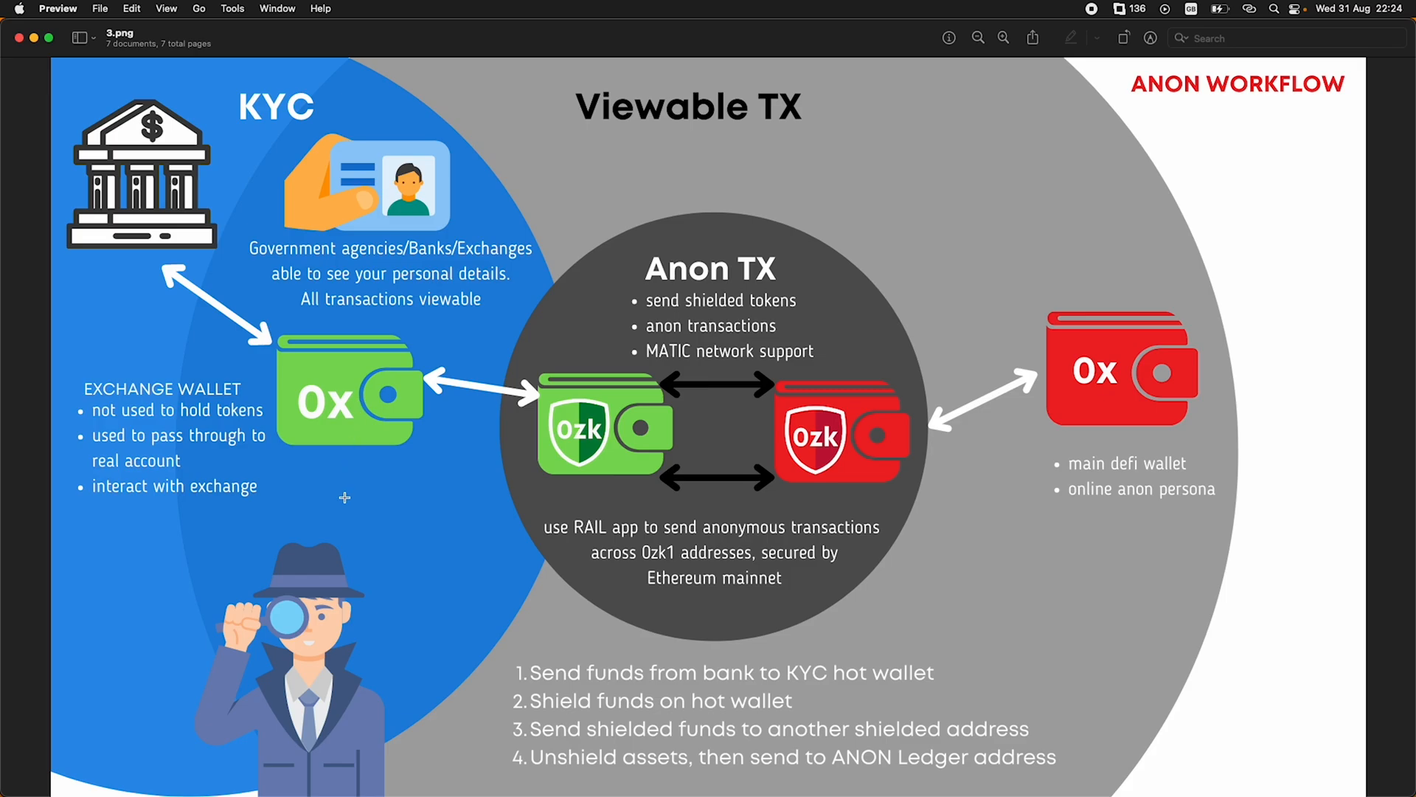
{"action": "mouse_move", "coordinate": [601, 472]}
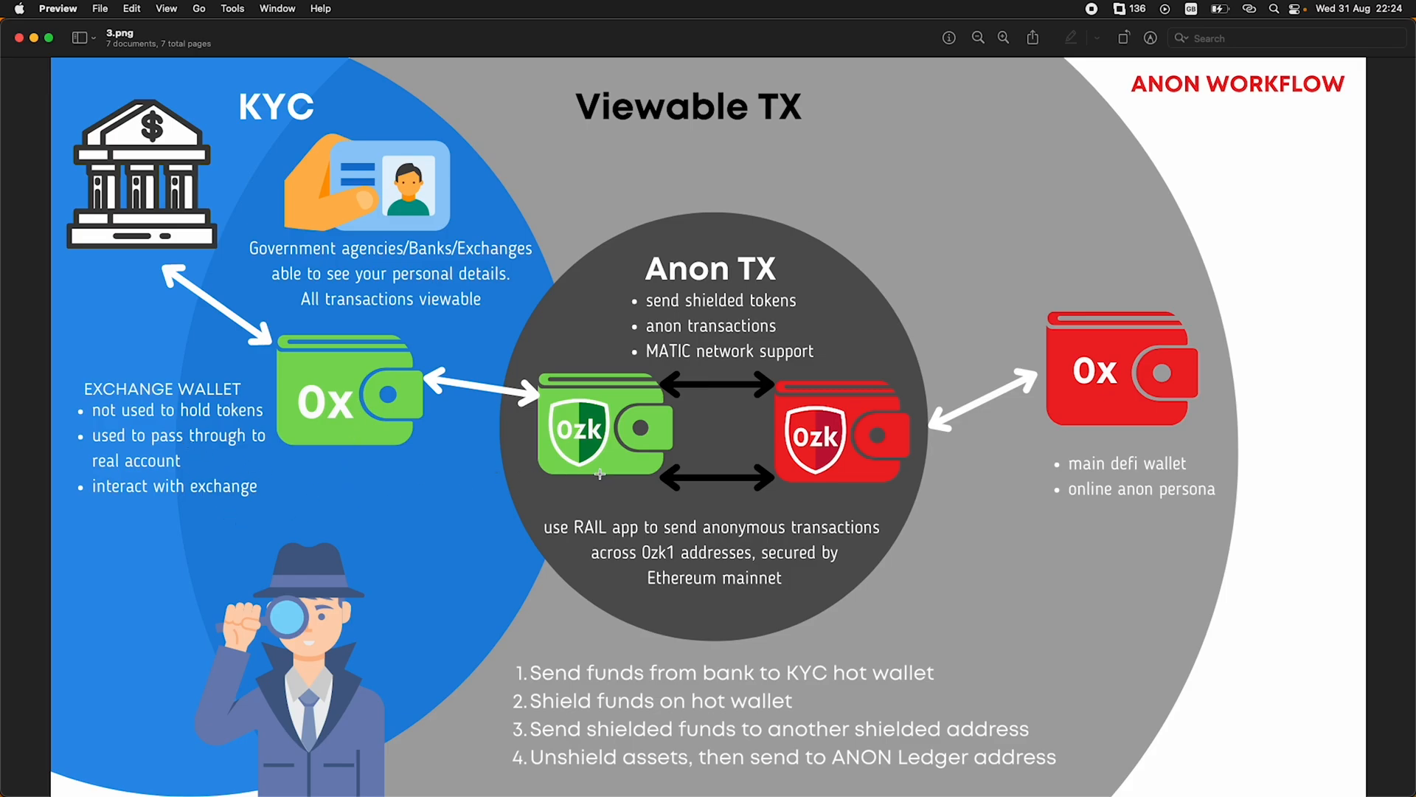
{"action": "mouse_move", "coordinate": [367, 361]}
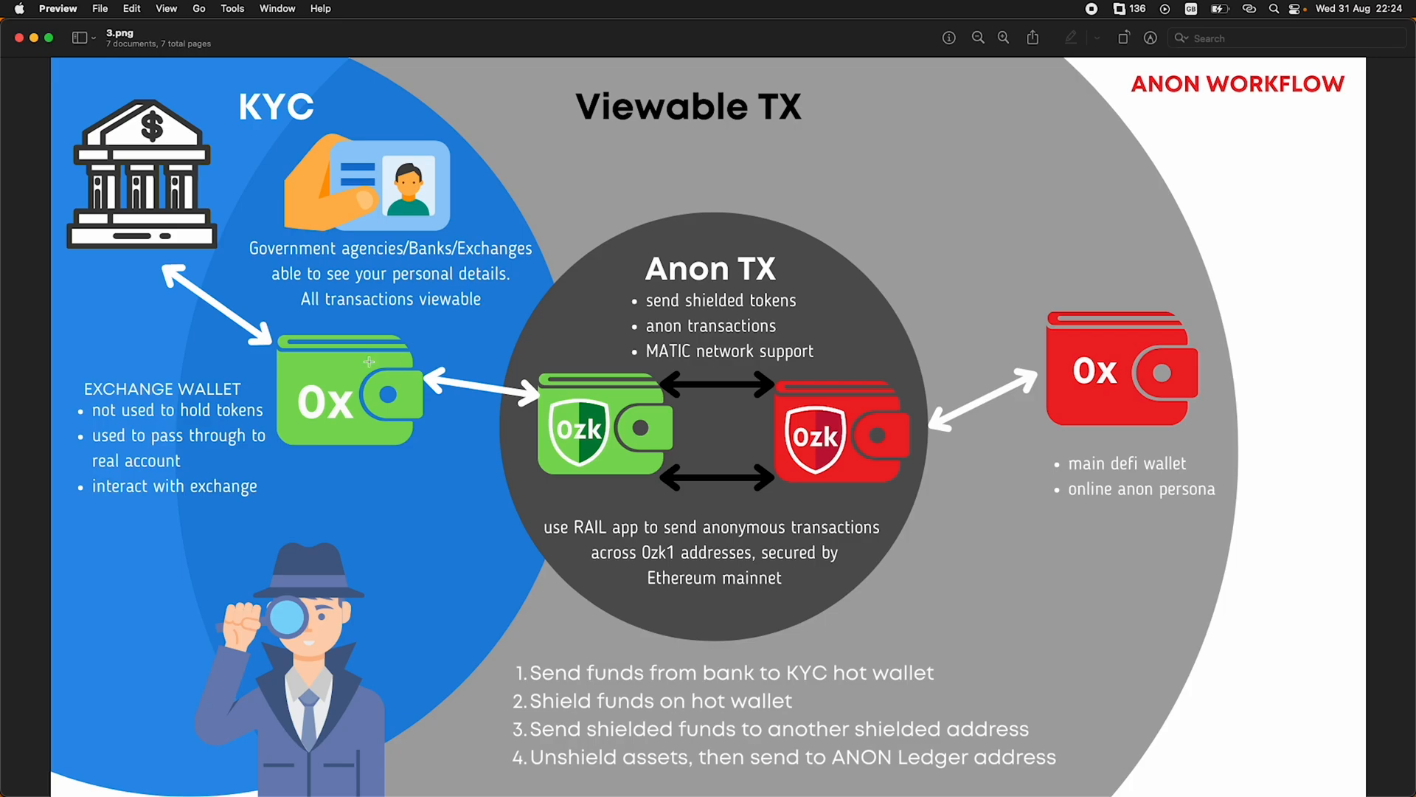
{"action": "mouse_move", "coordinate": [455, 466]}
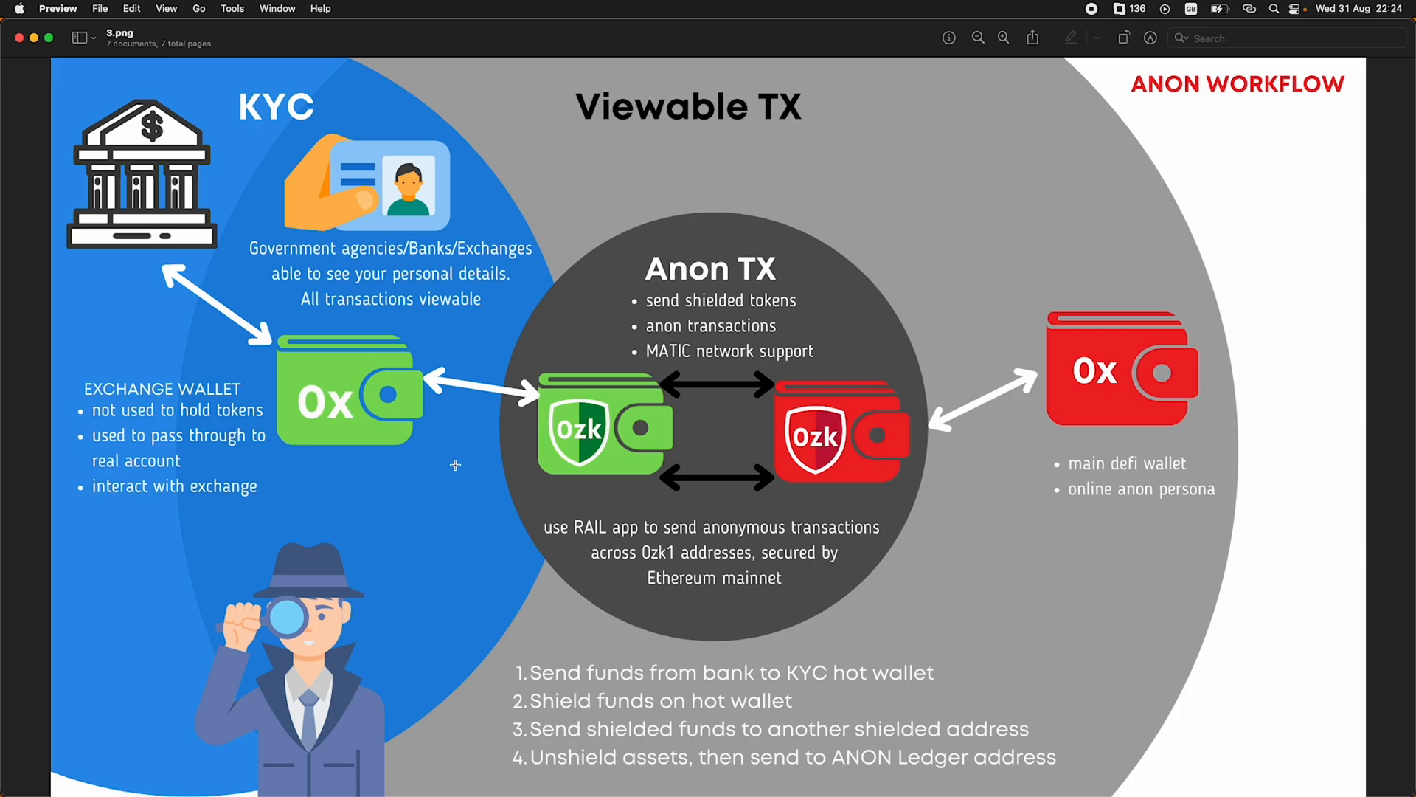
{"action": "mouse_move", "coordinate": [422, 414]}
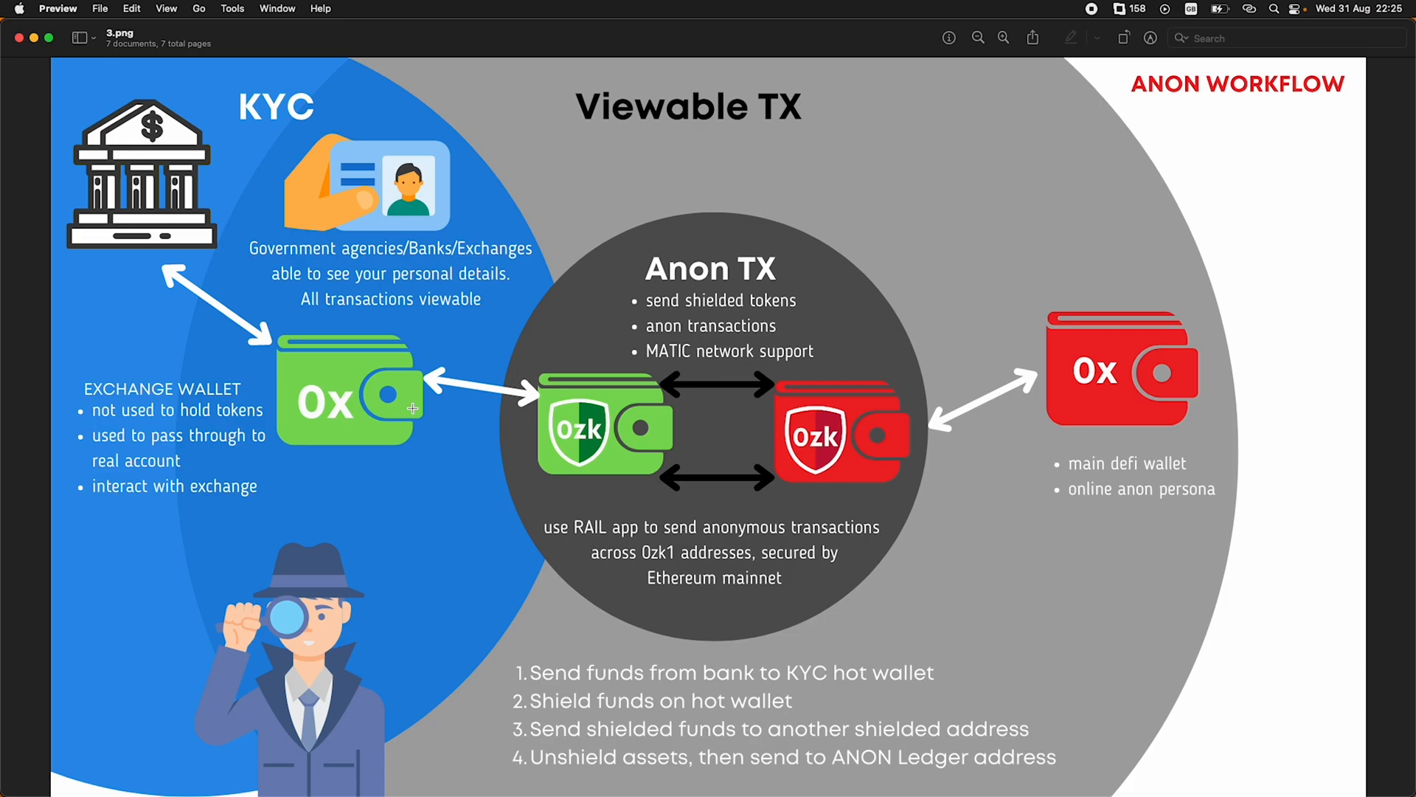
{"action": "mouse_move", "coordinate": [455, 400]}
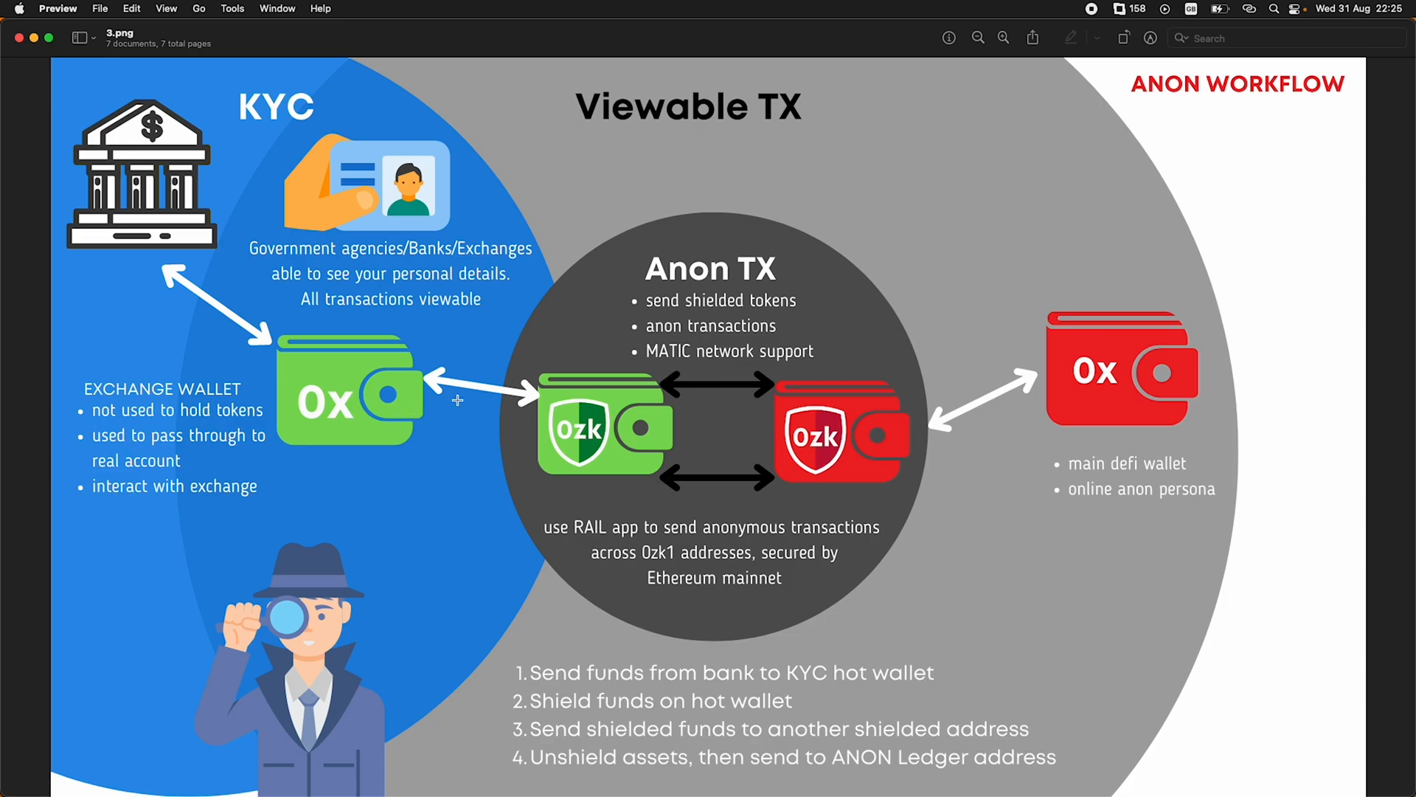
{"action": "mouse_move", "coordinate": [677, 408]}
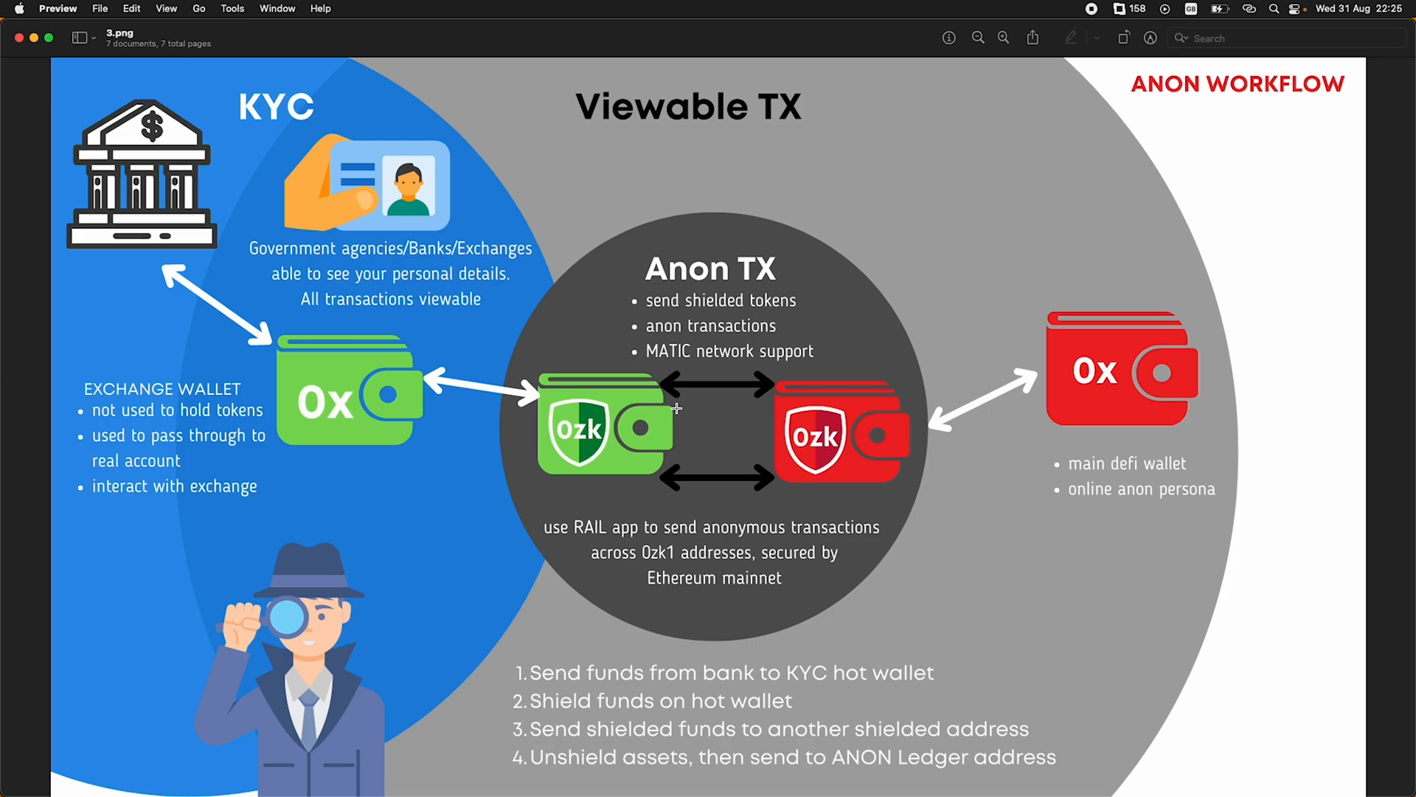
{"action": "mouse_move", "coordinate": [720, 416]}
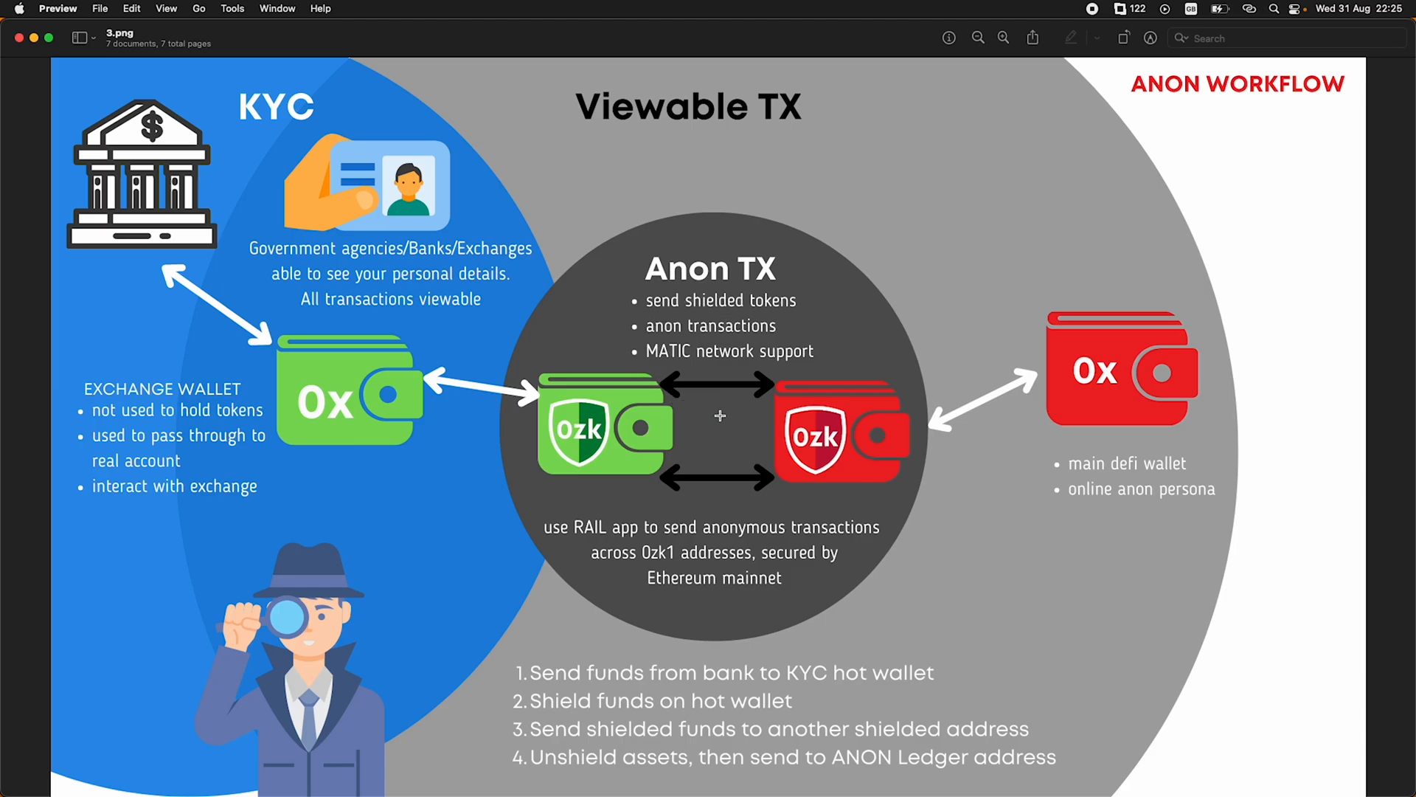
{"action": "mouse_move", "coordinate": [333, 182]}
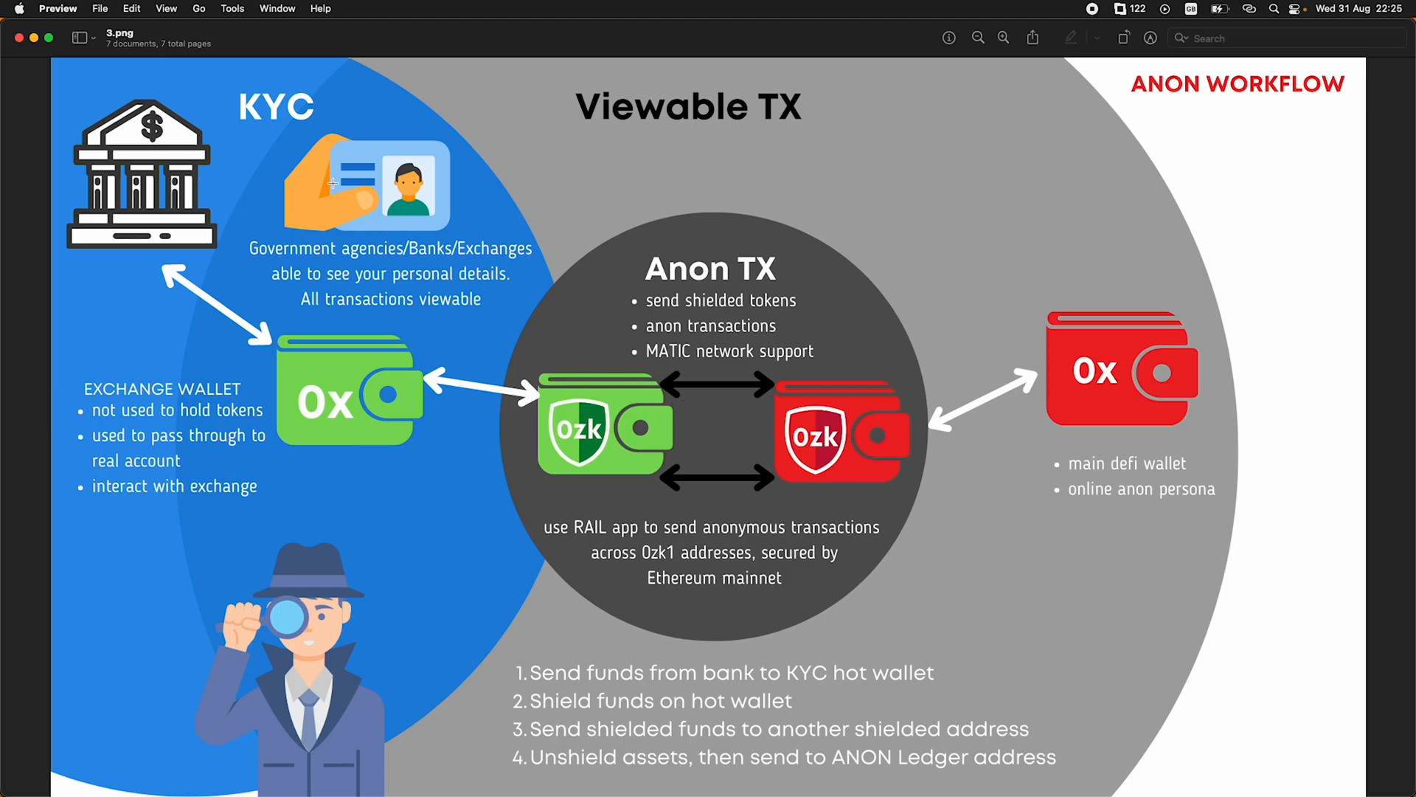
{"action": "mouse_move", "coordinate": [291, 192]}
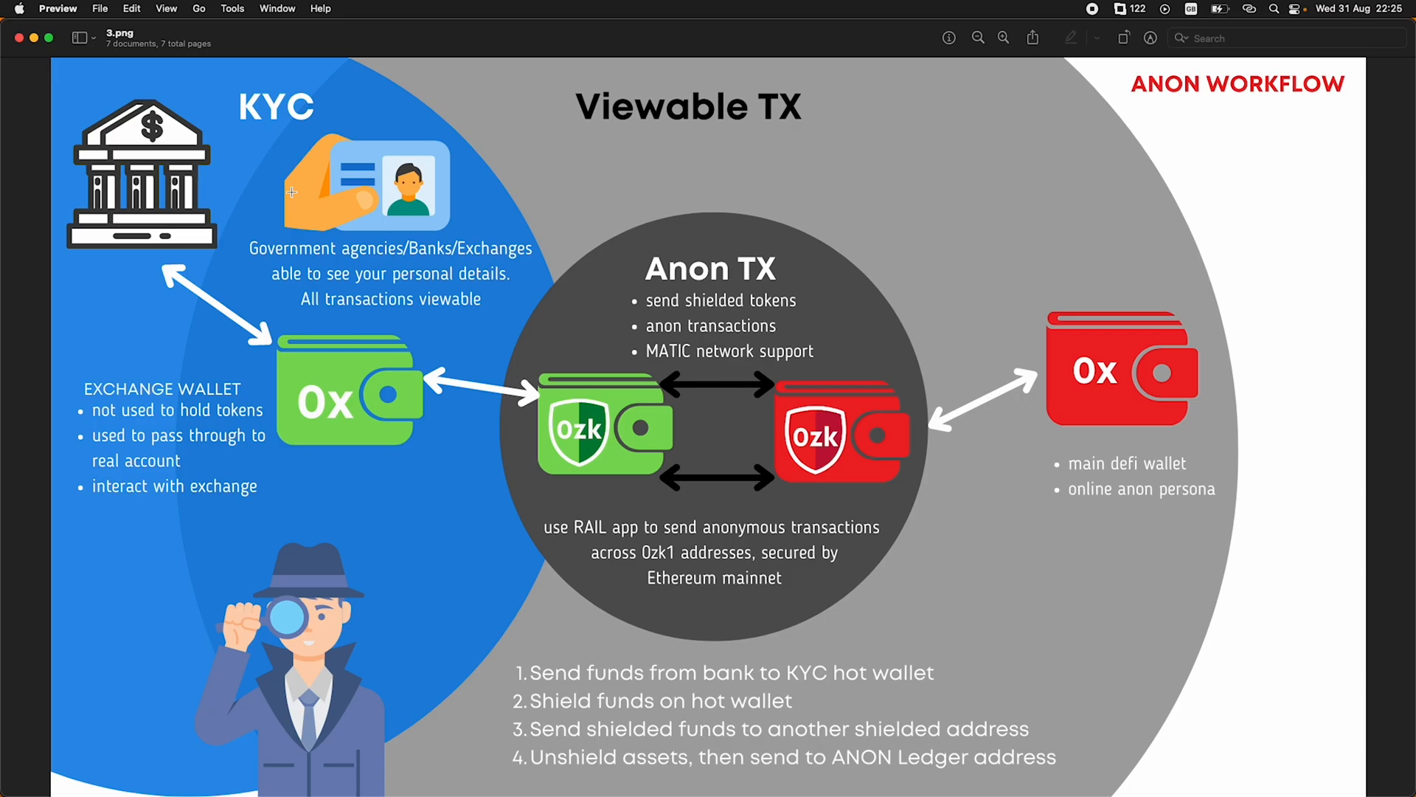
{"action": "mouse_move", "coordinate": [901, 352]}
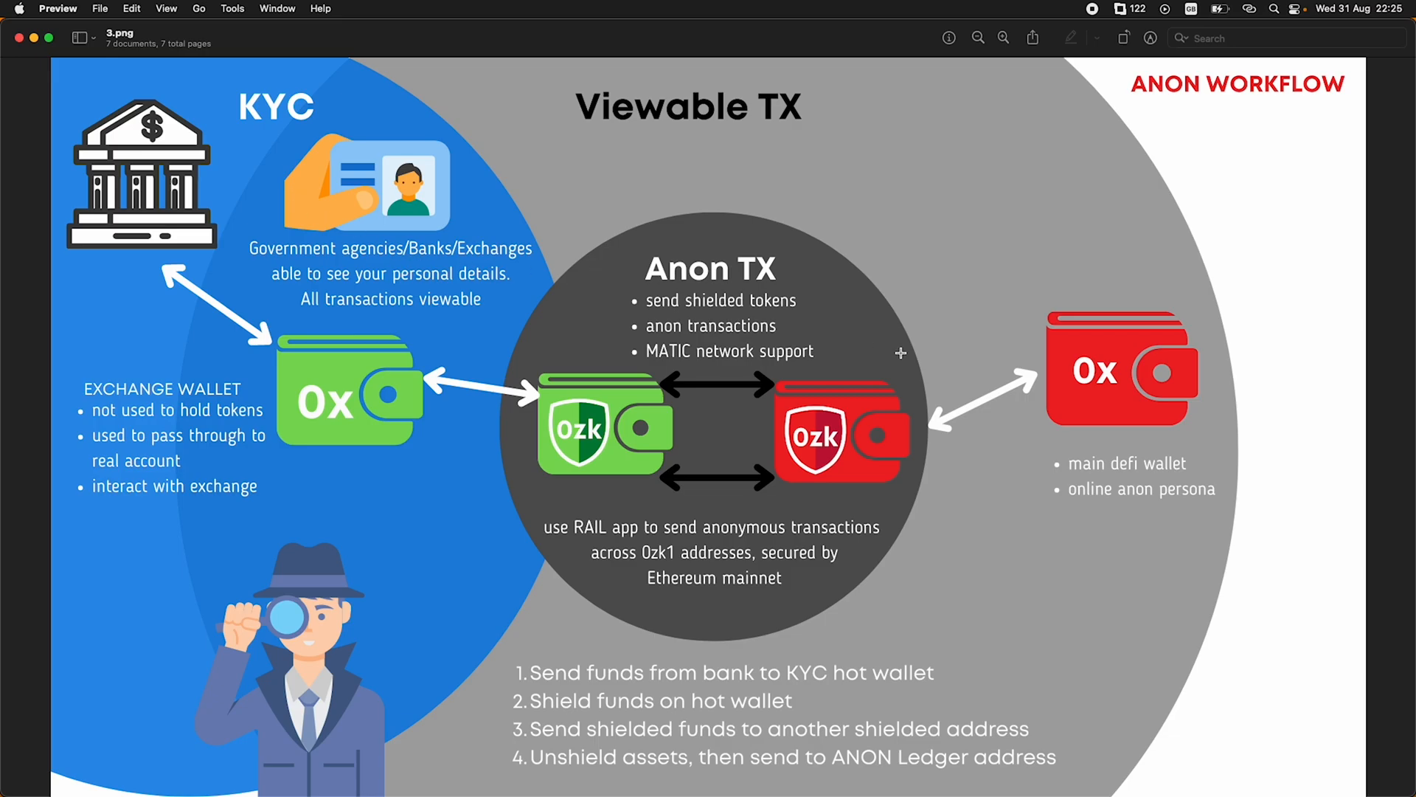
{"action": "mouse_move", "coordinate": [1012, 286]}
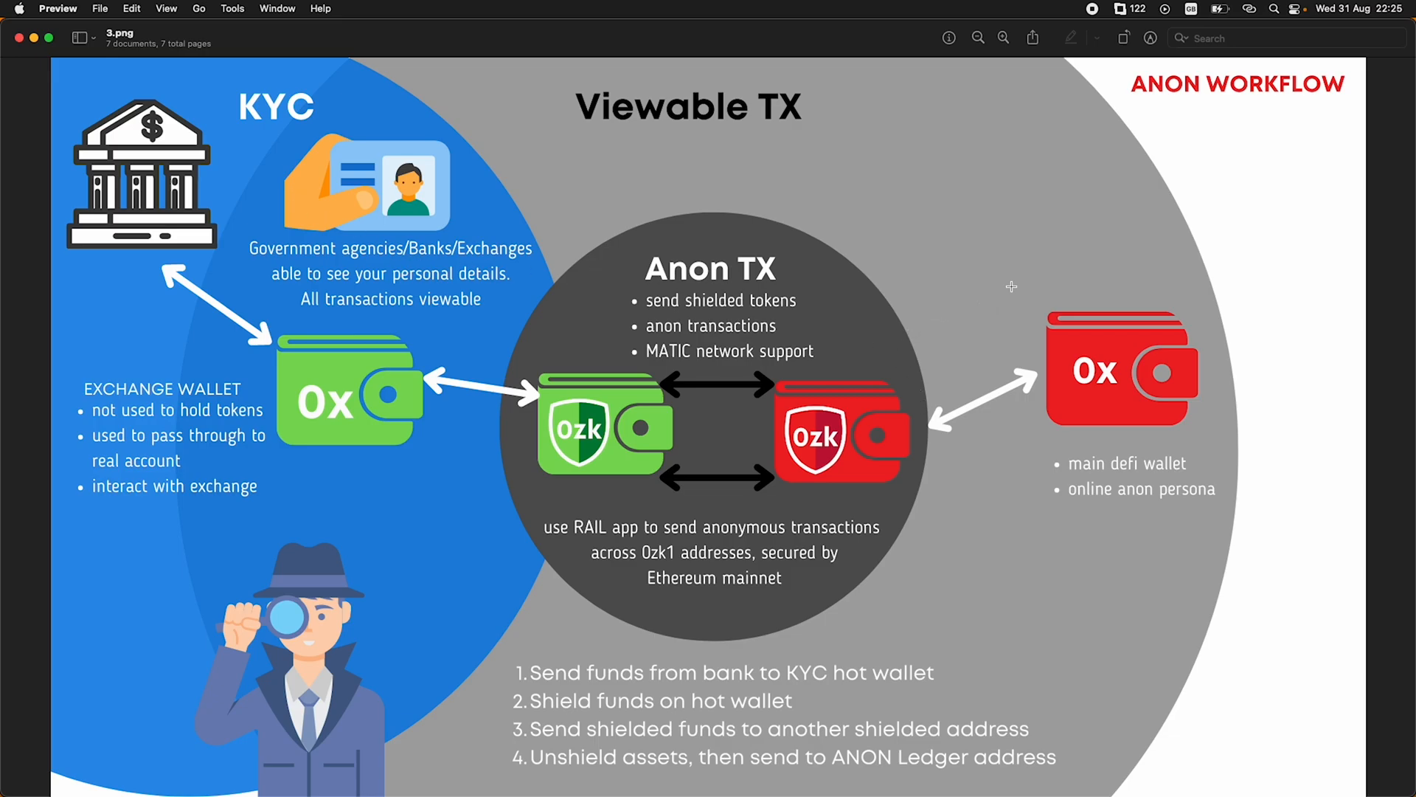
{"action": "mouse_move", "coordinate": [1118, 357]}
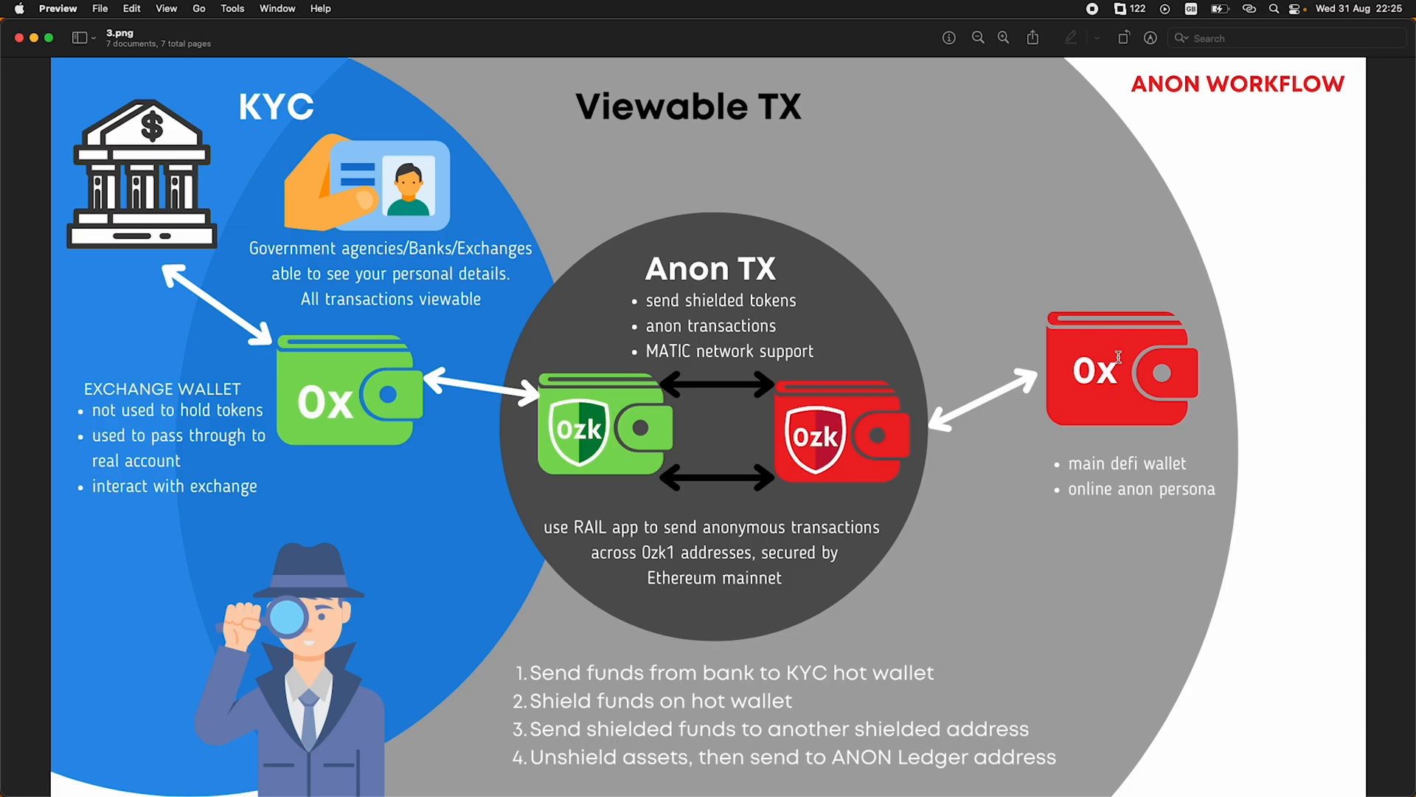
{"action": "mouse_move", "coordinate": [1101, 335]}
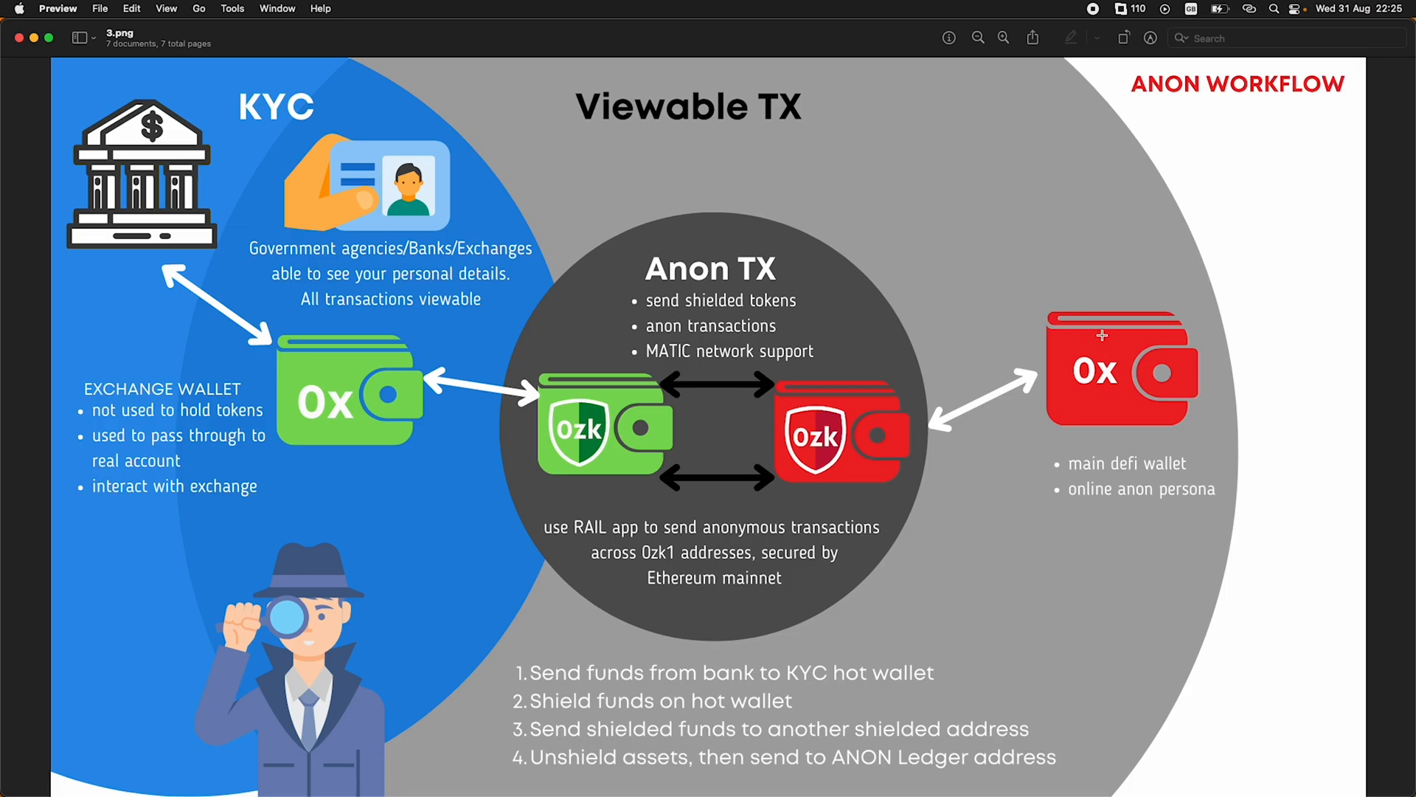
{"action": "mouse_move", "coordinate": [1079, 409]}
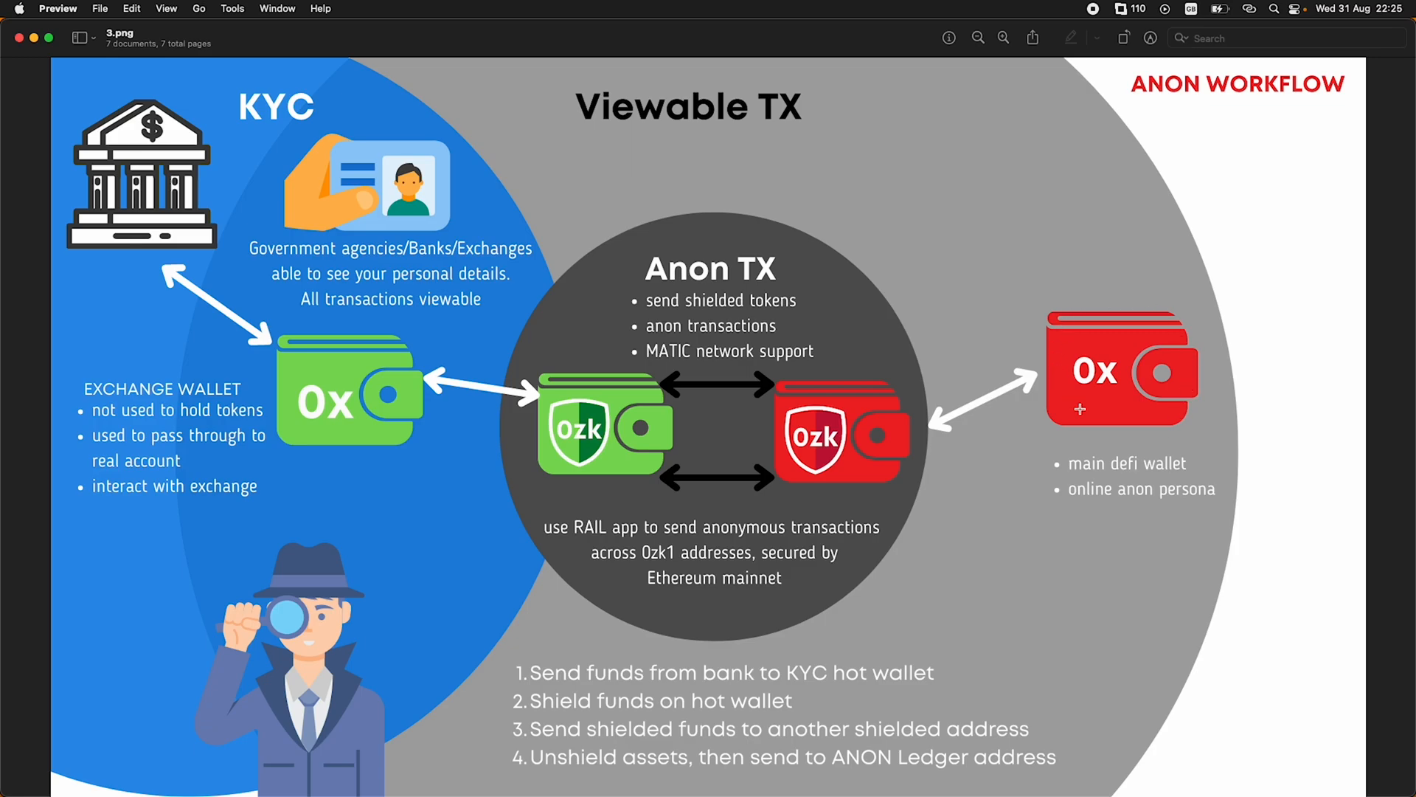
{"action": "mouse_move", "coordinate": [1118, 391]}
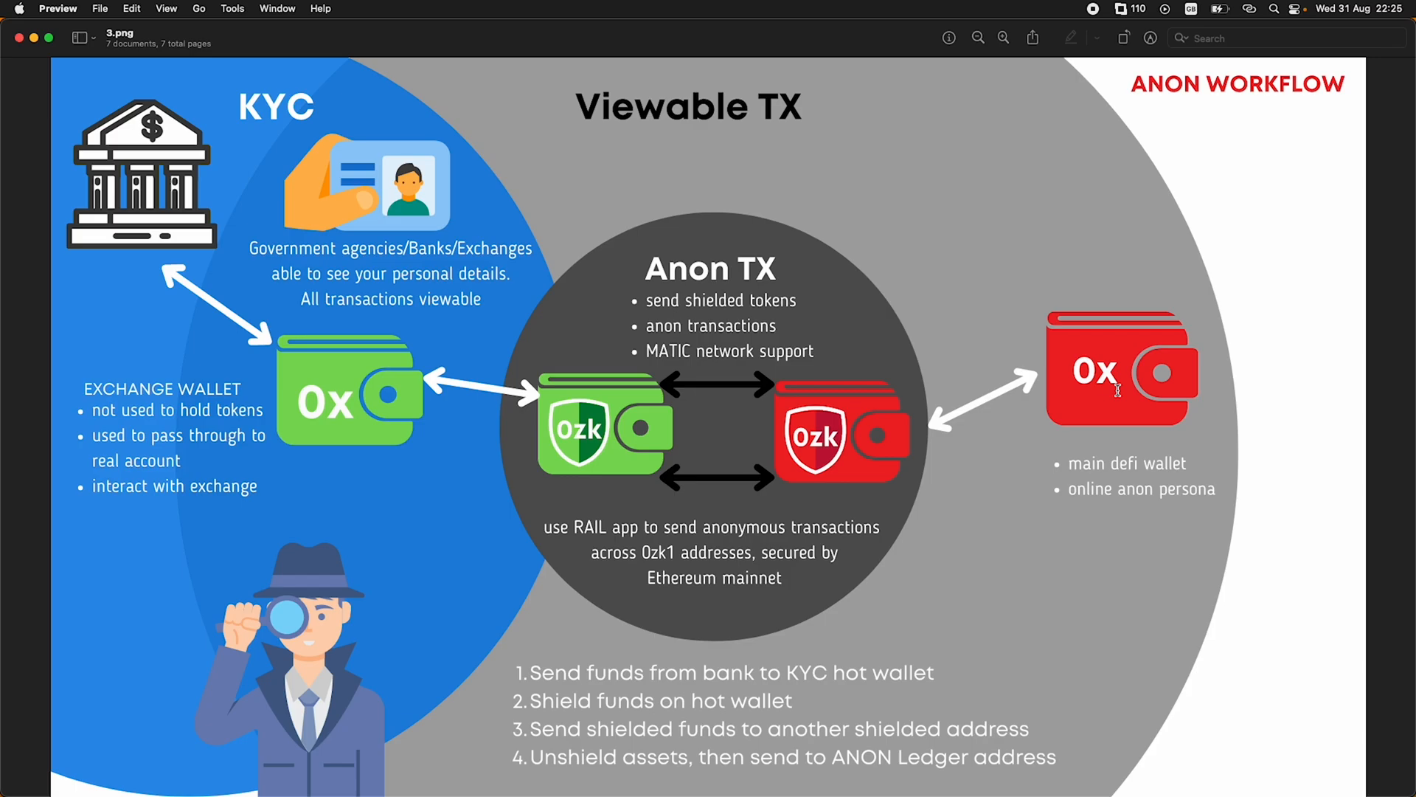
{"action": "mouse_move", "coordinate": [1147, 270]}
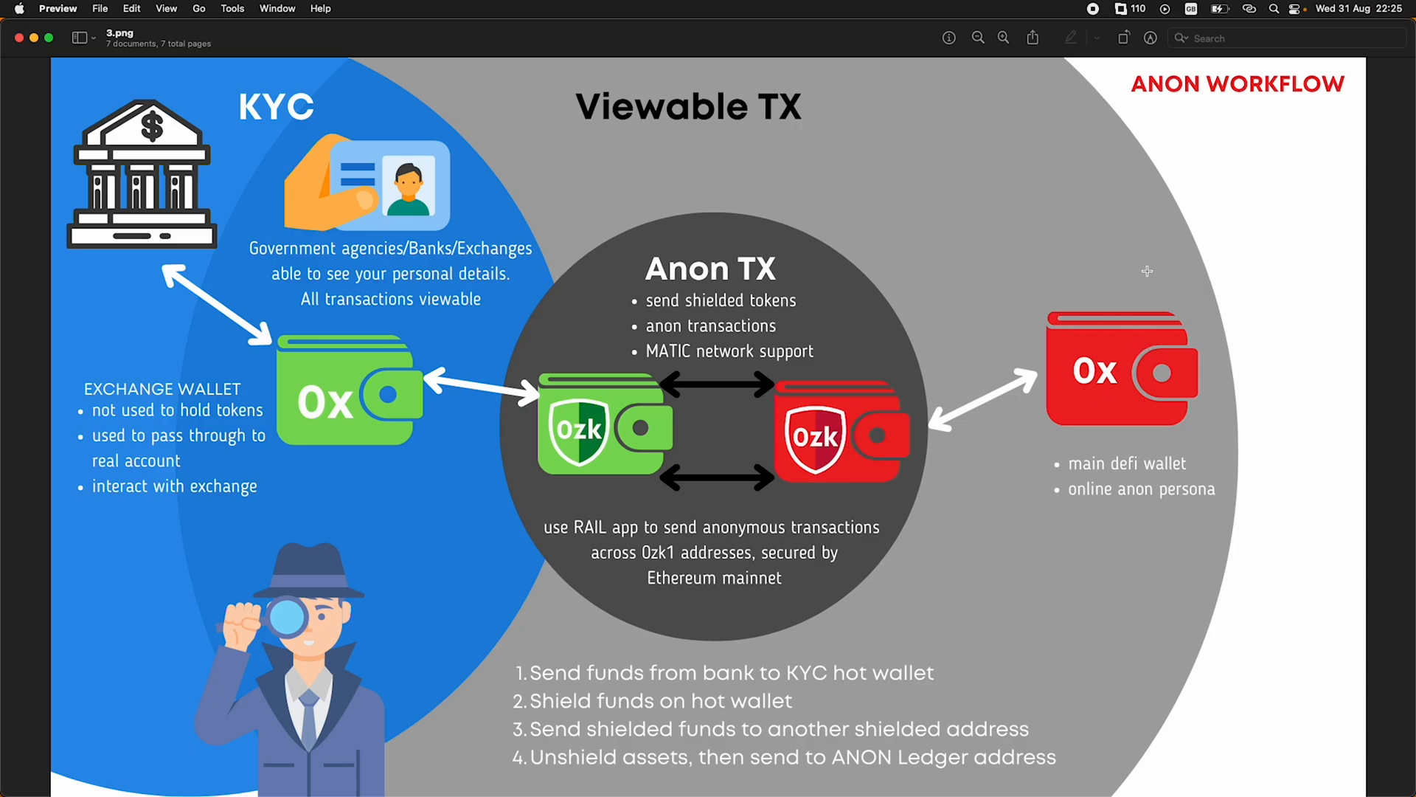
{"action": "mouse_move", "coordinate": [1125, 421]}
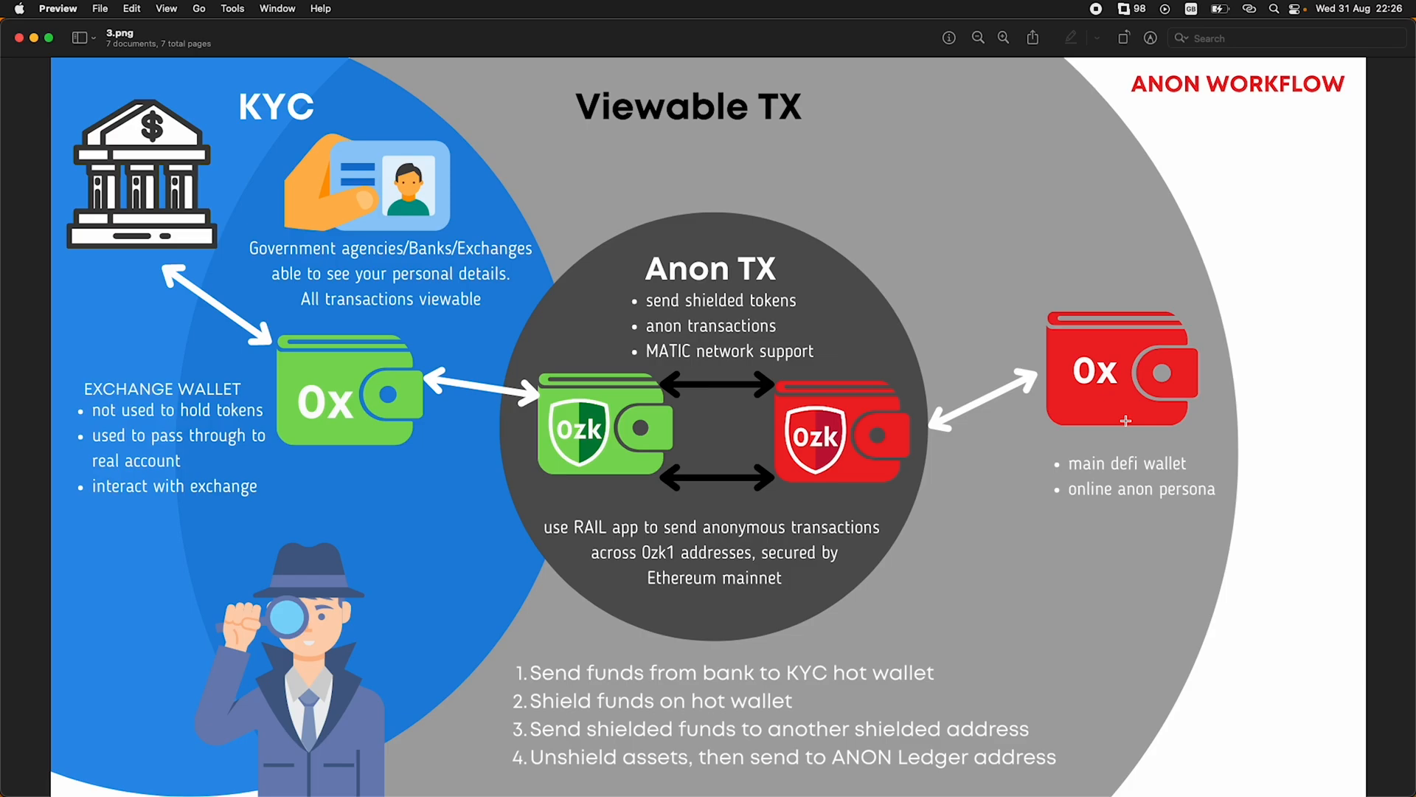
{"action": "mouse_move", "coordinate": [1117, 368]}
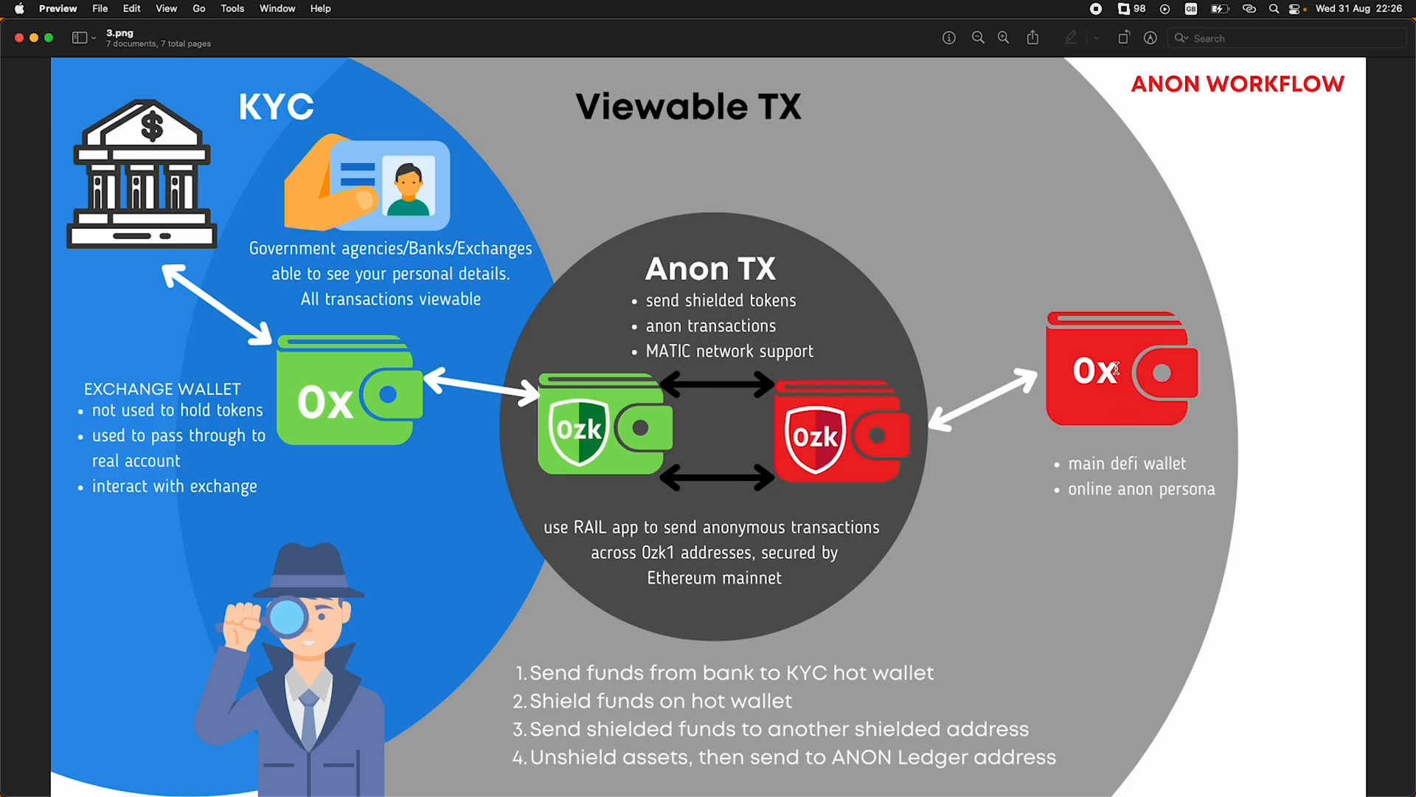
{"action": "mouse_move", "coordinate": [641, 325]}
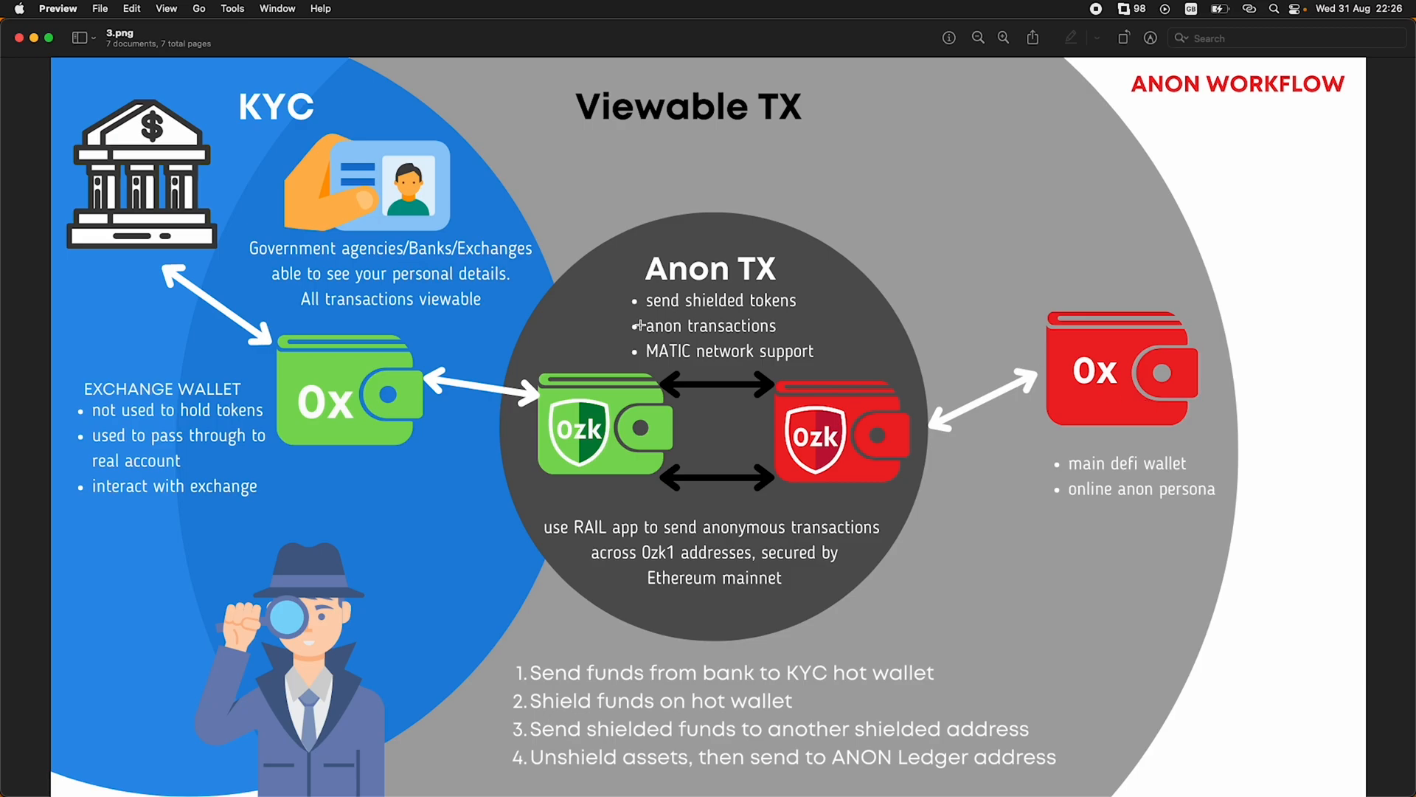
{"action": "mouse_move", "coordinate": [382, 378]}
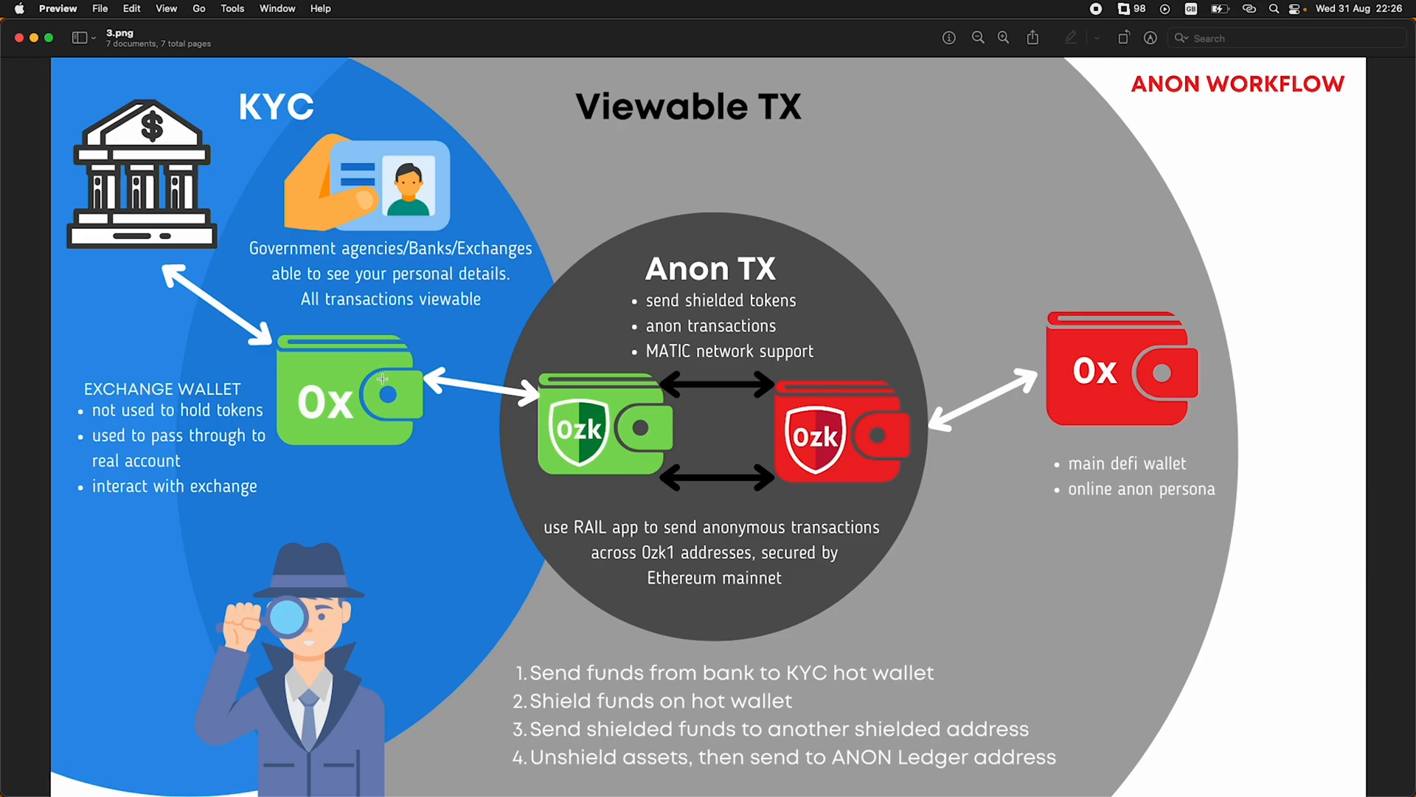
{"action": "mouse_move", "coordinate": [369, 377]}
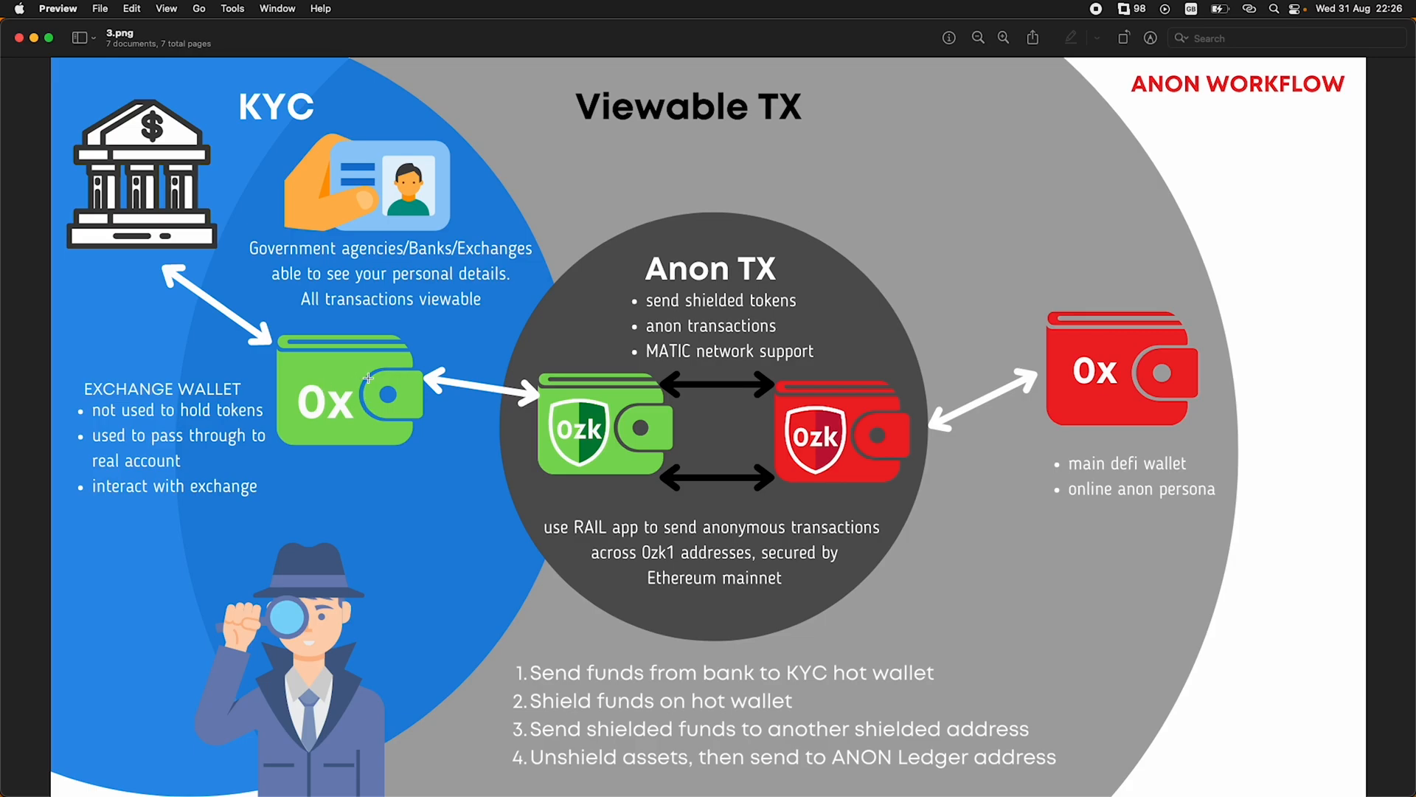
{"action": "mouse_move", "coordinate": [872, 190]}
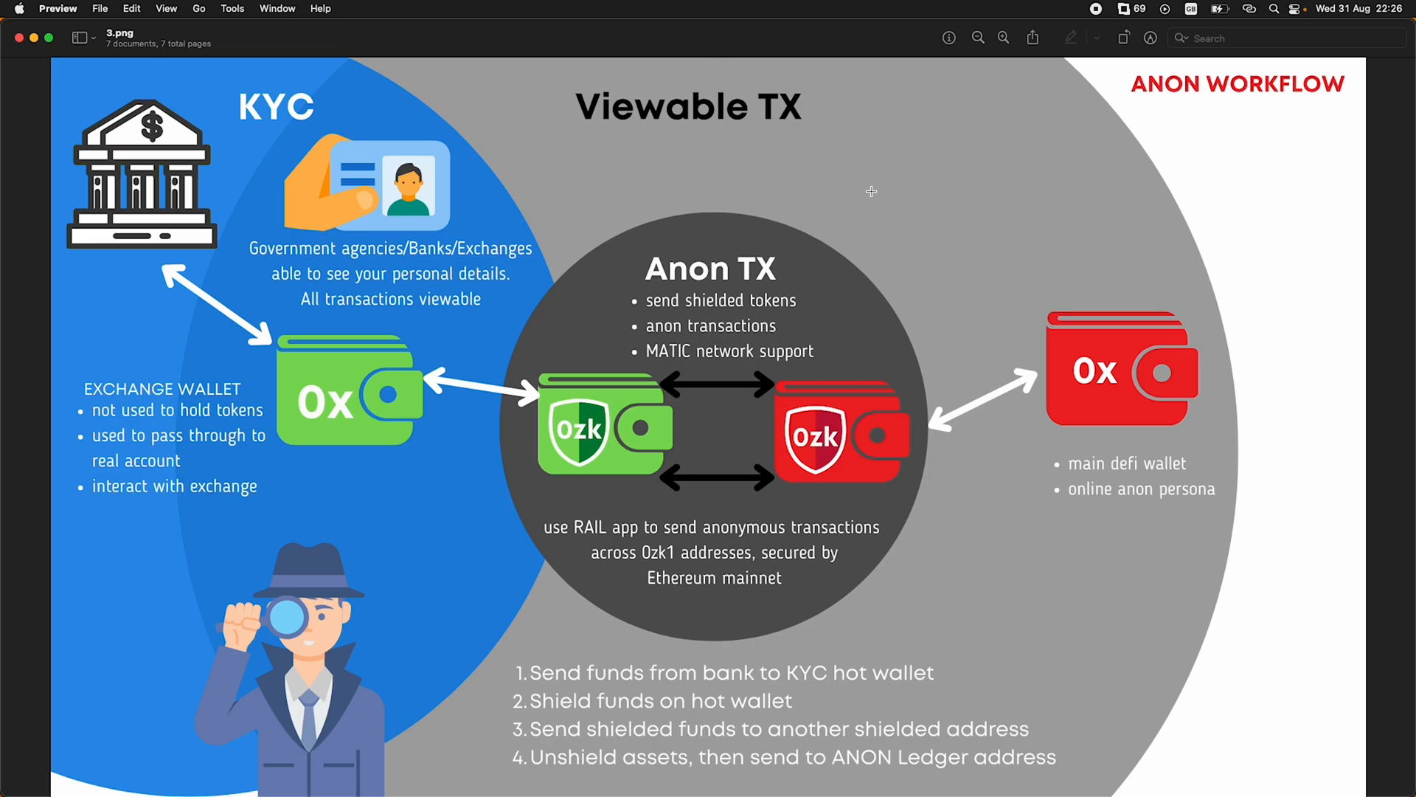
{"action": "mouse_move", "coordinate": [996, 400]}
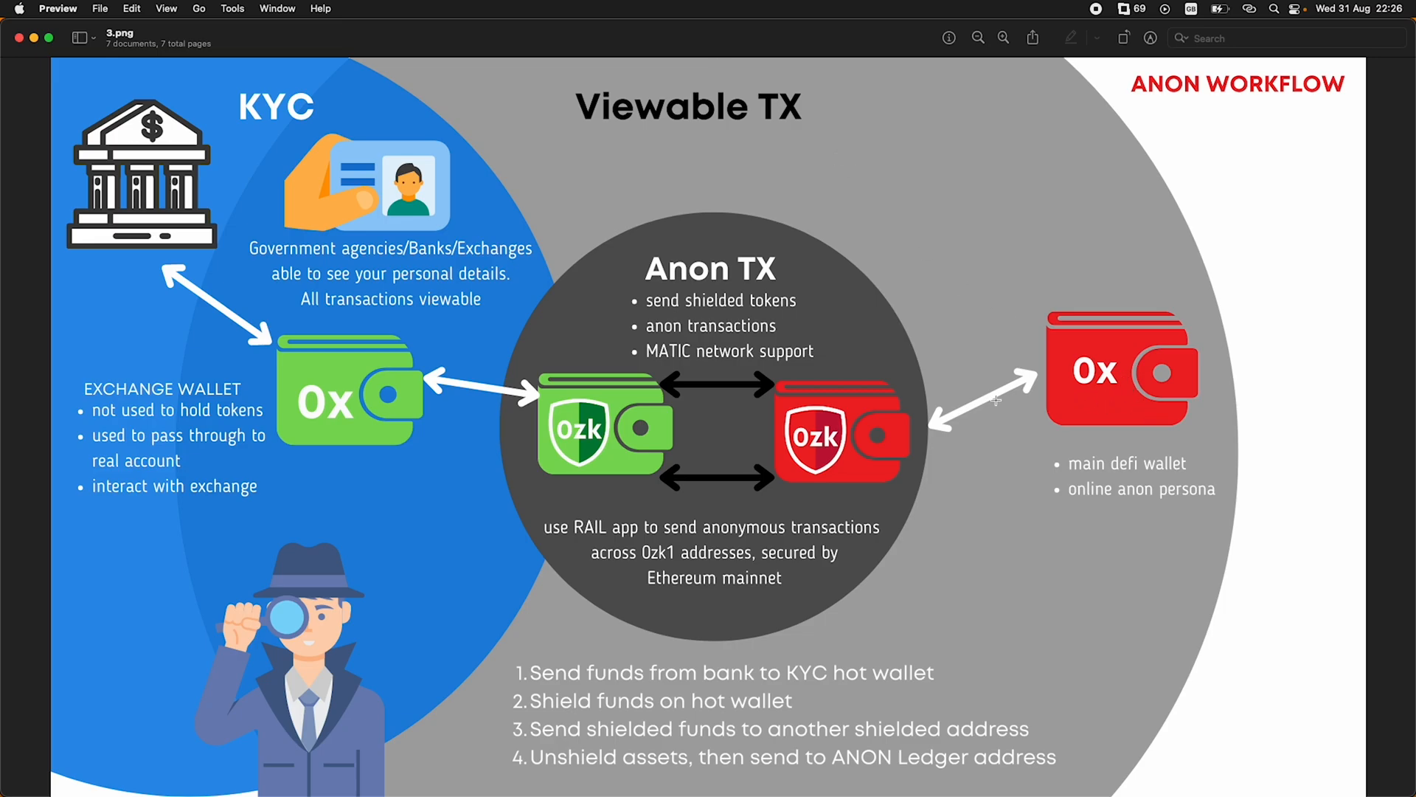
{"action": "mouse_move", "coordinate": [307, 373]}
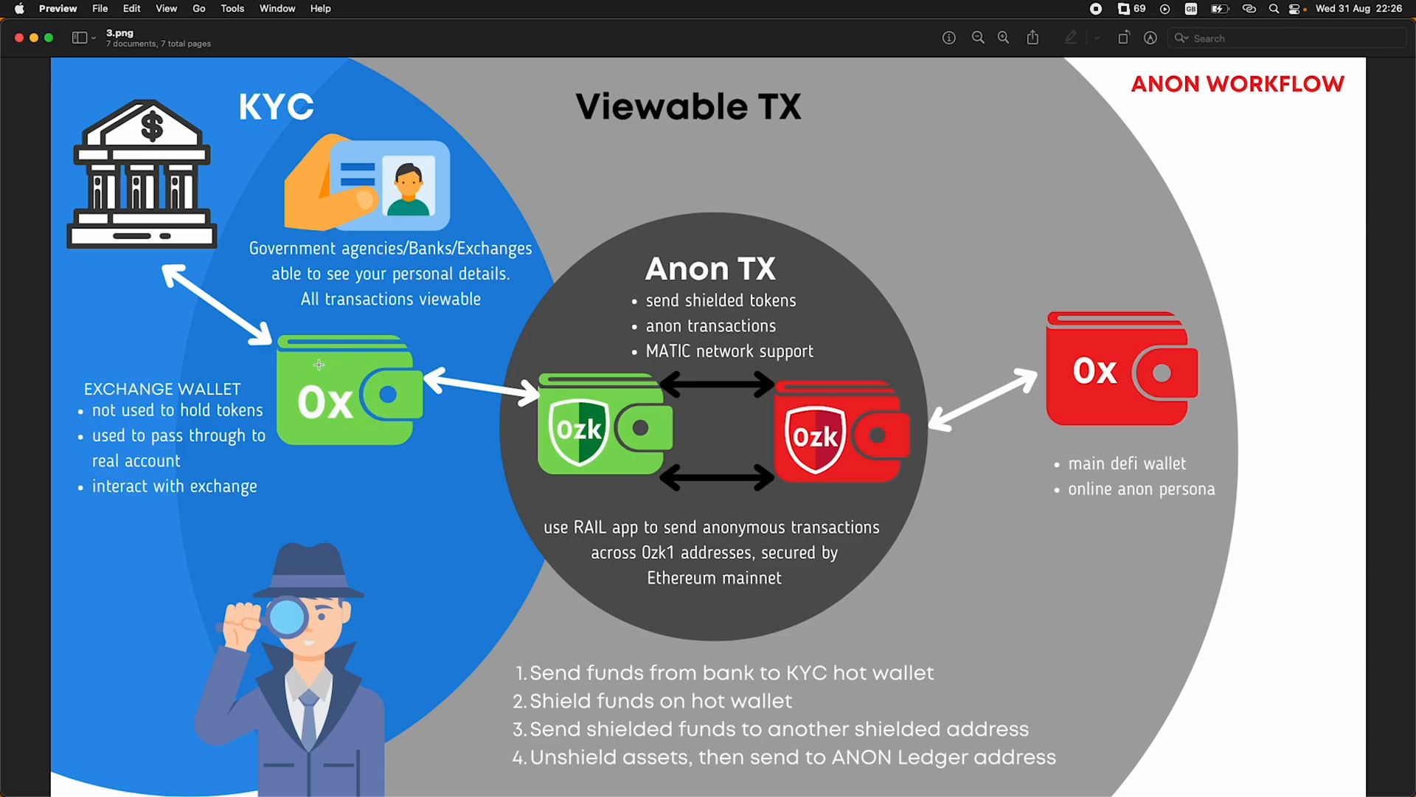
{"action": "mouse_move", "coordinate": [585, 454]}
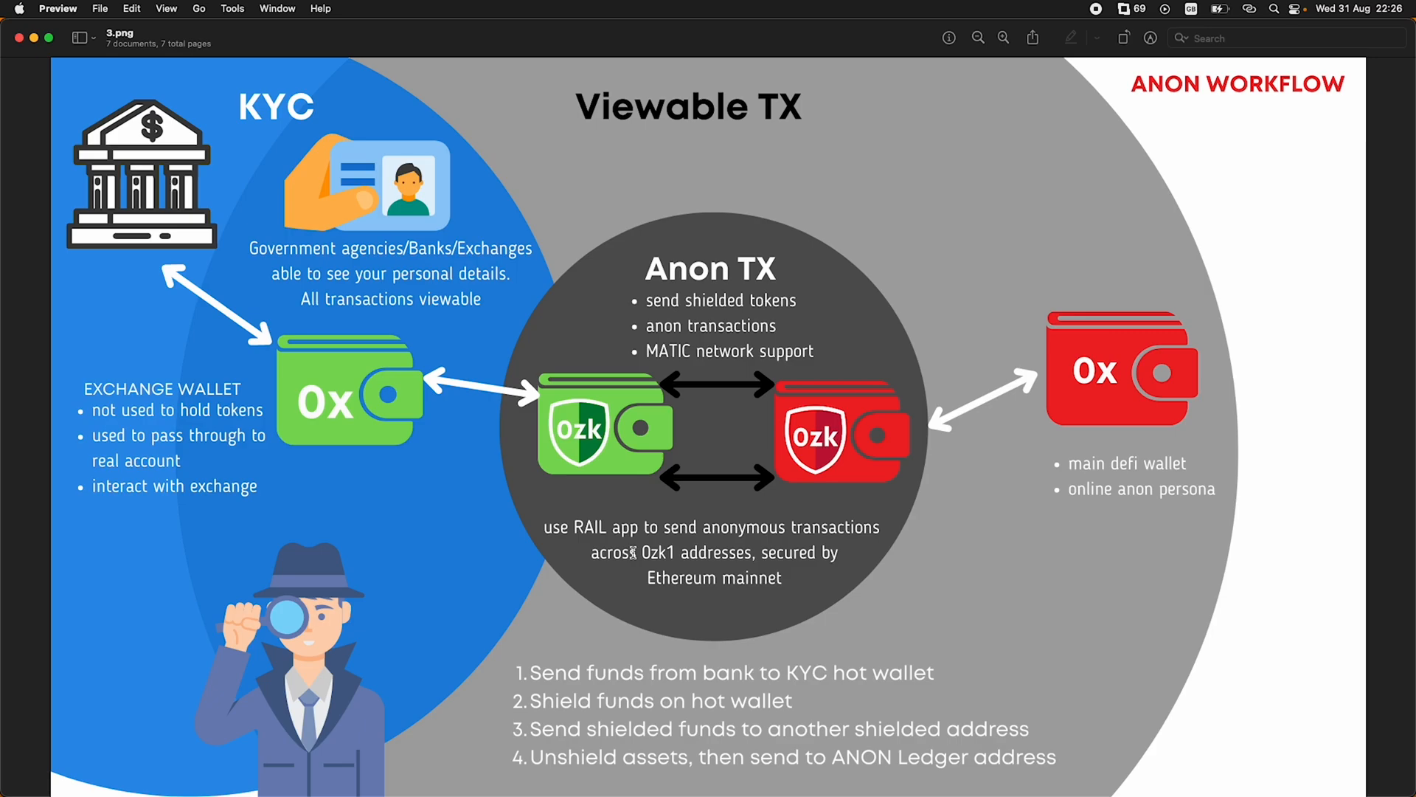
{"action": "scroll", "scroll_direction": "down", "scroll_amount": 3}
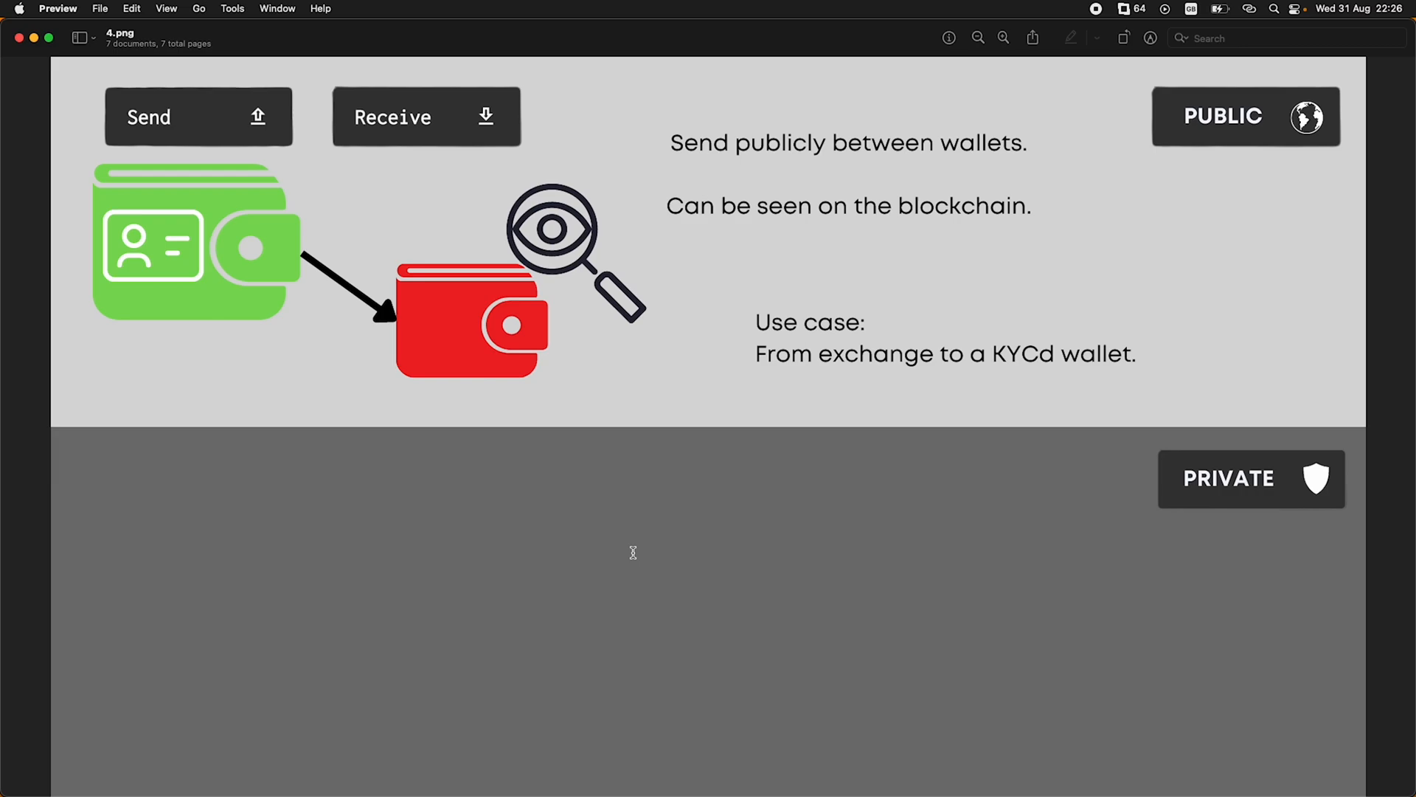
{"action": "mouse_move", "coordinate": [687, 450]}
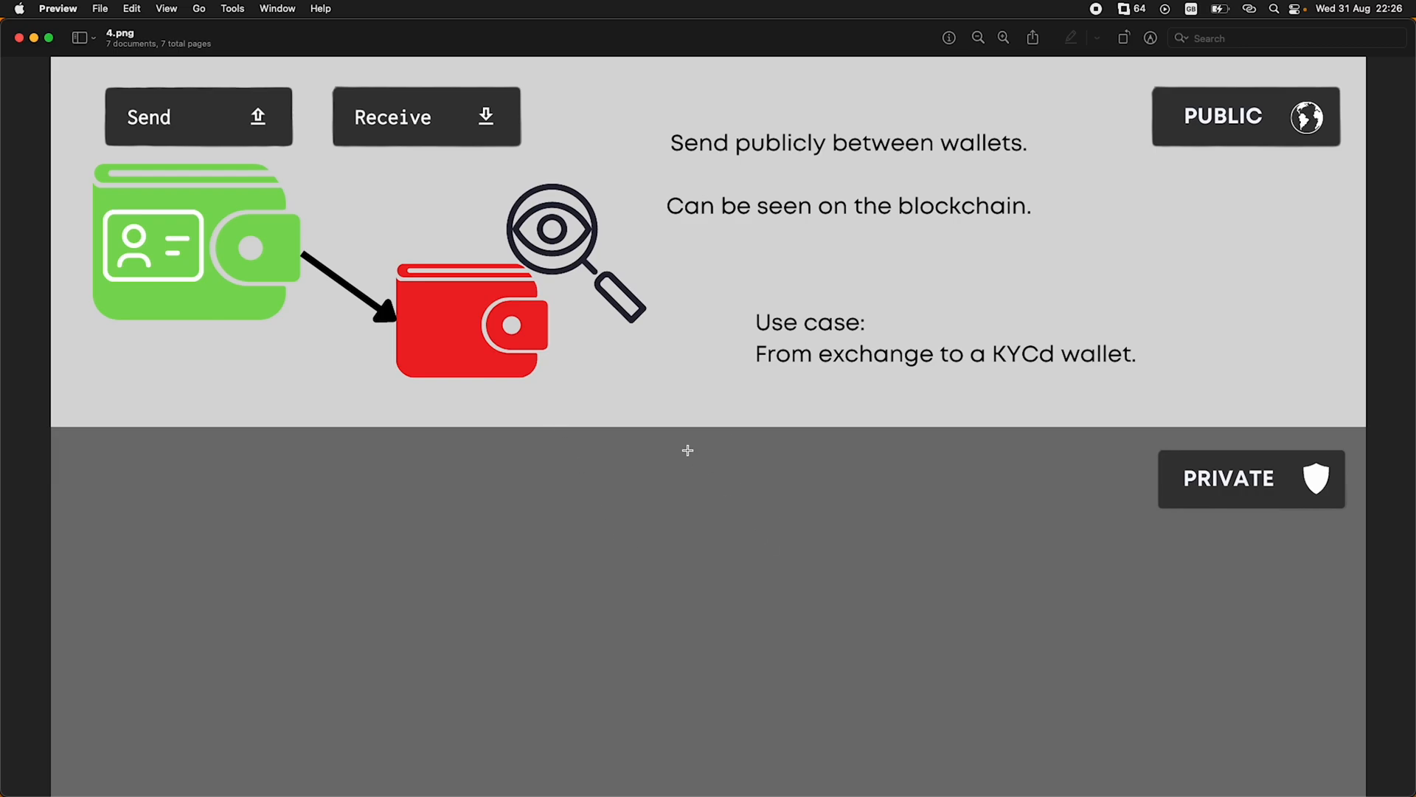
{"action": "mouse_move", "coordinate": [613, 363]}
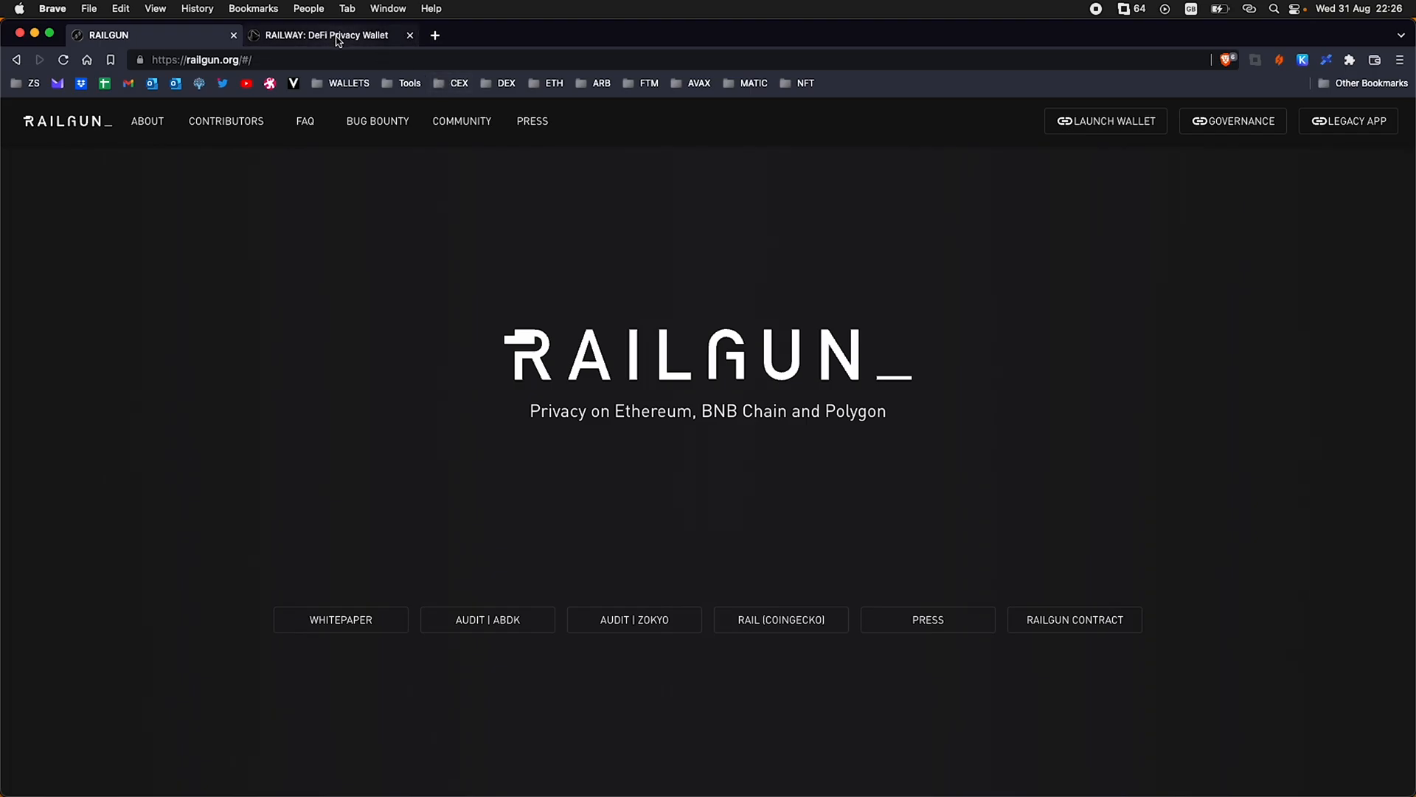
Switch to Railway, check the wallet list while keeping Green Wallet, and show the network list
{"action": "left_click", "coordinate": [325, 35]}
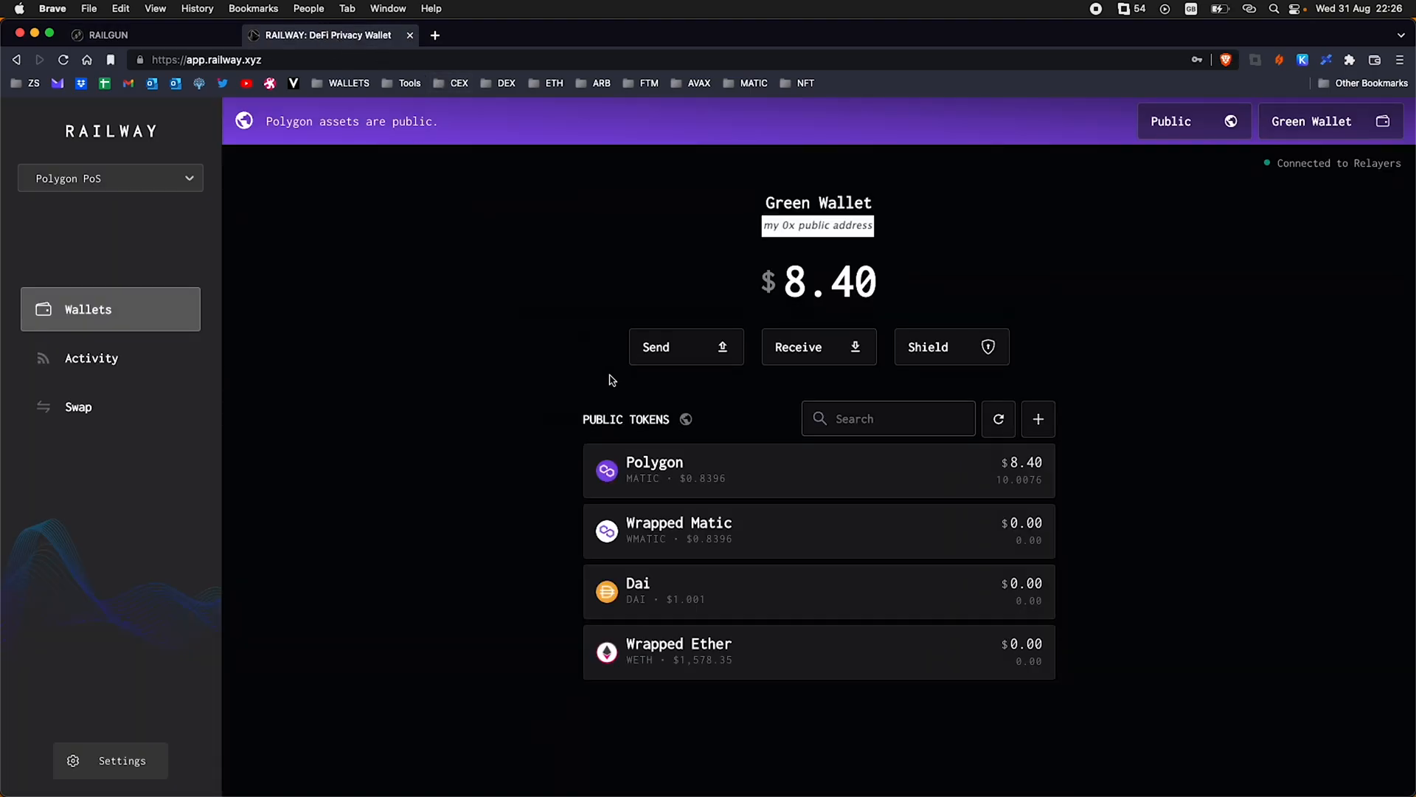
{"action": "left_click", "coordinate": [1328, 121]}
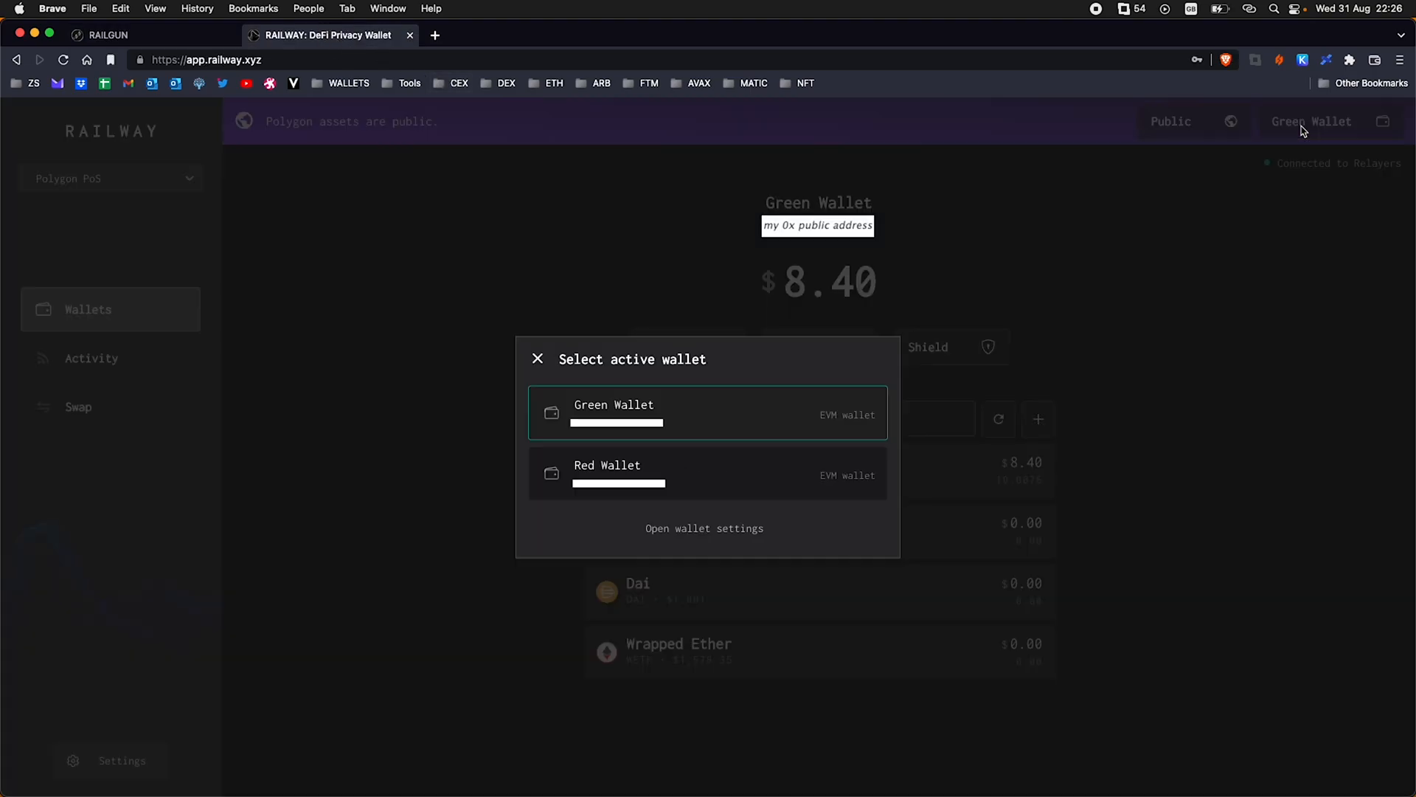
{"action": "mouse_move", "coordinate": [1127, 341]}
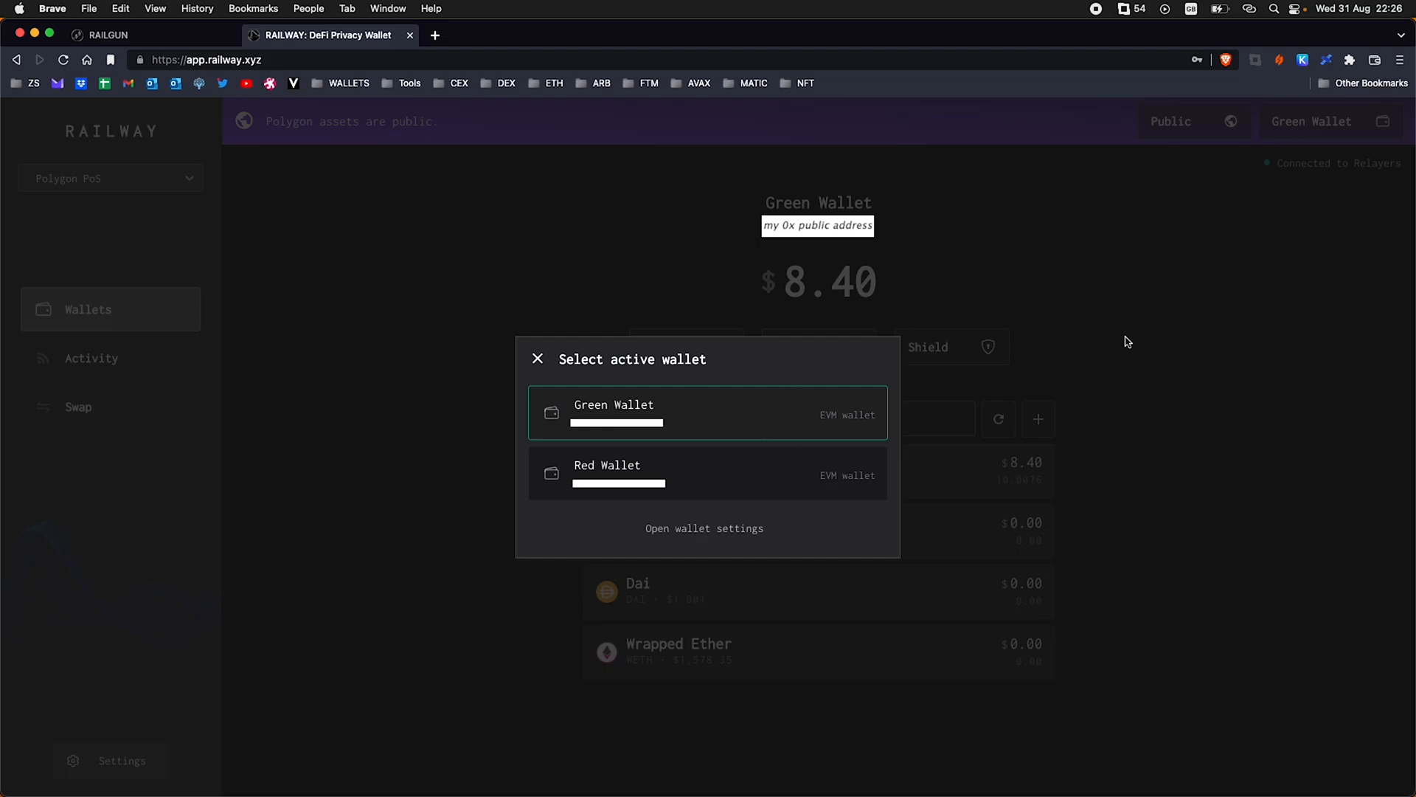
{"action": "left_click", "coordinate": [536, 358]}
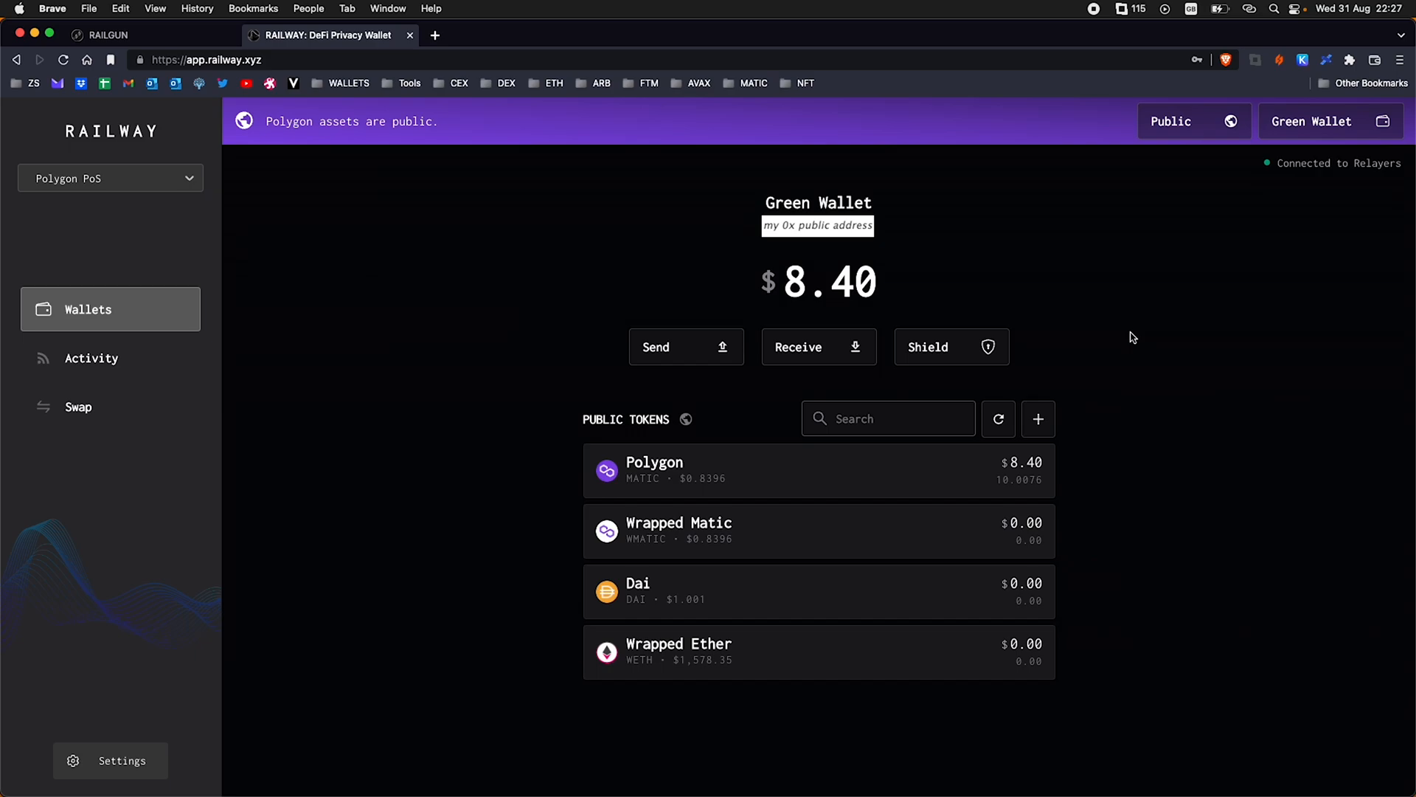
{"action": "mouse_move", "coordinate": [959, 329]}
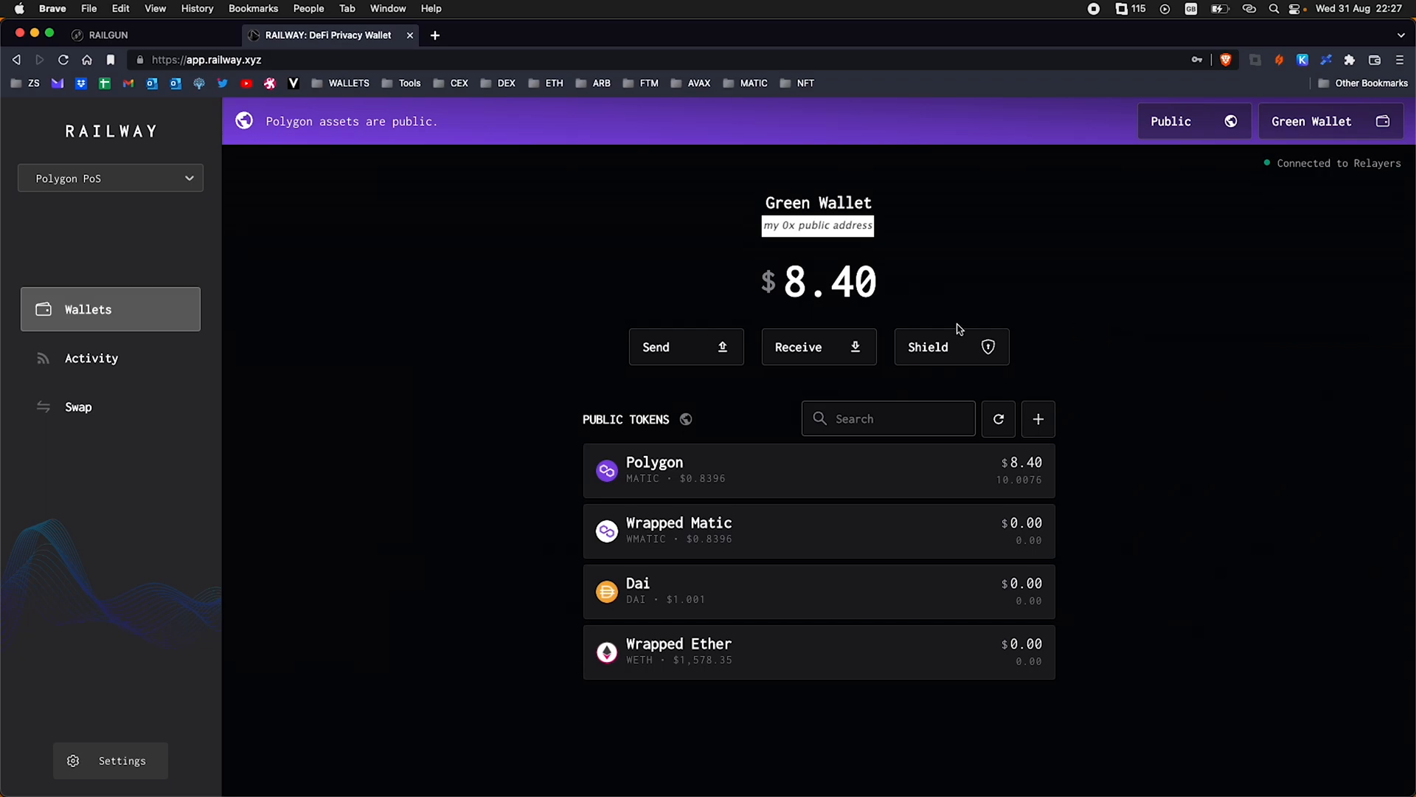
{"action": "left_click", "coordinate": [109, 178]}
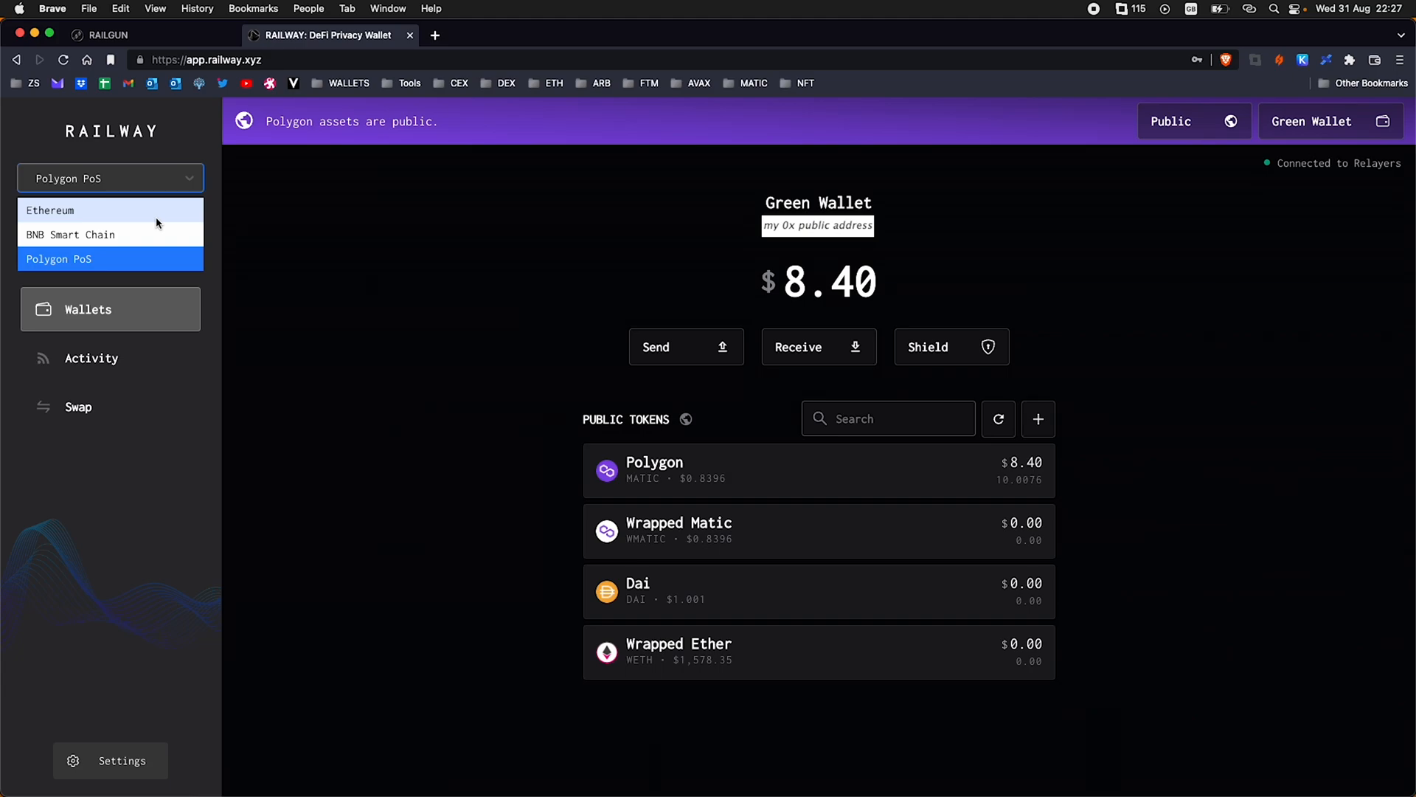
{"action": "mouse_move", "coordinate": [292, 233]}
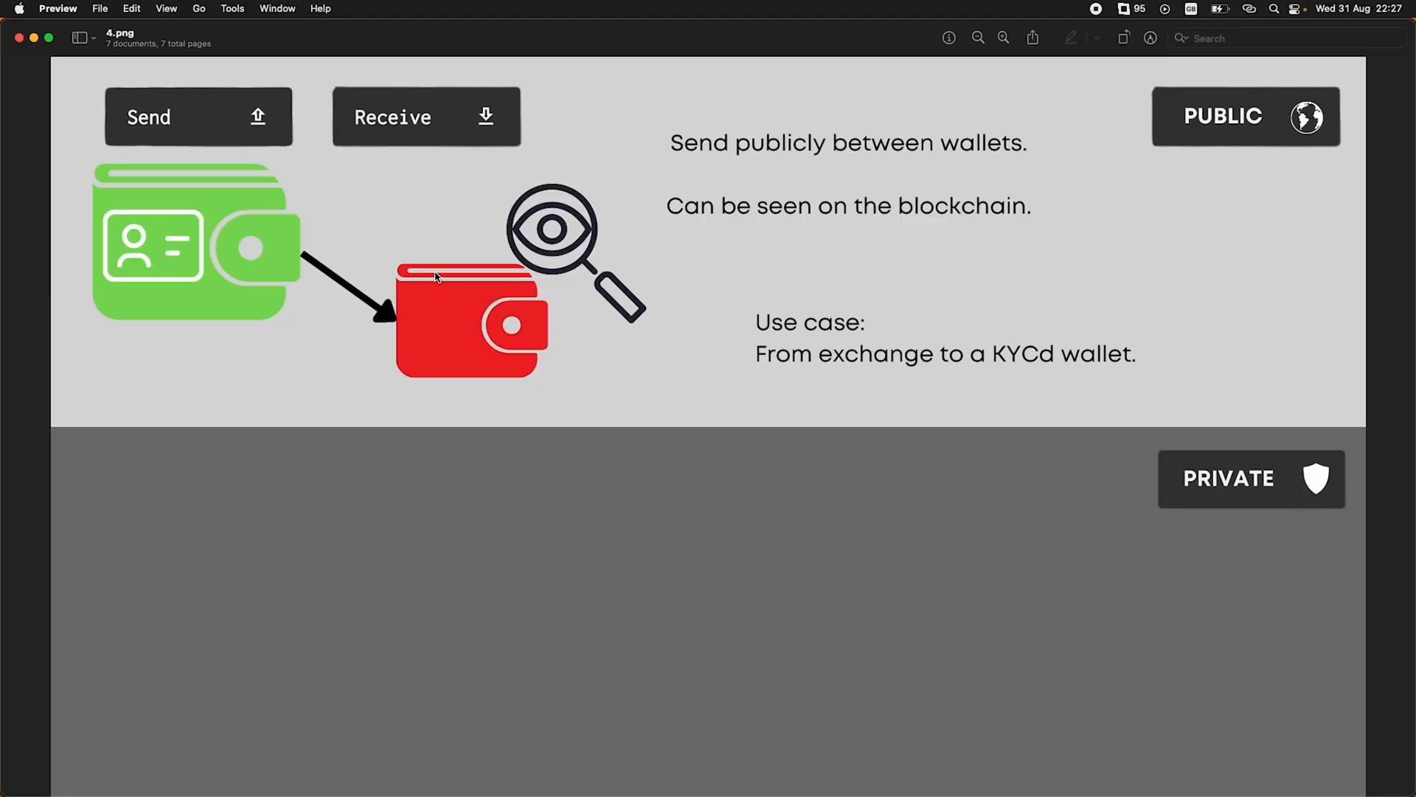
{"action": "mouse_move", "coordinate": [350, 253]}
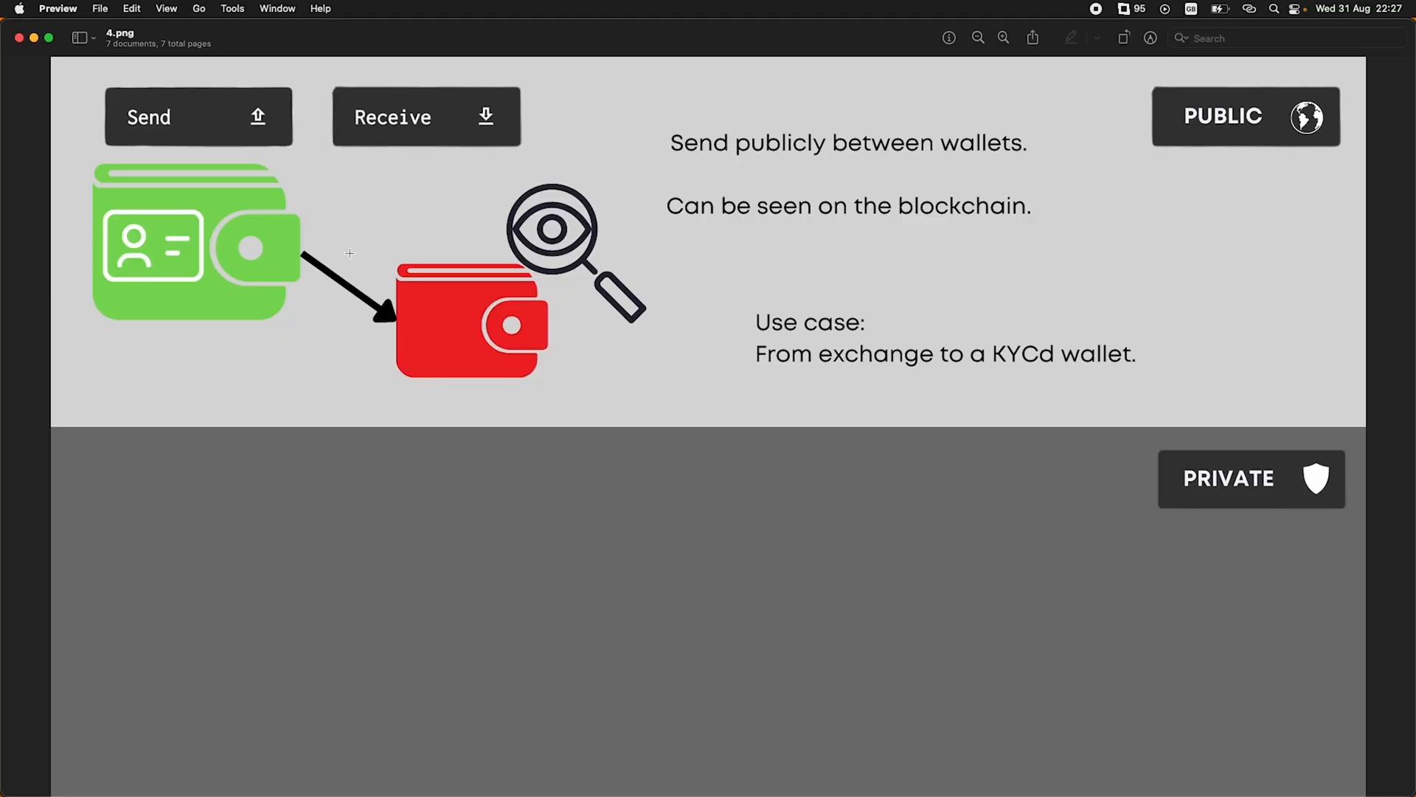
{"action": "mouse_move", "coordinate": [430, 368]}
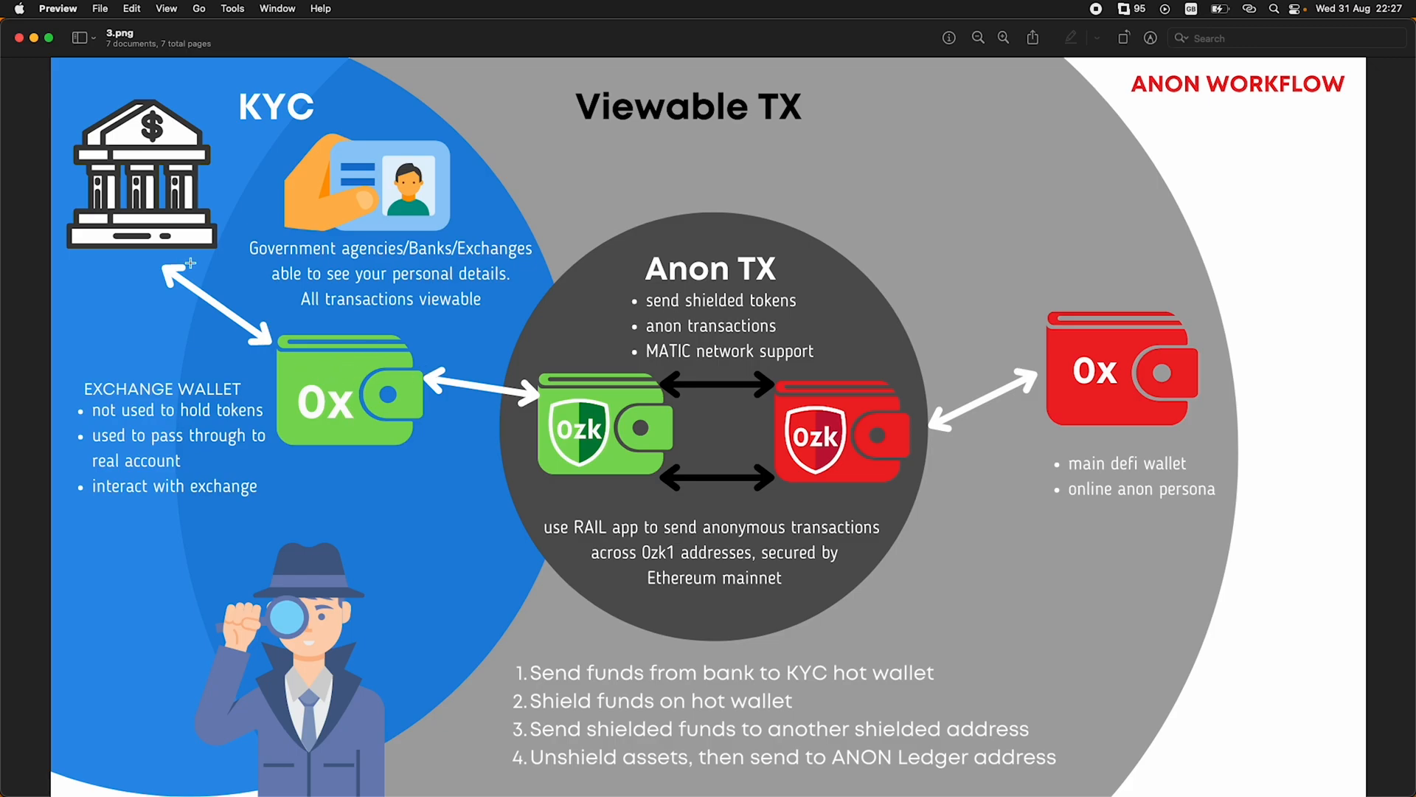
{"action": "mouse_move", "coordinate": [355, 386]}
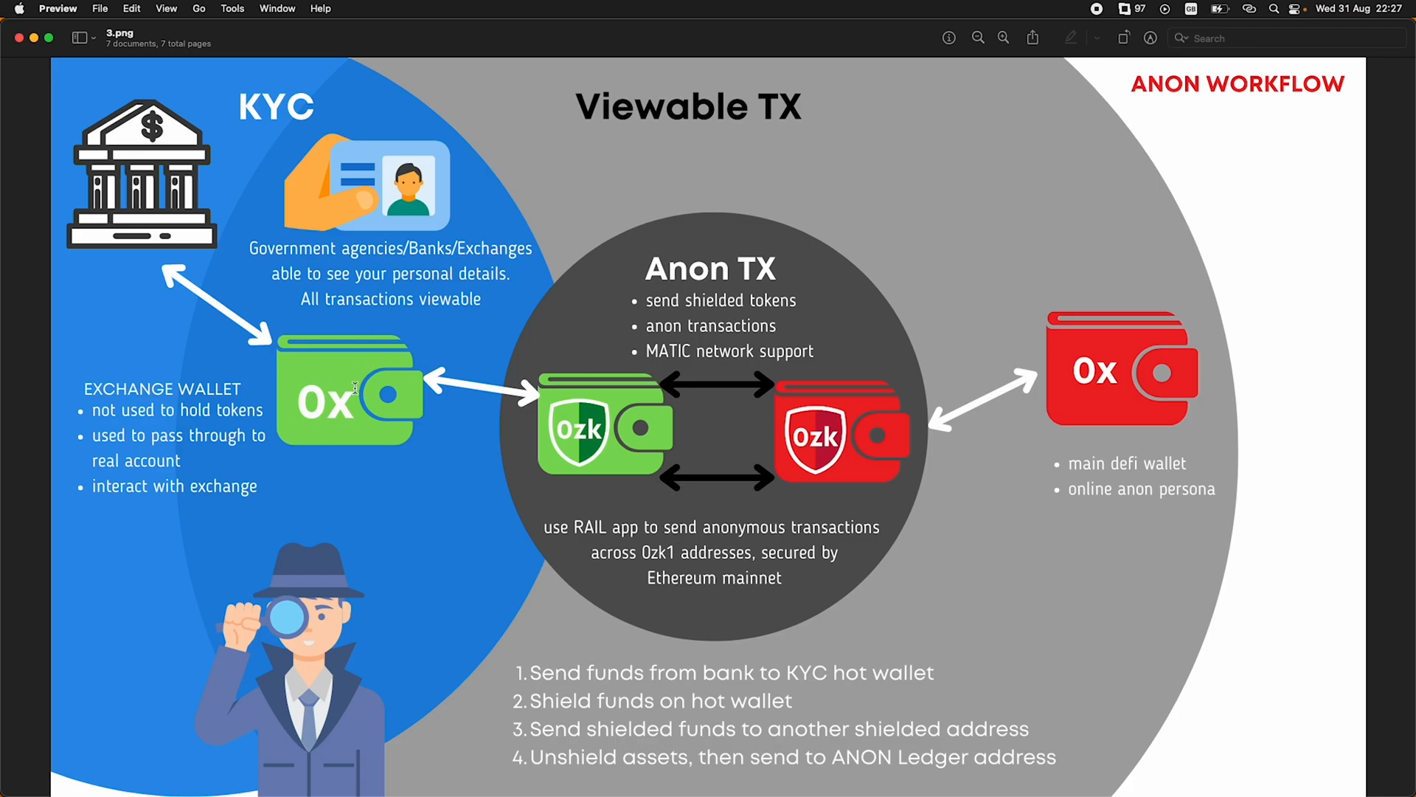
{"action": "mouse_move", "coordinate": [443, 403]}
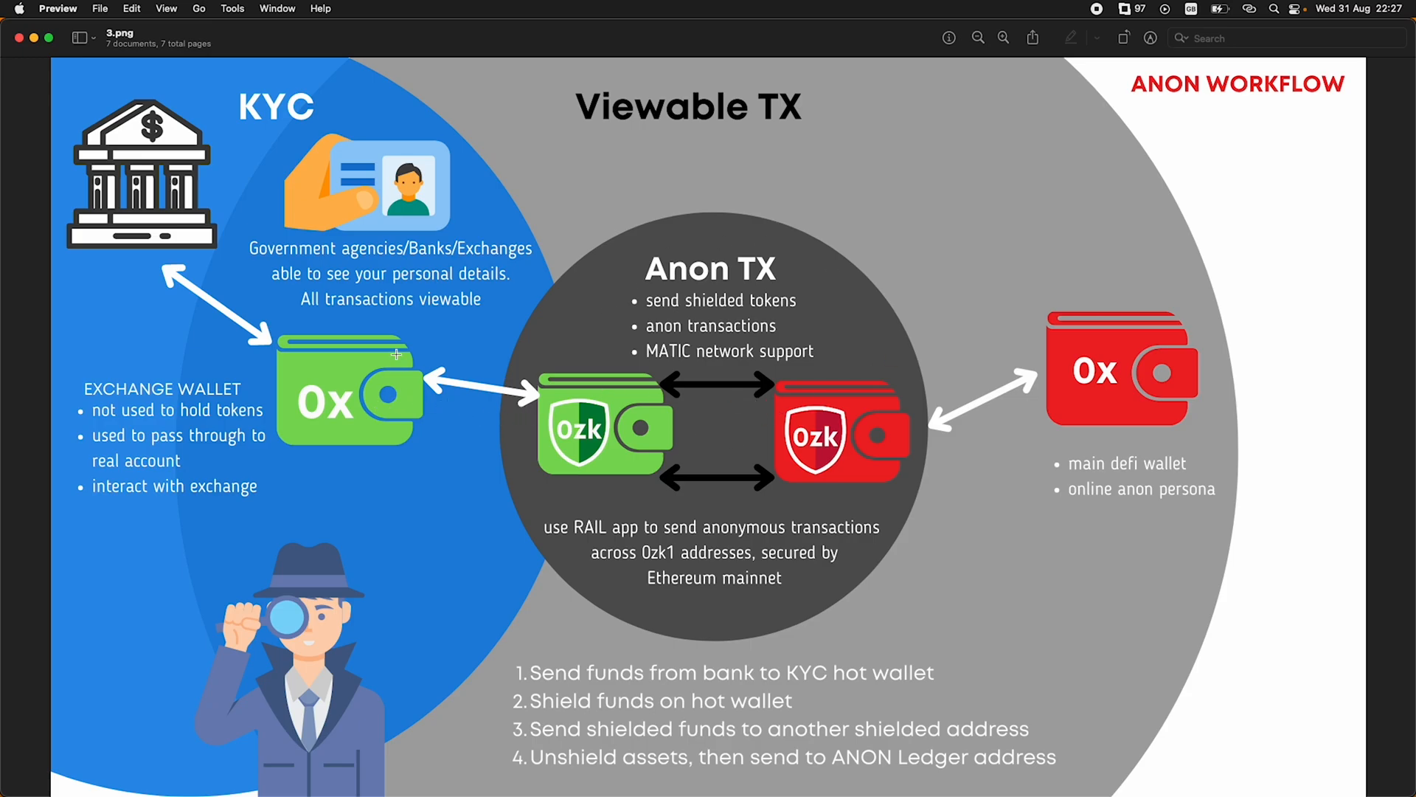
{"action": "mouse_move", "coordinate": [267, 375]}
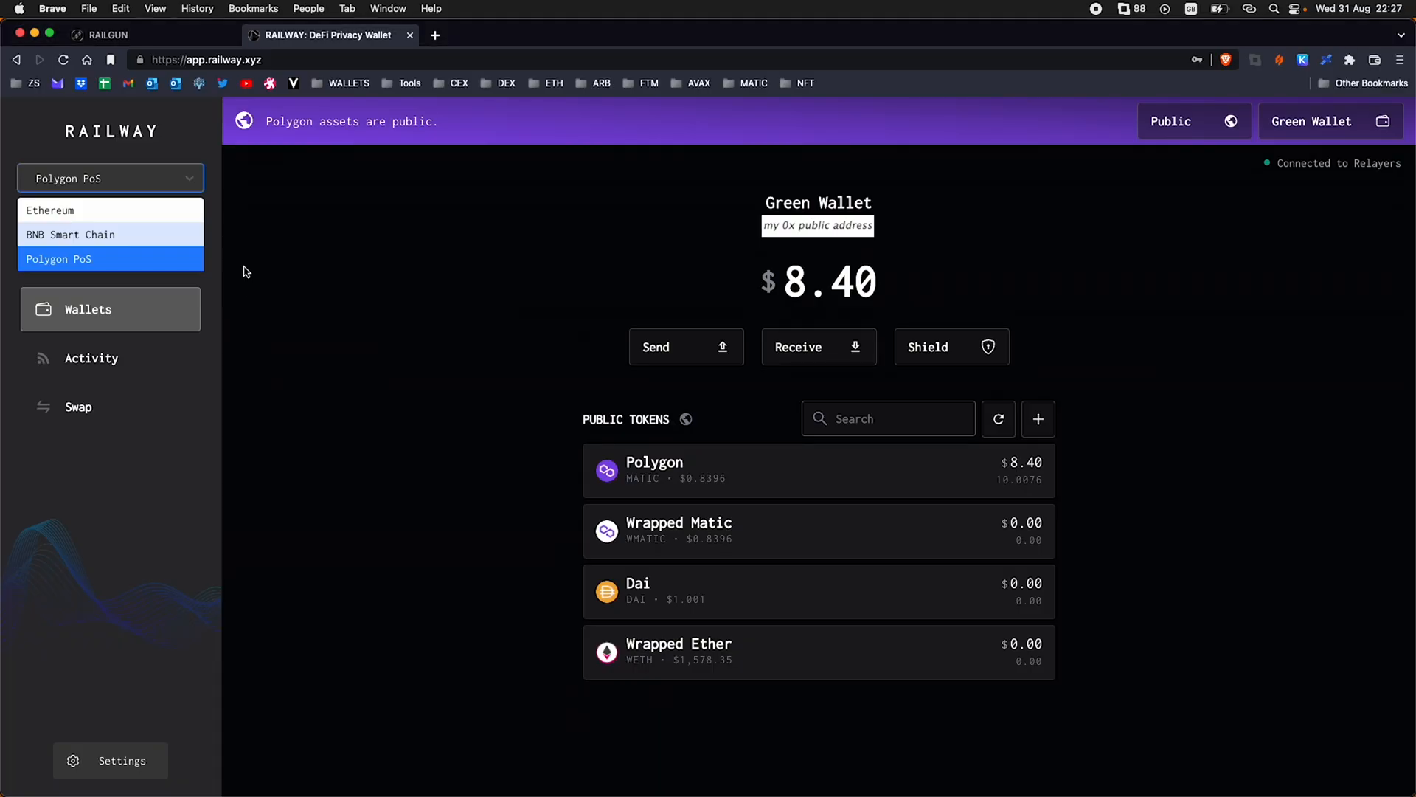
{"action": "mouse_move", "coordinate": [637, 514]}
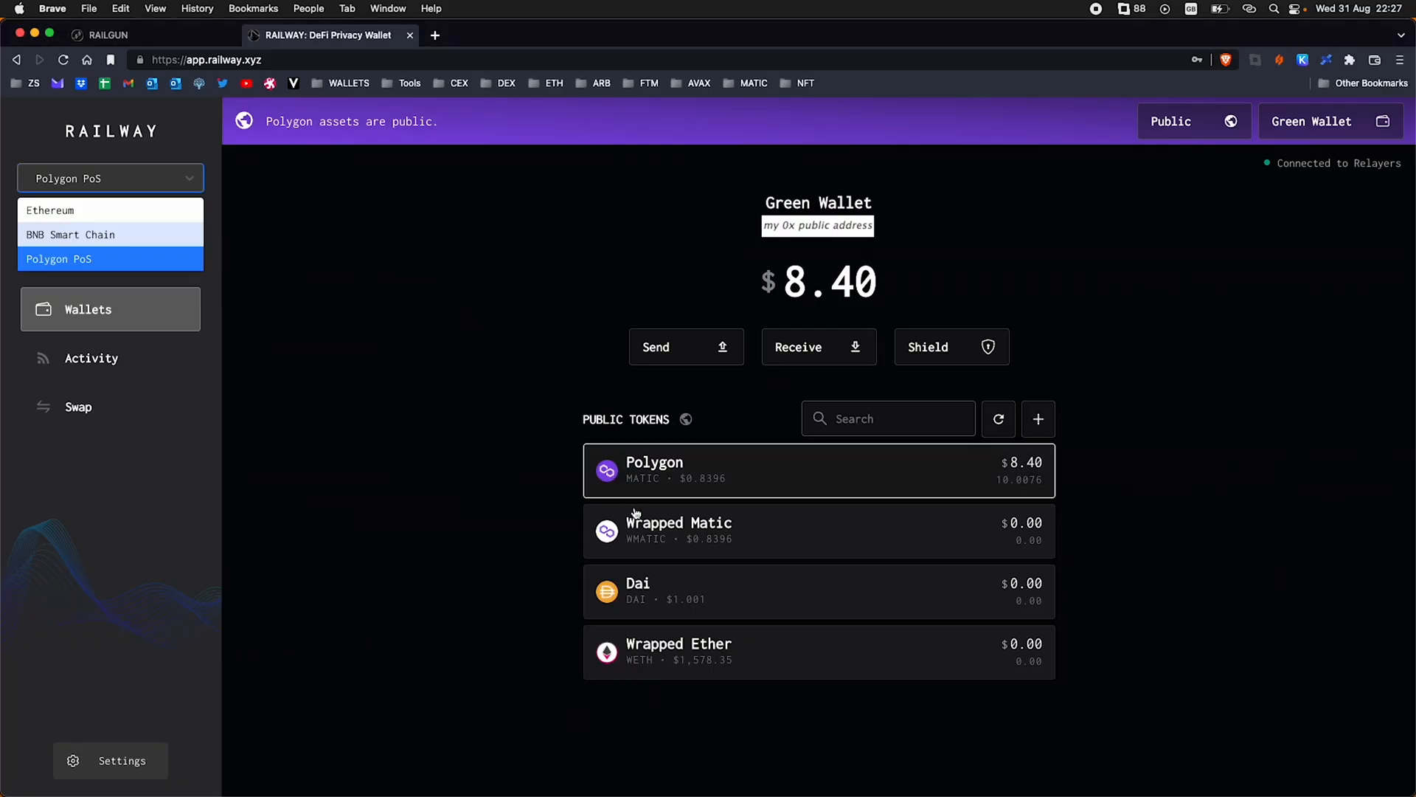
{"action": "mouse_move", "coordinate": [1219, 225]}
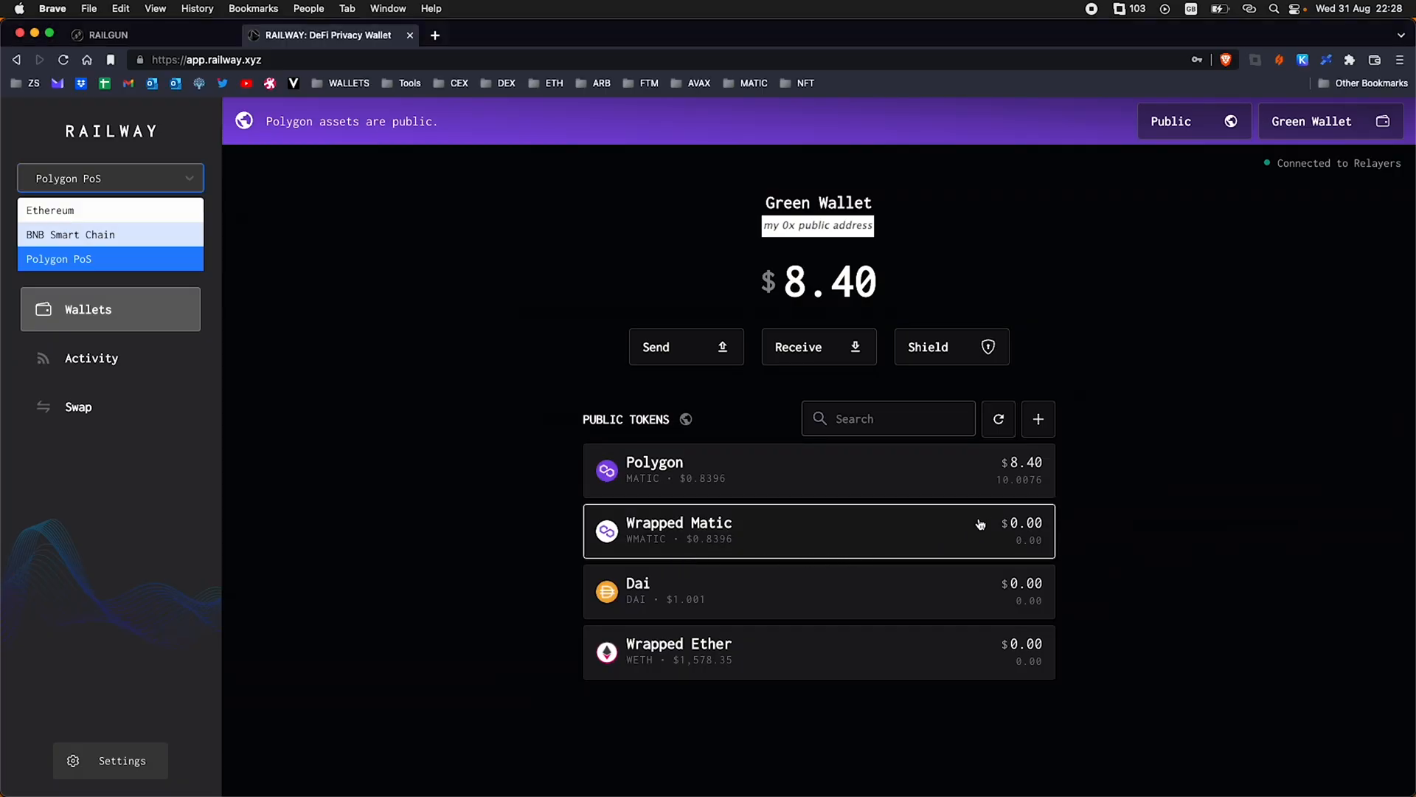
{"action": "mouse_move", "coordinate": [991, 524]}
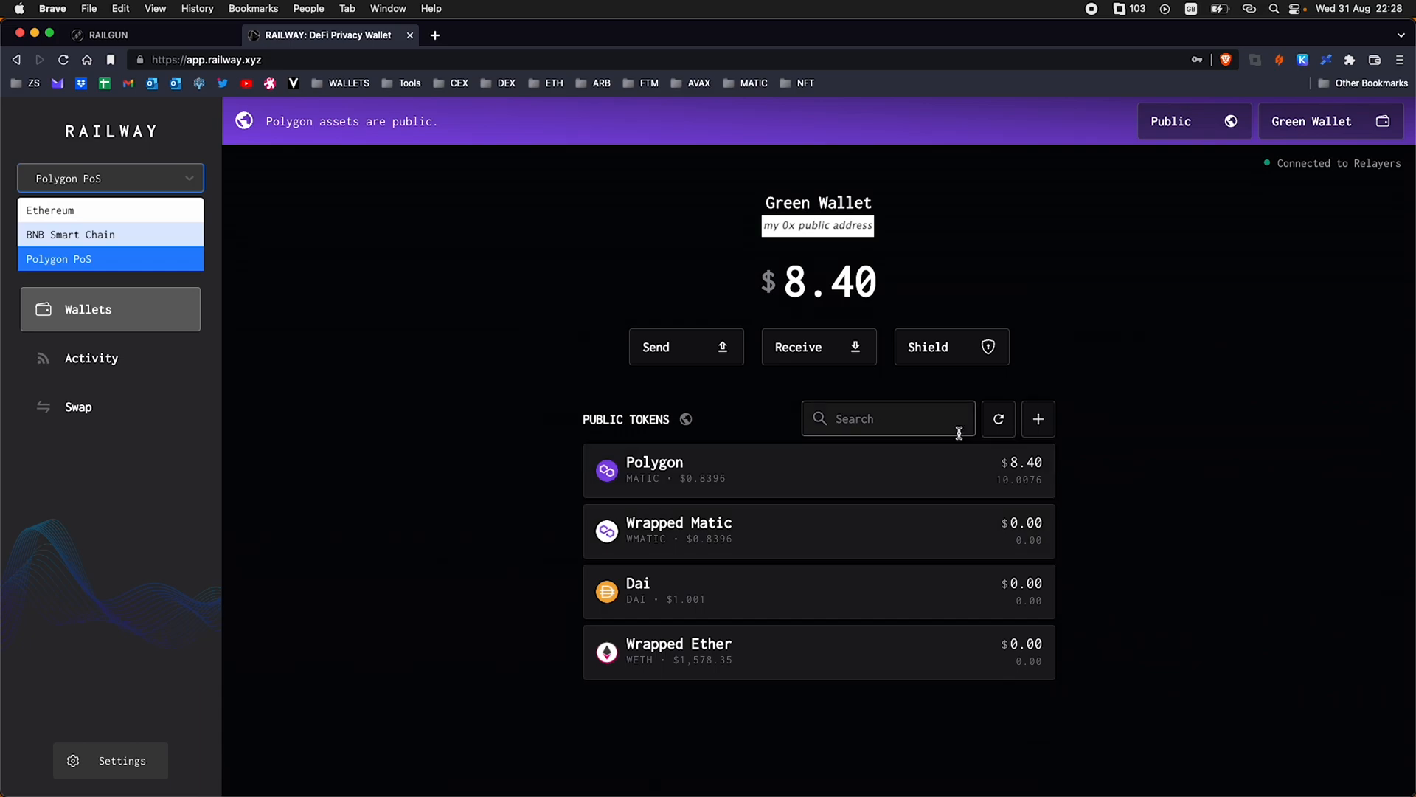
{"action": "mouse_move", "coordinate": [604, 287]}
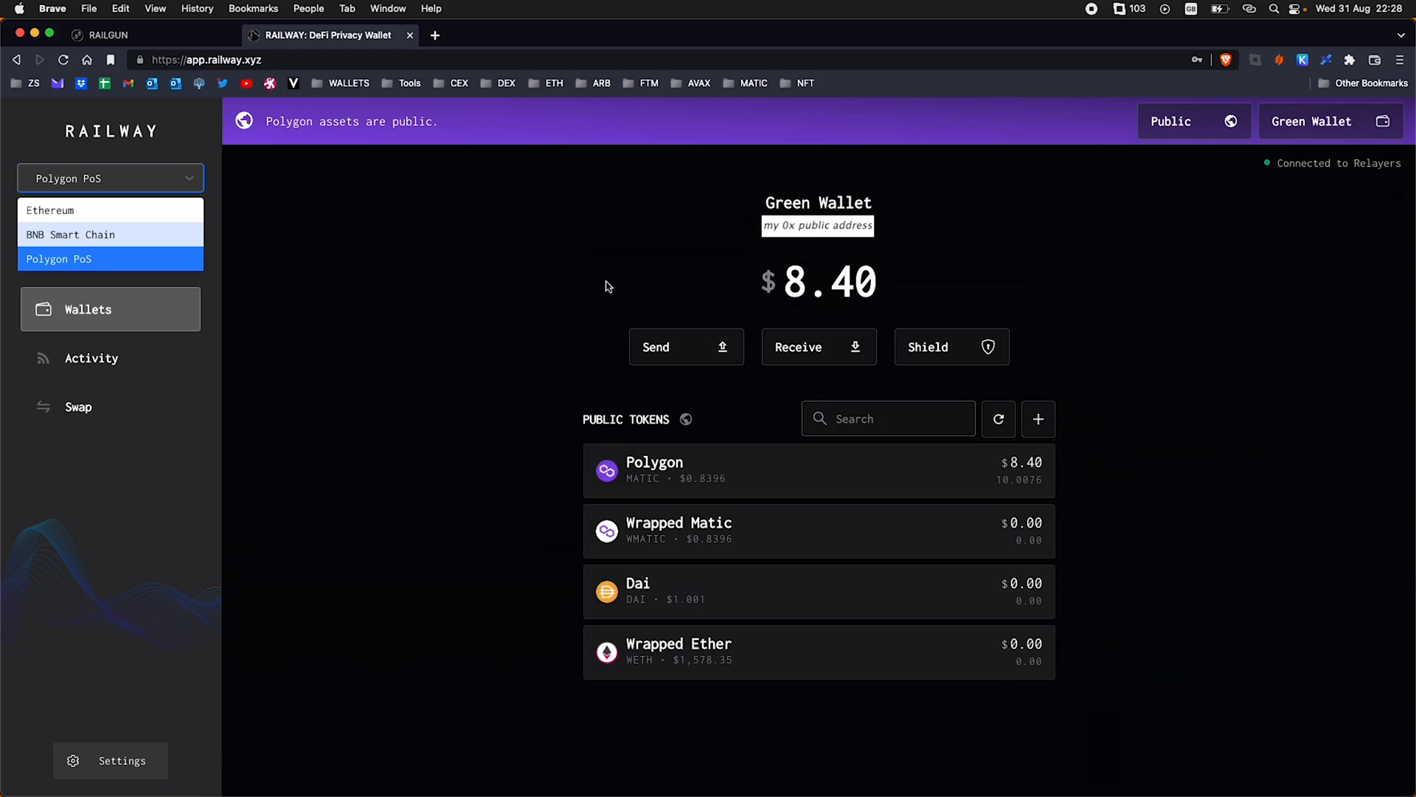
{"action": "mouse_move", "coordinate": [1195, 121]}
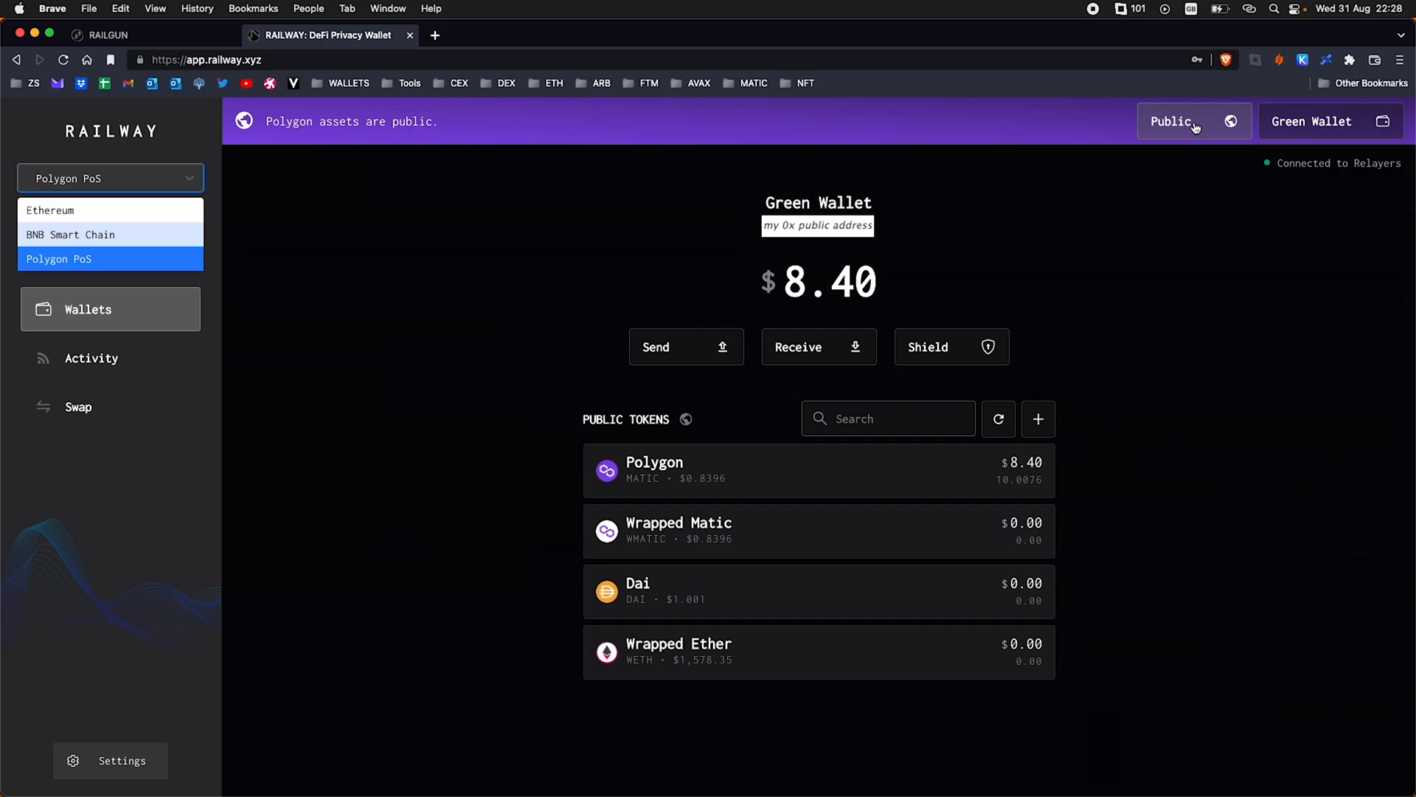
{"action": "mouse_move", "coordinate": [1152, 226]}
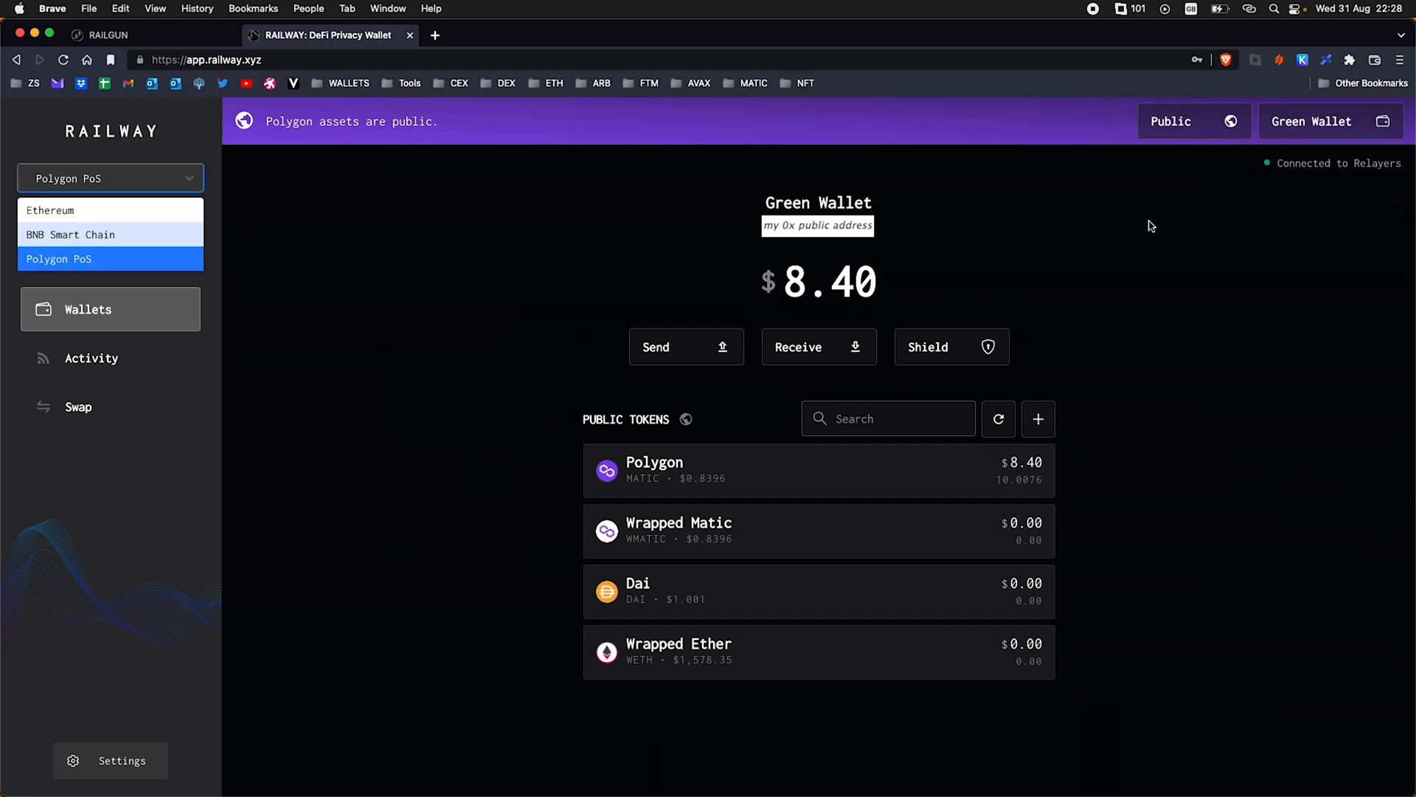
{"action": "mouse_move", "coordinate": [974, 498]}
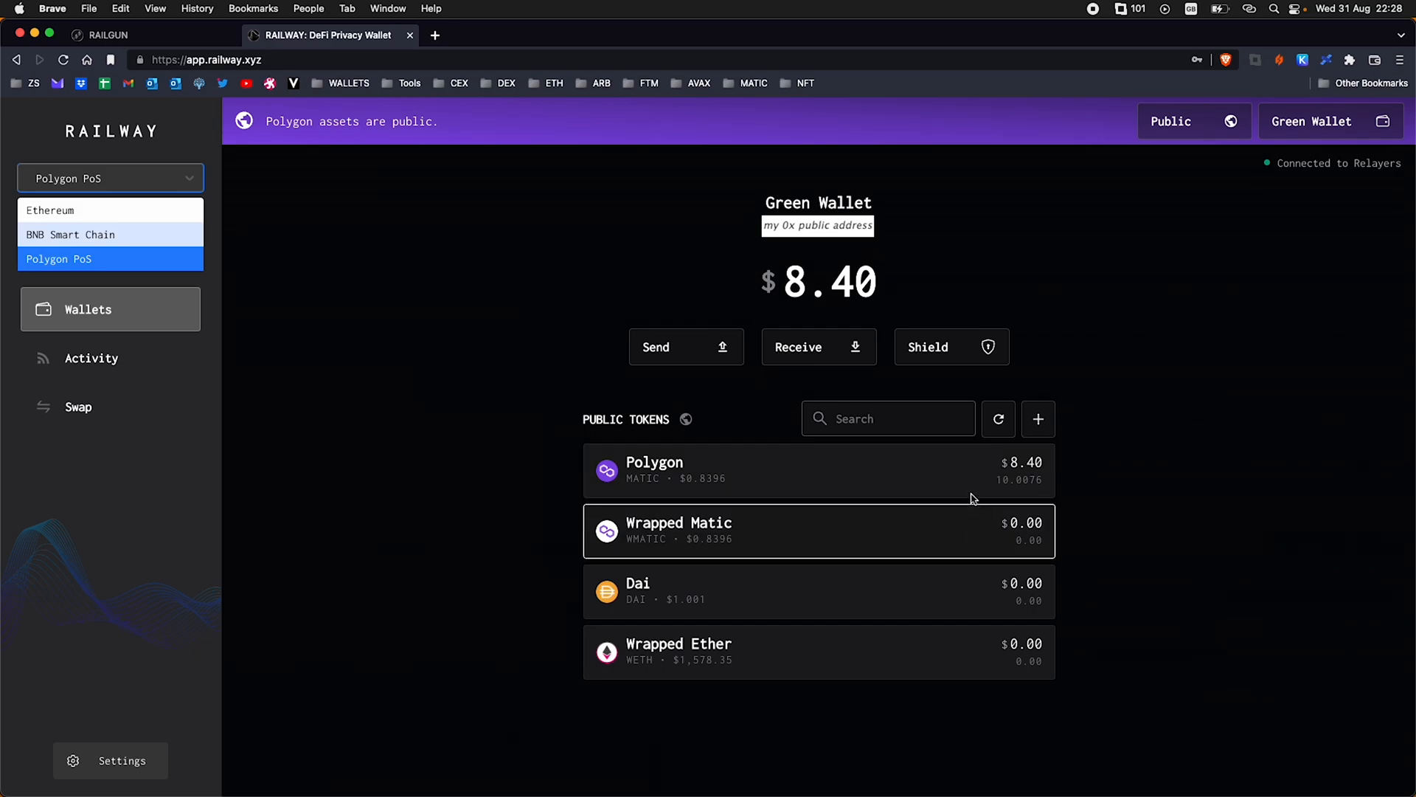
{"action": "mouse_move", "coordinate": [579, 442]}
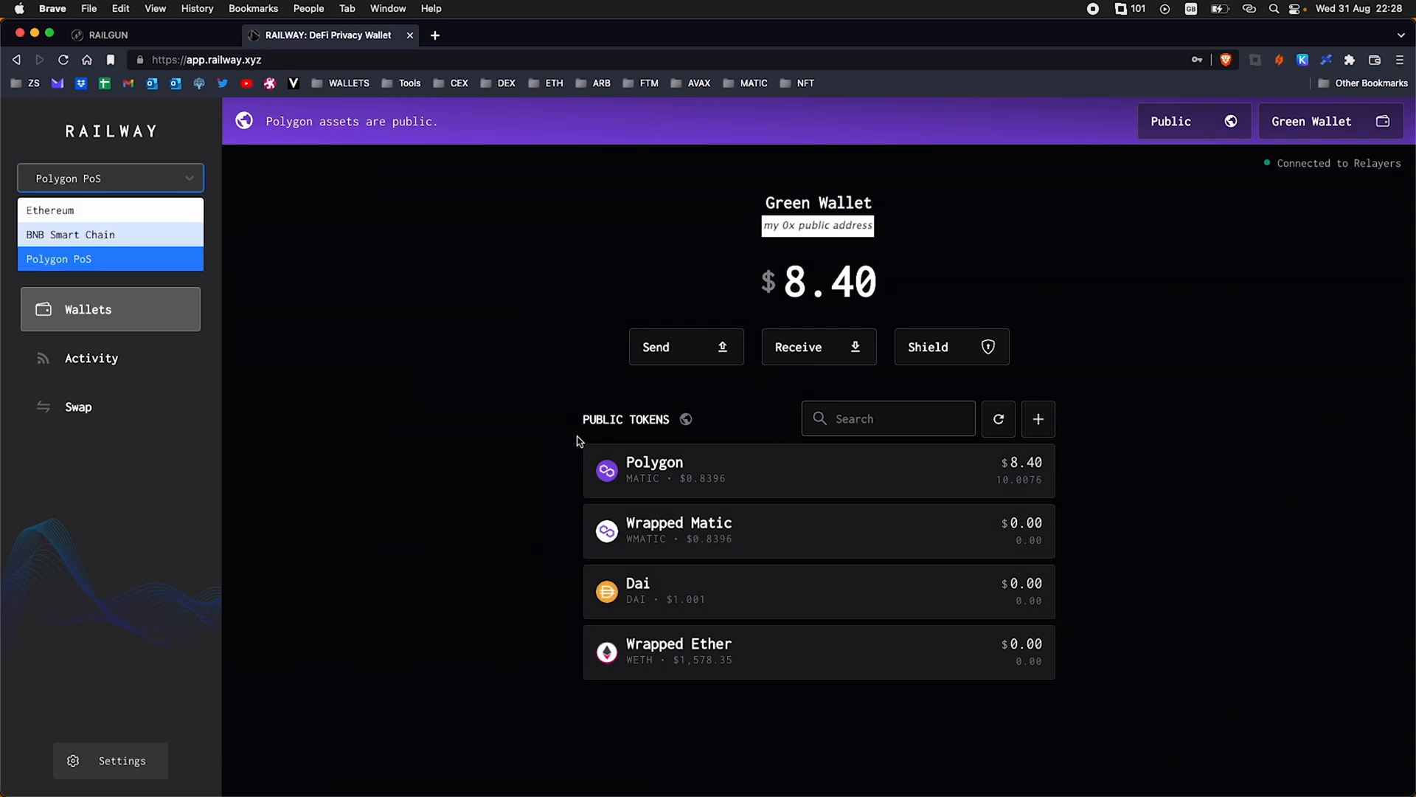
{"action": "mouse_move", "coordinate": [685, 347]}
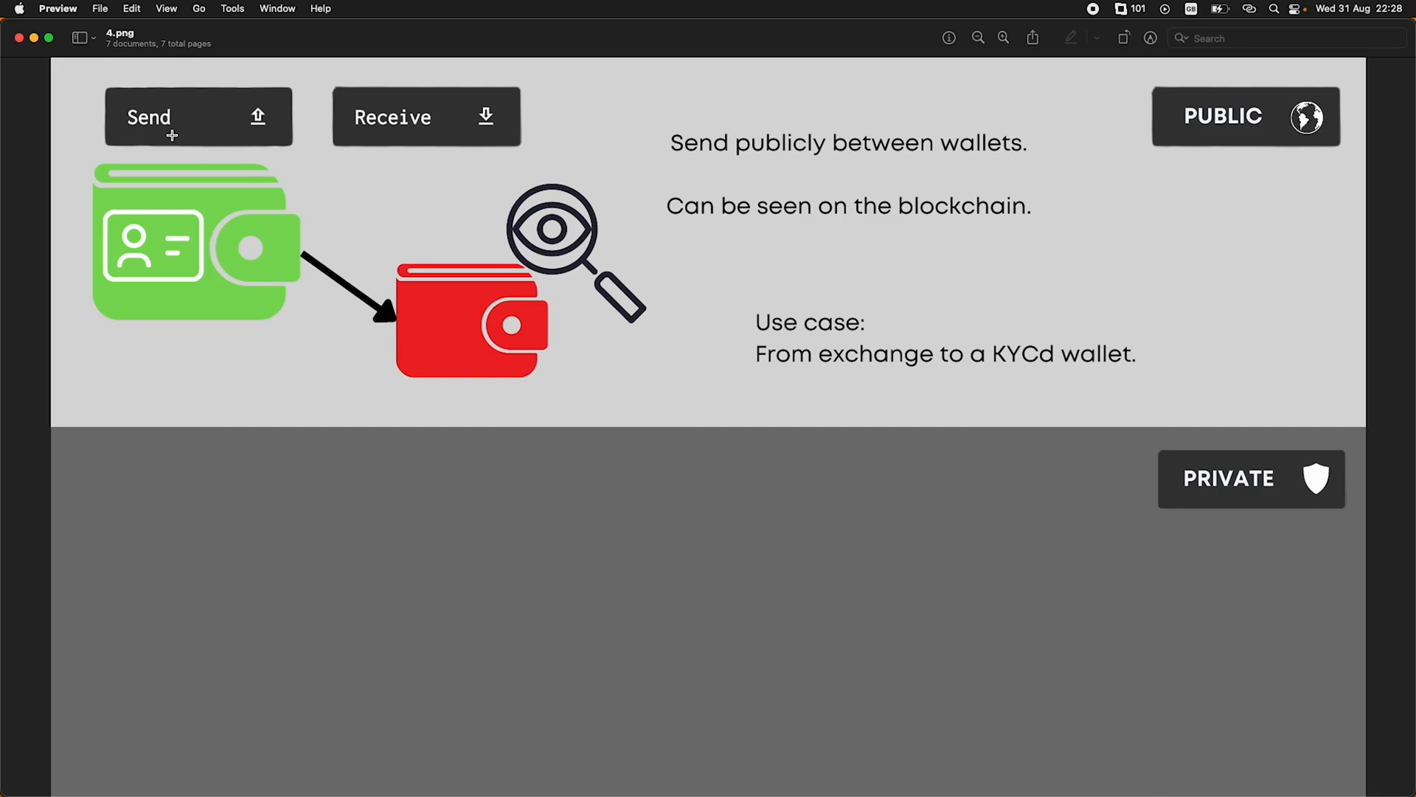
{"action": "mouse_move", "coordinate": [689, 148]}
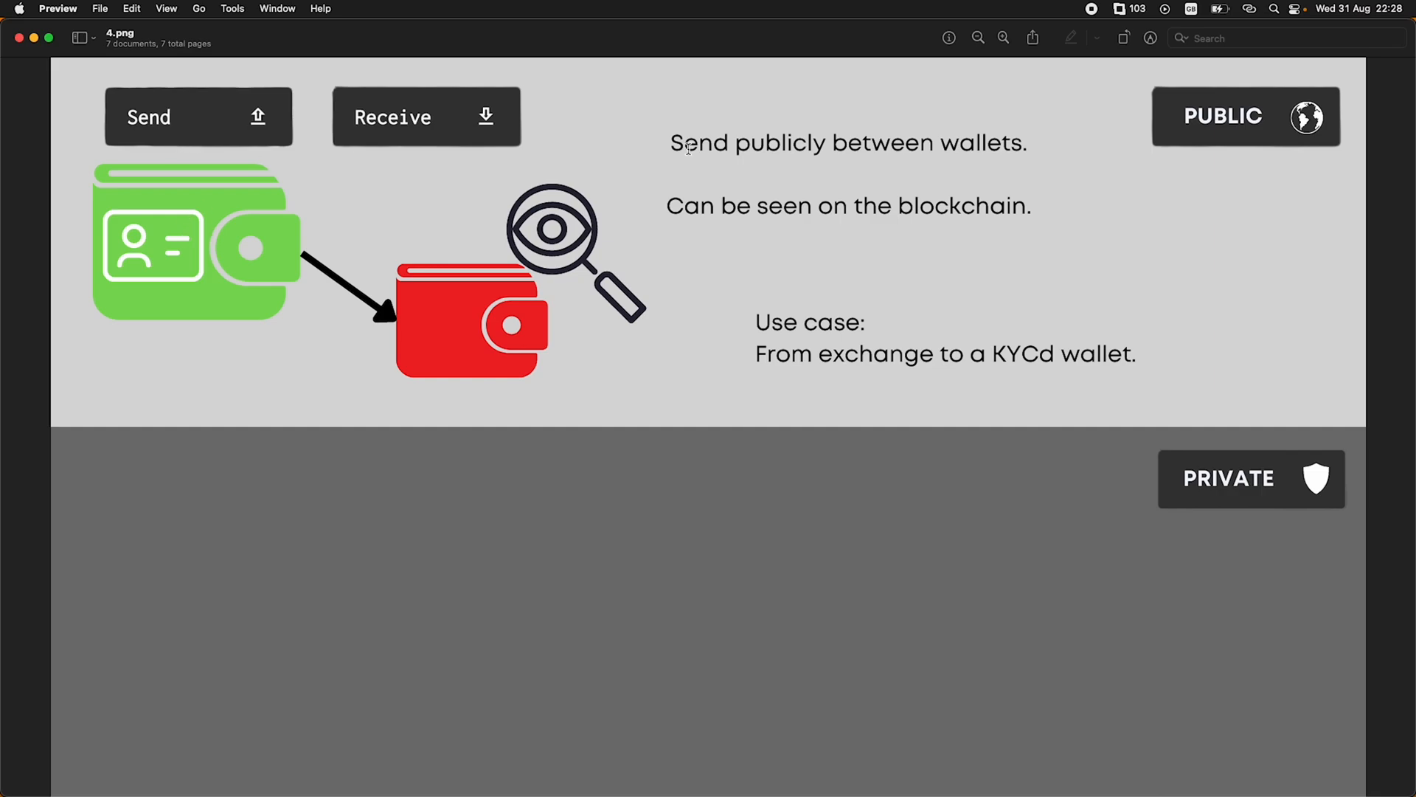
{"action": "mouse_move", "coordinate": [1227, 119]}
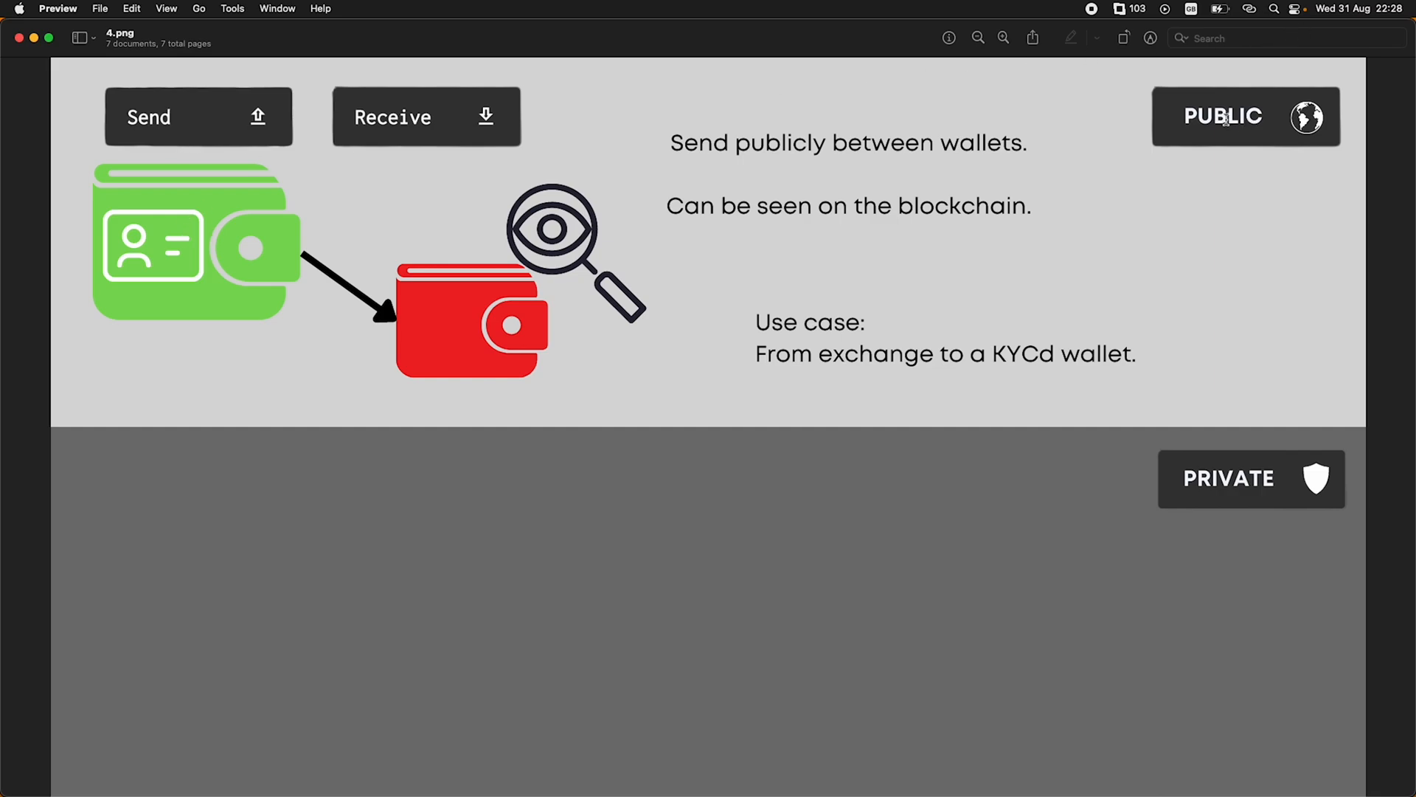
{"action": "mouse_move", "coordinate": [229, 242]}
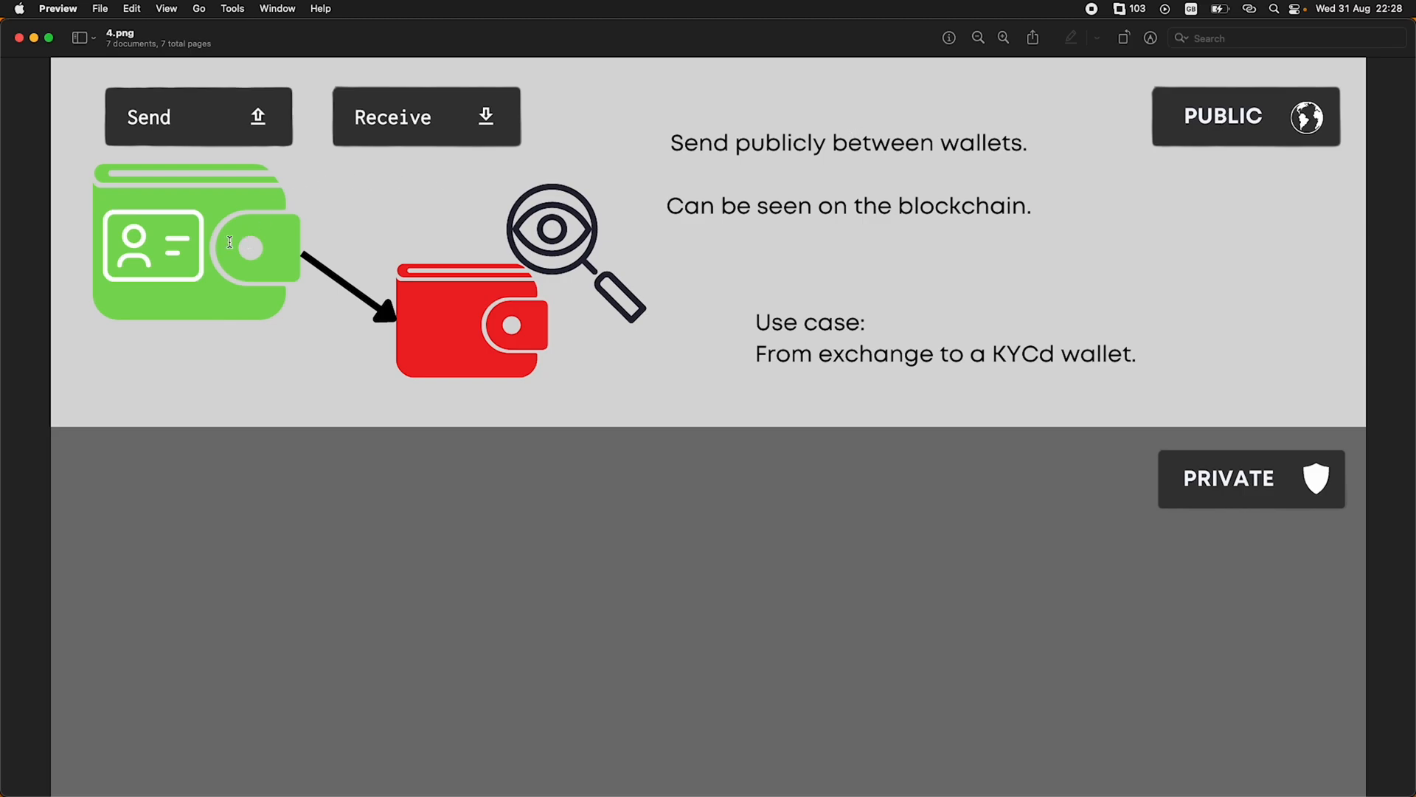
{"action": "mouse_move", "coordinate": [191, 214]}
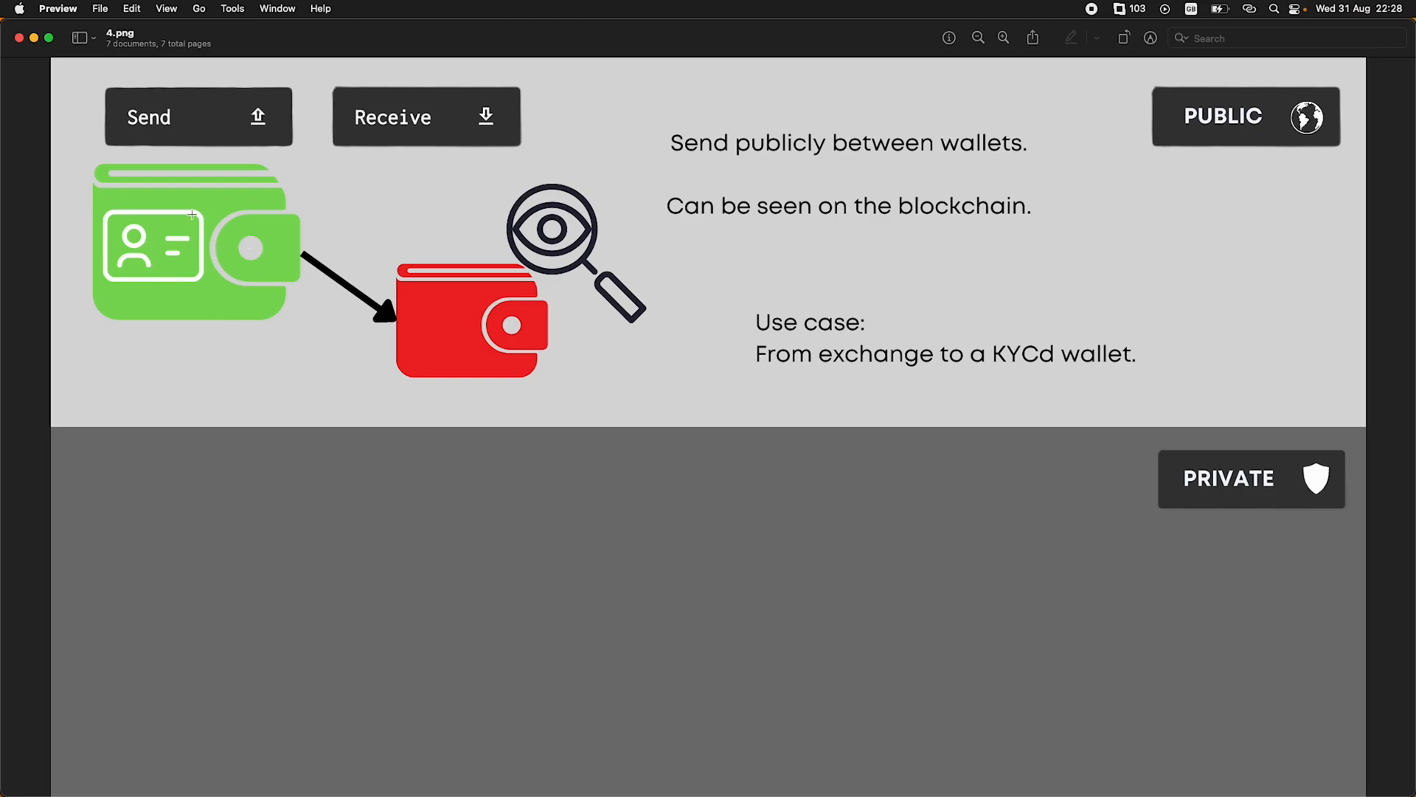
{"action": "mouse_move", "coordinate": [209, 227]}
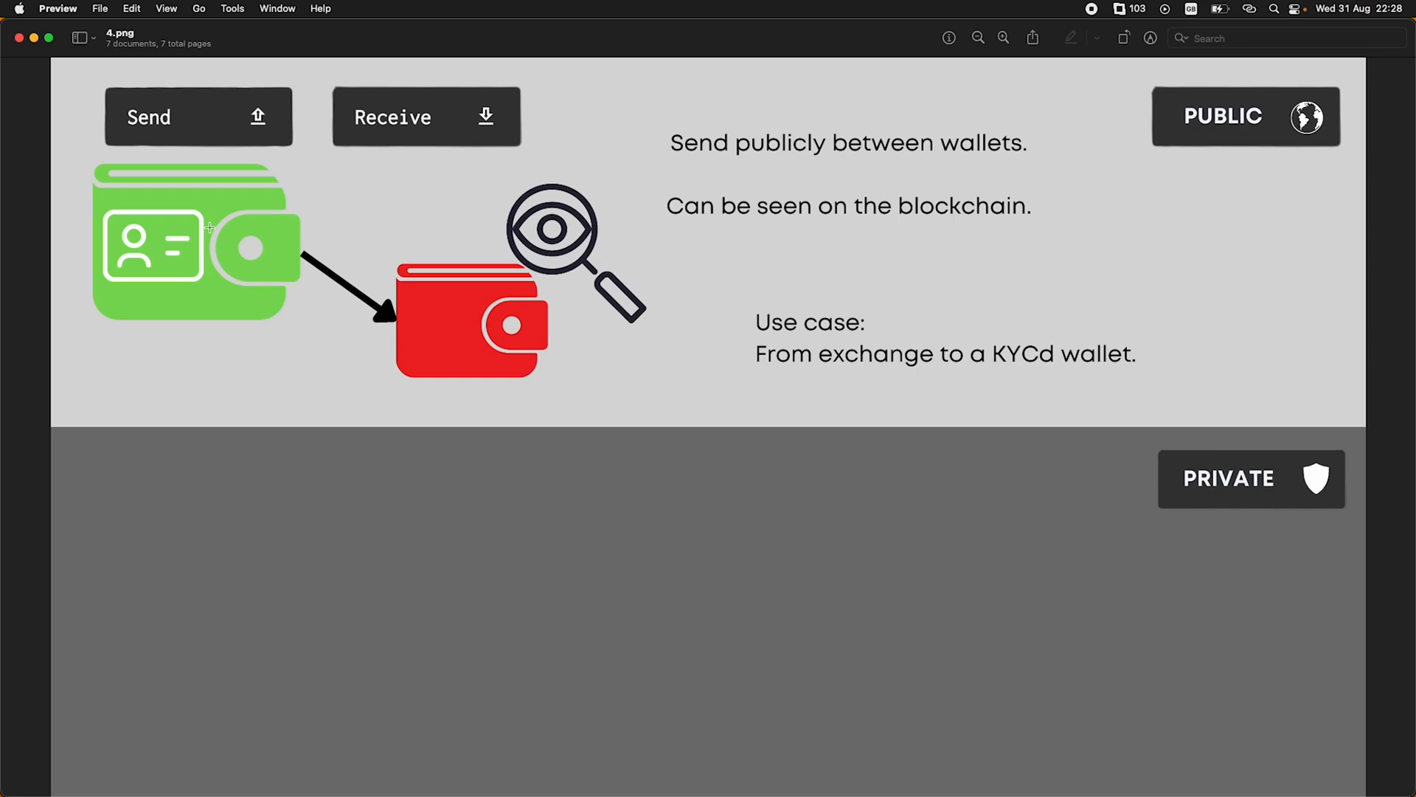
{"action": "mouse_move", "coordinate": [474, 326]}
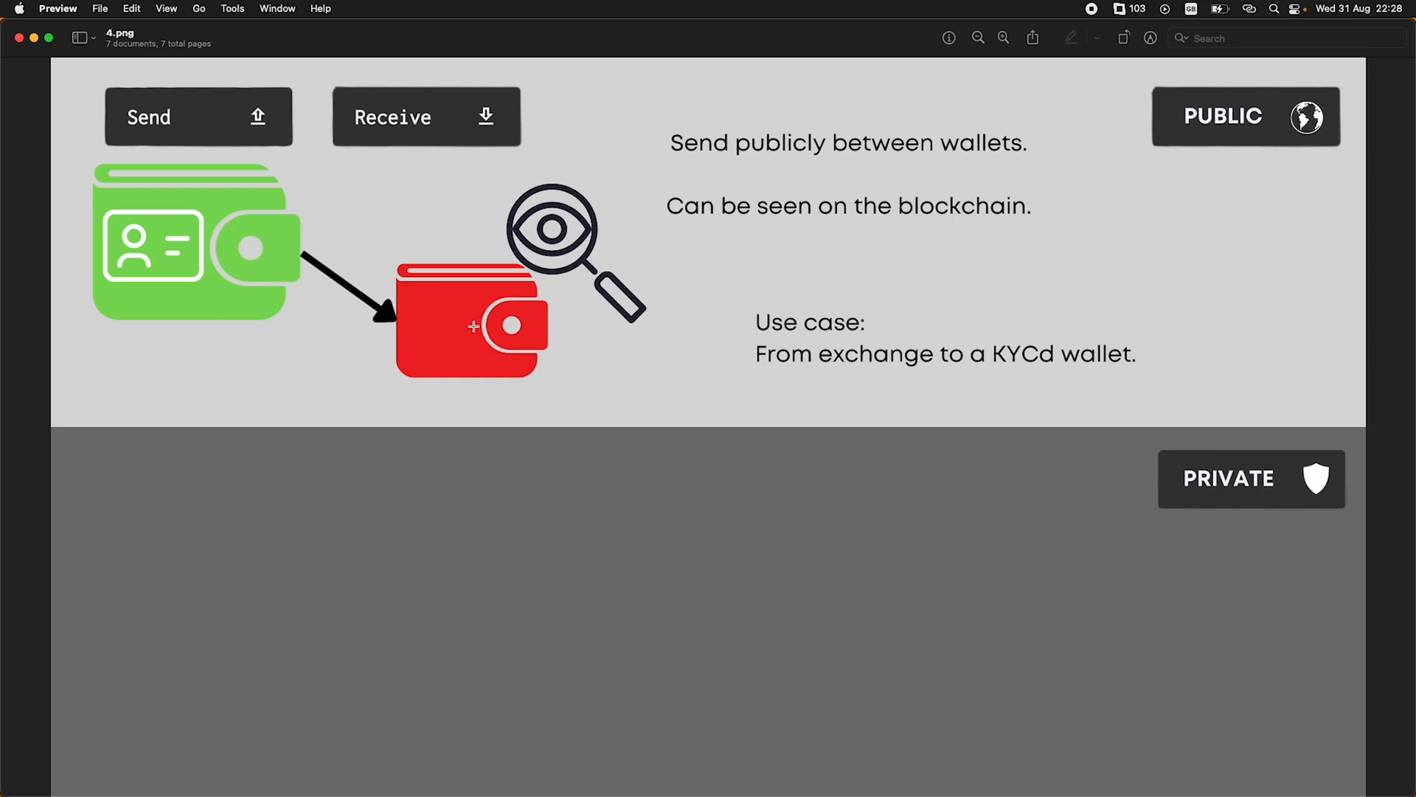
{"action": "mouse_move", "coordinate": [580, 295]}
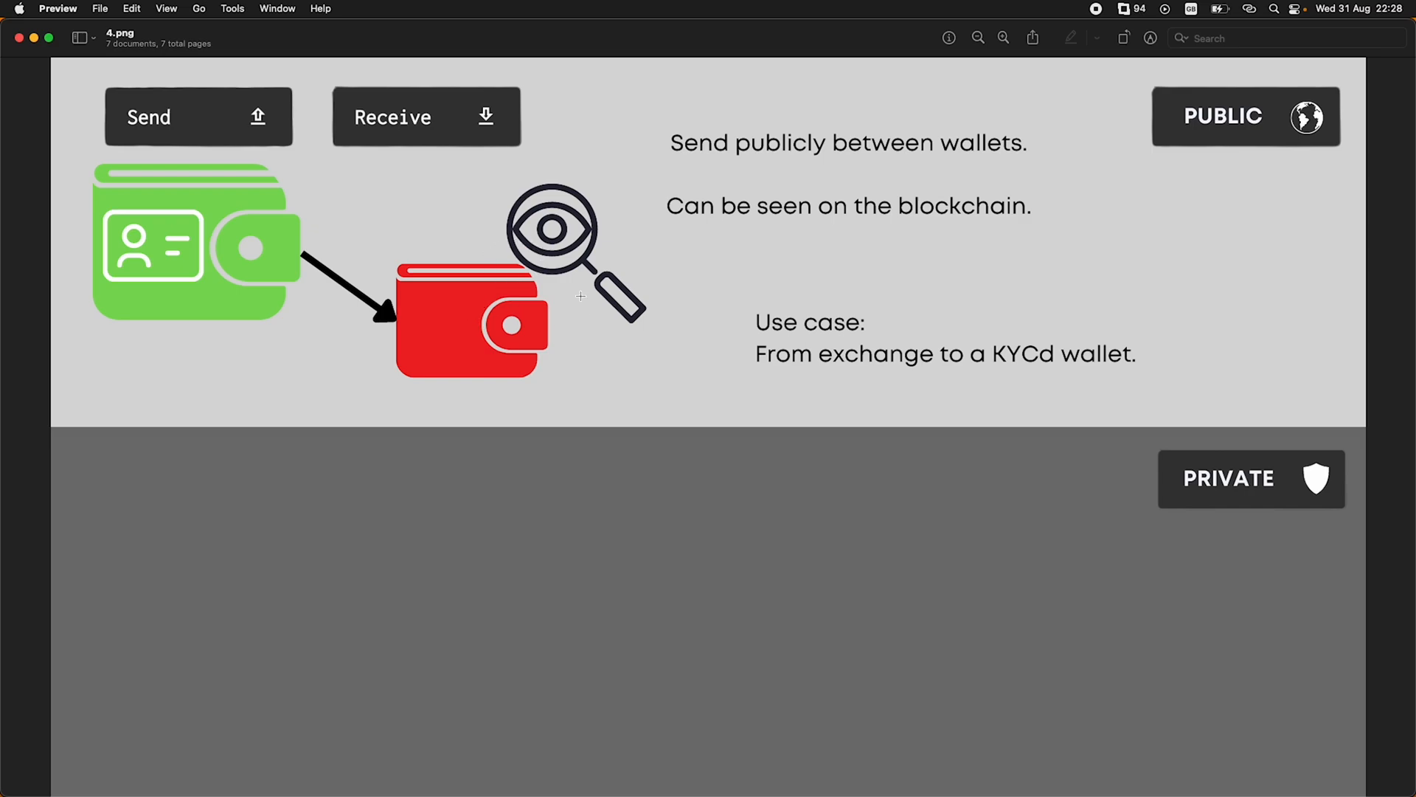
{"action": "mouse_move", "coordinate": [557, 281]}
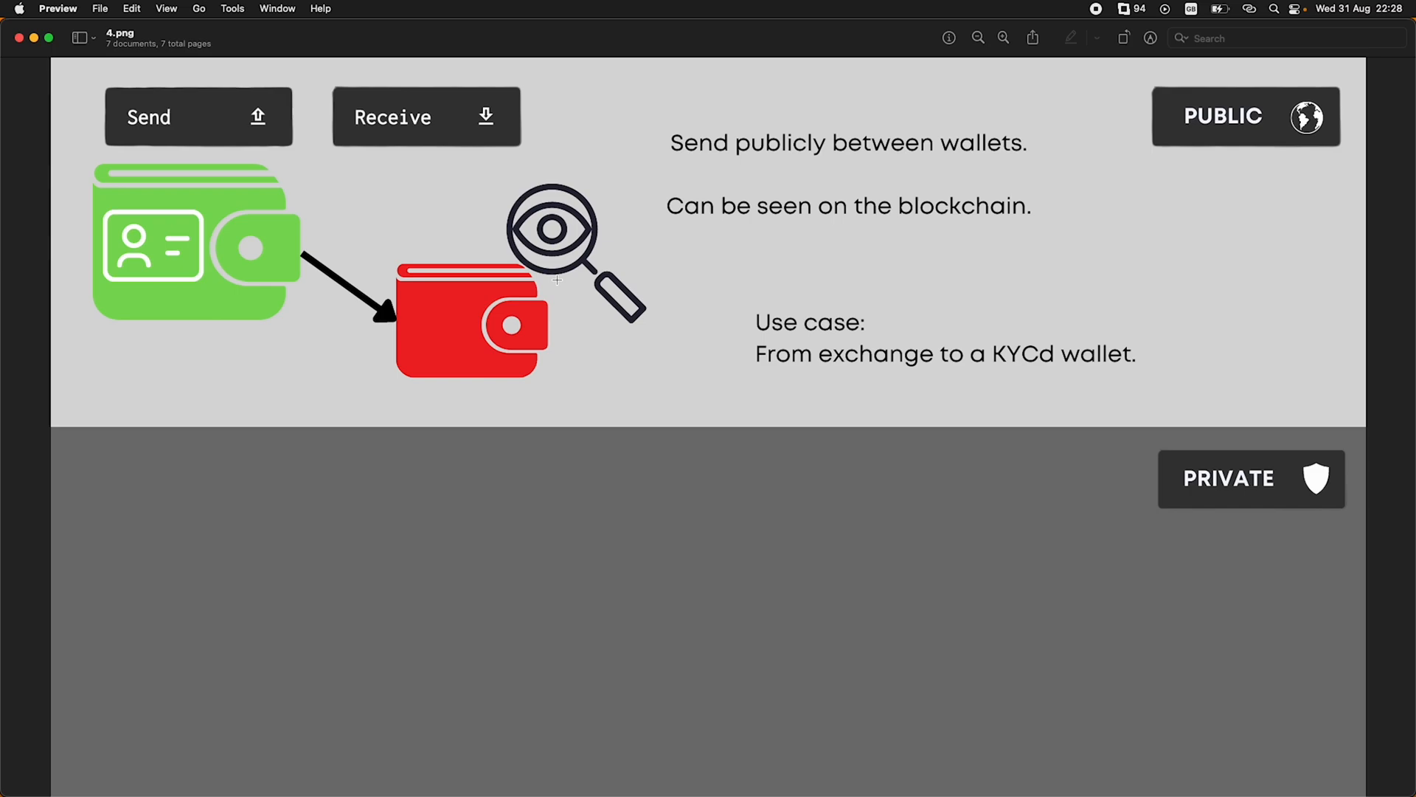
{"action": "mouse_move", "coordinate": [535, 318]}
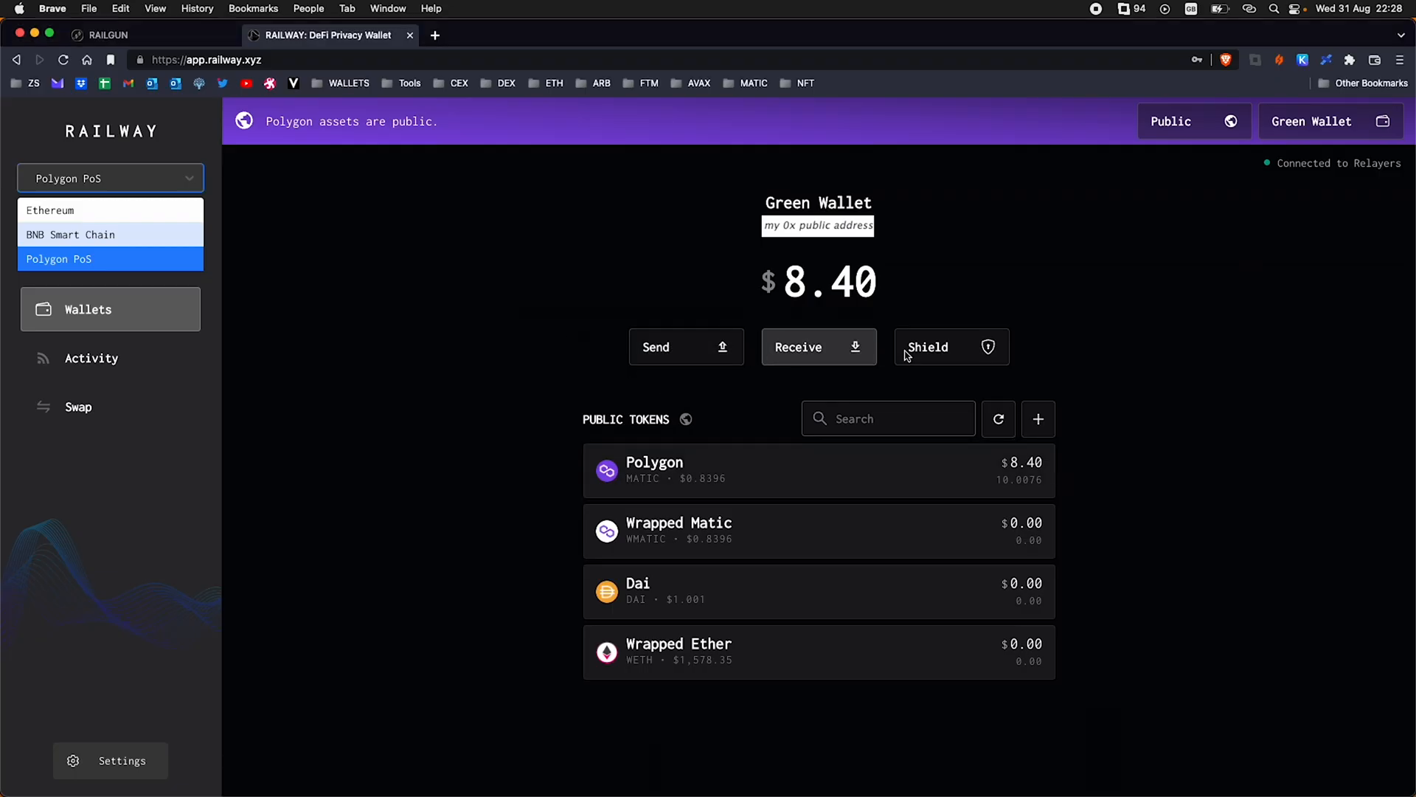
Open the Shield tokens form for Green Wallet, prefilled with a 0zk recipient and MATIC
{"action": "left_click", "coordinate": [928, 347]}
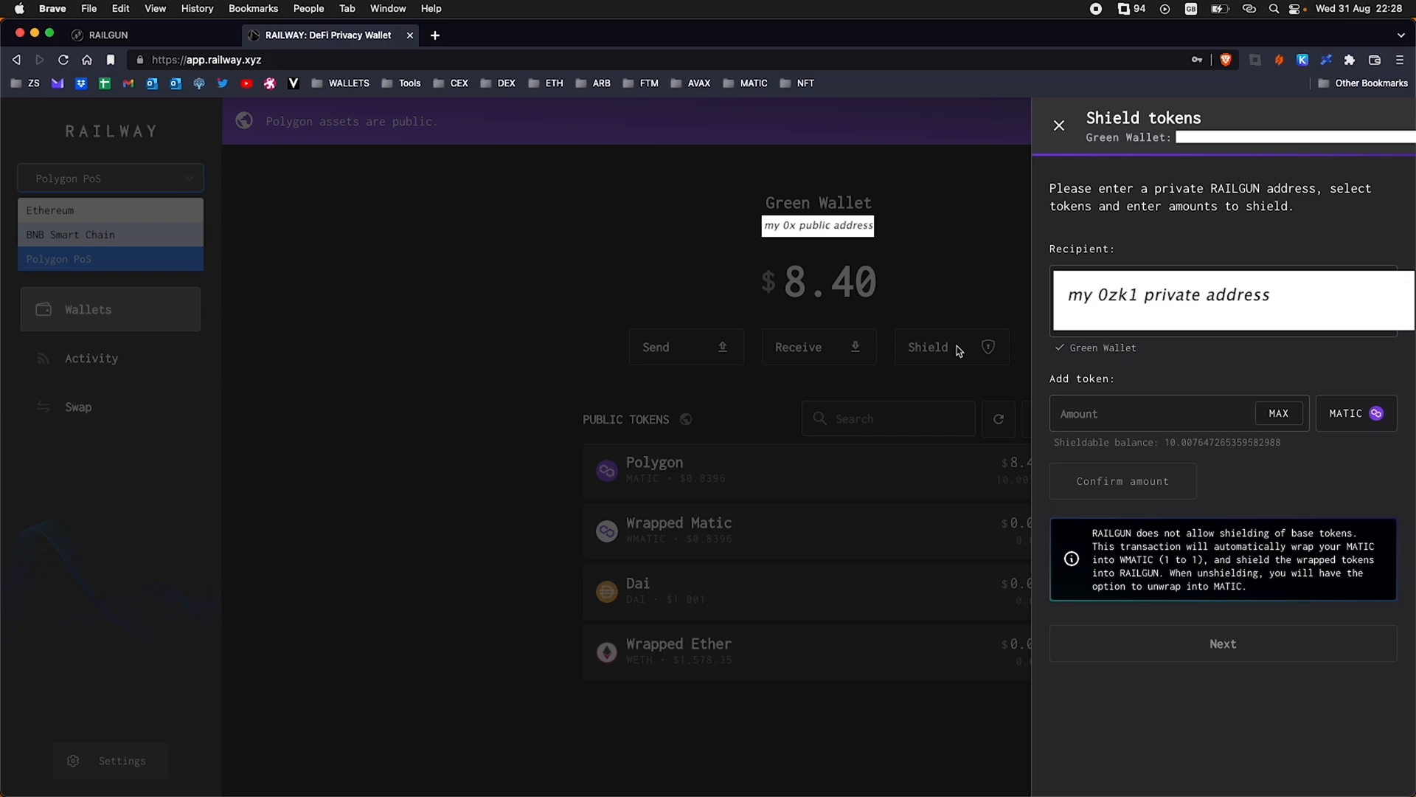
{"action": "mouse_move", "coordinate": [1074, 217]}
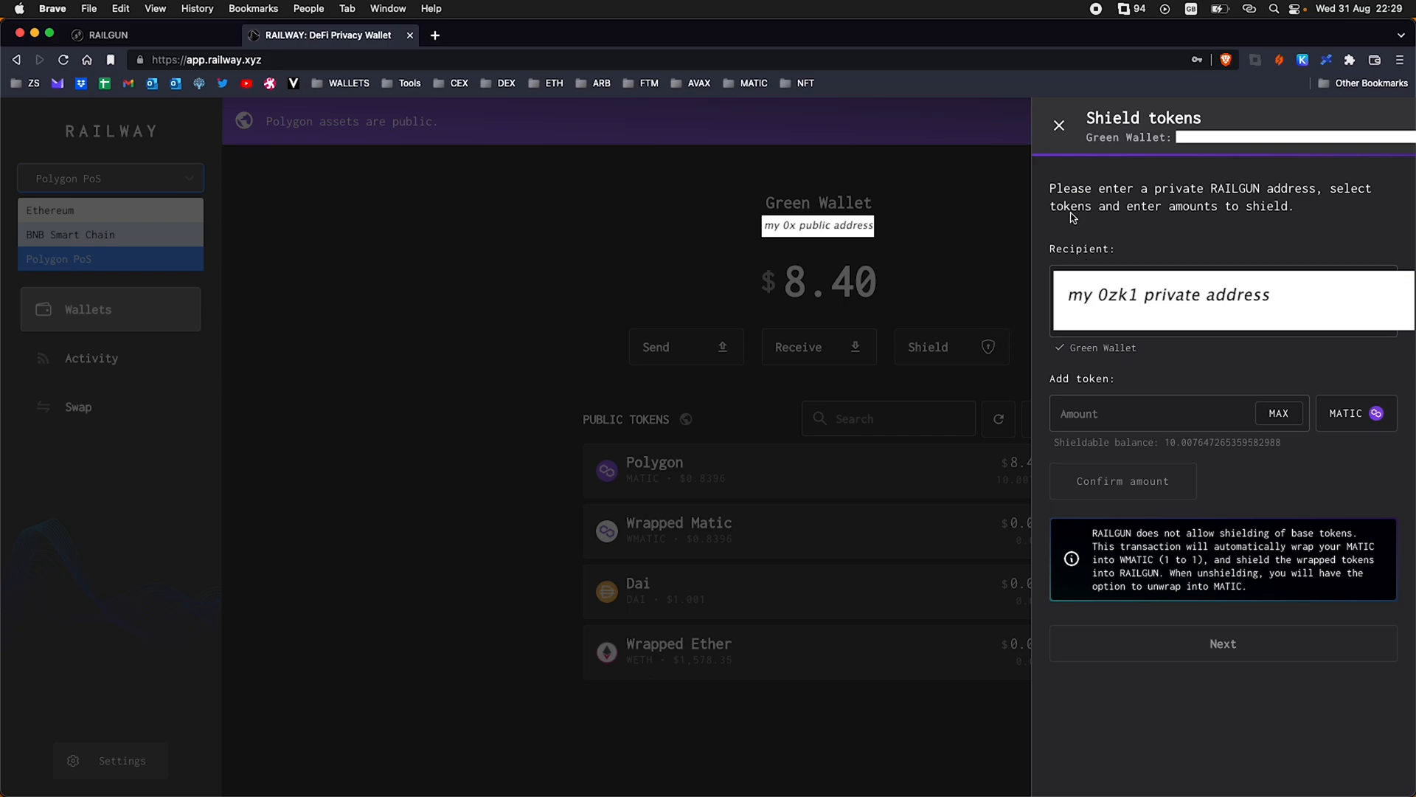
{"action": "mouse_move", "coordinate": [1264, 199]}
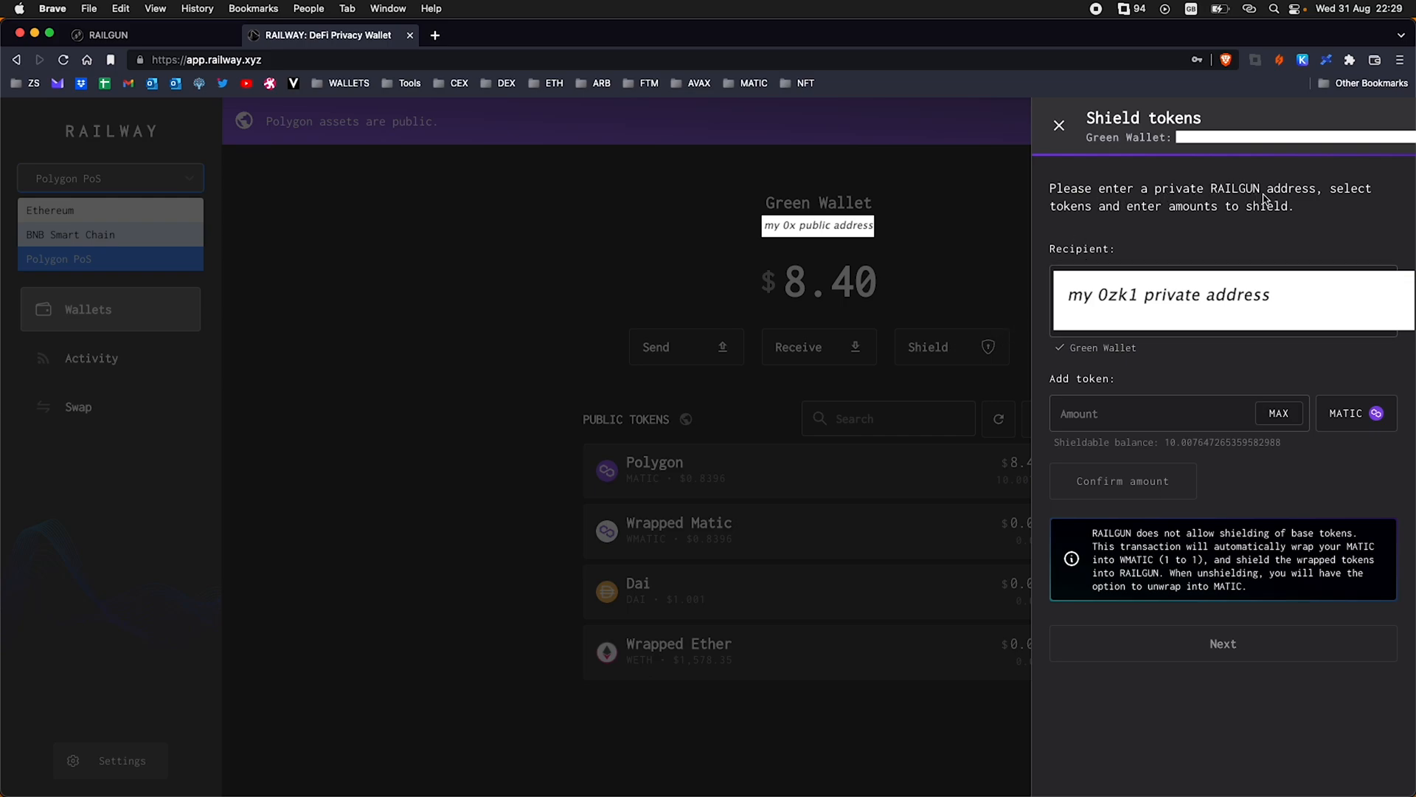
{"action": "mouse_move", "coordinate": [1124, 222]}
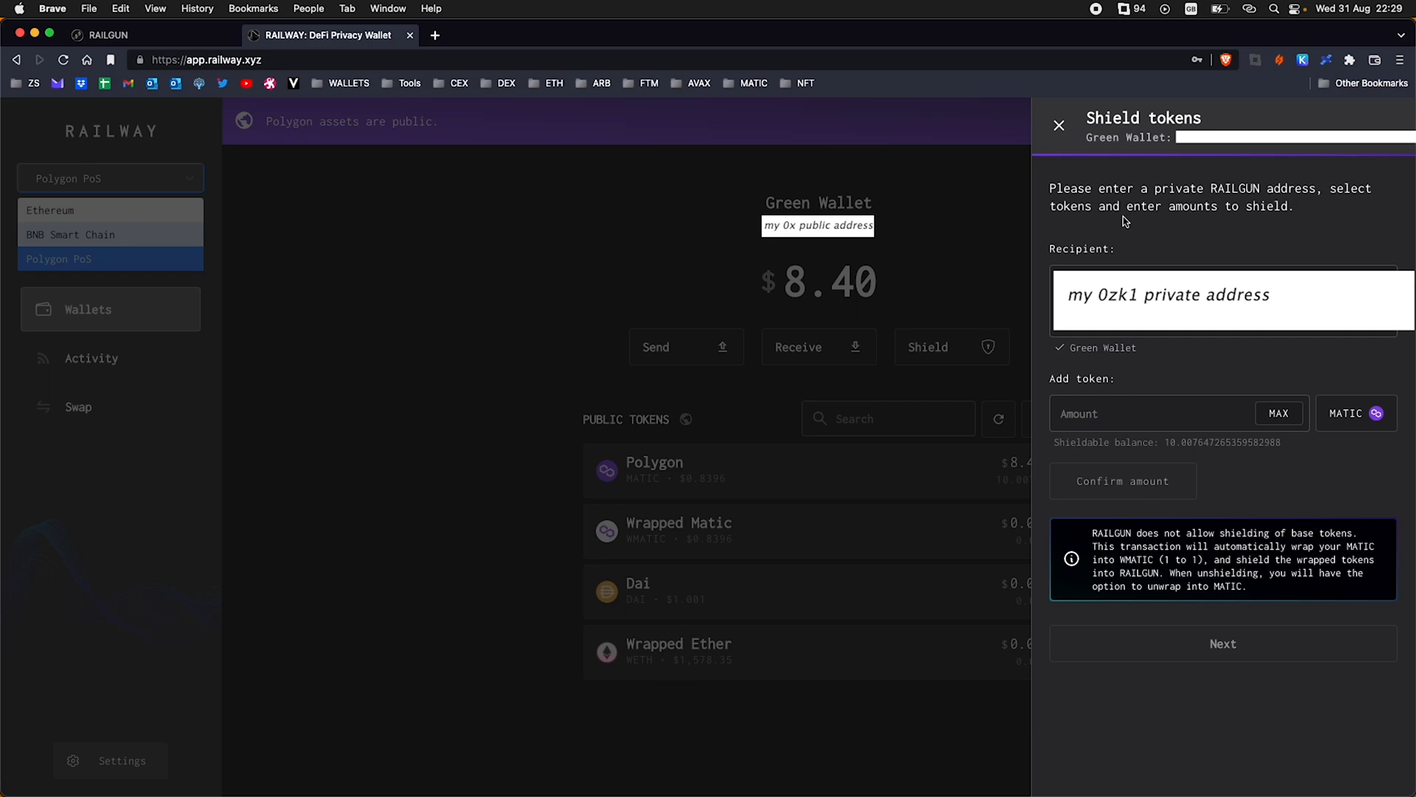
{"action": "mouse_move", "coordinate": [1191, 231]}
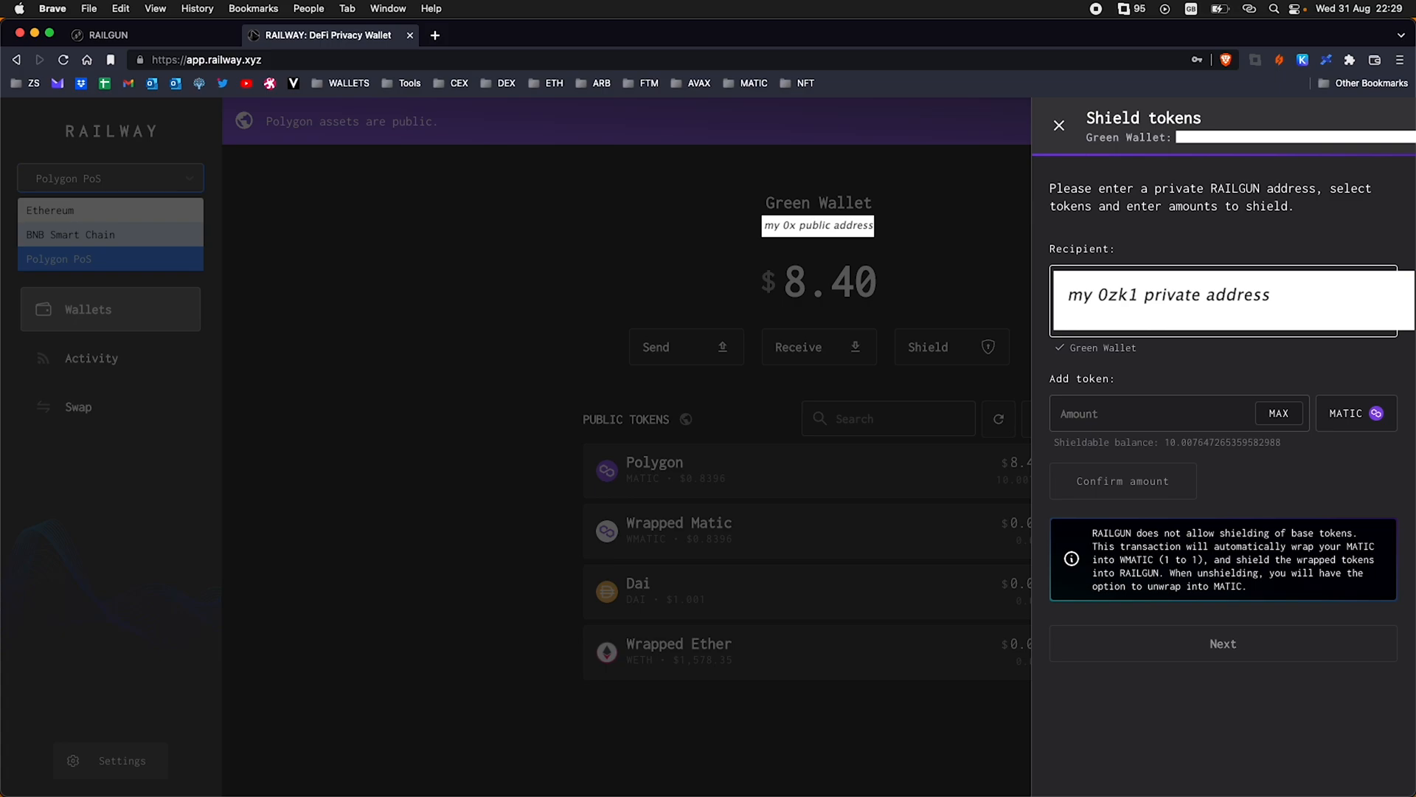
{"action": "mouse_move", "coordinate": [1126, 389]}
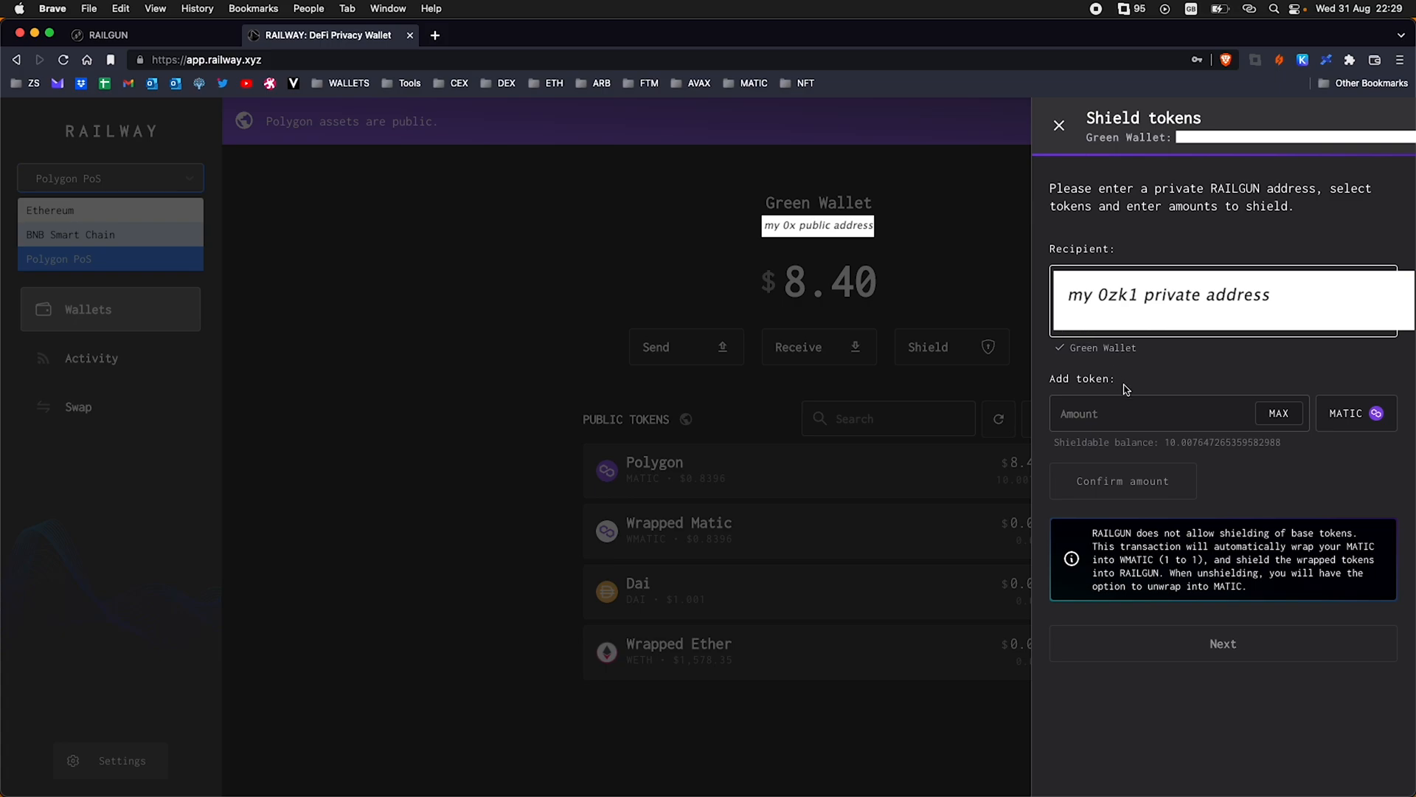
{"action": "left_click", "coordinate": [1279, 413]}
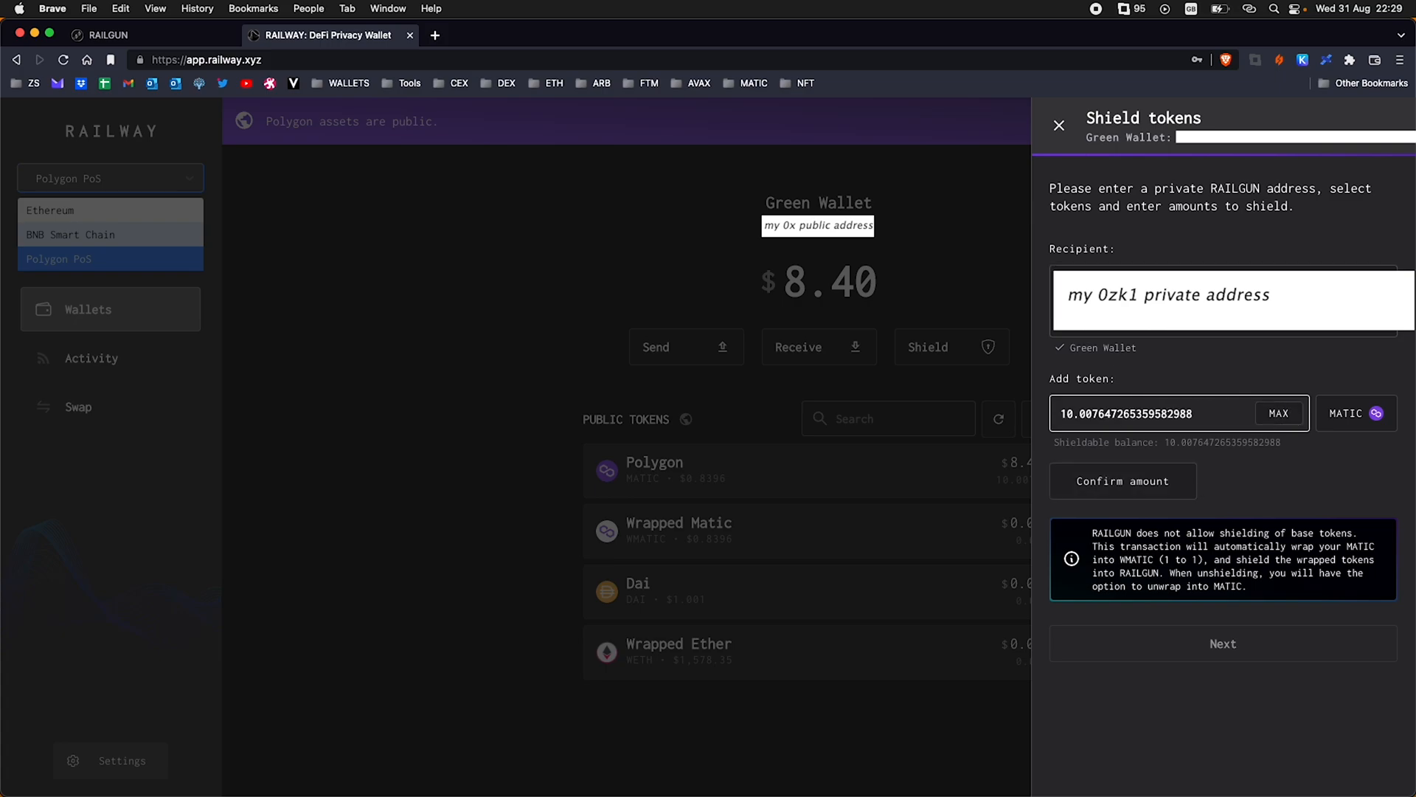
{"action": "mouse_move", "coordinate": [773, 363]}
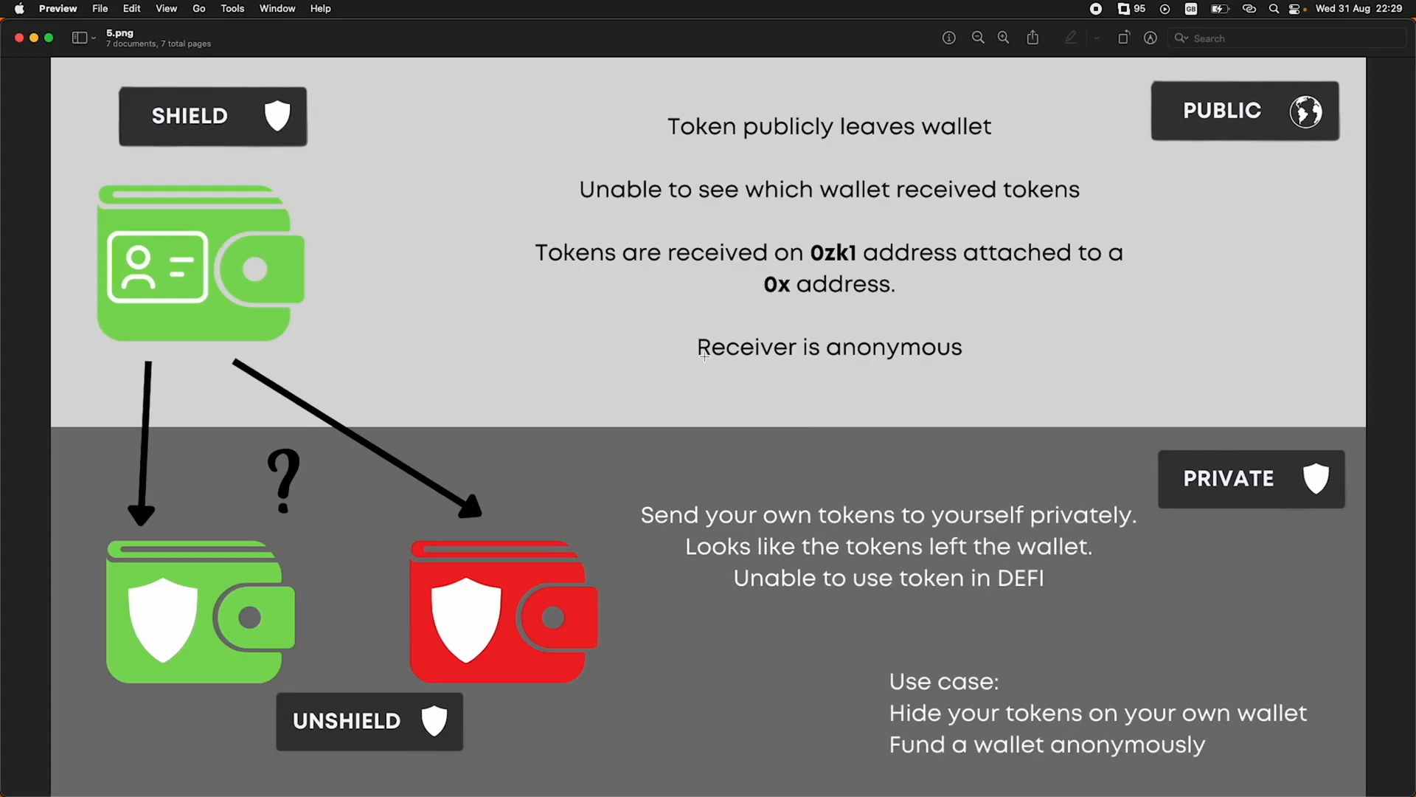
{"action": "mouse_move", "coordinate": [1228, 84]}
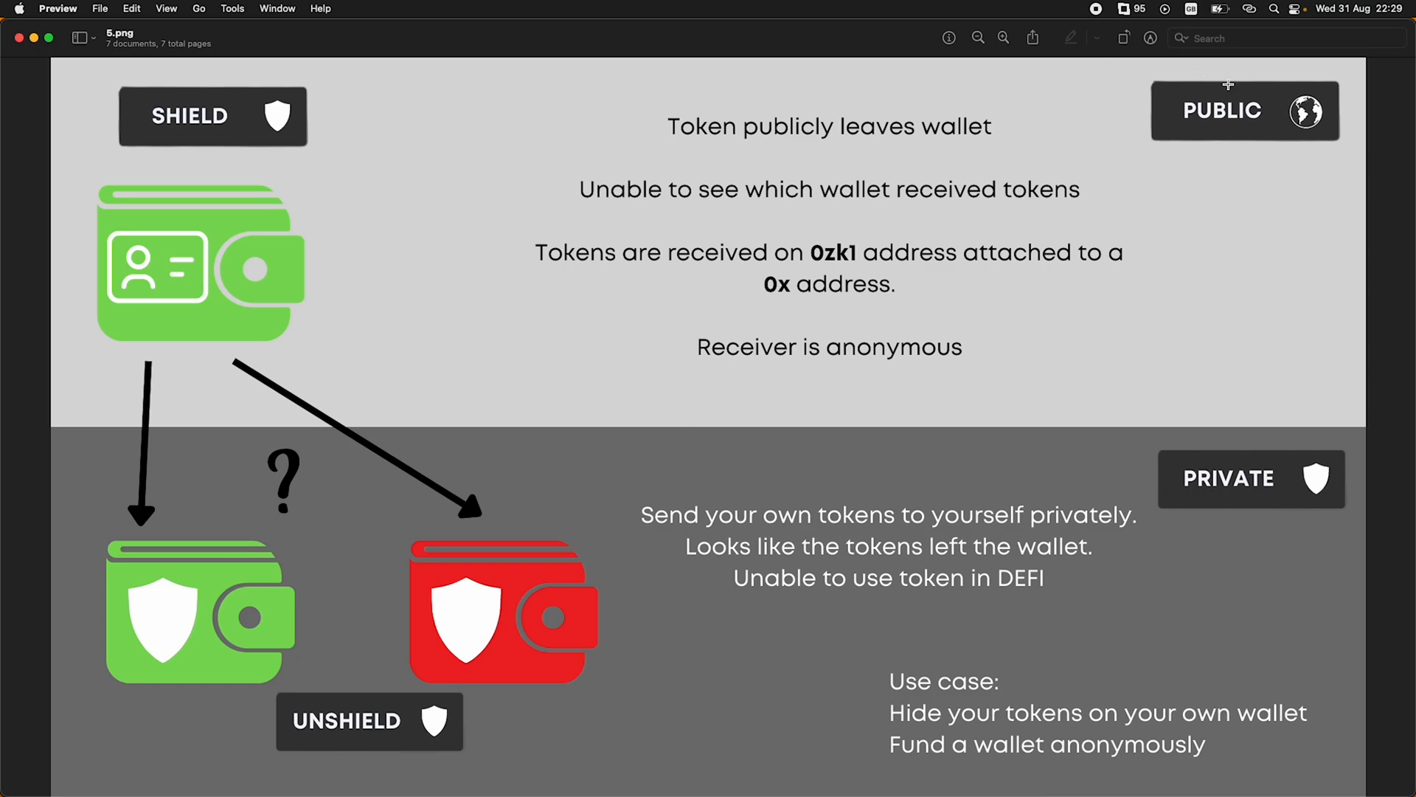
{"action": "mouse_move", "coordinate": [224, 274]}
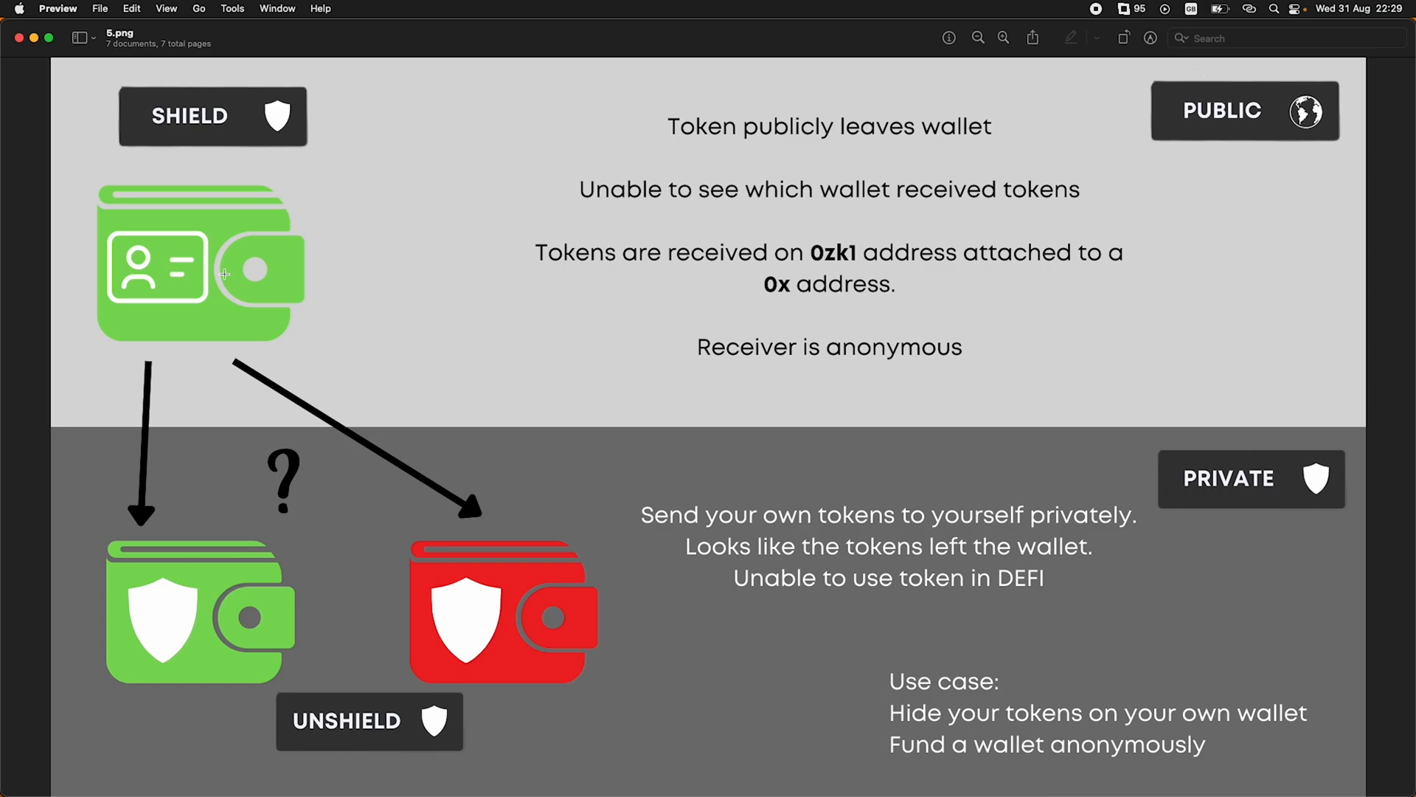
{"action": "mouse_move", "coordinate": [197, 258]}
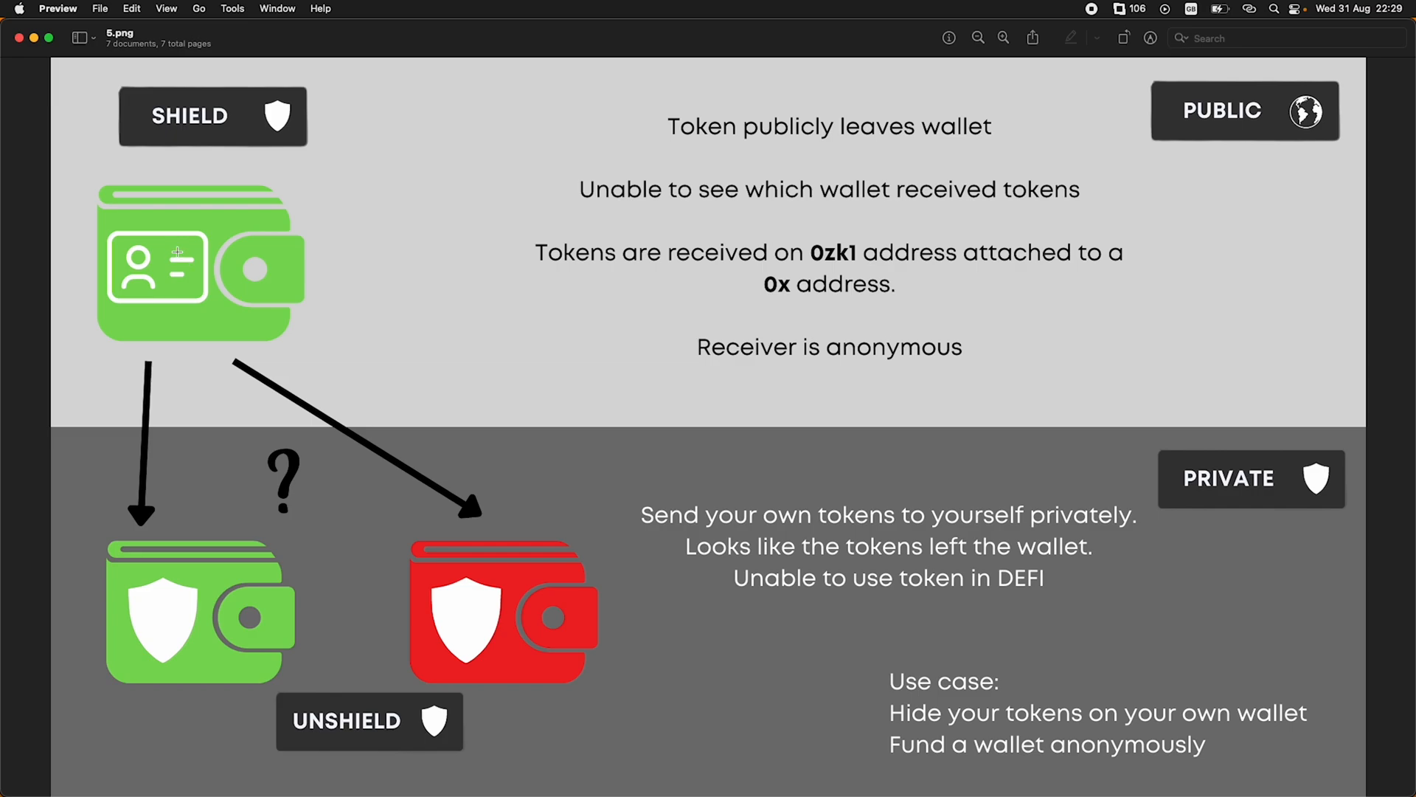
{"action": "mouse_move", "coordinate": [239, 611]}
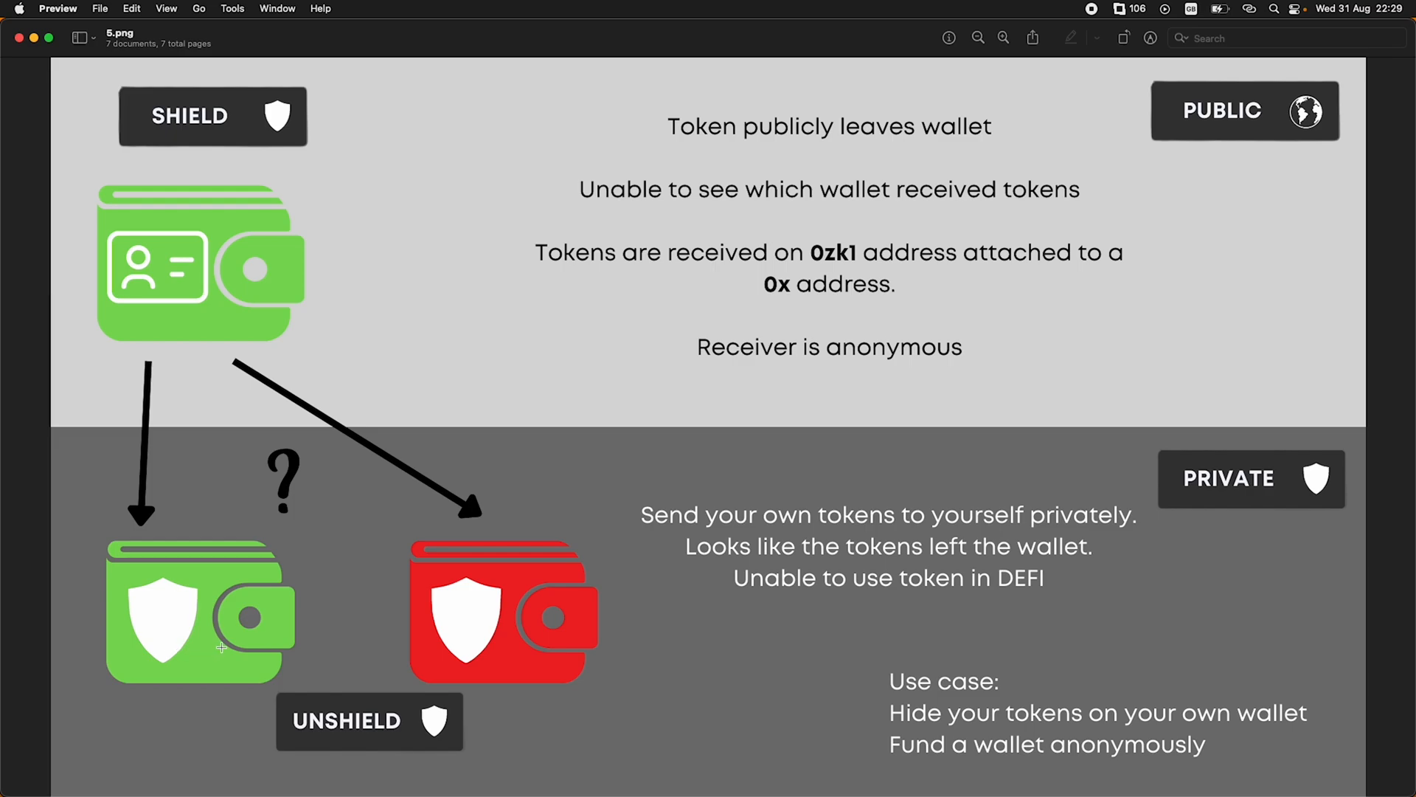
{"action": "mouse_move", "coordinate": [210, 616]}
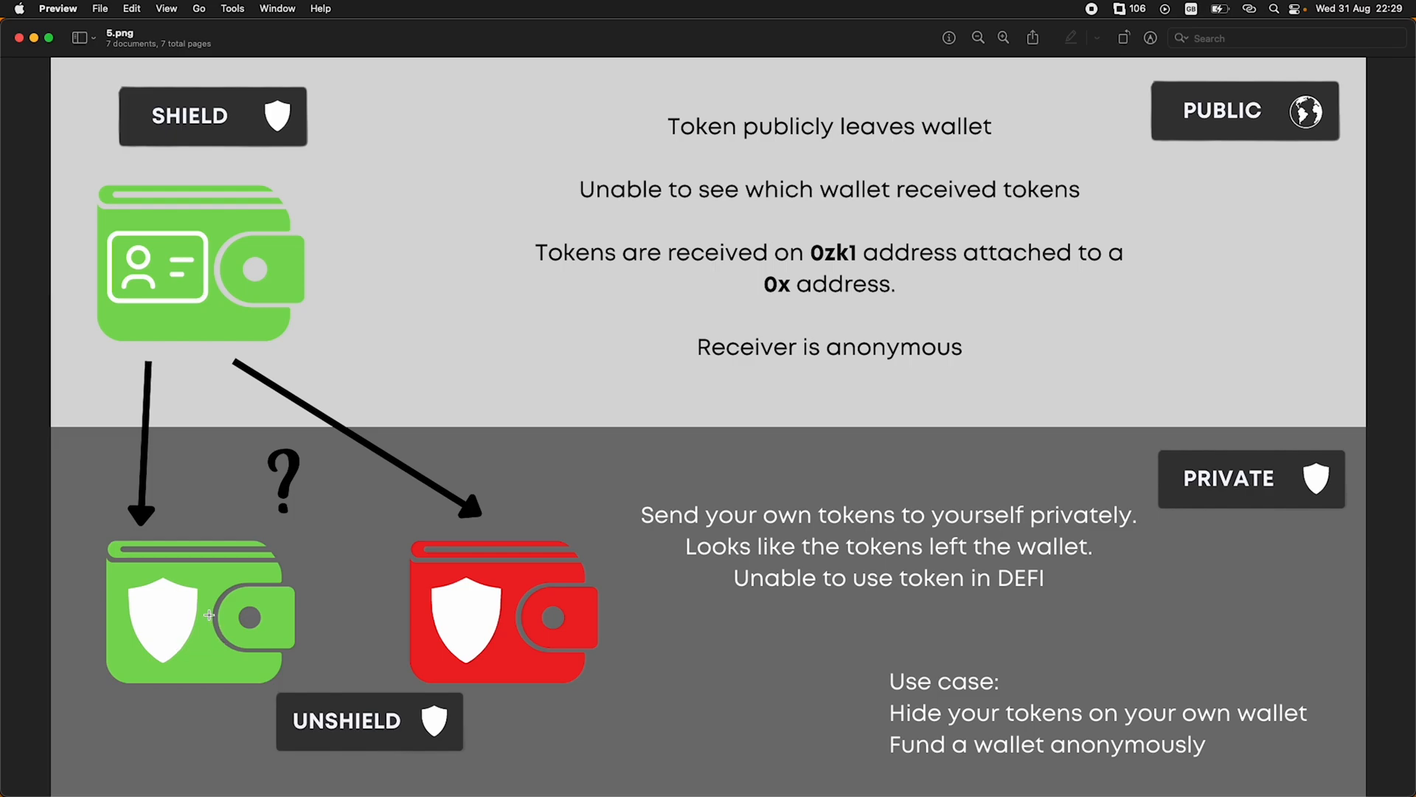
{"action": "mouse_move", "coordinate": [225, 357]}
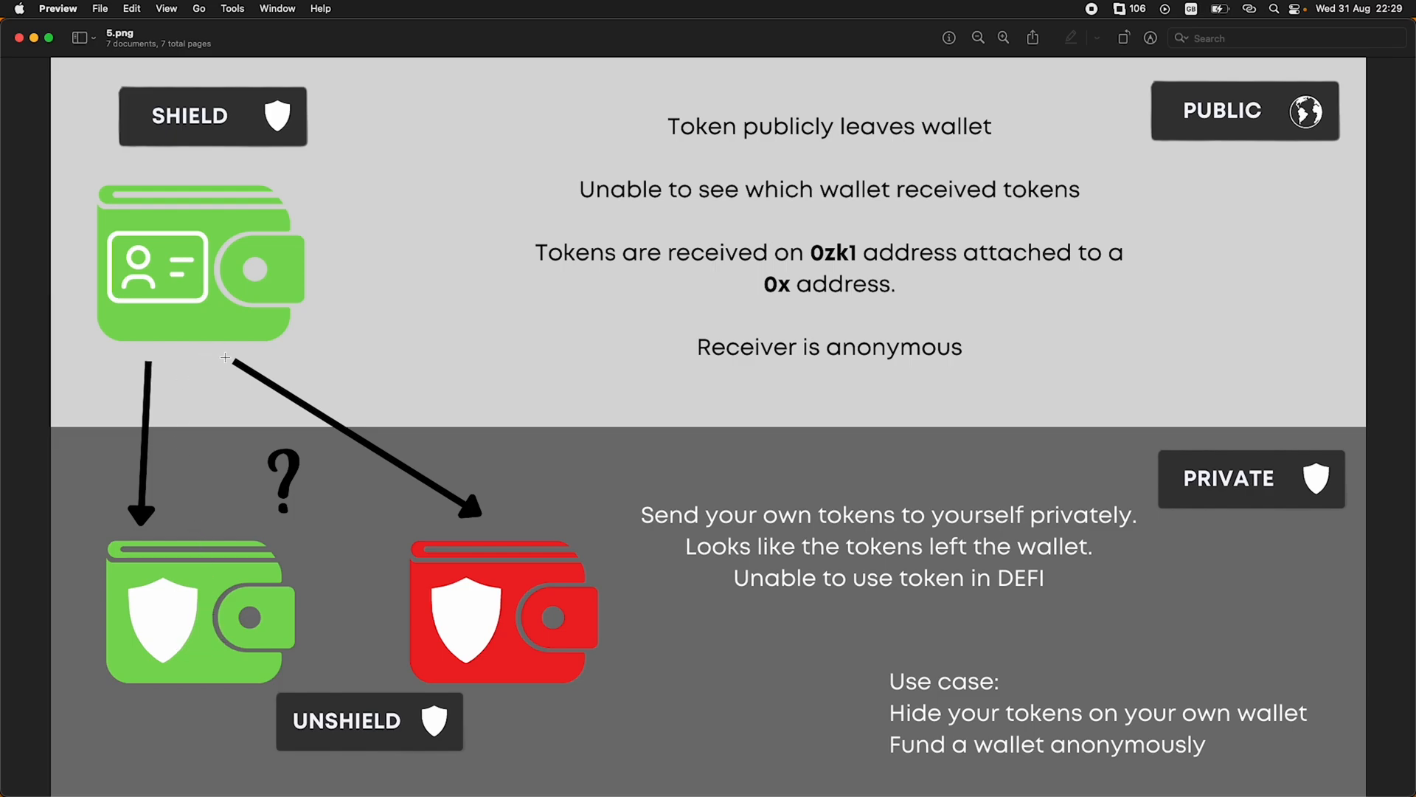
{"action": "mouse_move", "coordinate": [554, 568]}
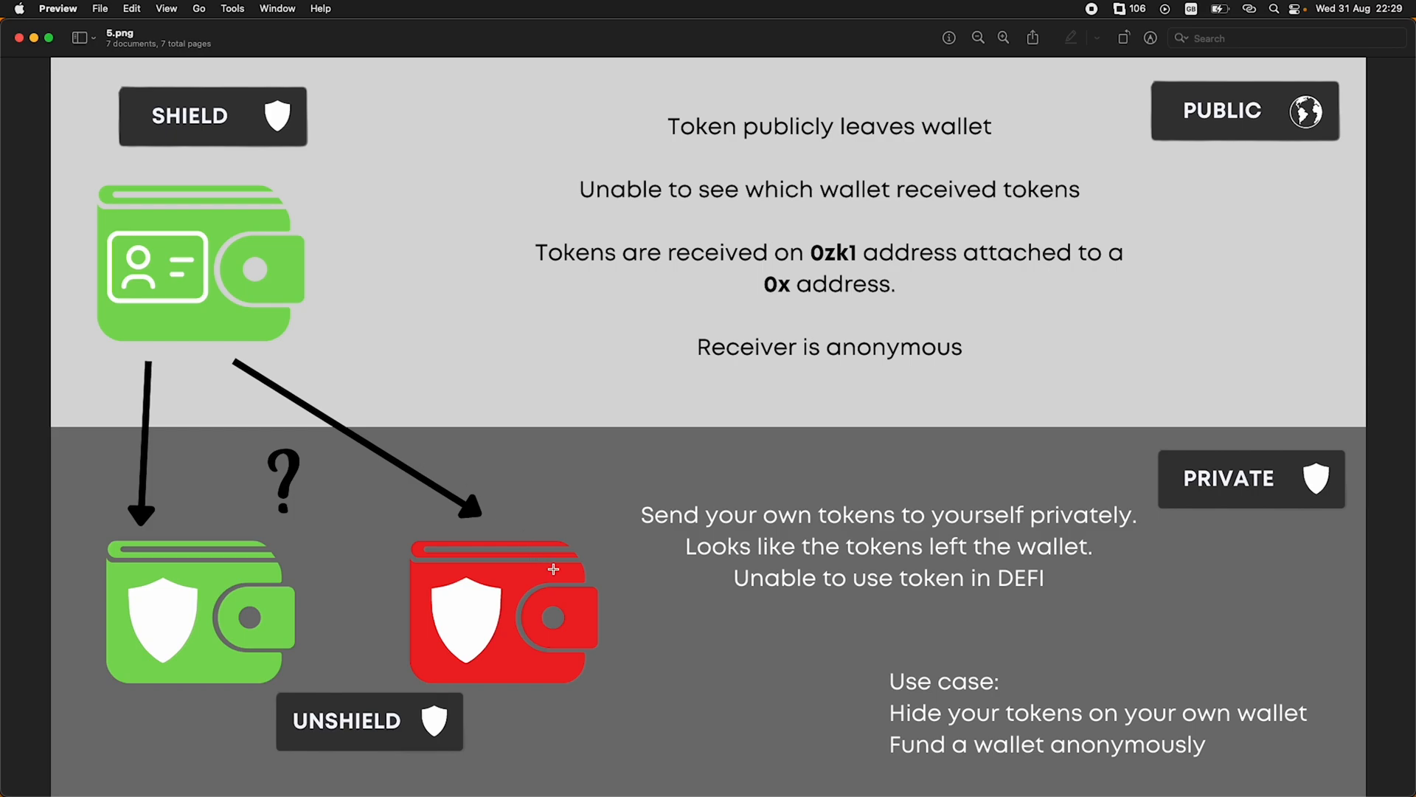
{"action": "mouse_move", "coordinate": [486, 608]}
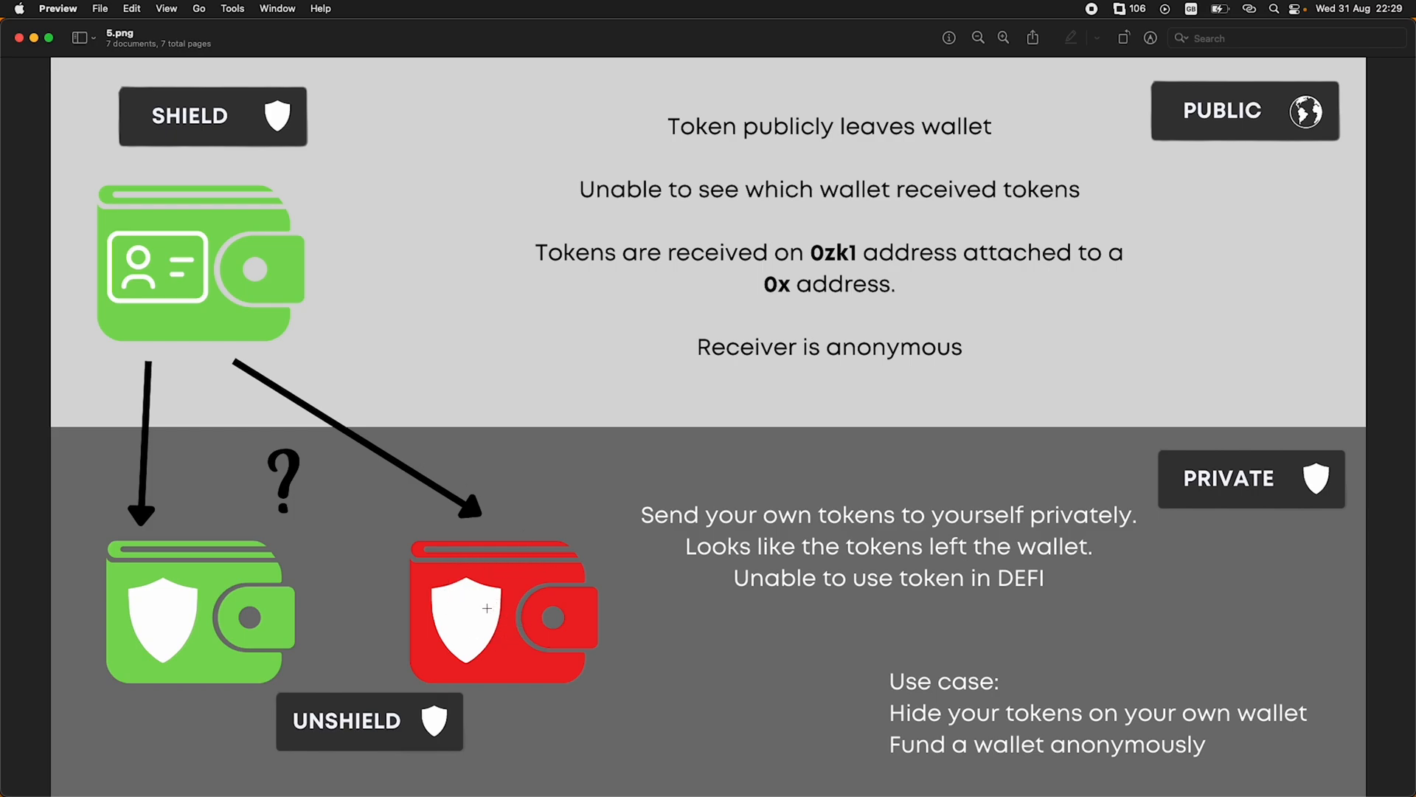
{"action": "mouse_move", "coordinate": [209, 360]}
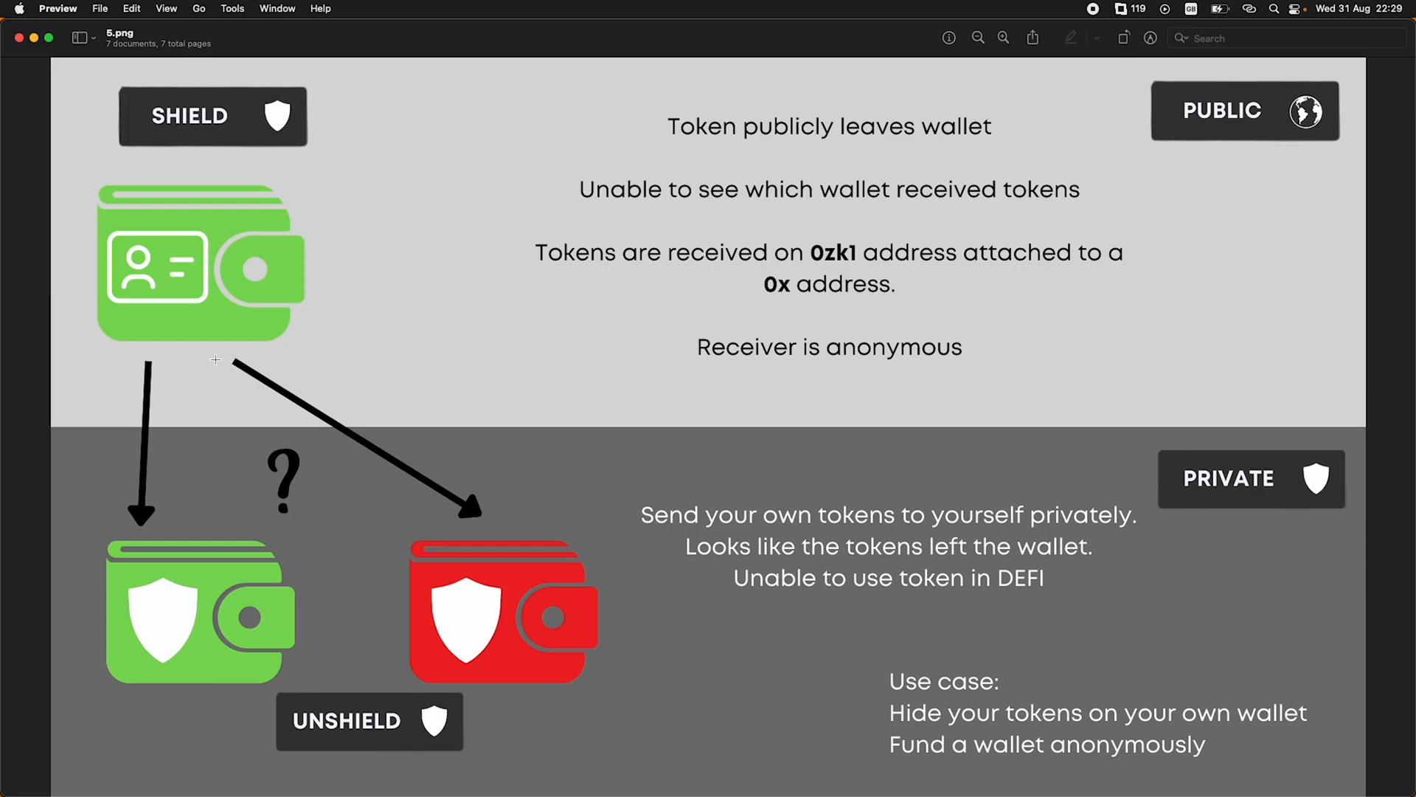
{"action": "mouse_move", "coordinate": [478, 5]}
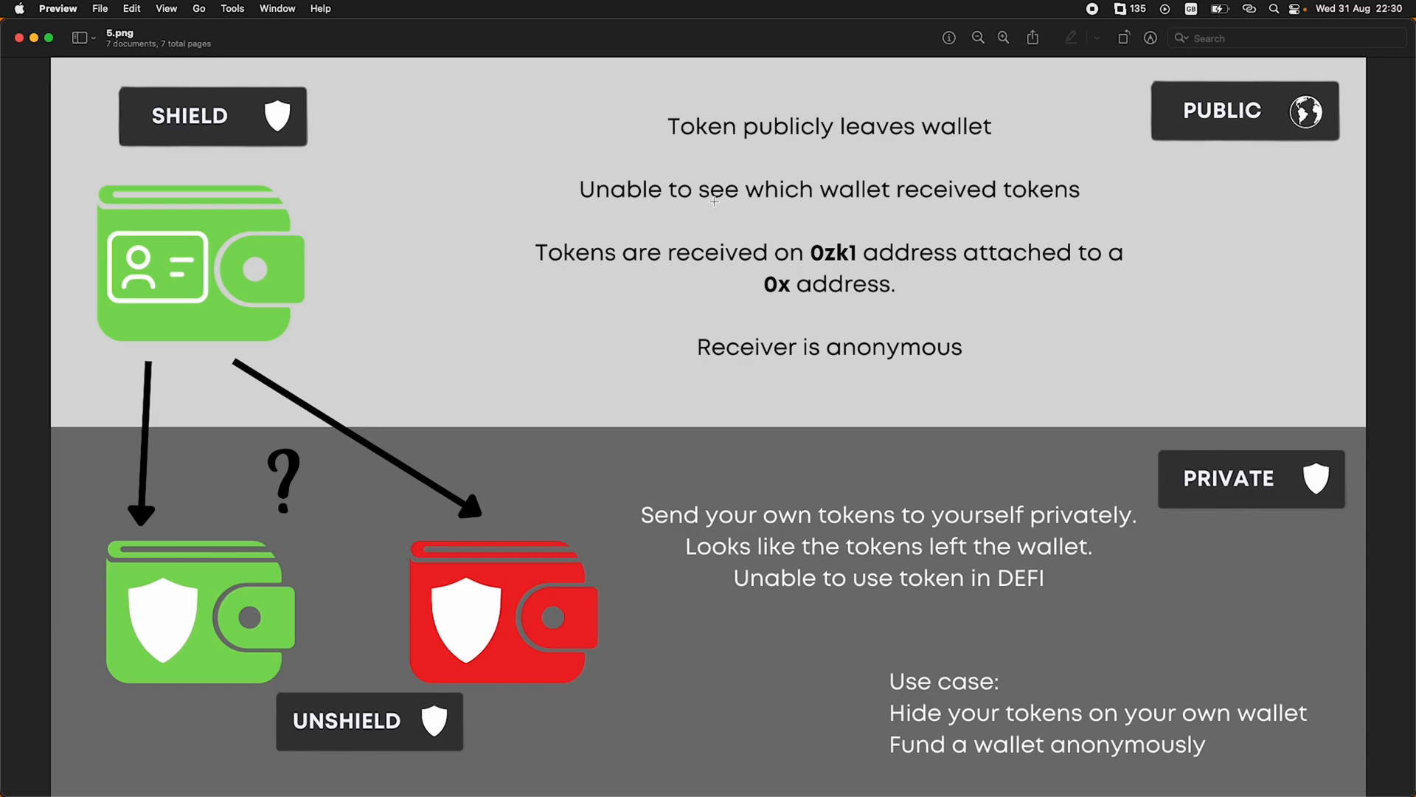
{"action": "mouse_move", "coordinate": [869, 228]}
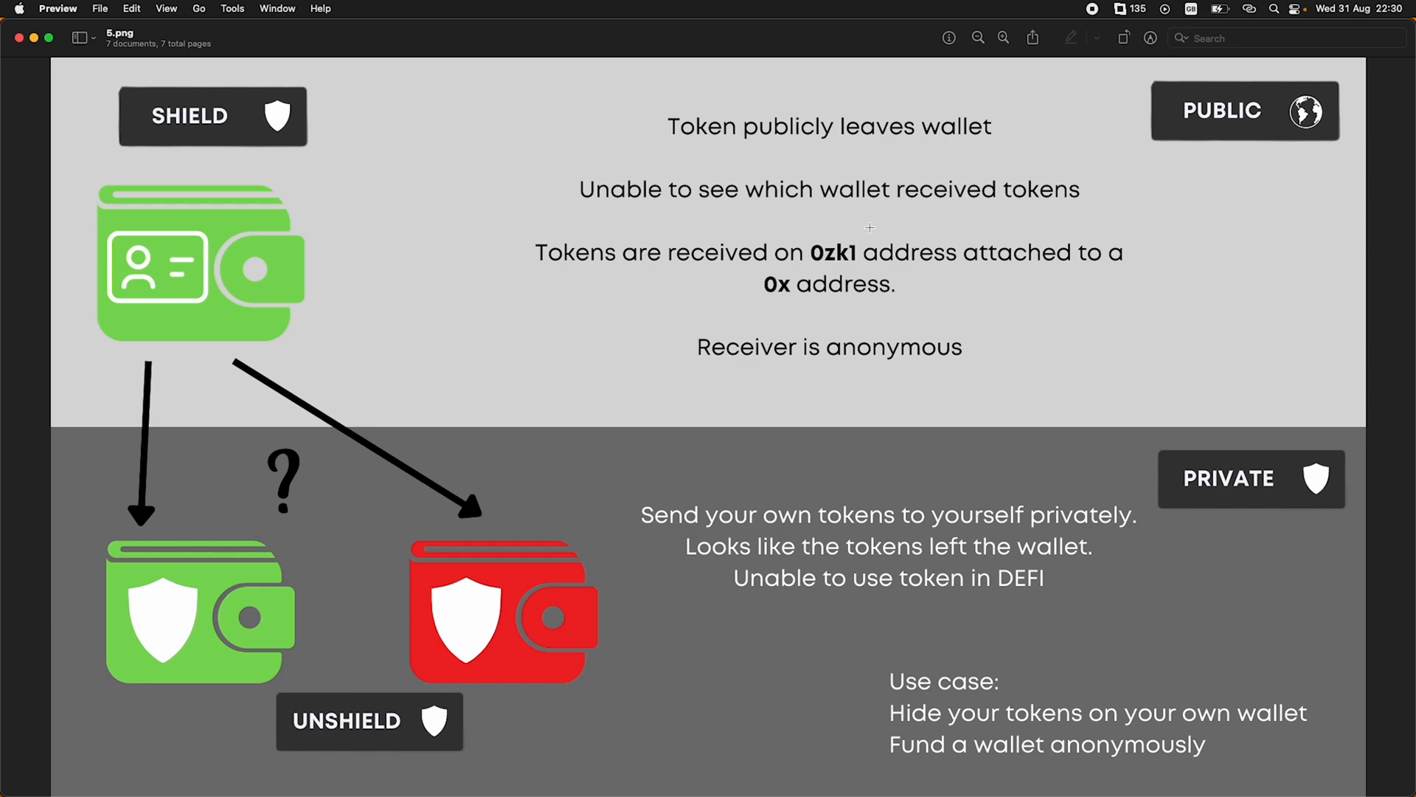
{"action": "mouse_move", "coordinate": [840, 264]}
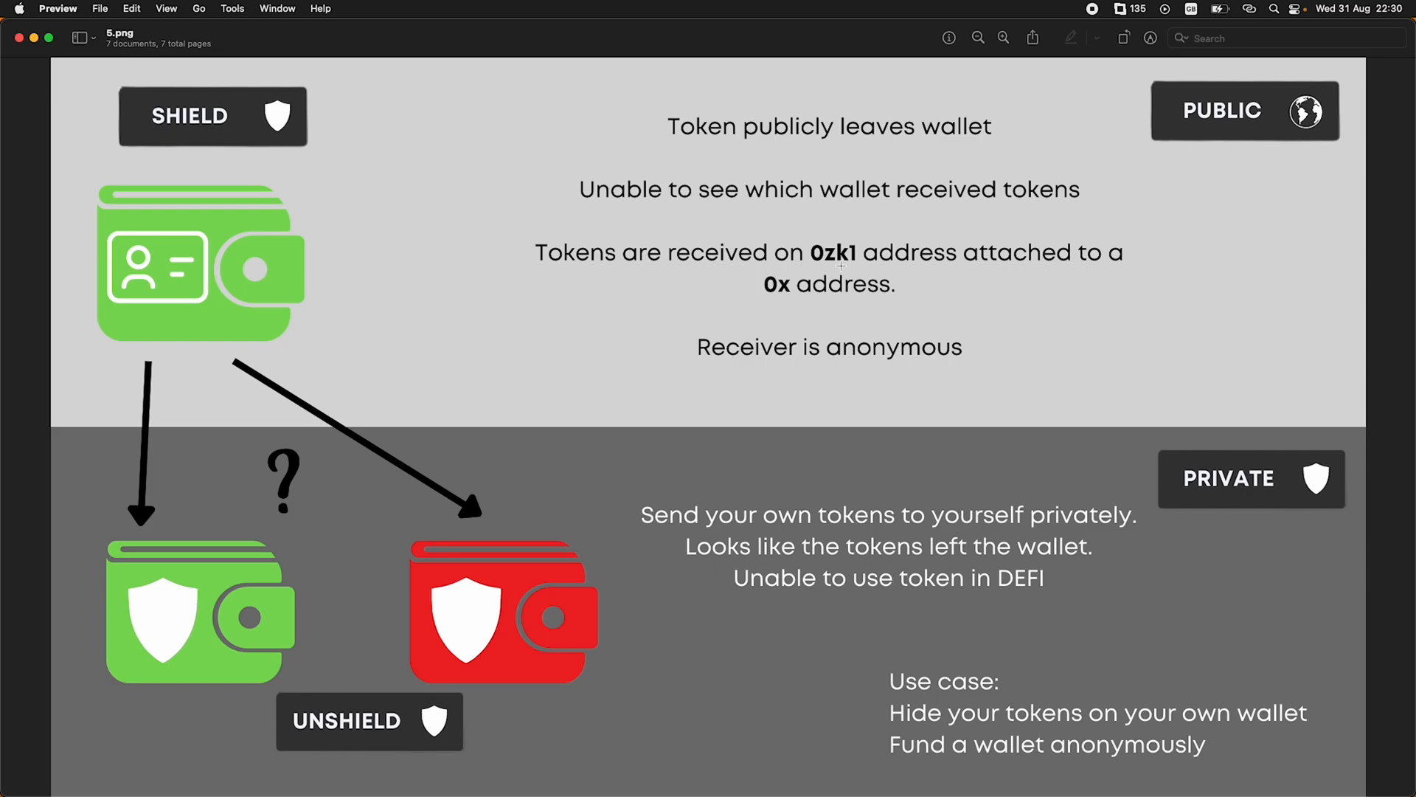
{"action": "mouse_move", "coordinate": [923, 298]}
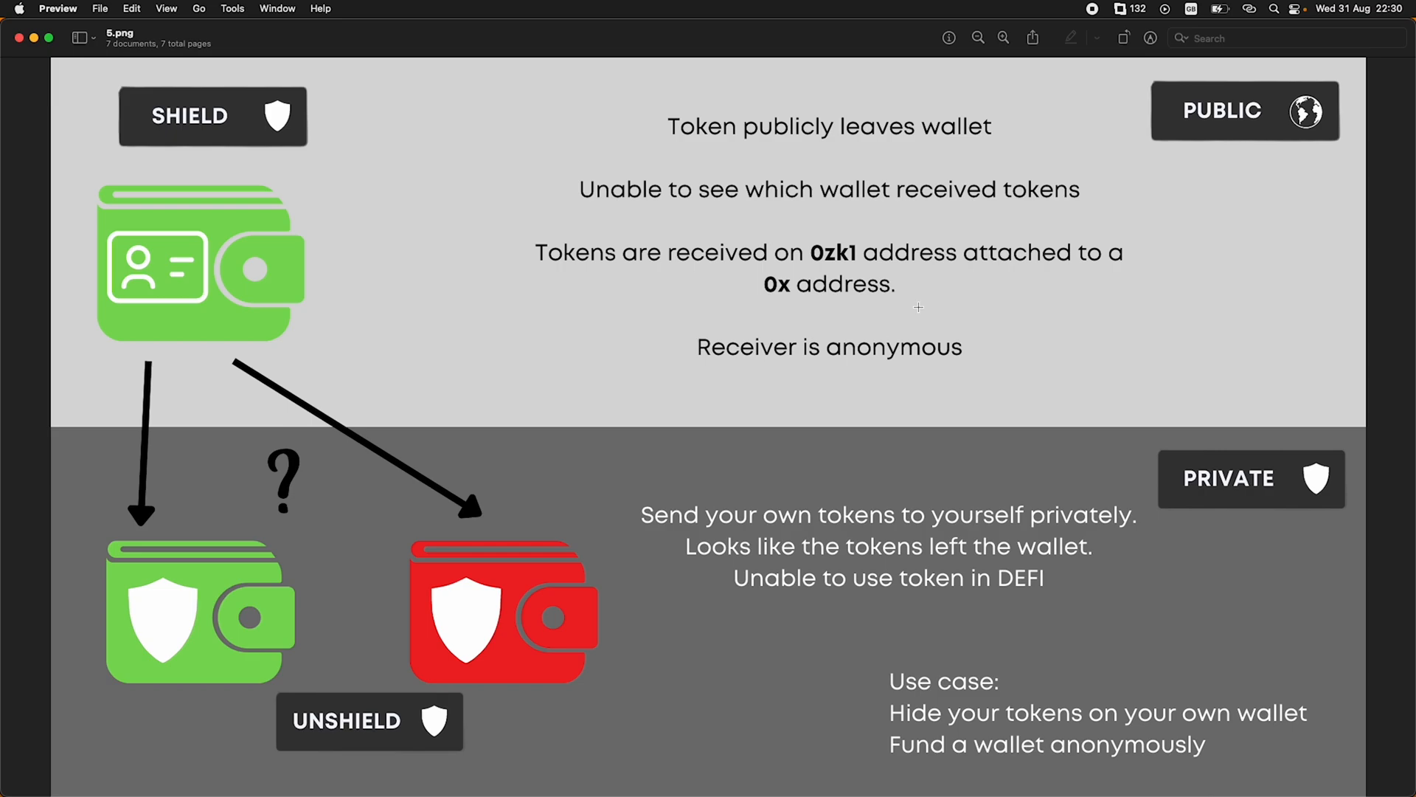
{"action": "mouse_move", "coordinate": [920, 285]}
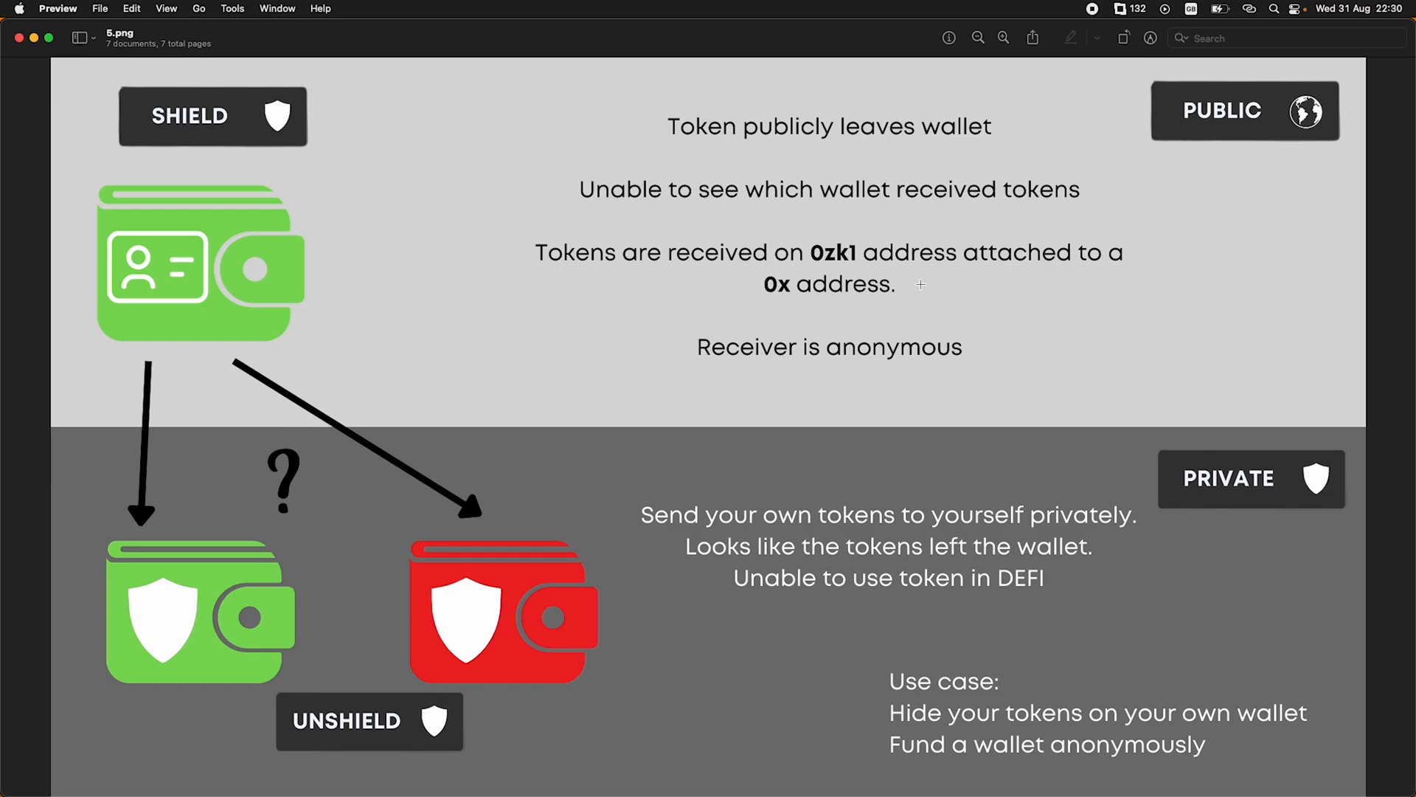
{"action": "mouse_move", "coordinate": [877, 364]}
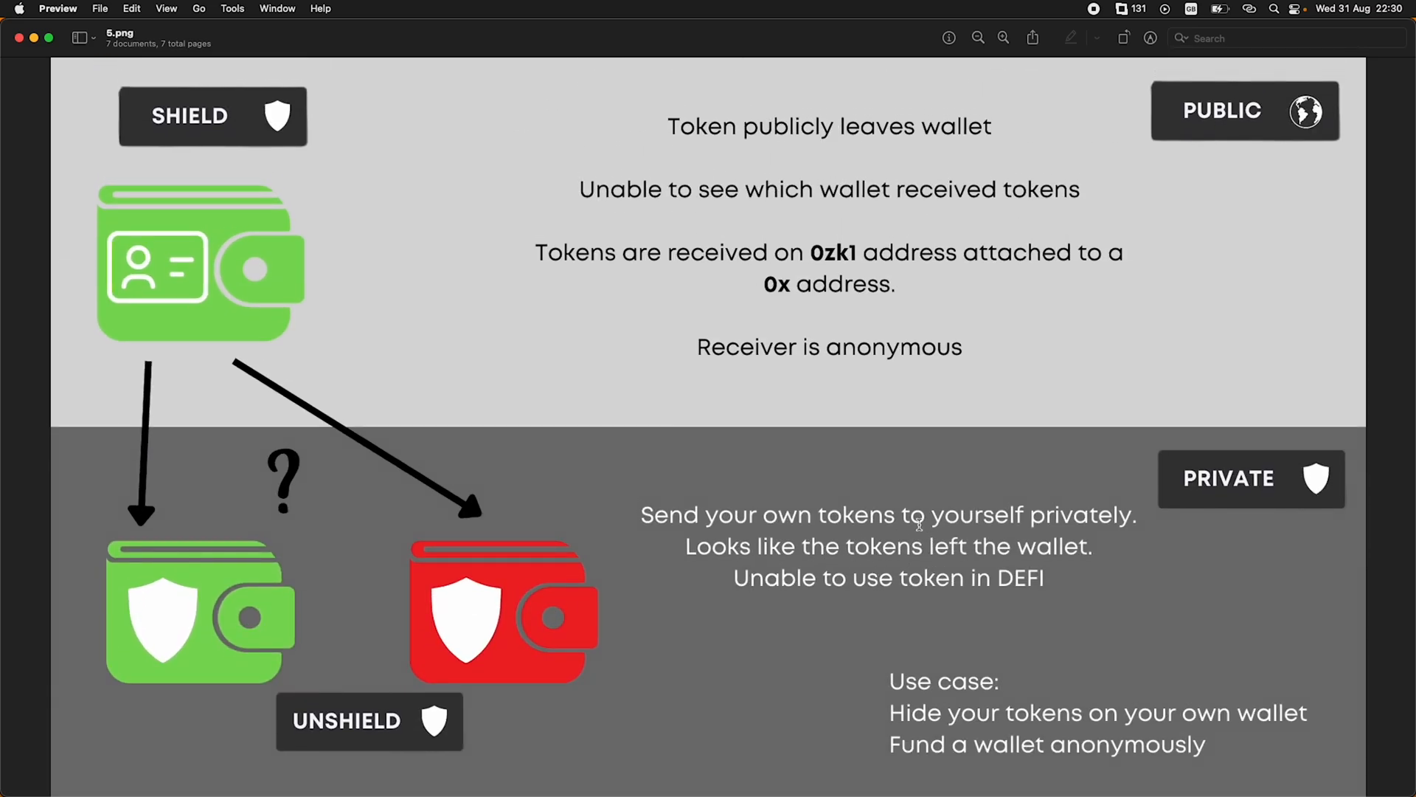
{"action": "mouse_move", "coordinate": [833, 549]}
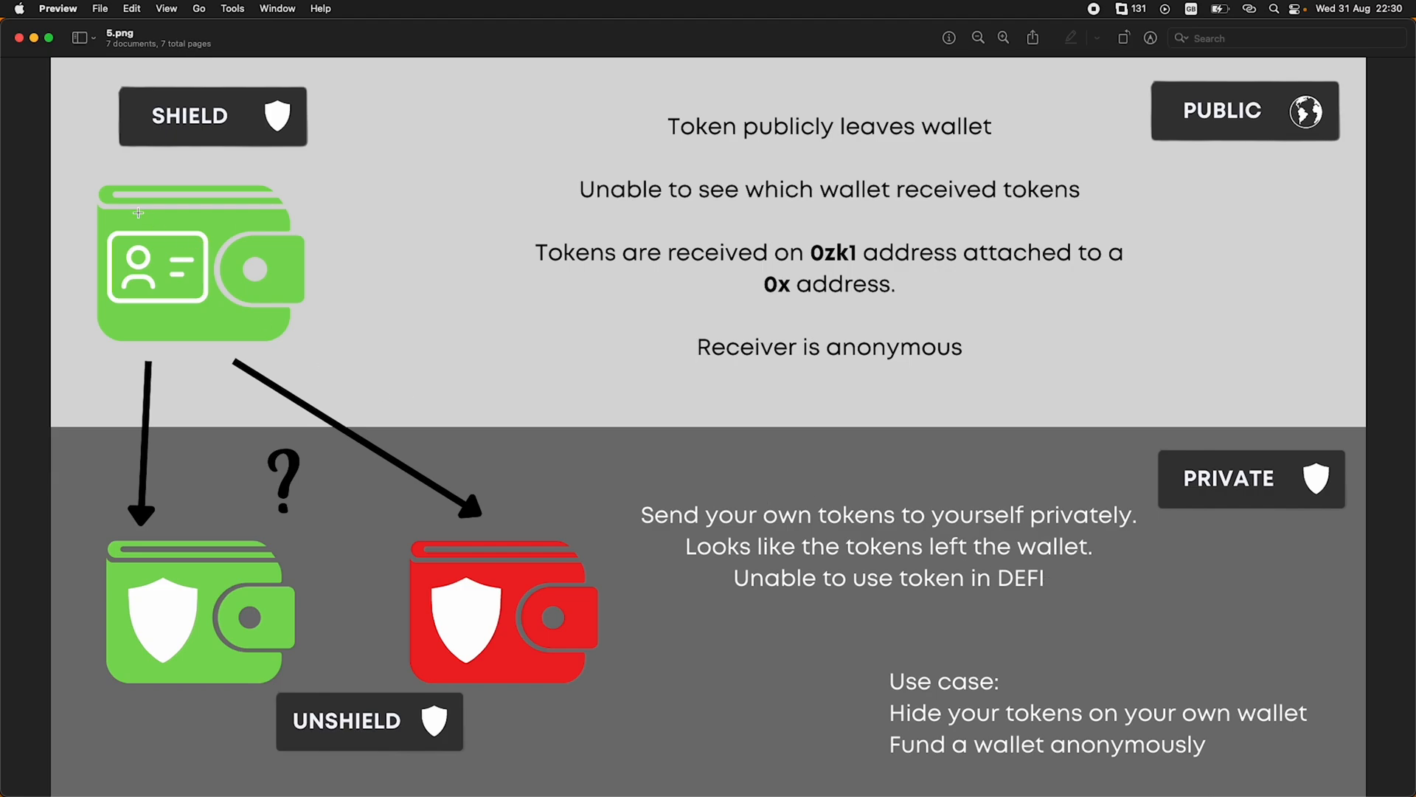
{"action": "mouse_move", "coordinate": [116, 269]}
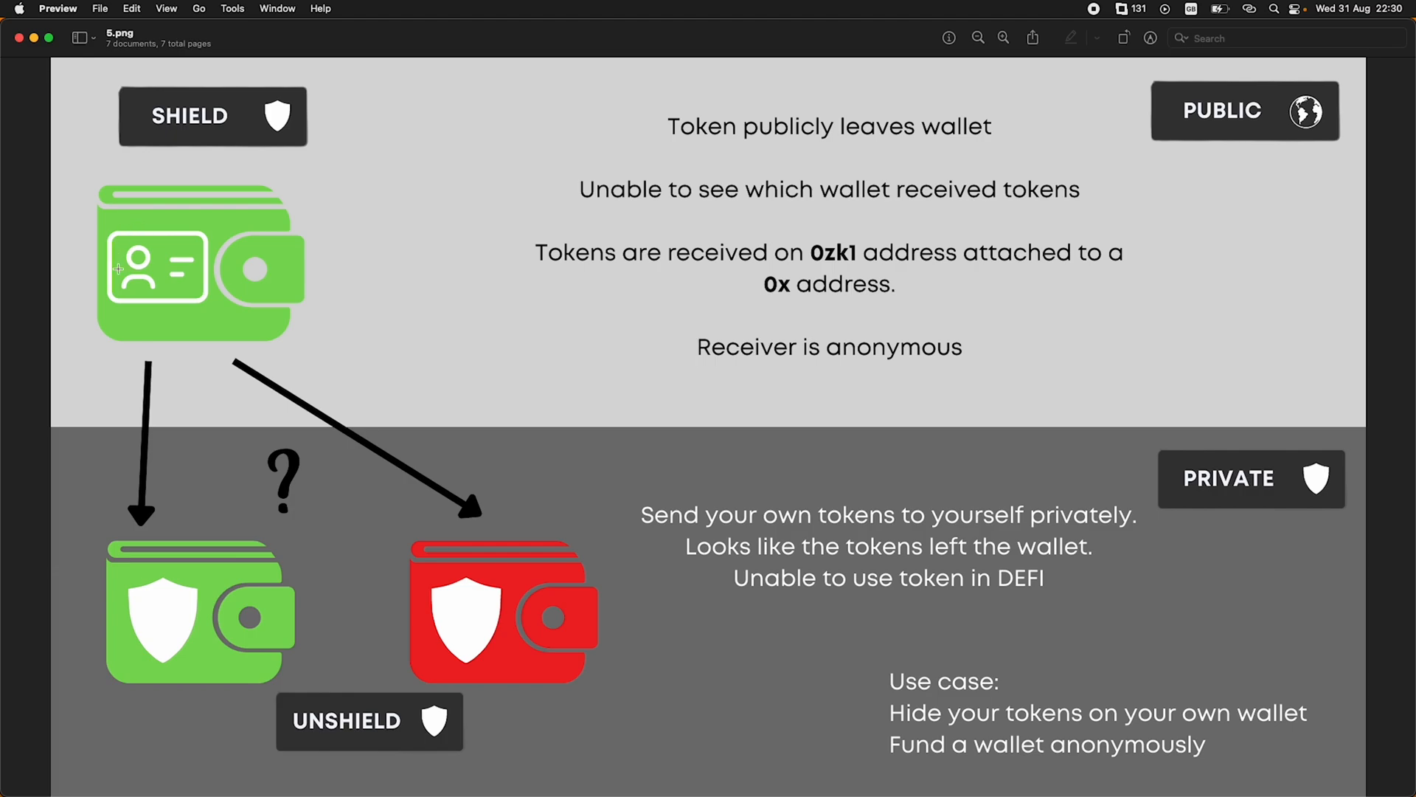
{"action": "mouse_move", "coordinate": [196, 229]}
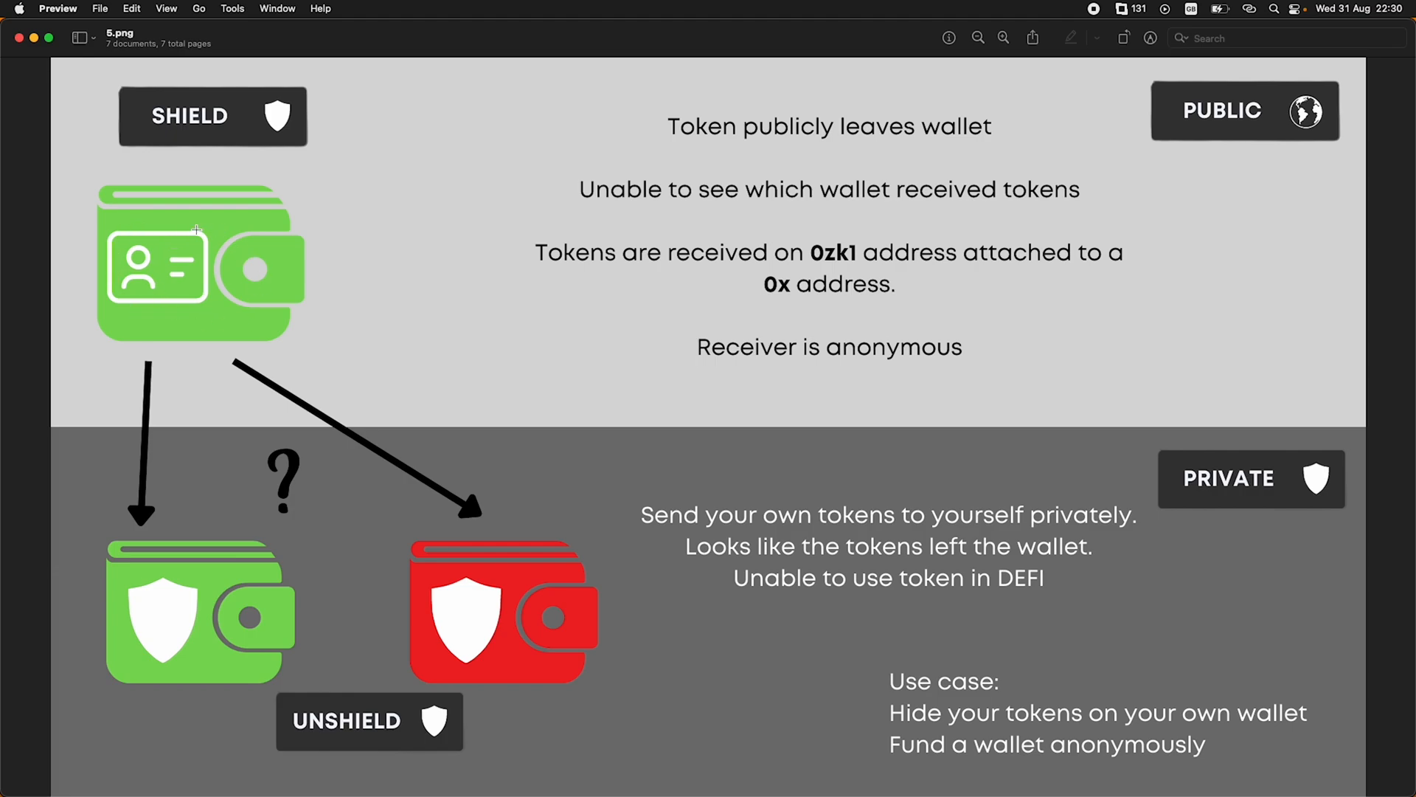
{"action": "mouse_move", "coordinate": [217, 605]}
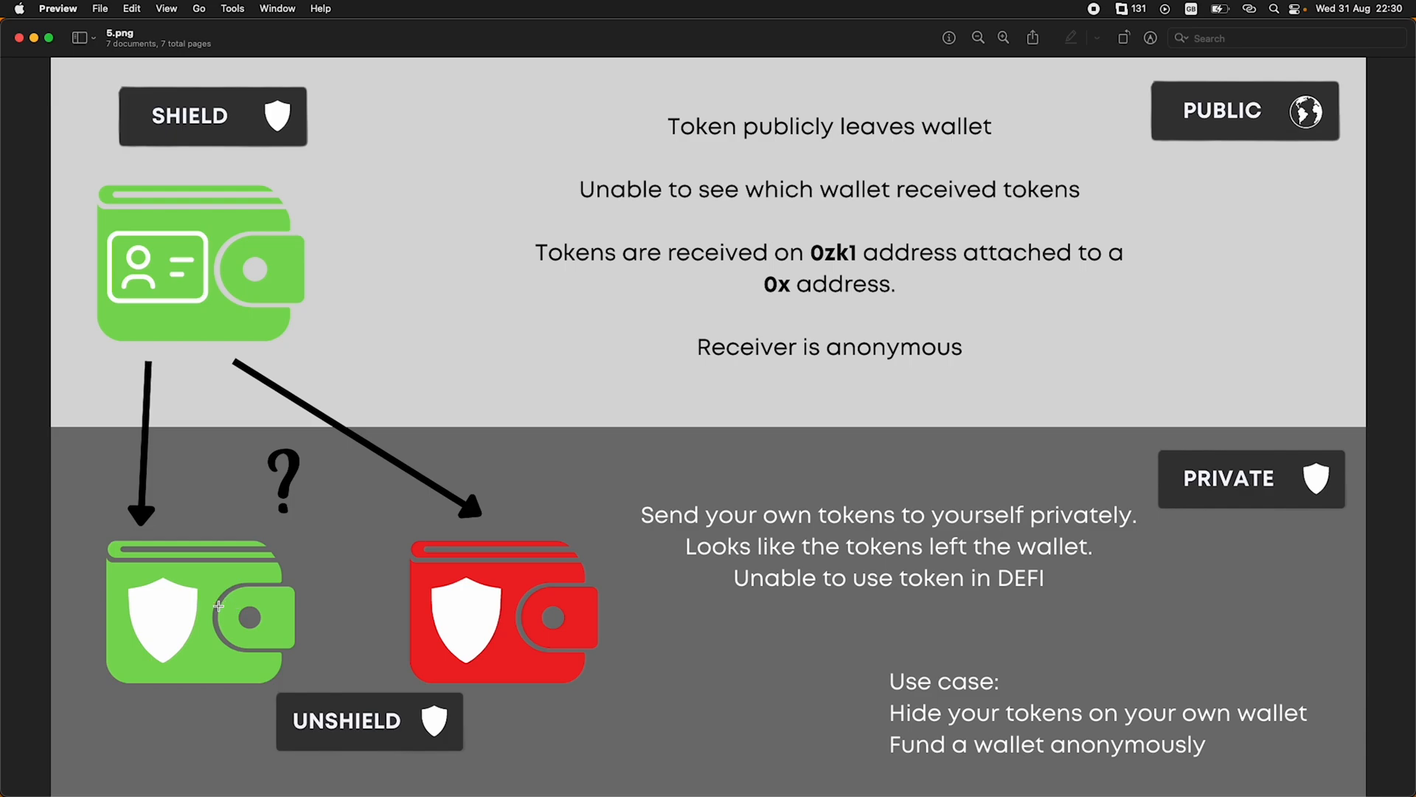
{"action": "mouse_move", "coordinate": [192, 565]}
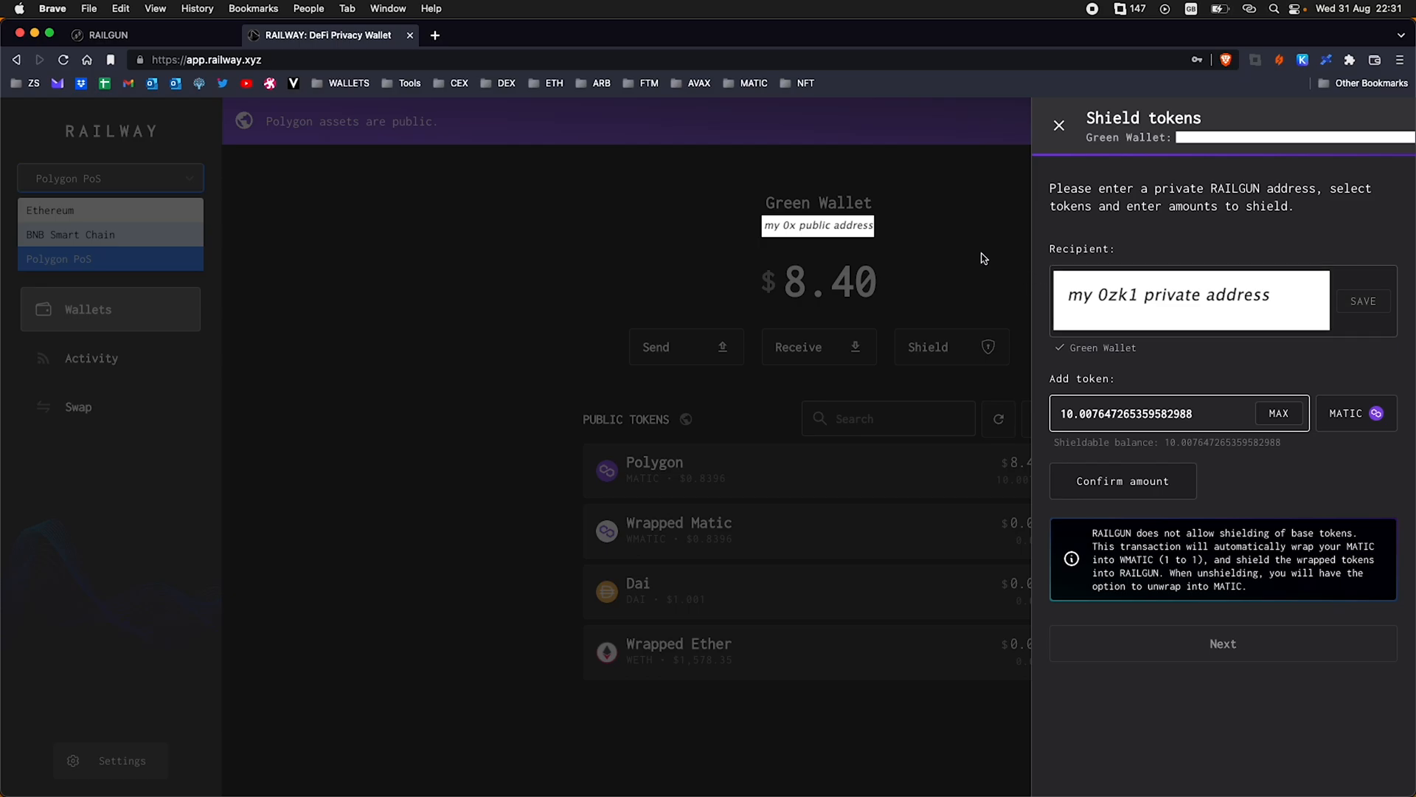
Close the Shield tokens form, leaving 10.0076 MATIC ($8.40) public in Green Wallet
{"action": "left_click", "coordinate": [1059, 126]}
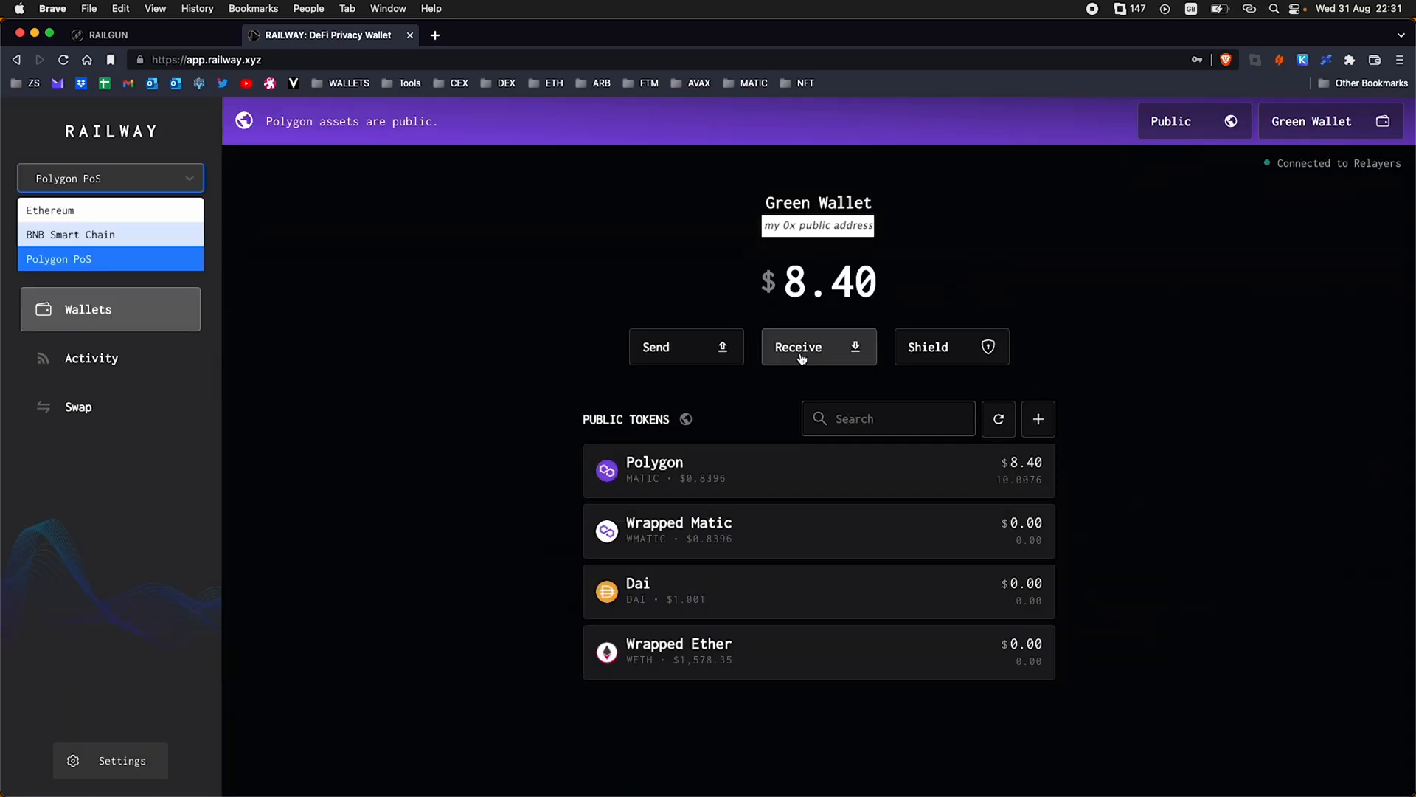
{"action": "mouse_move", "coordinate": [954, 339]}
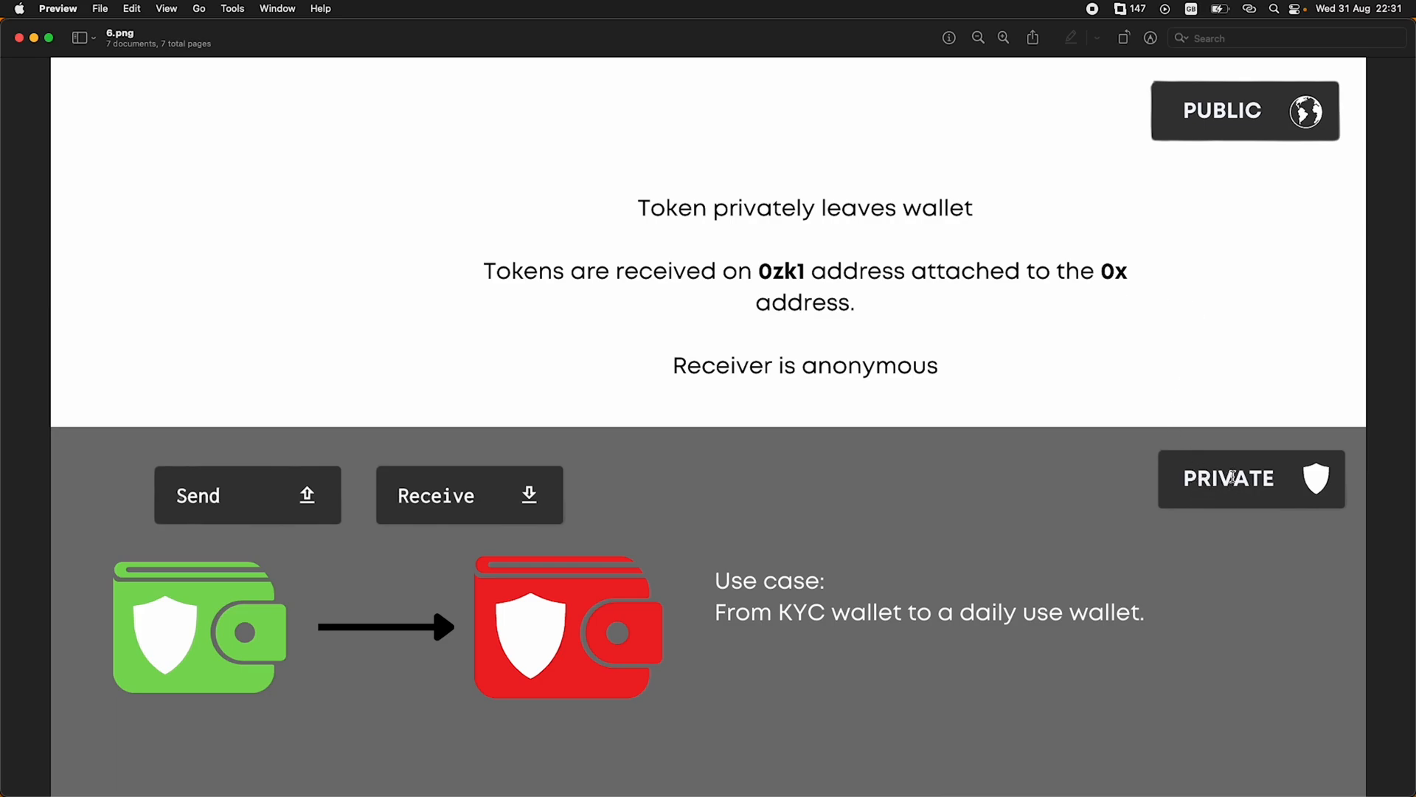
{"action": "mouse_move", "coordinate": [399, 540]}
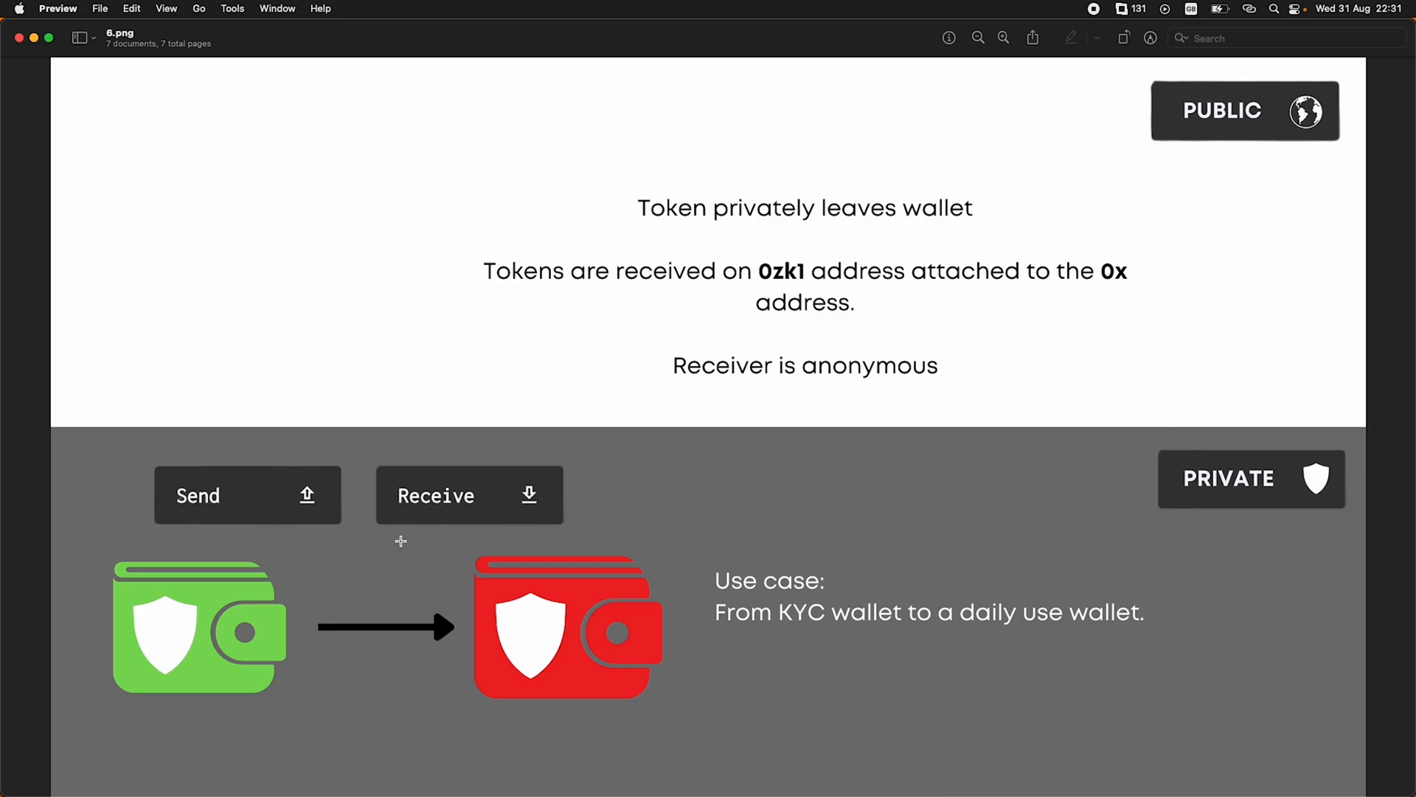
{"action": "left_click", "coordinate": [330, 35]}
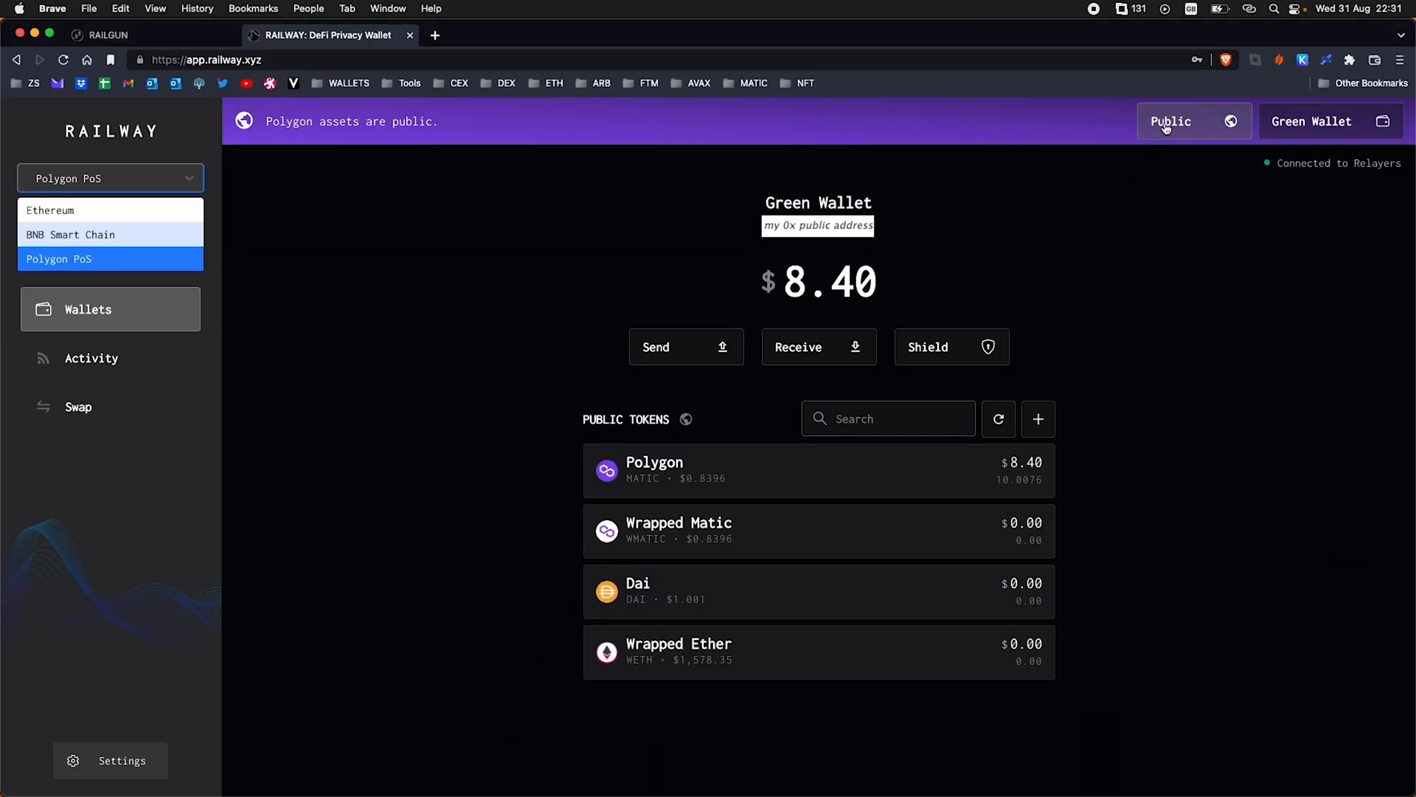
{"action": "left_click", "coordinate": [1192, 121]}
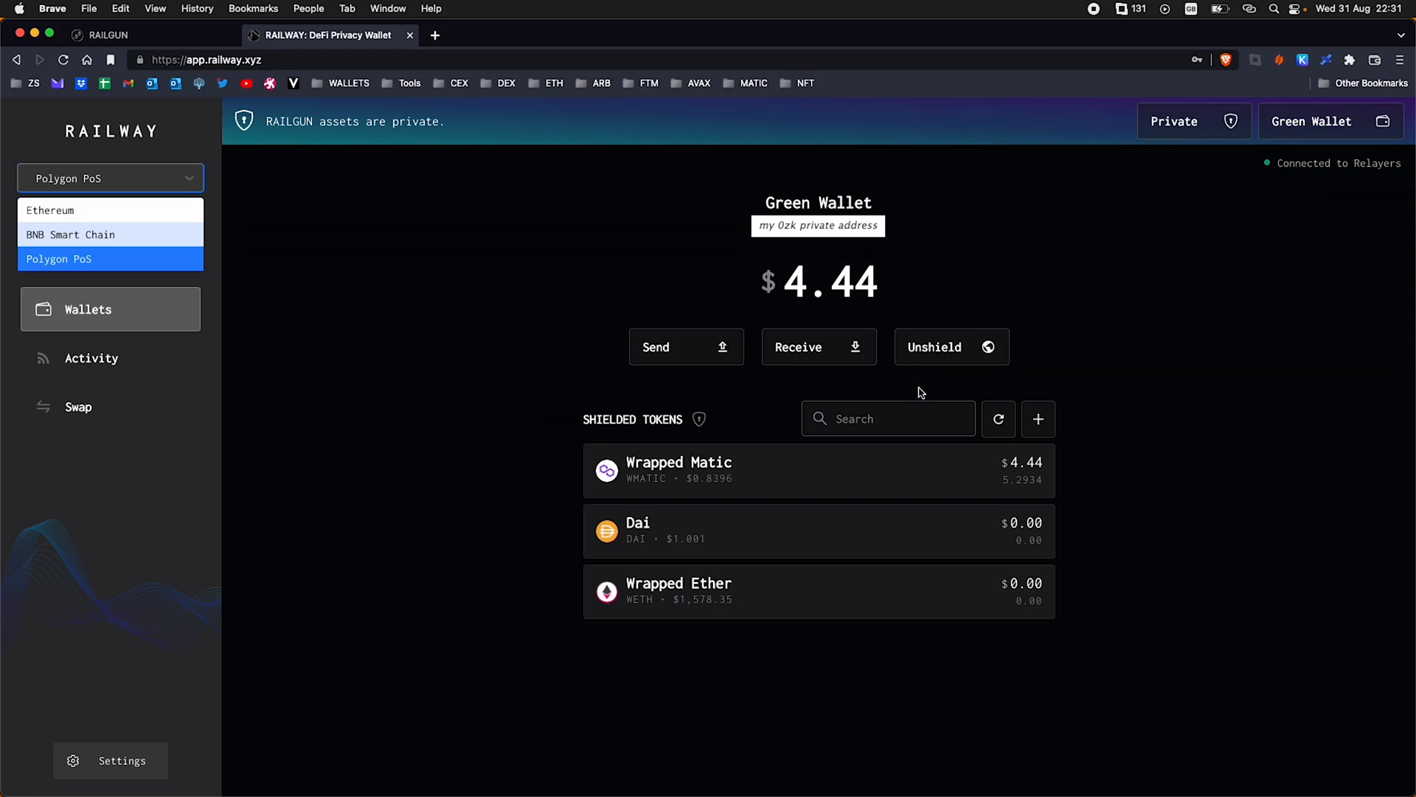
{"action": "mouse_move", "coordinate": [811, 277]}
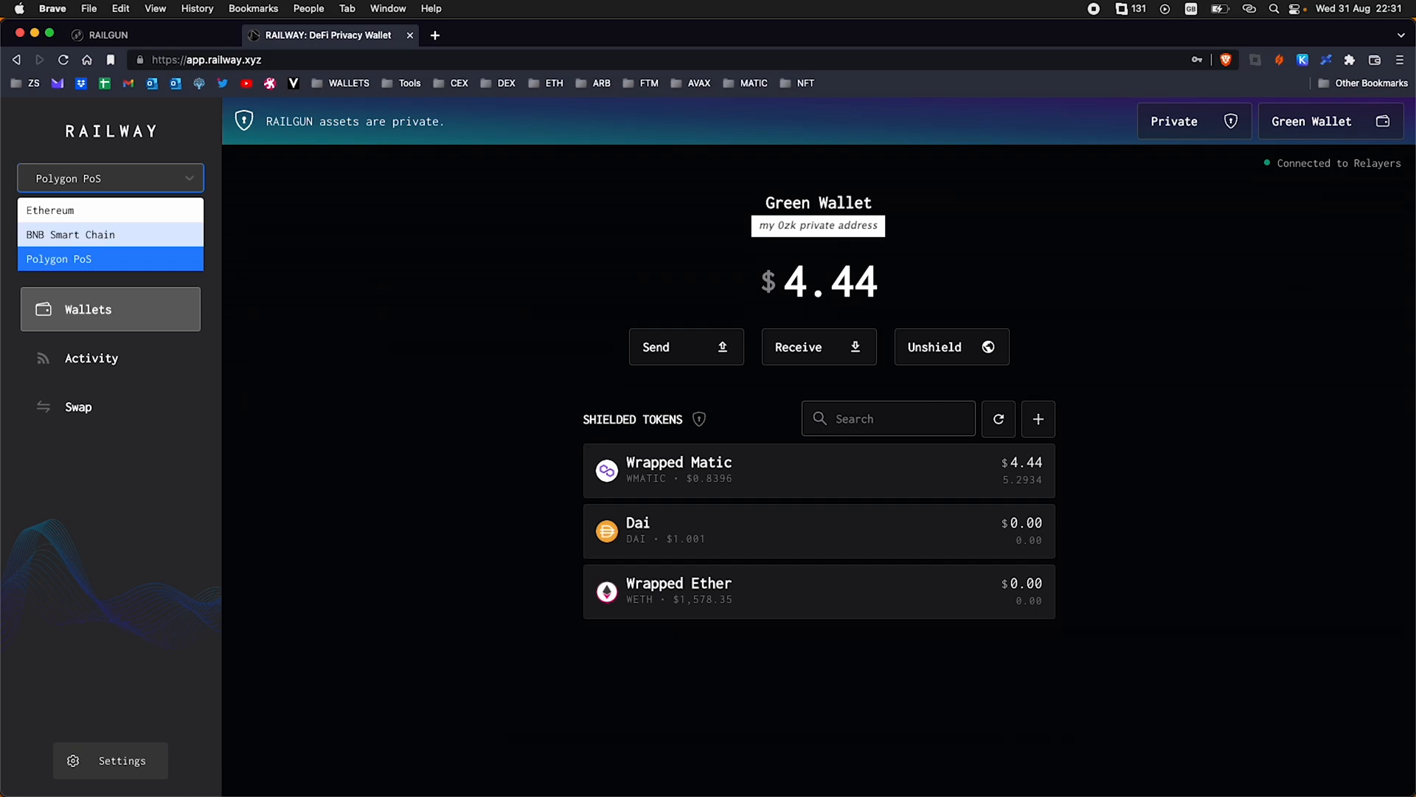
{"action": "left_click", "coordinate": [1192, 121]}
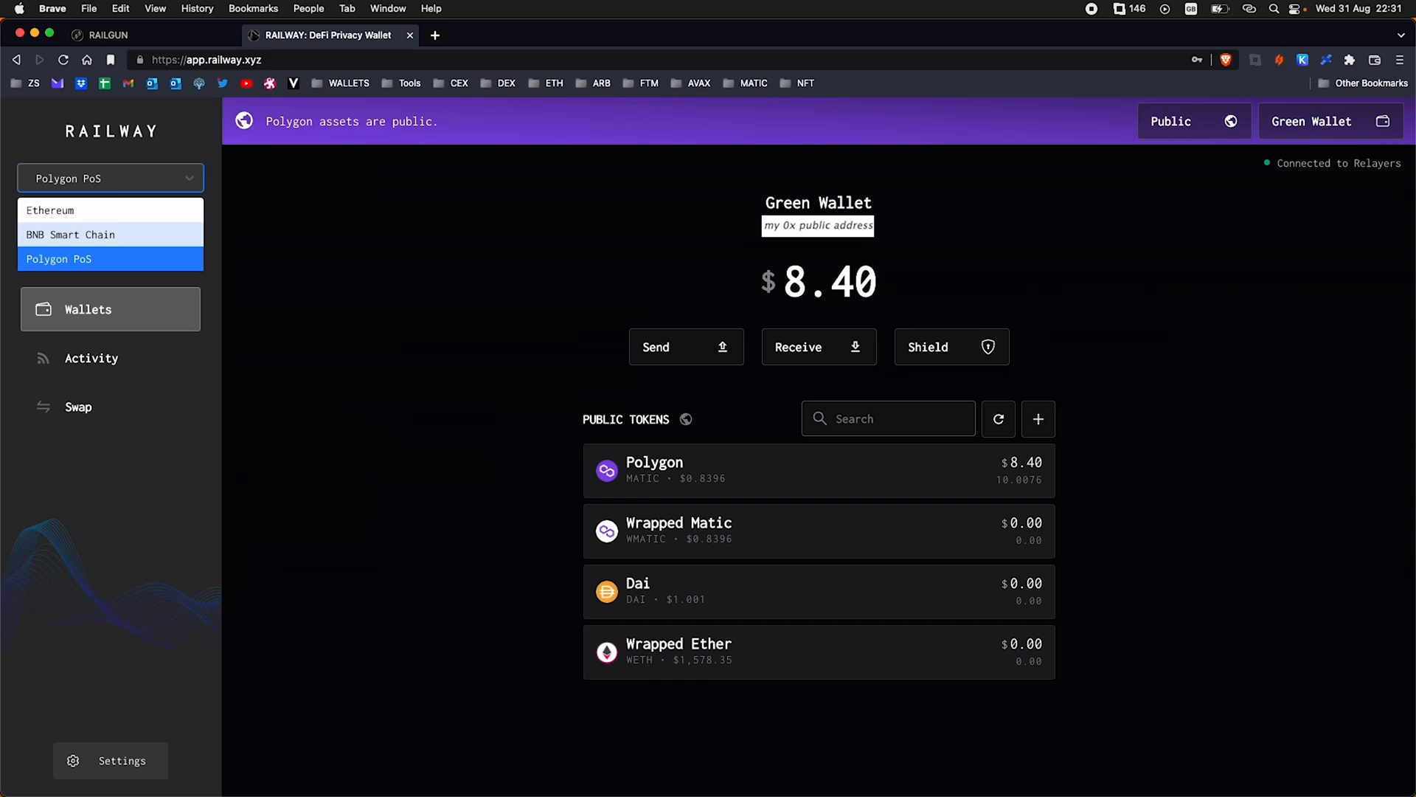
{"action": "mouse_move", "coordinate": [1170, 131]}
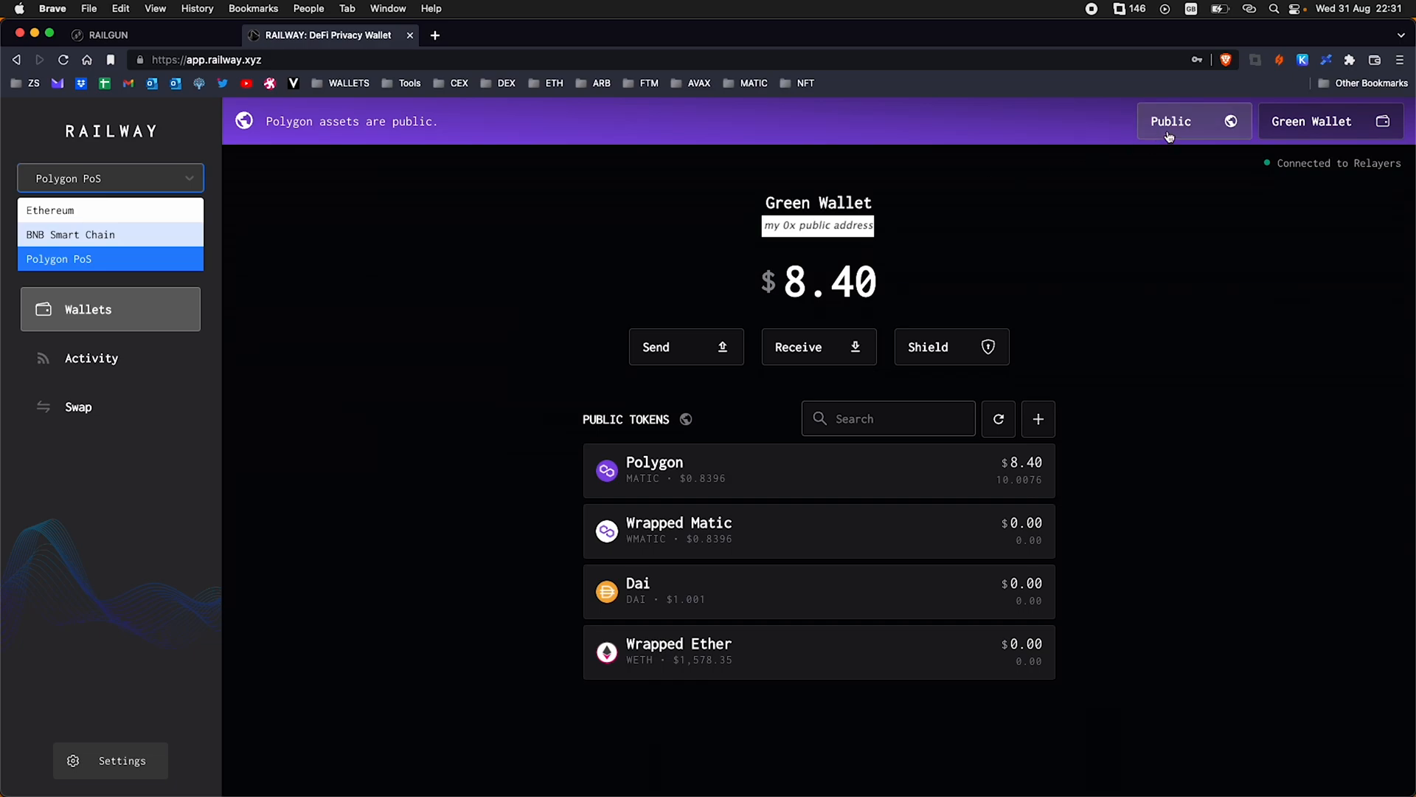
{"action": "mouse_move", "coordinate": [1171, 115]}
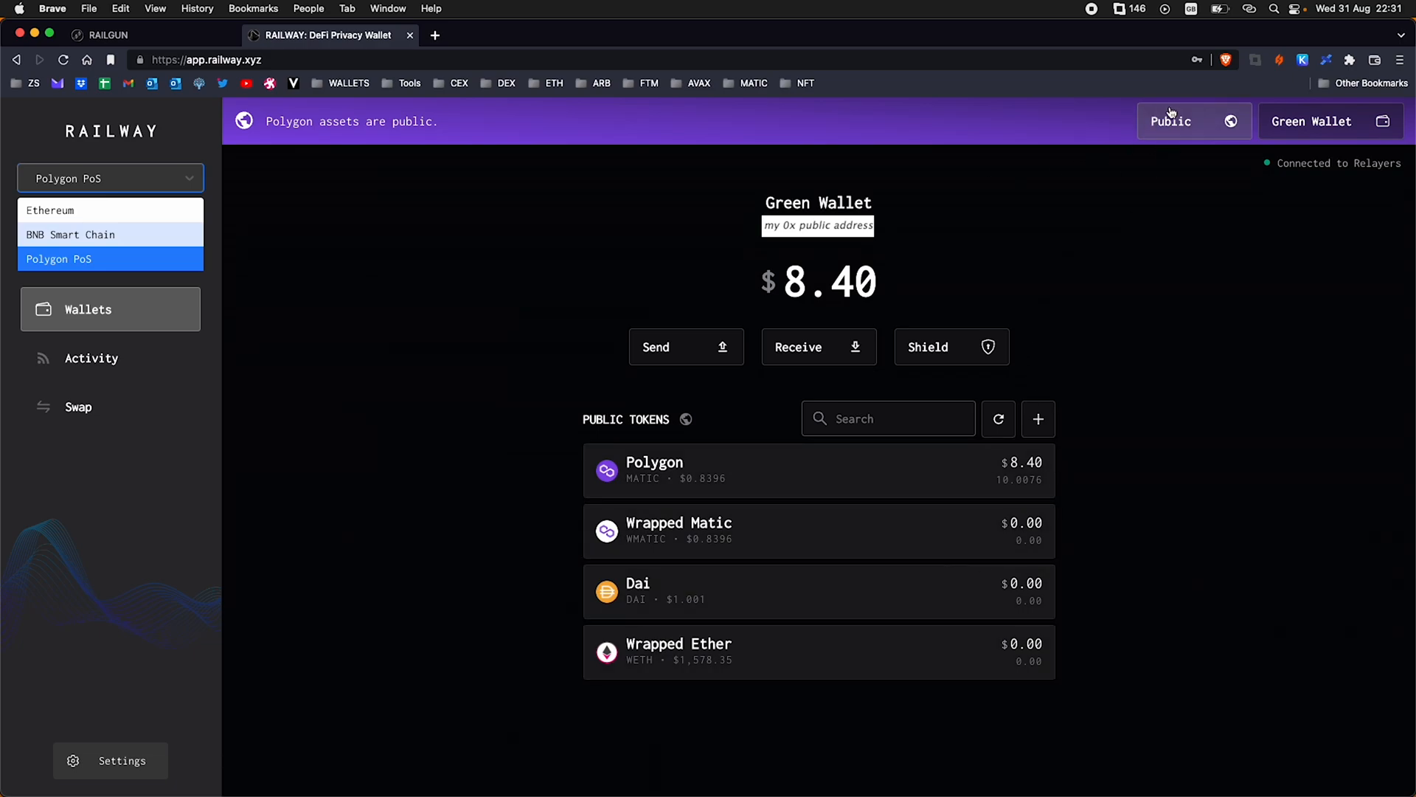
{"action": "left_click", "coordinate": [1192, 121]}
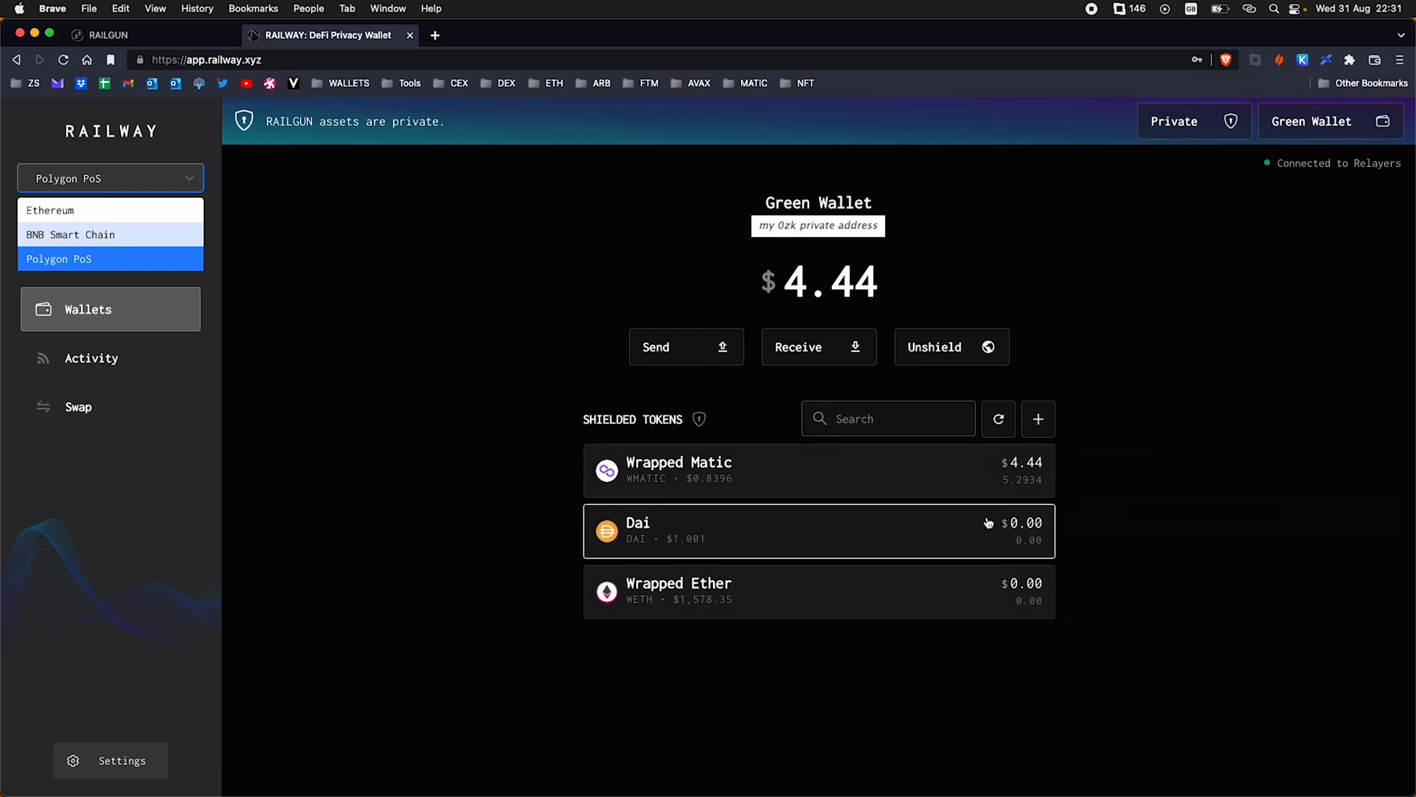
{"action": "mouse_move", "coordinate": [749, 450]}
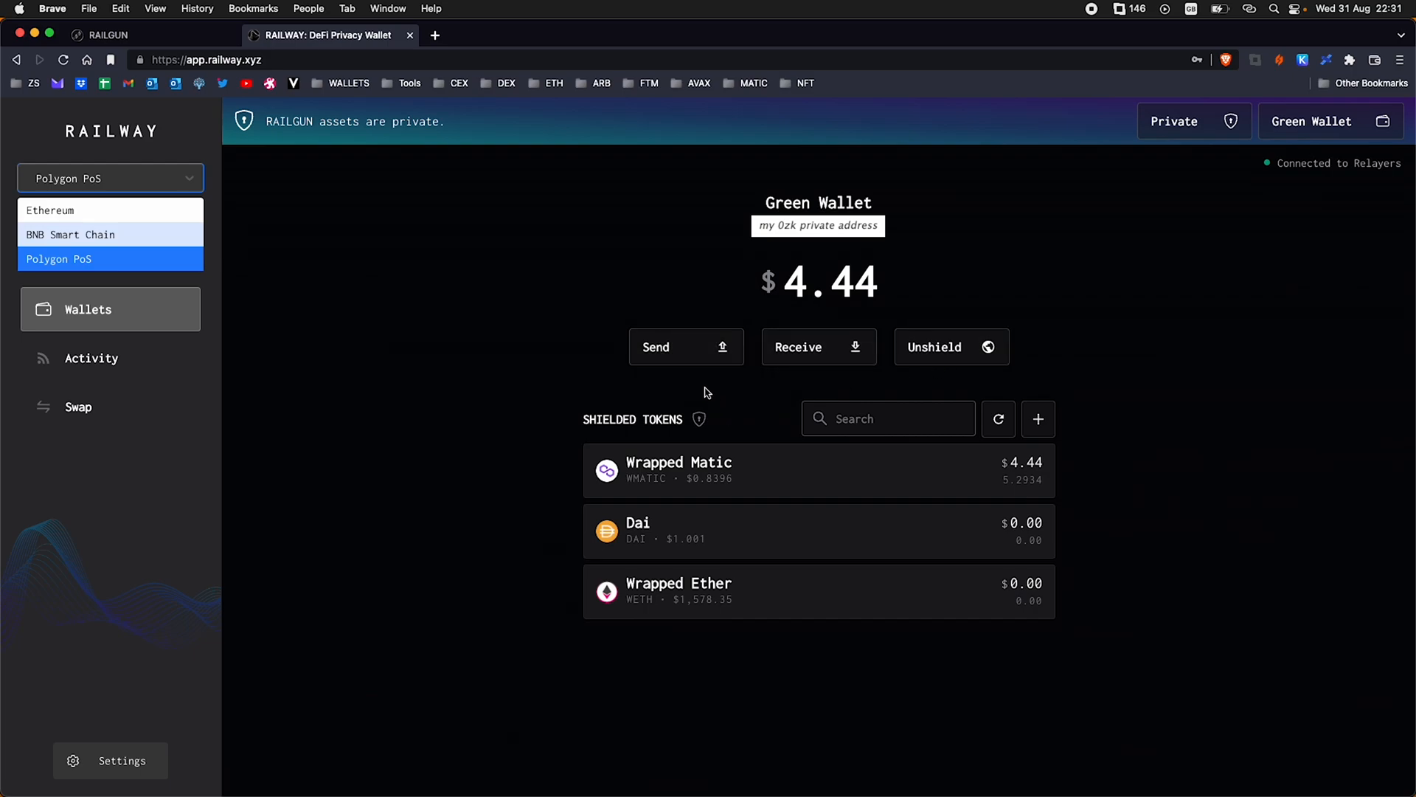
{"action": "mouse_move", "coordinate": [681, 352]}
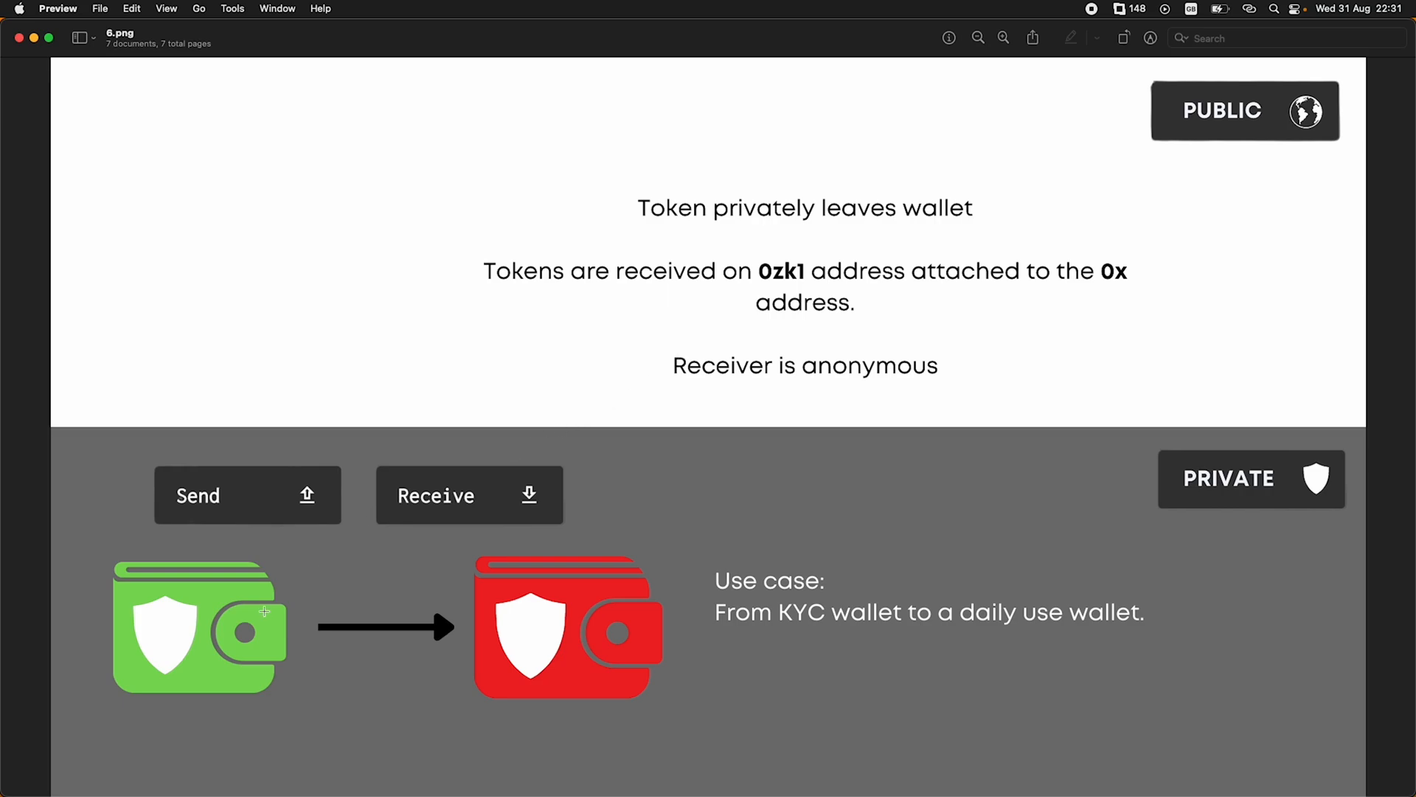
{"action": "mouse_move", "coordinate": [566, 588]}
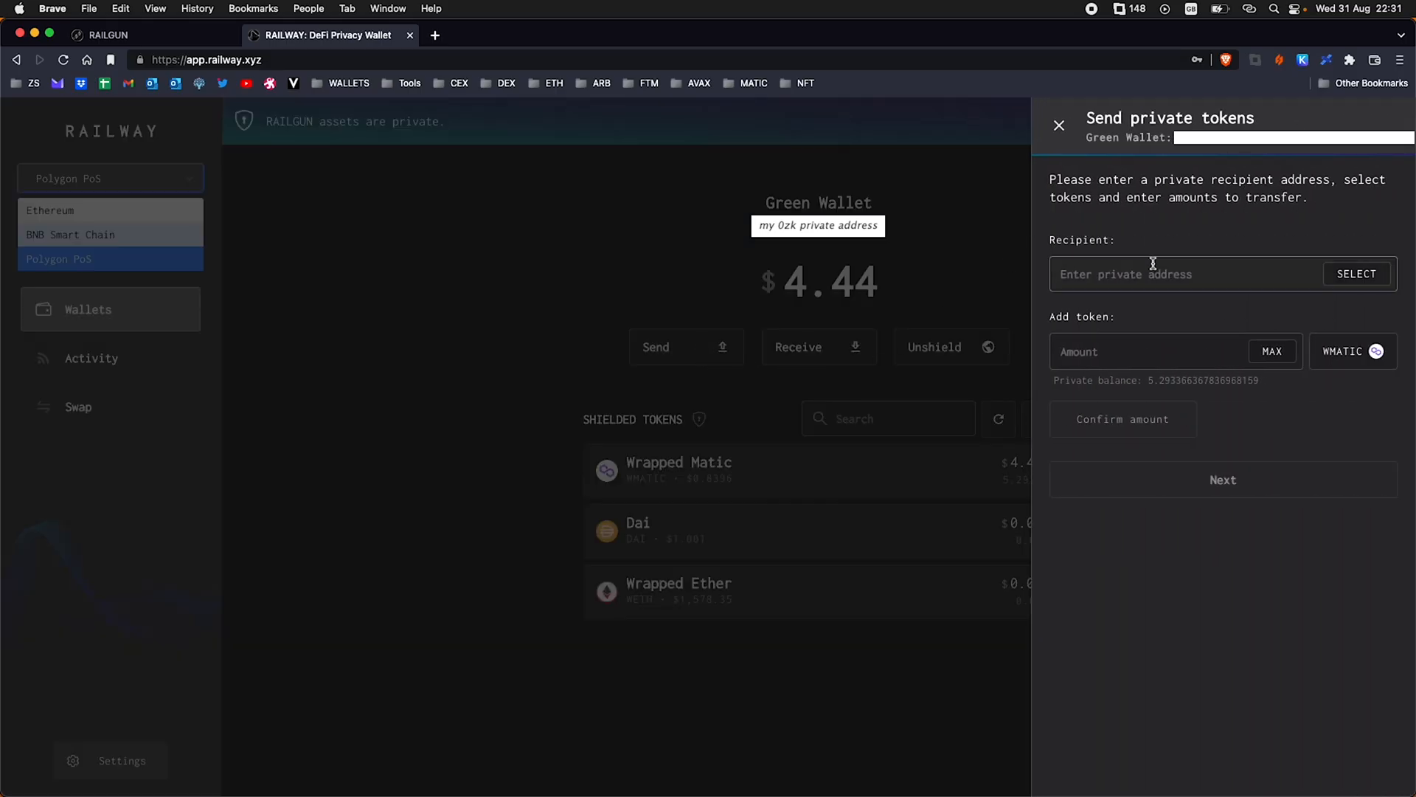
Try a private send of the full WMATIC balance, then cancel without sending
{"action": "left_click", "coordinate": [1175, 274]}
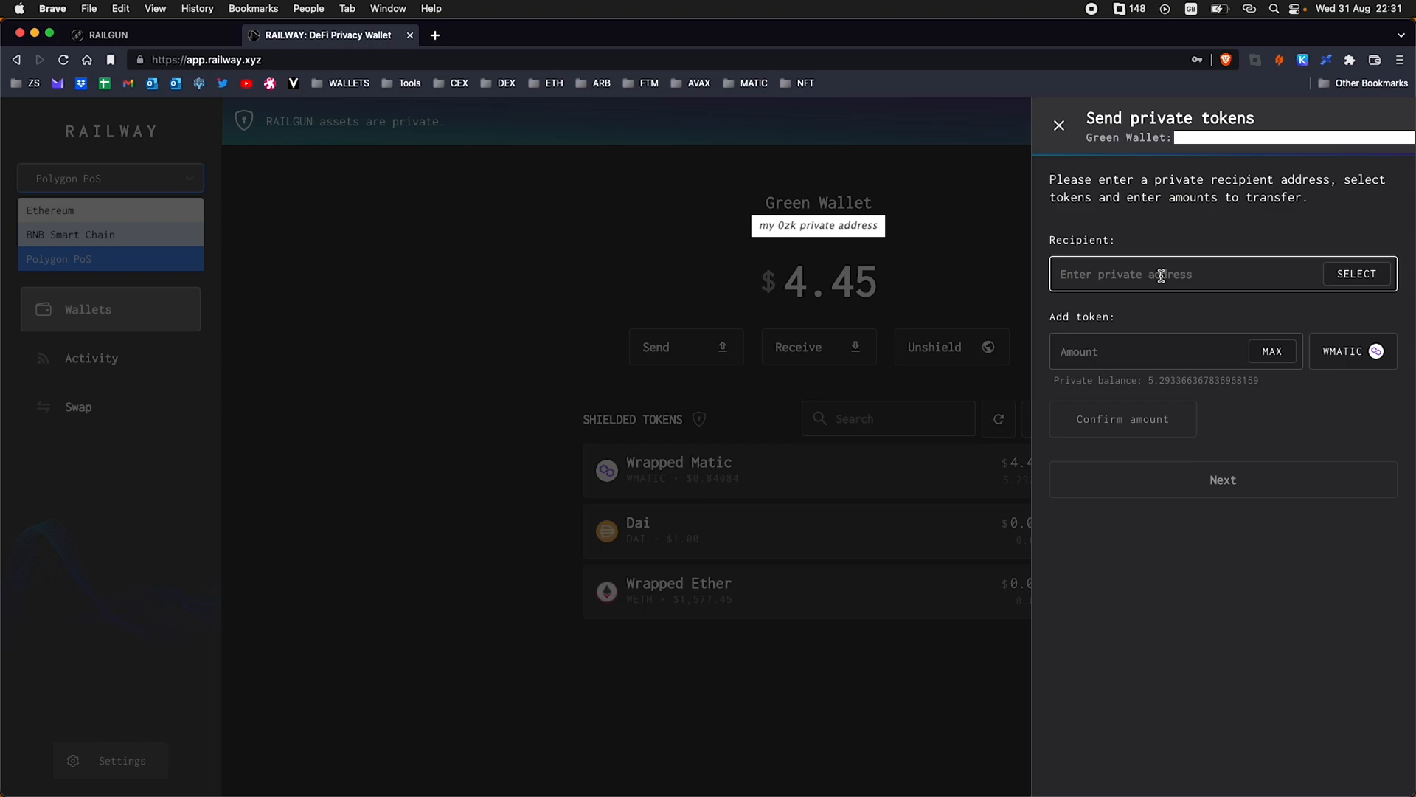
{"action": "left_click", "coordinate": [1270, 352]}
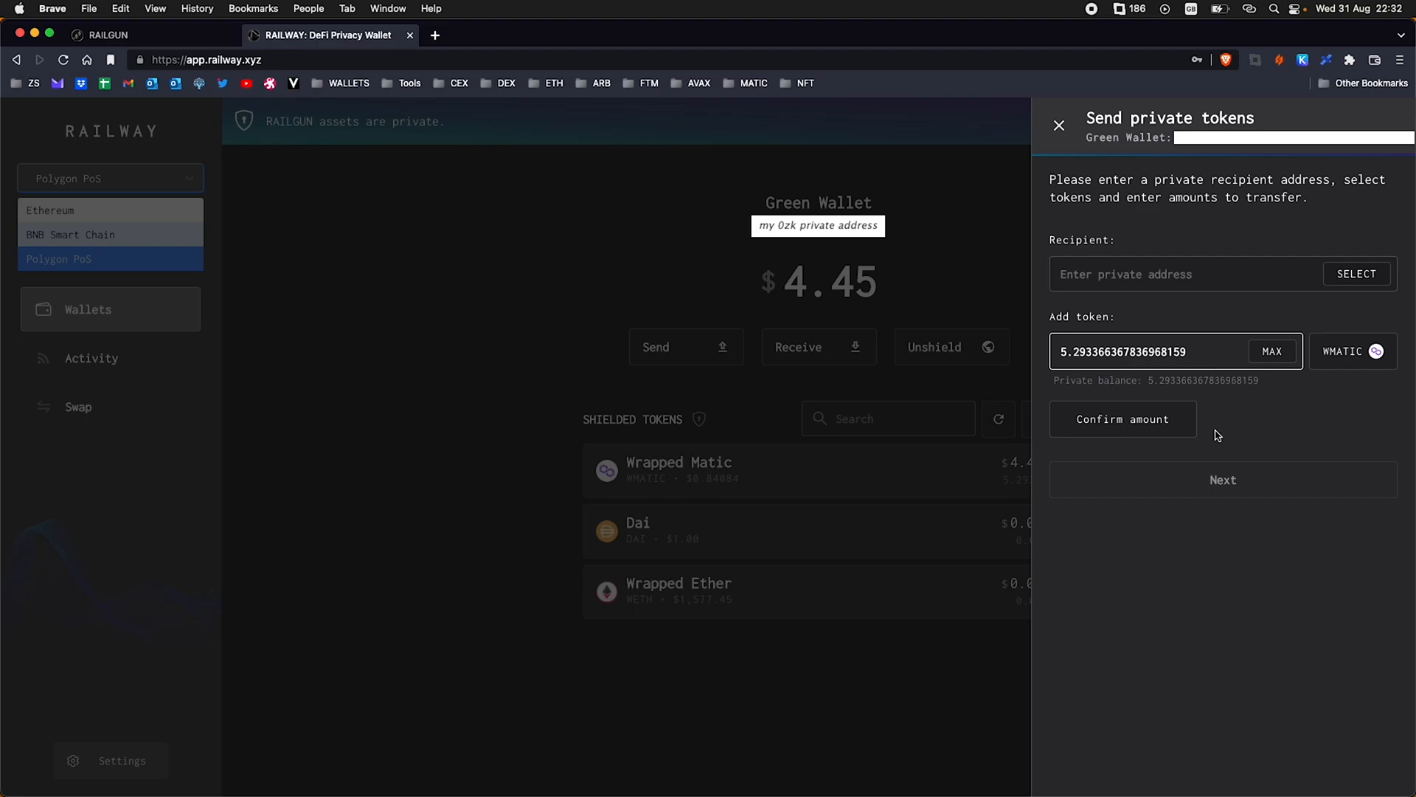
{"action": "left_click", "coordinate": [1058, 125]}
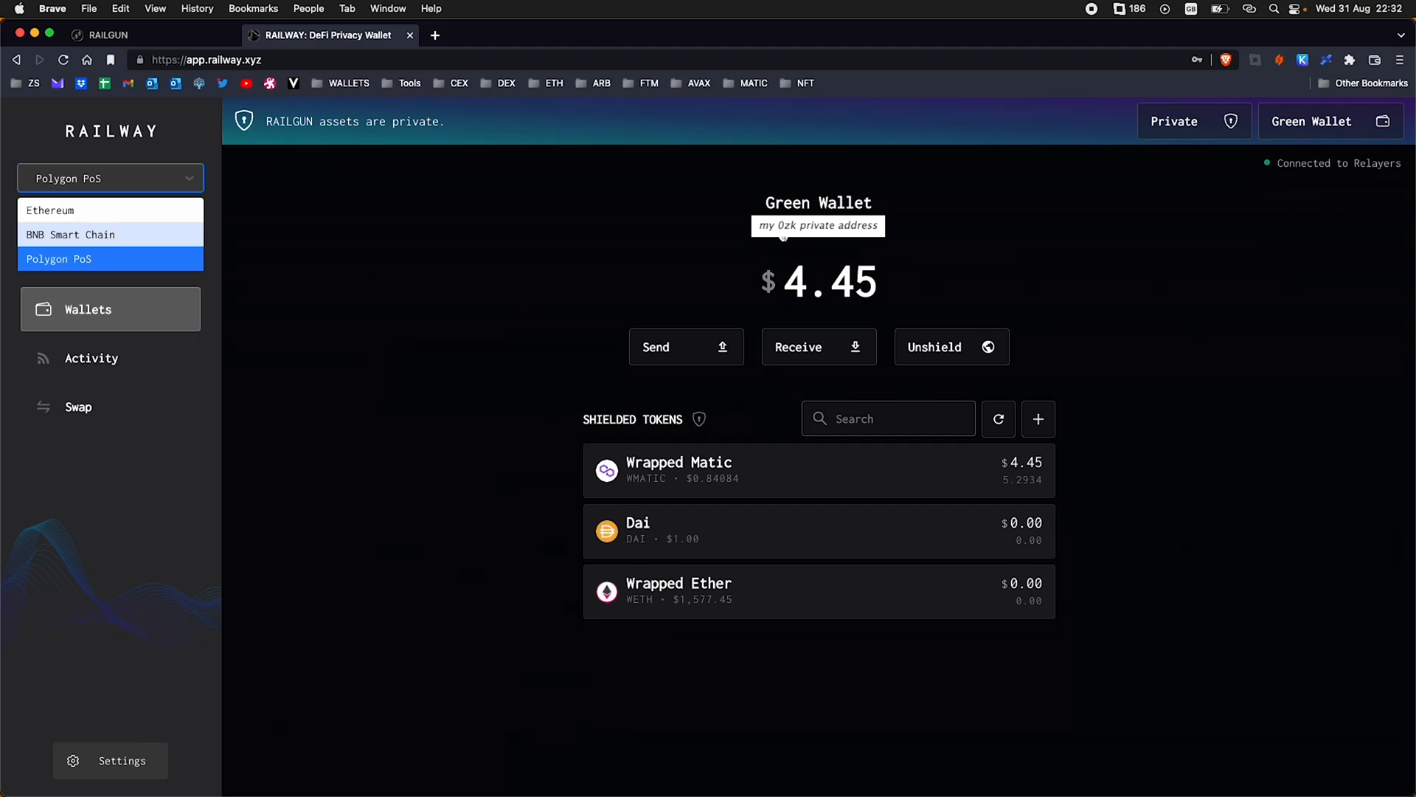
{"action": "mouse_move", "coordinate": [1328, 190]}
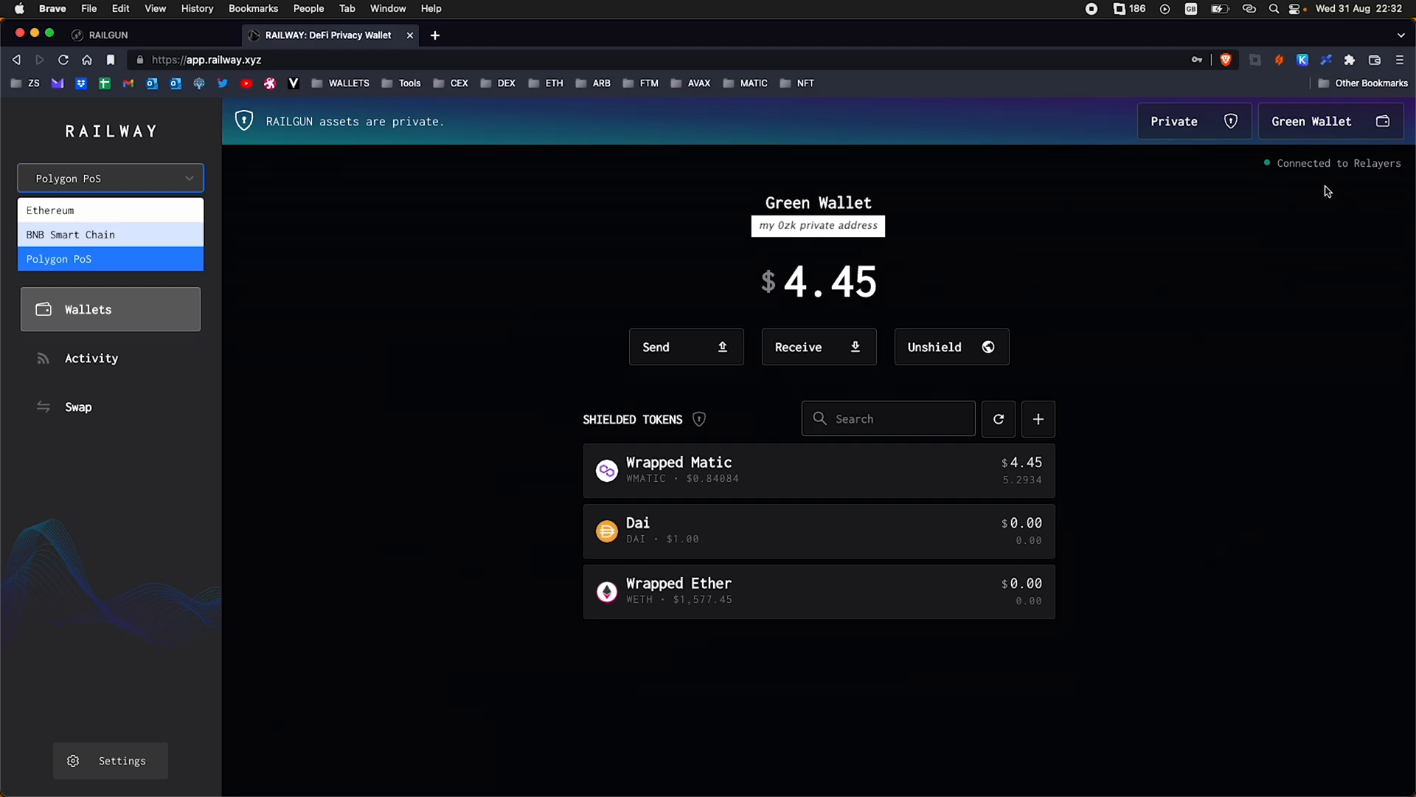
Switch to the Red Wallet, briefly visiting the RAILGUN website and returning
{"action": "left_click", "coordinate": [1328, 121]}
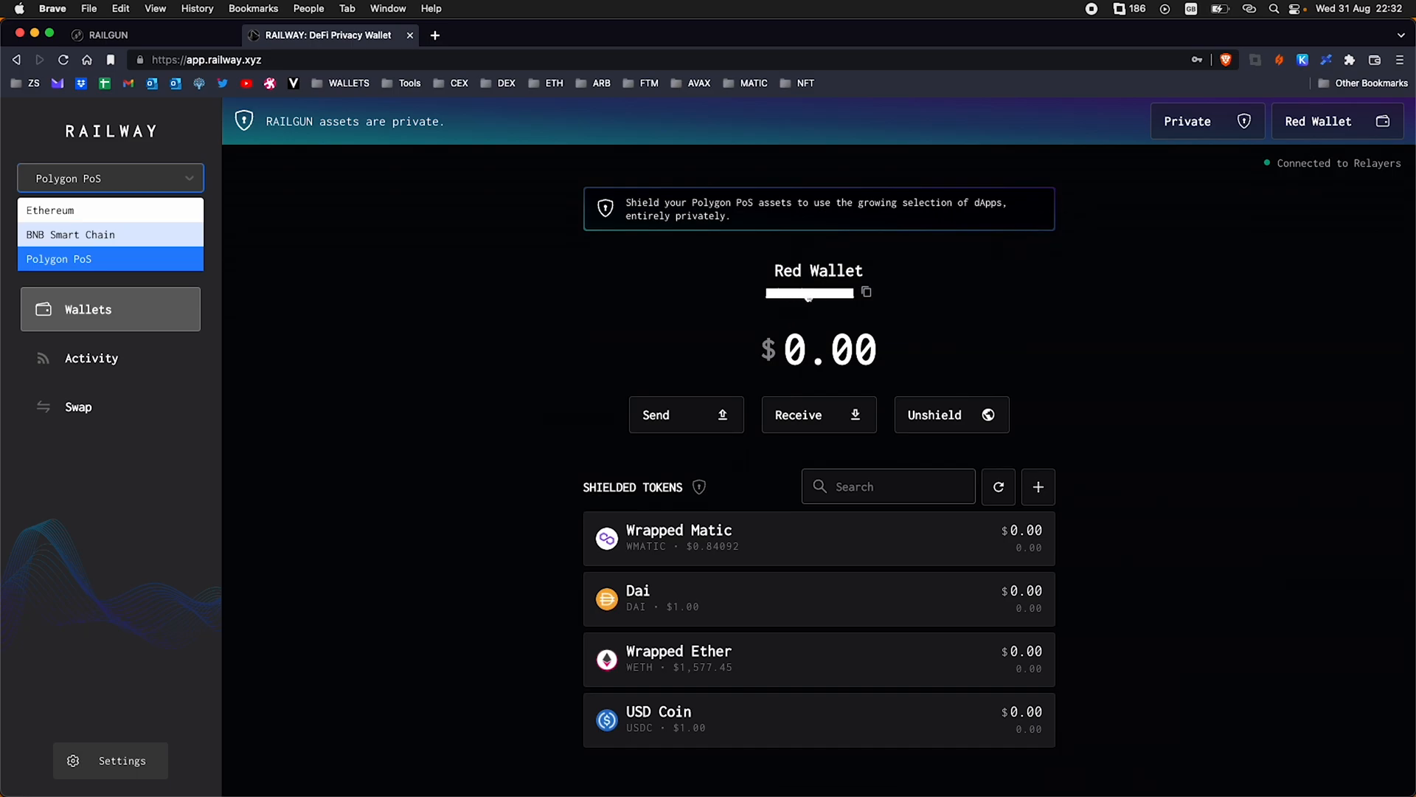
{"action": "mouse_move", "coordinate": [1215, 195]}
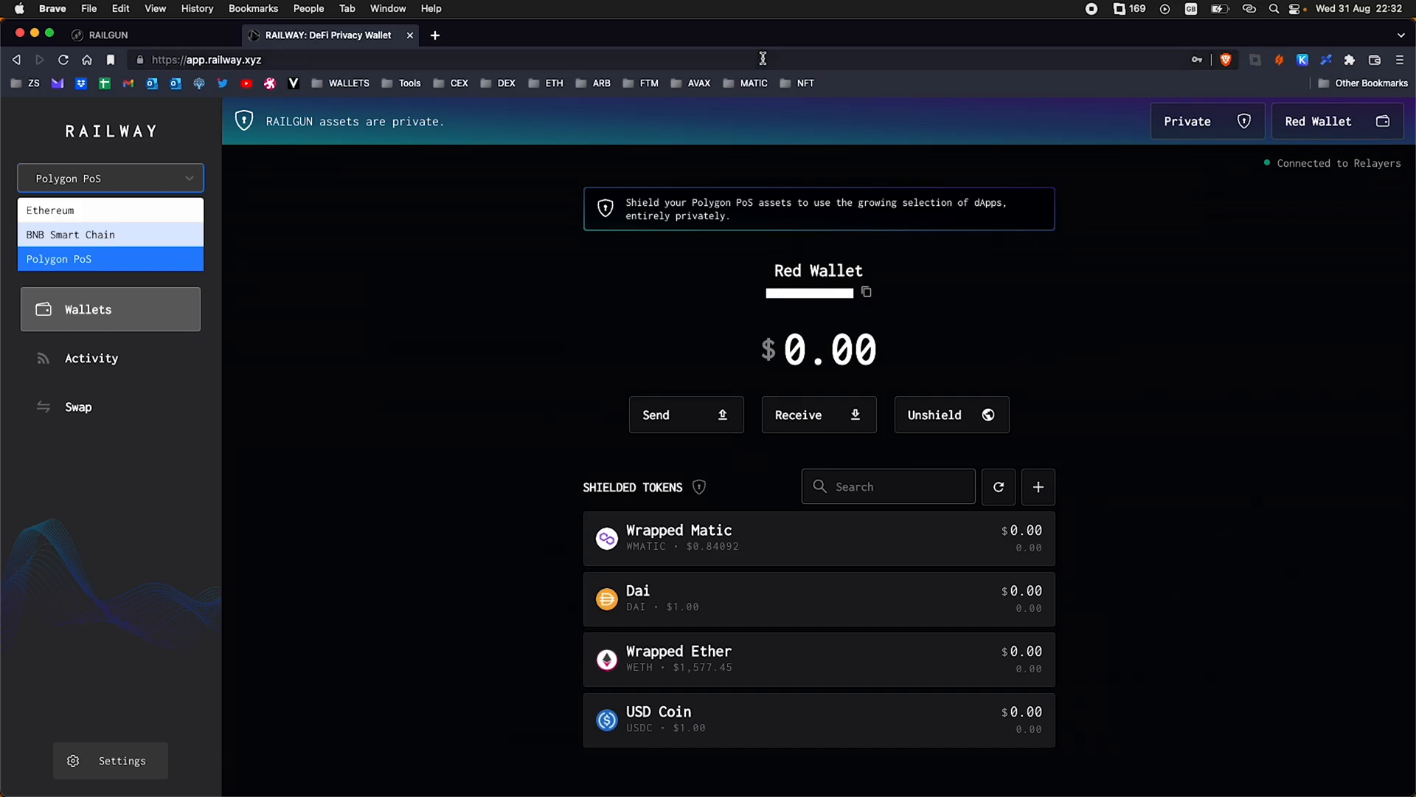
{"action": "left_click", "coordinate": [109, 34]}
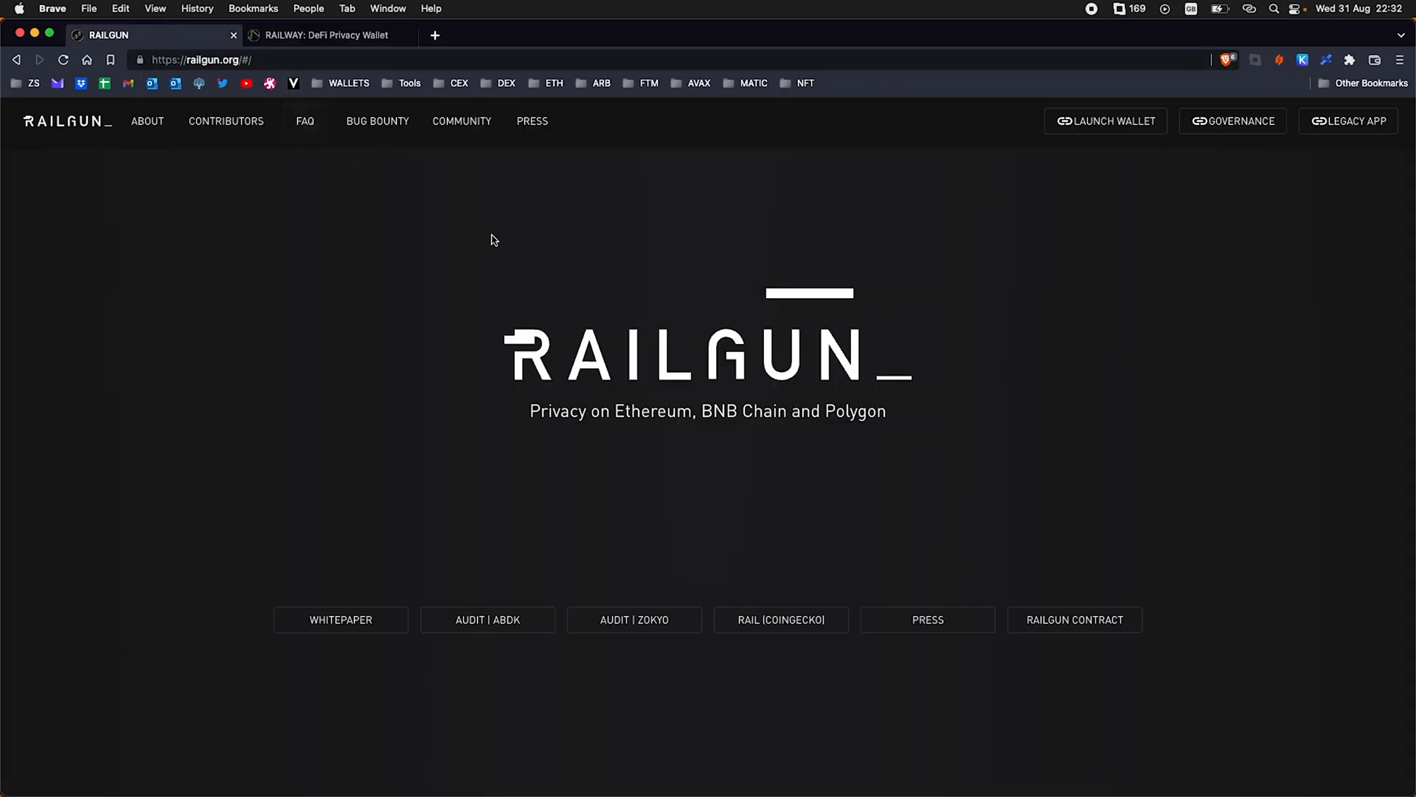
{"action": "left_click", "coordinate": [325, 36]}
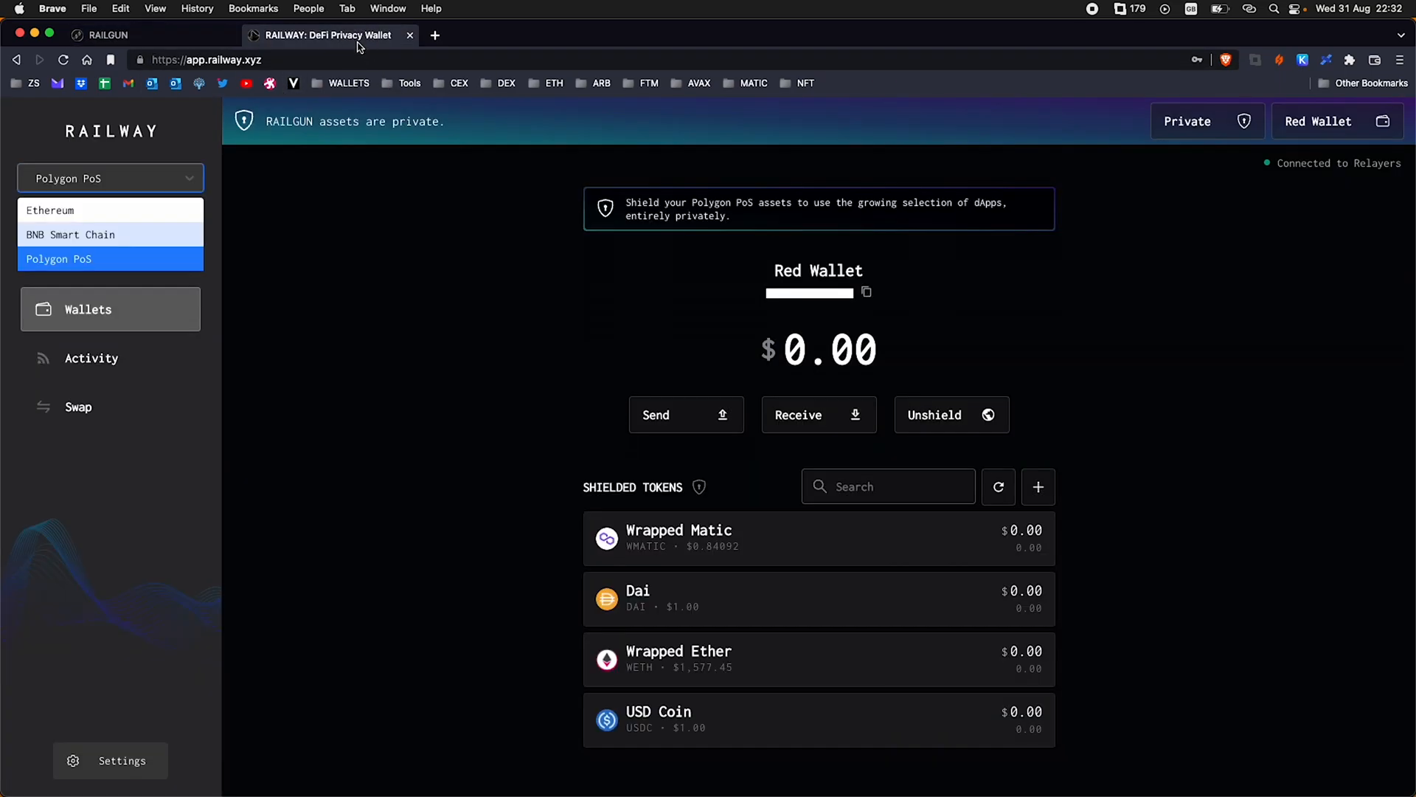
{"action": "mouse_move", "coordinate": [612, 313]}
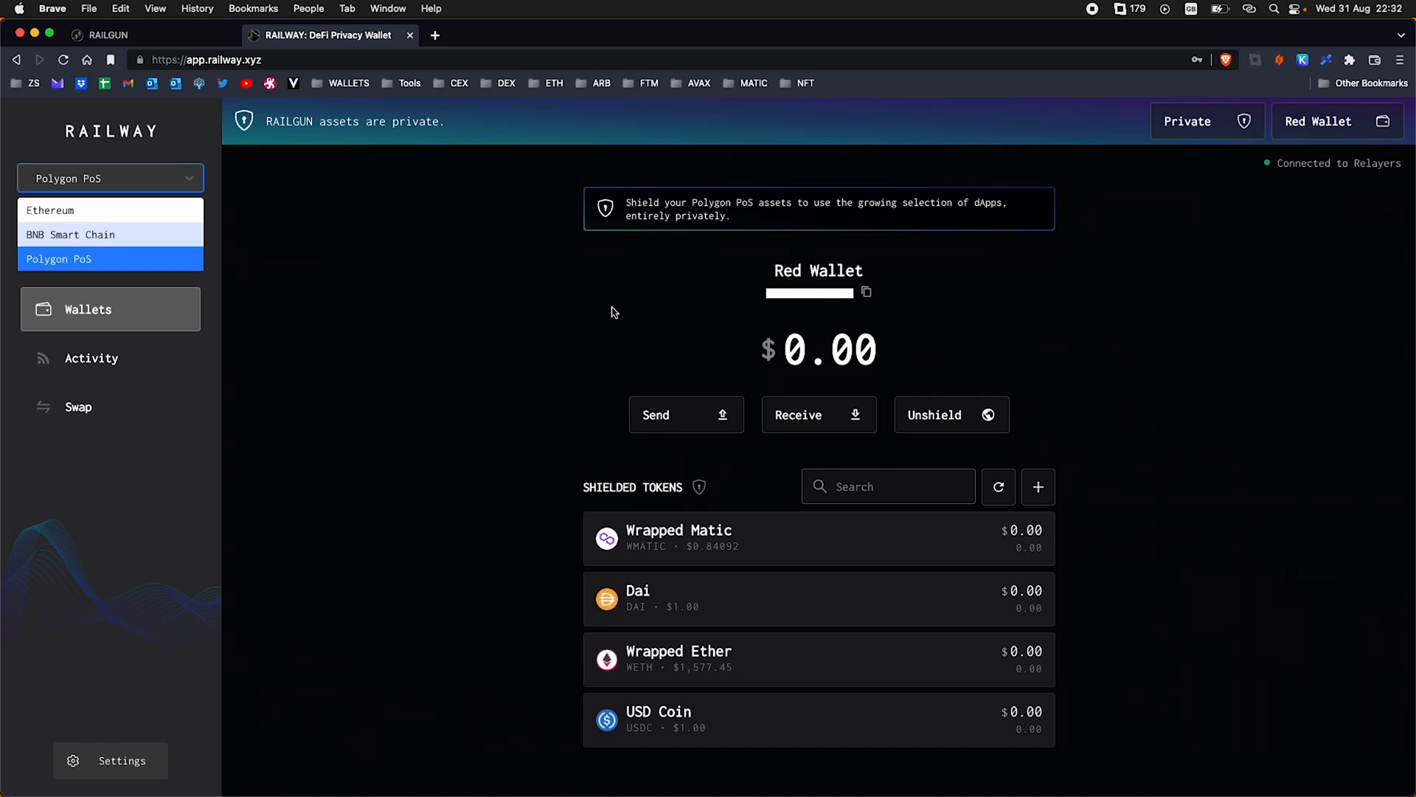
{"action": "mouse_move", "coordinate": [1207, 121]}
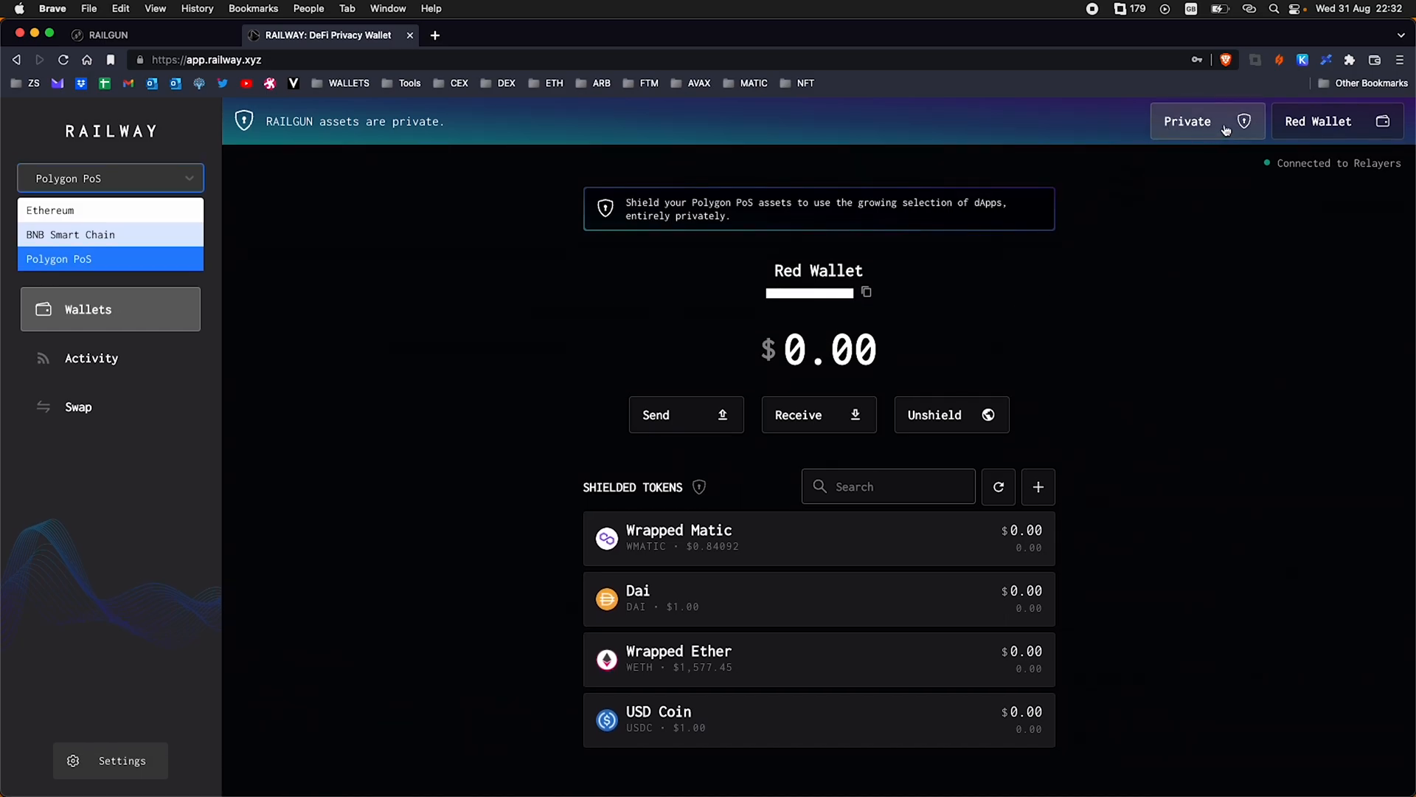
{"action": "mouse_move", "coordinate": [934, 419]}
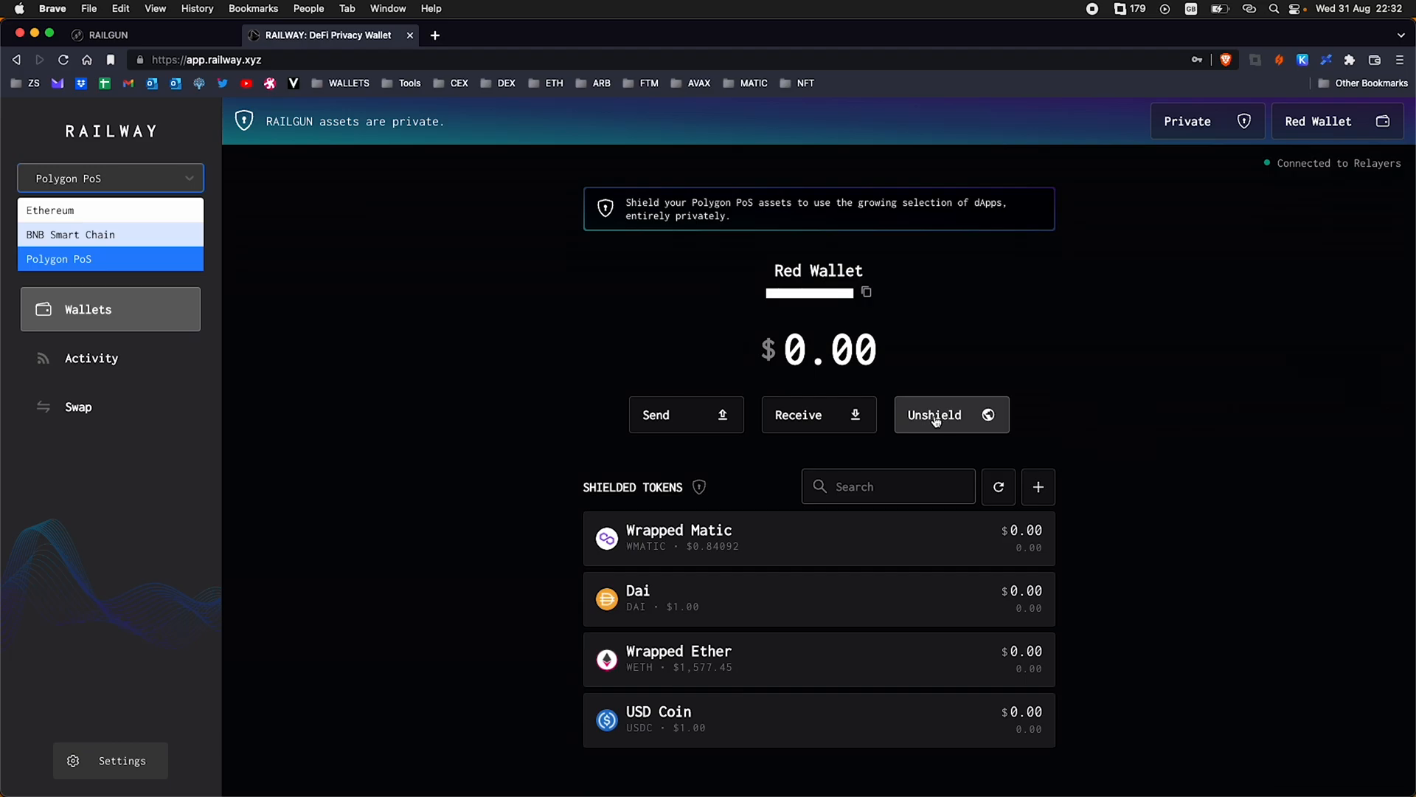
Open the Red Wallet's Unshield tokens form to its public Polygon address, then close it
{"action": "left_click", "coordinate": [950, 414]}
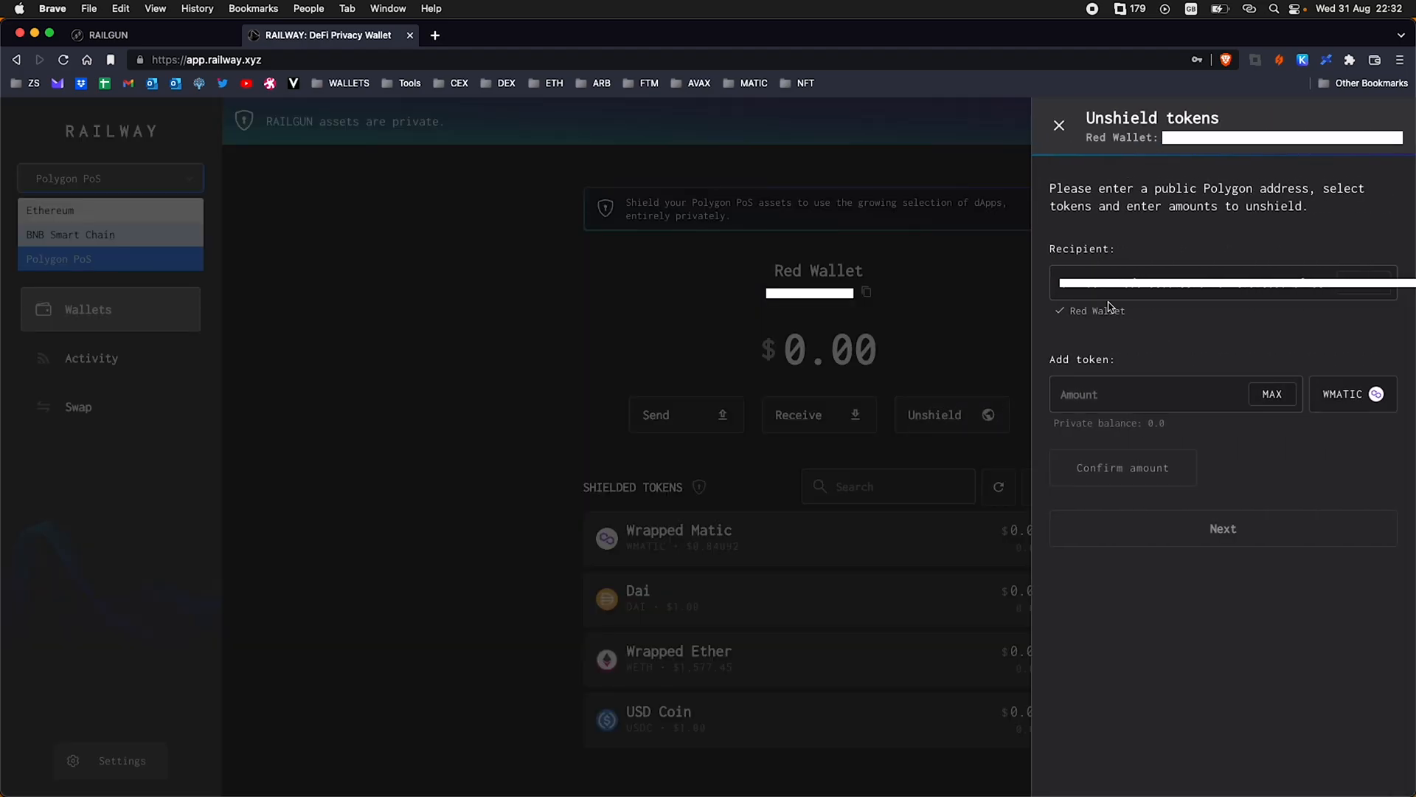
{"action": "mouse_move", "coordinate": [1069, 331]}
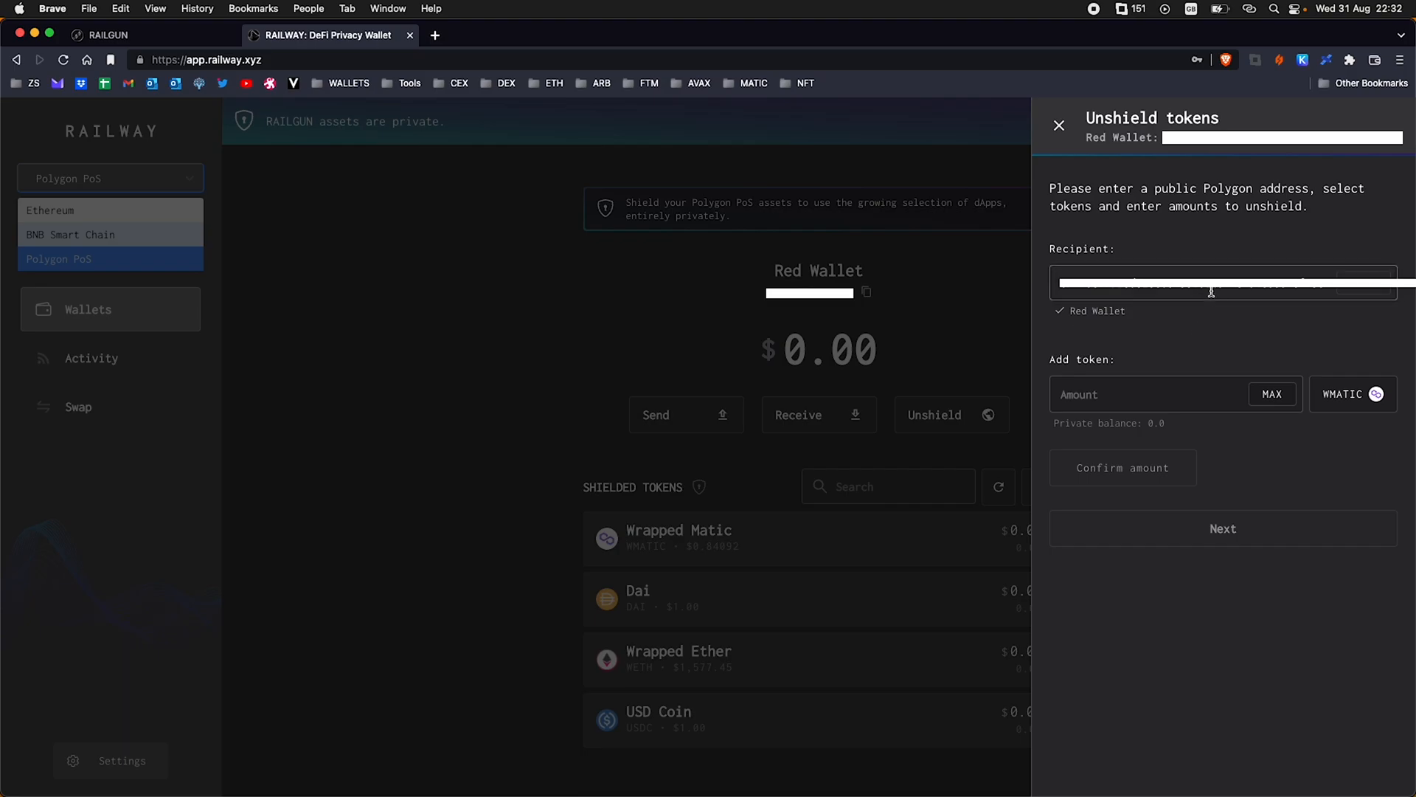
{"action": "left_click", "coordinate": [1059, 125]}
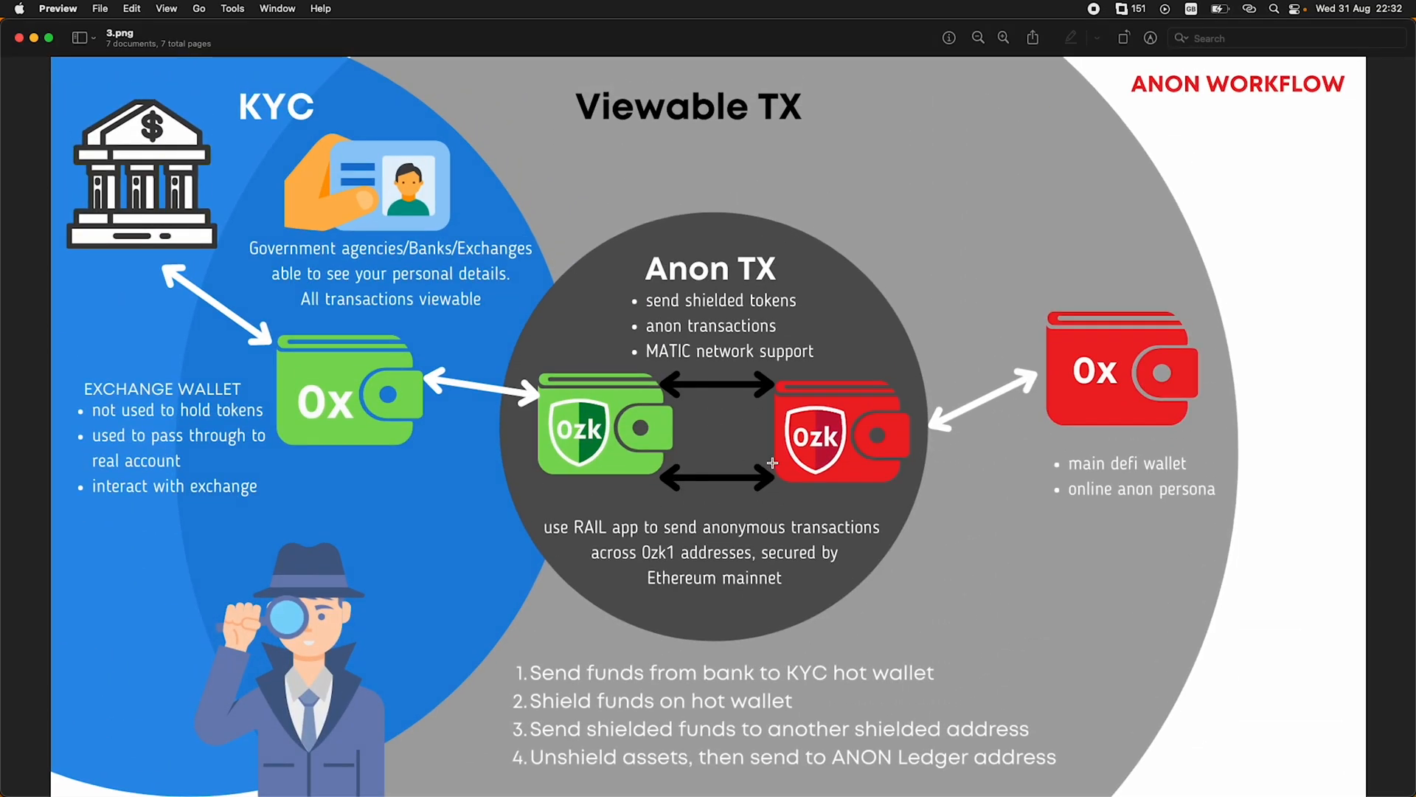
{"action": "mouse_move", "coordinate": [821, 410]}
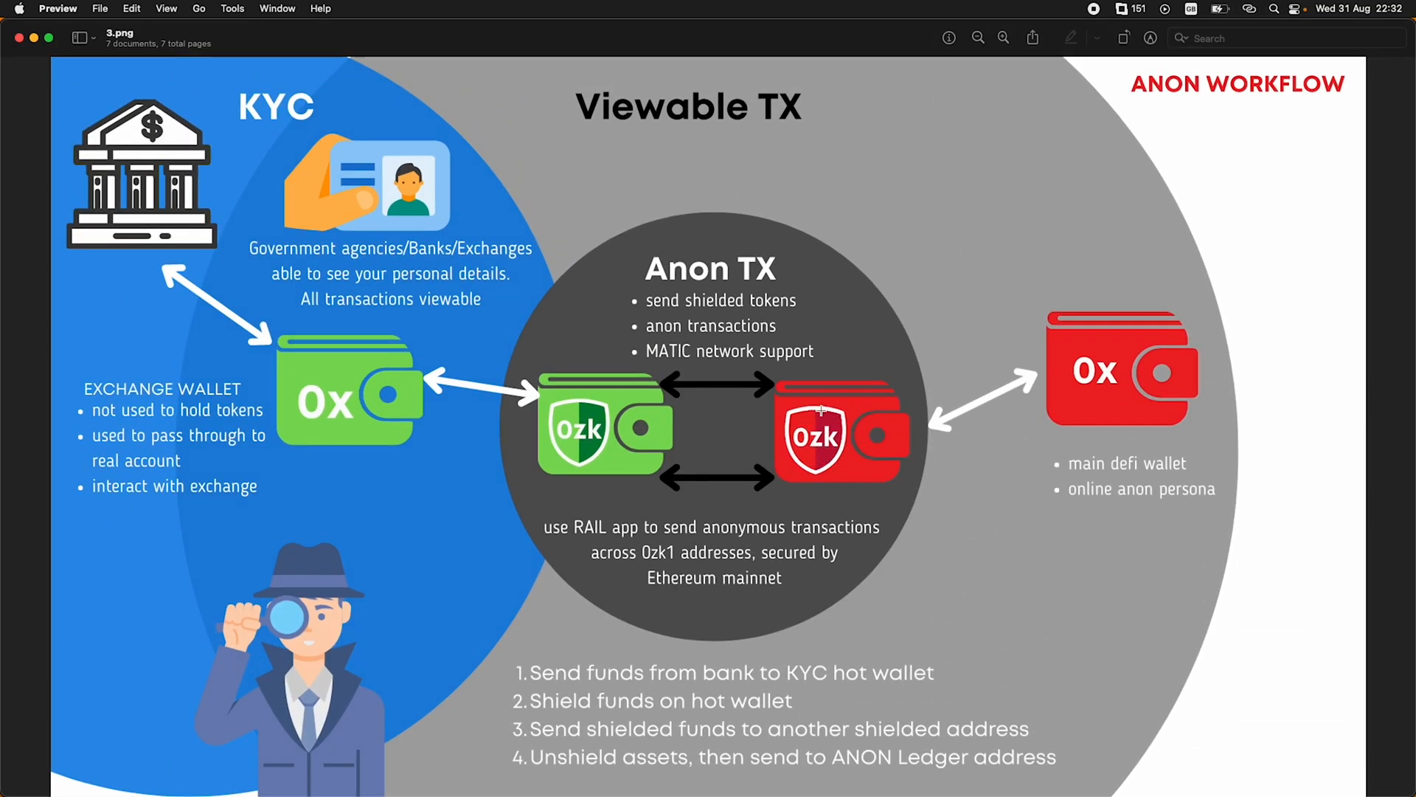
{"action": "mouse_move", "coordinate": [559, 351]}
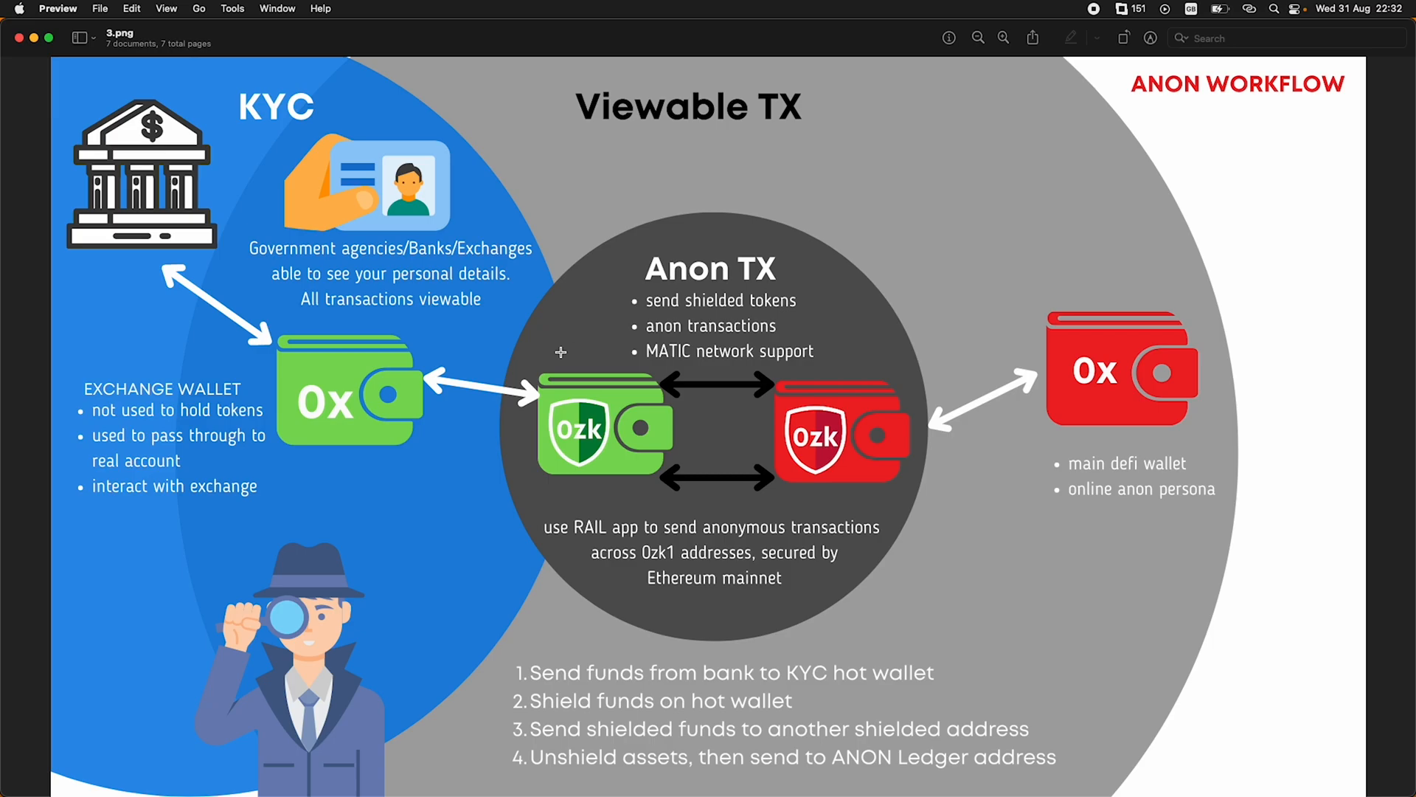
{"action": "mouse_move", "coordinate": [880, 434]}
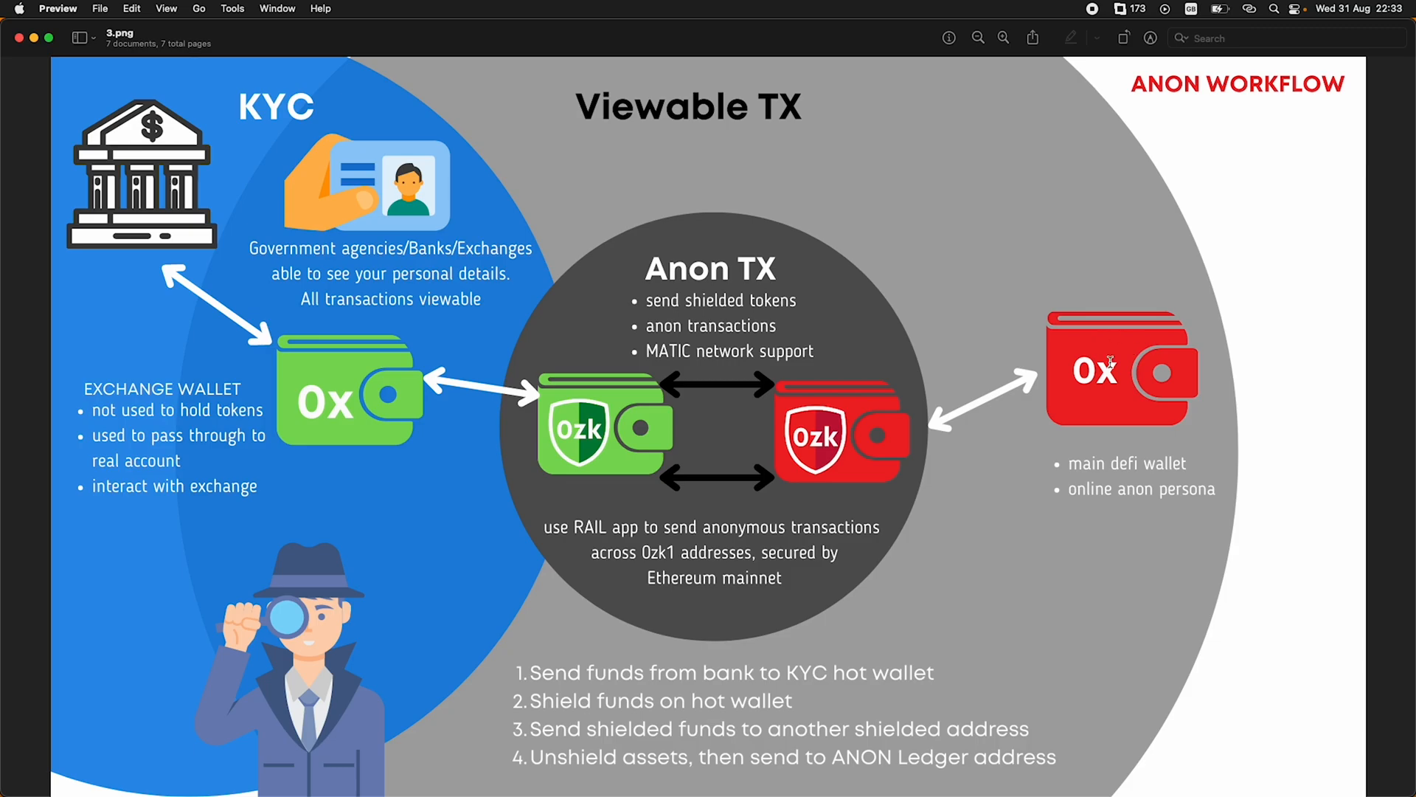
{"action": "mouse_move", "coordinate": [1124, 370]}
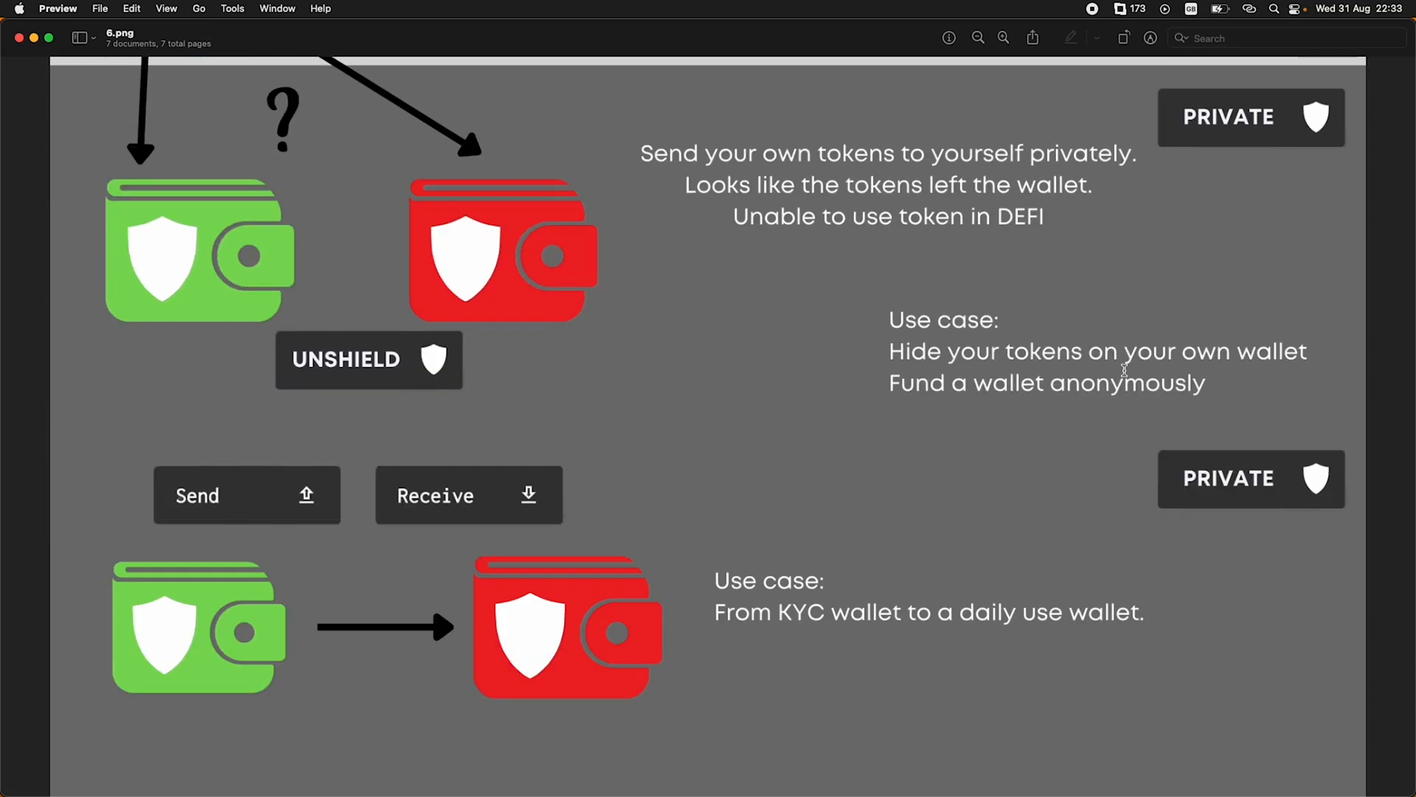
Scroll 6.png down to the Send/Receive section with the KYC wallet use case
{"action": "scroll", "scroll_direction": "down", "scroll_amount": 3}
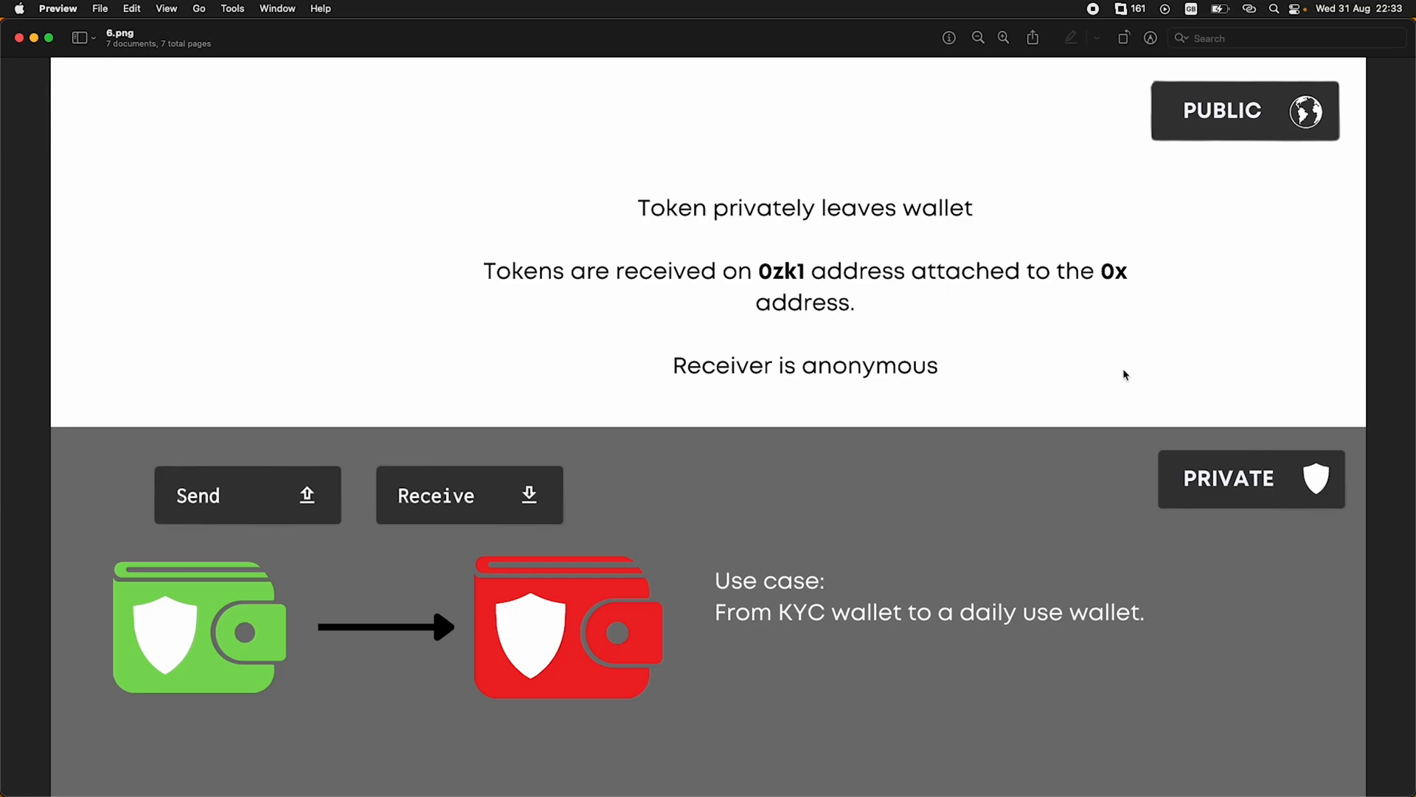
{"action": "mouse_move", "coordinate": [856, 415]}
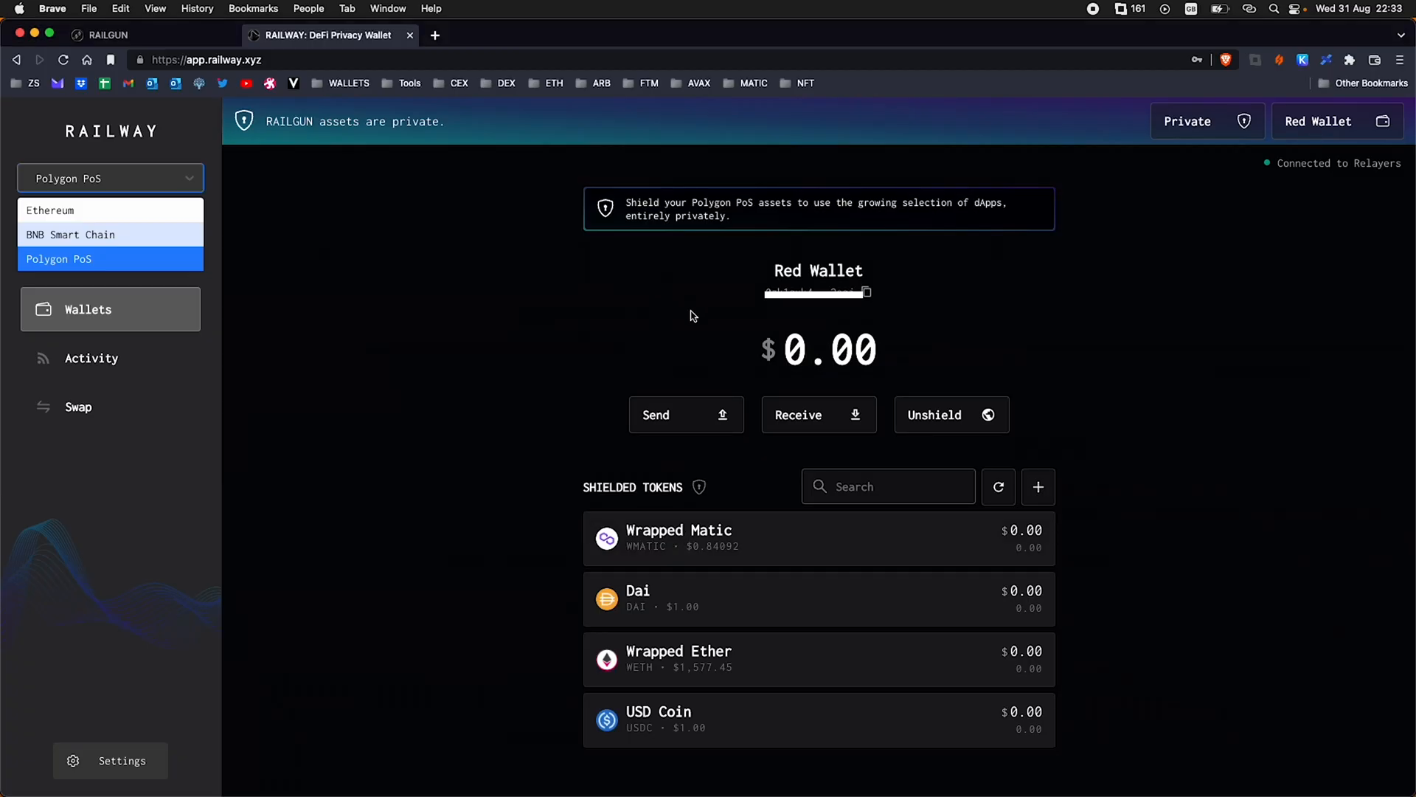
{"action": "mouse_move", "coordinate": [542, 488]}
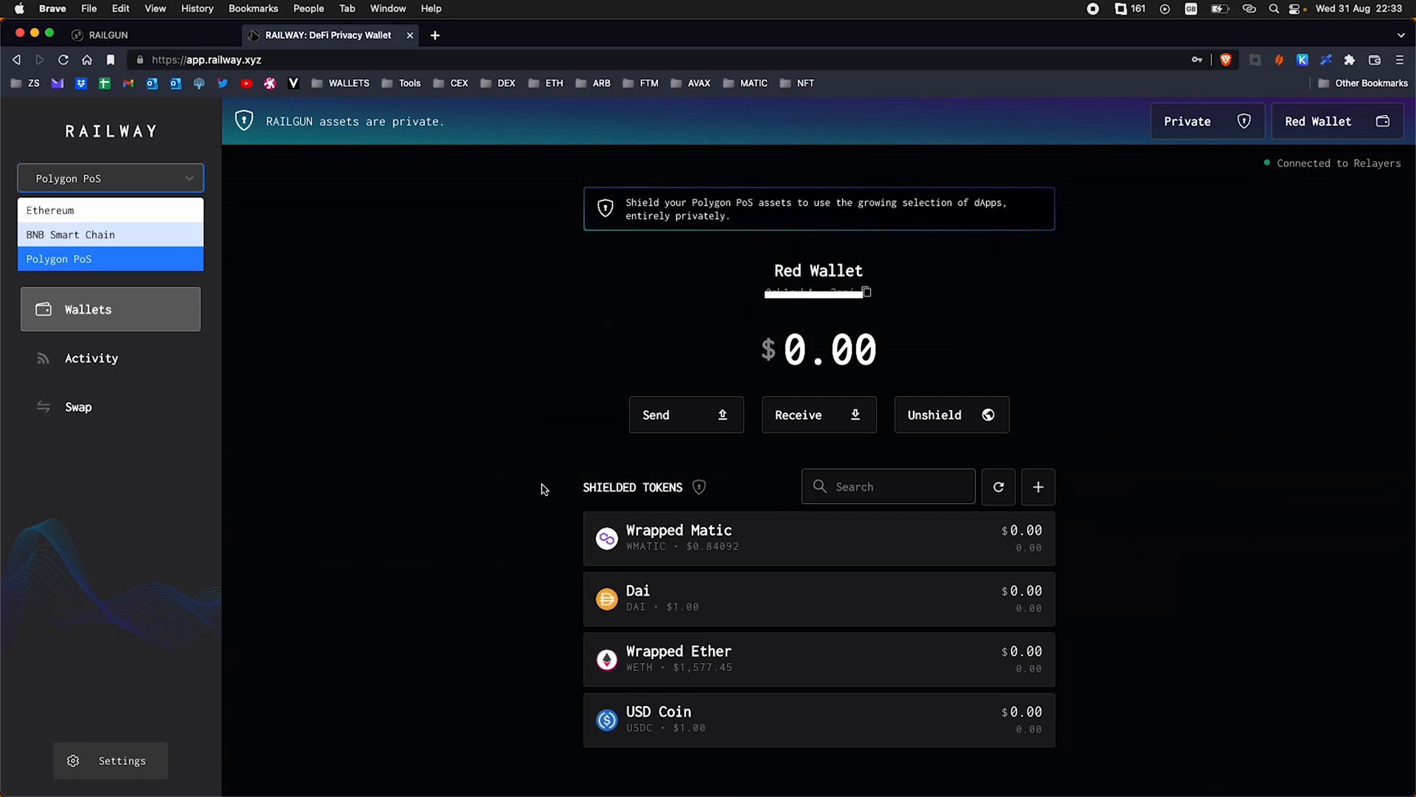
{"action": "mouse_move", "coordinate": [542, 493]}
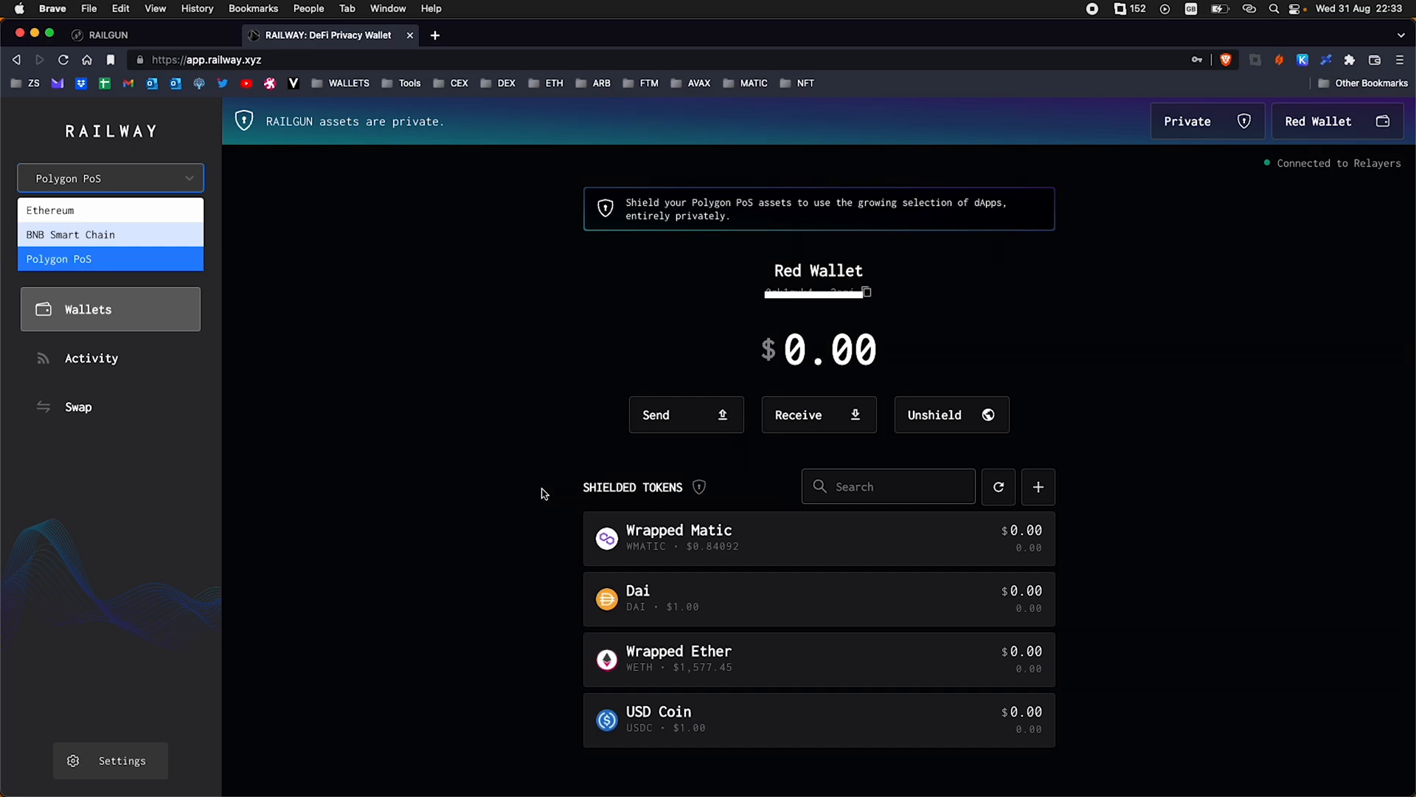
{"action": "mouse_move", "coordinate": [578, 383]}
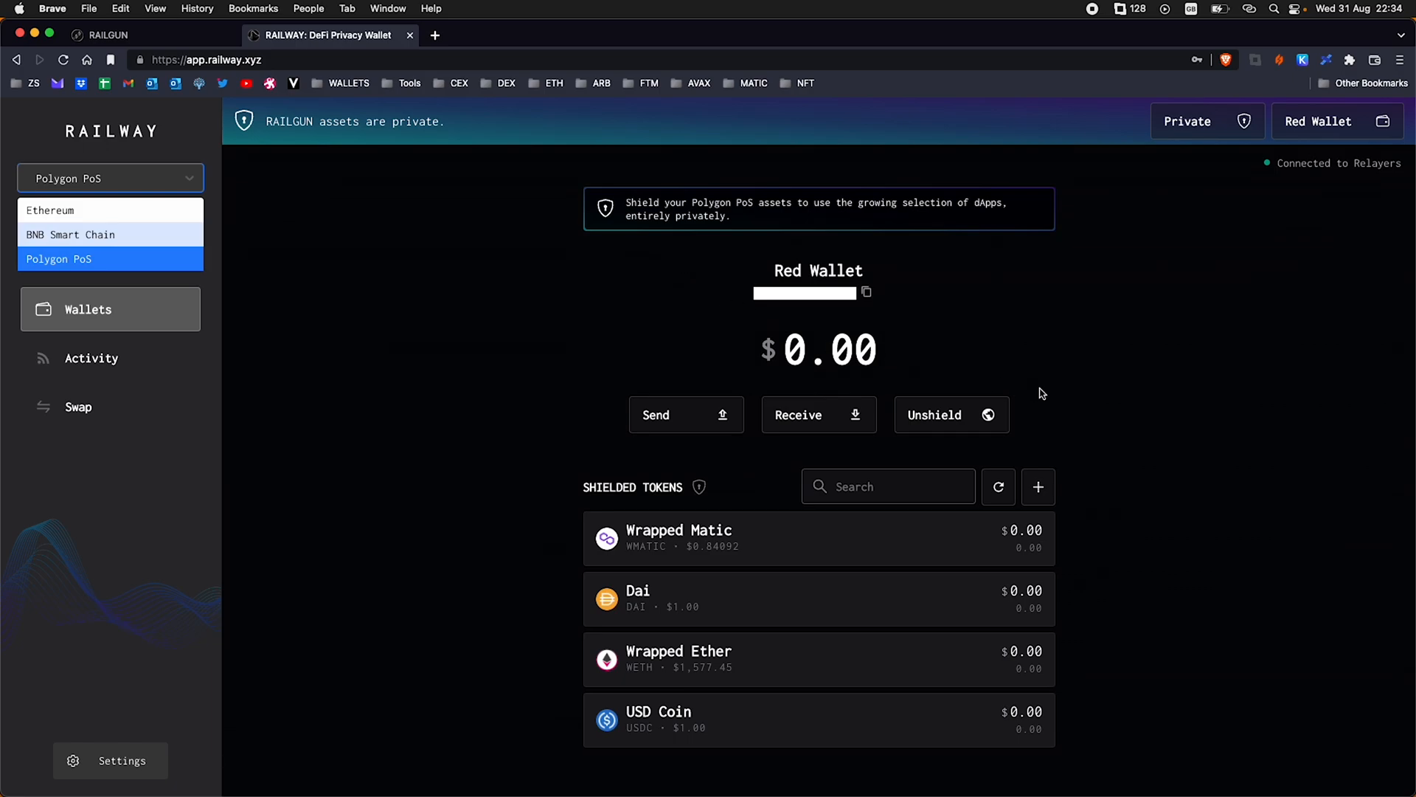
{"action": "mouse_move", "coordinate": [1152, 373]}
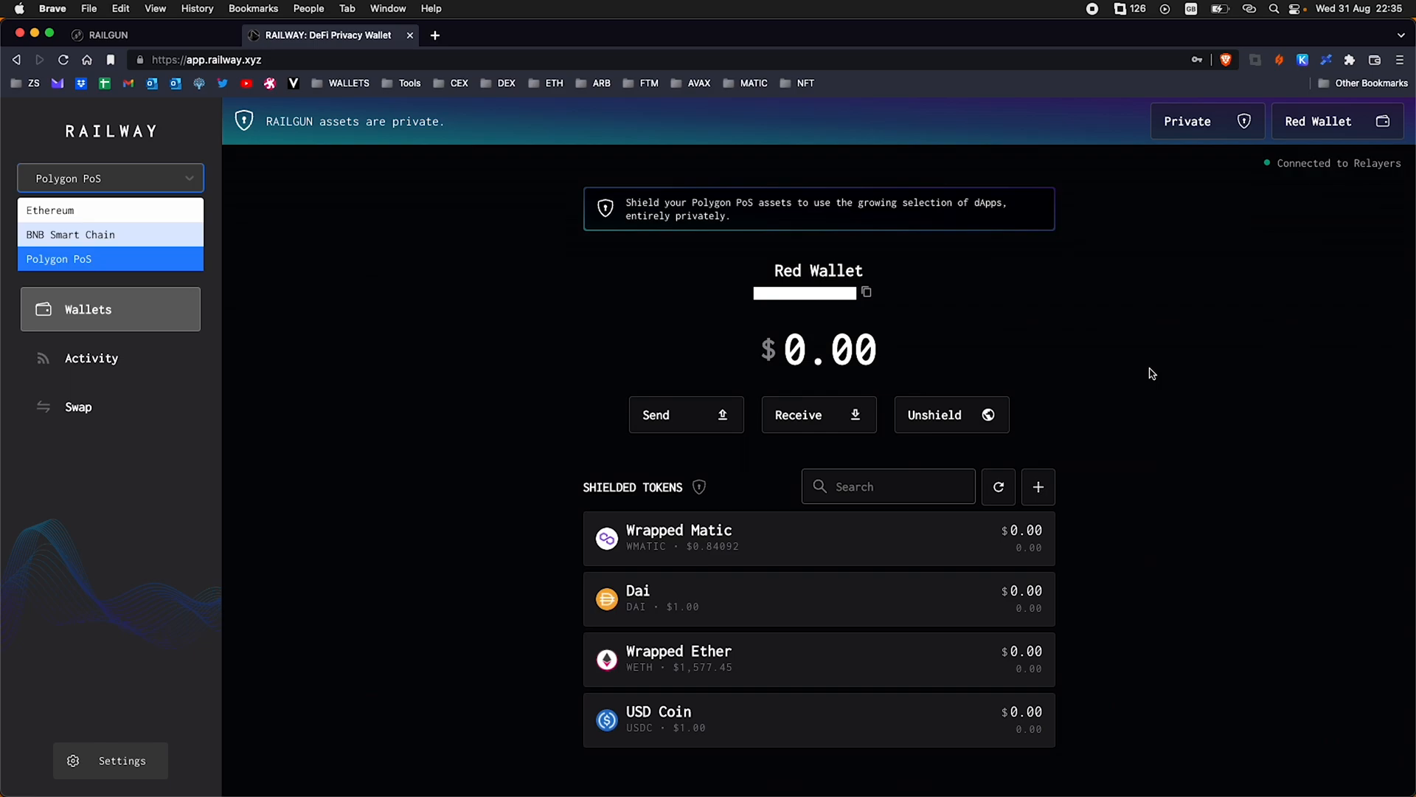
{"action": "mouse_move", "coordinate": [1100, 275]}
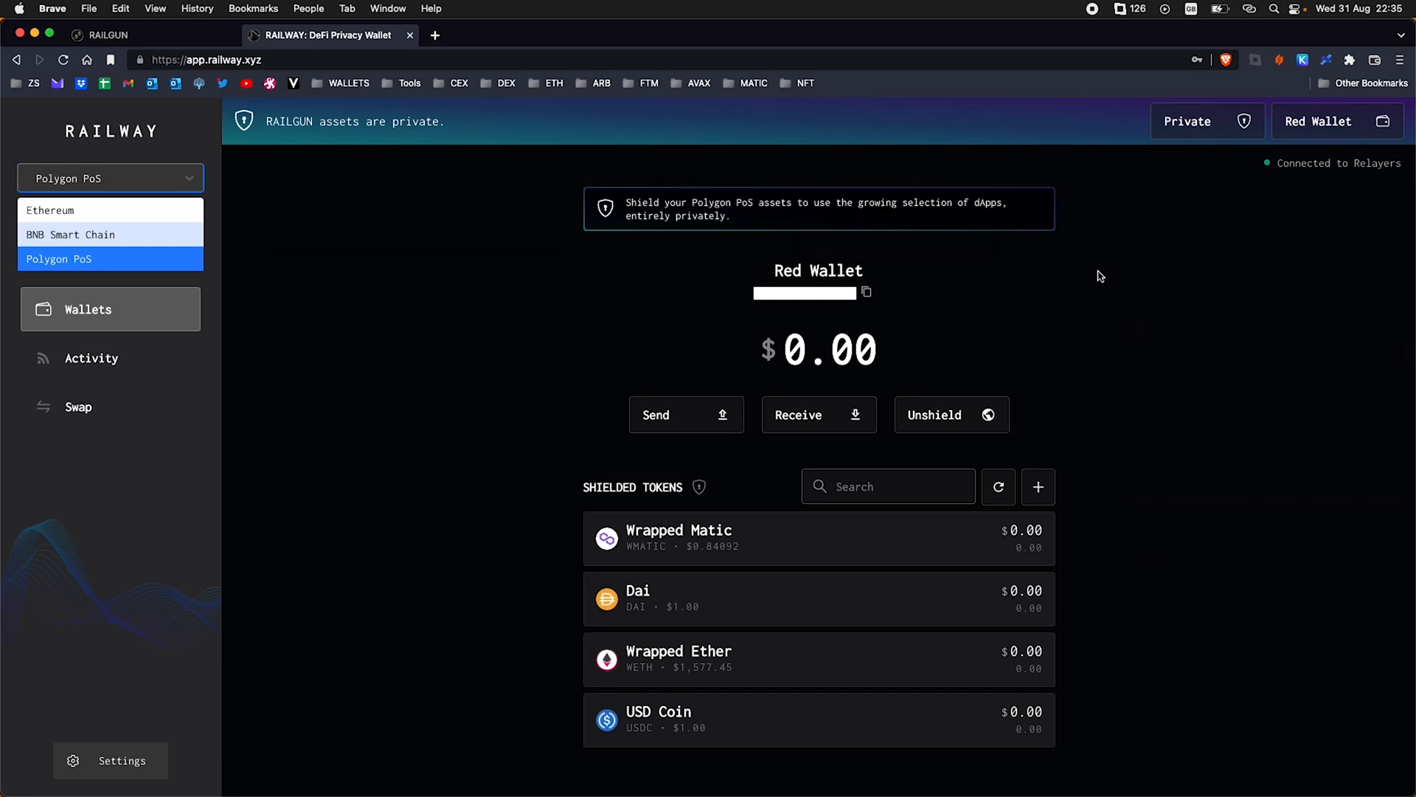
{"action": "mouse_move", "coordinate": [1108, 197]}
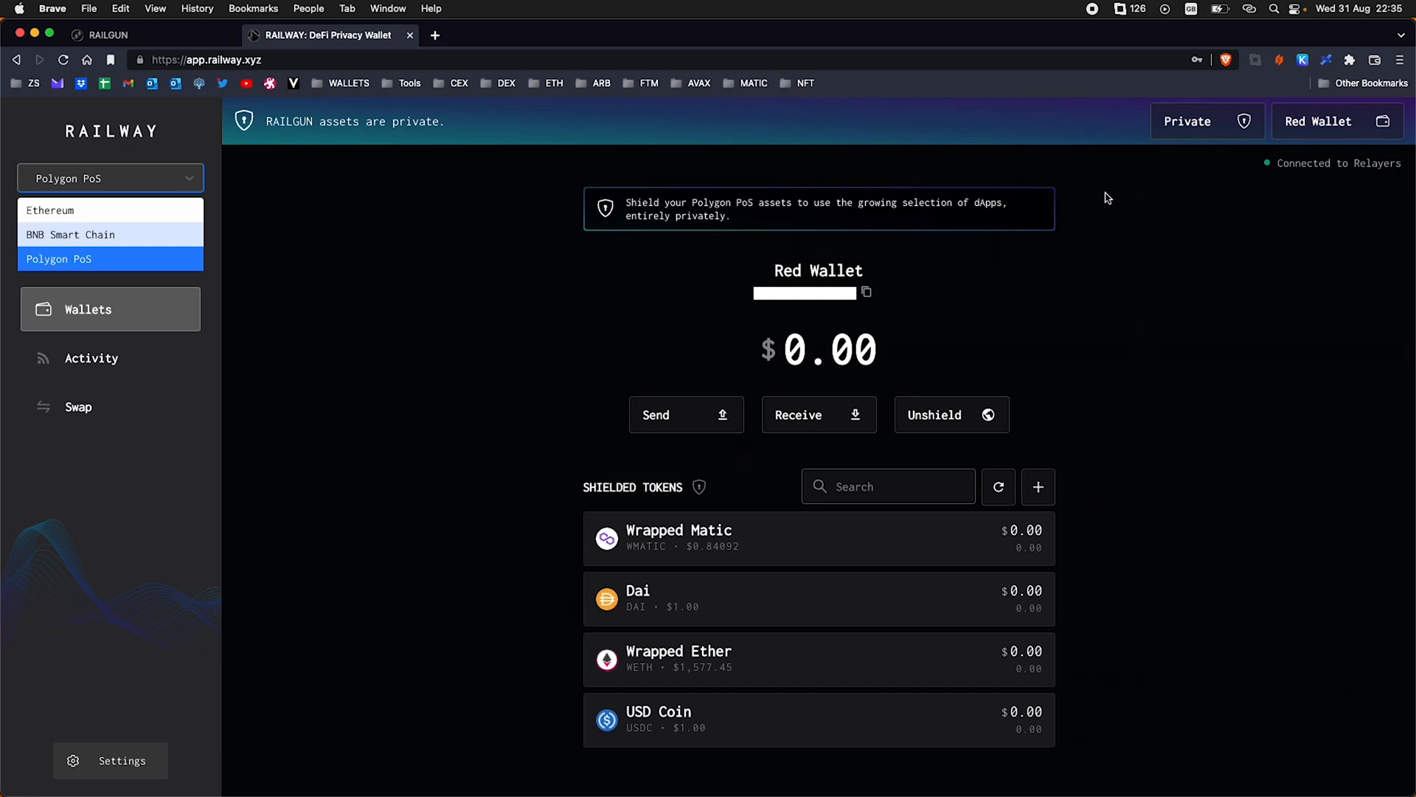
{"action": "mouse_move", "coordinate": [1127, 233]}
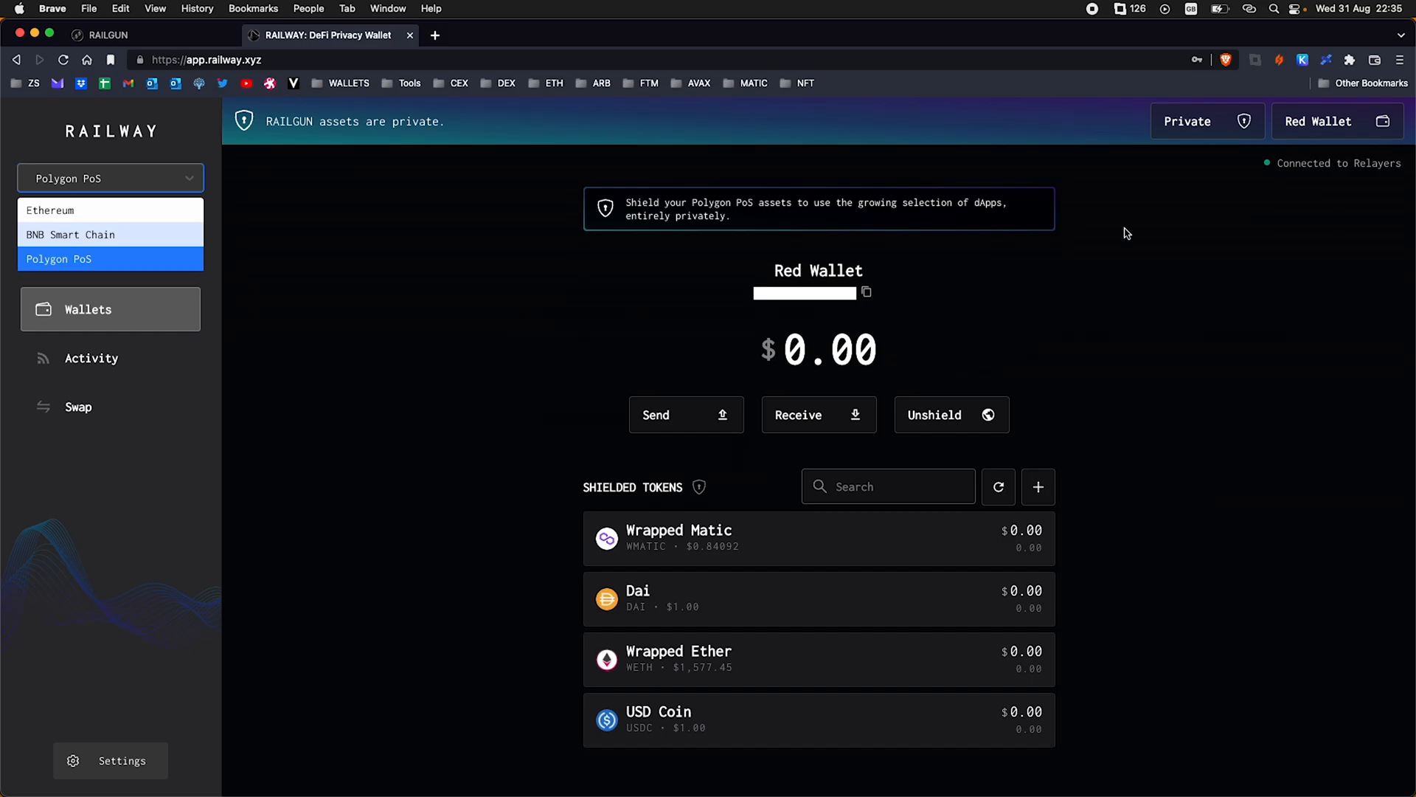
{"action": "left_click", "coordinate": [1188, 121]}
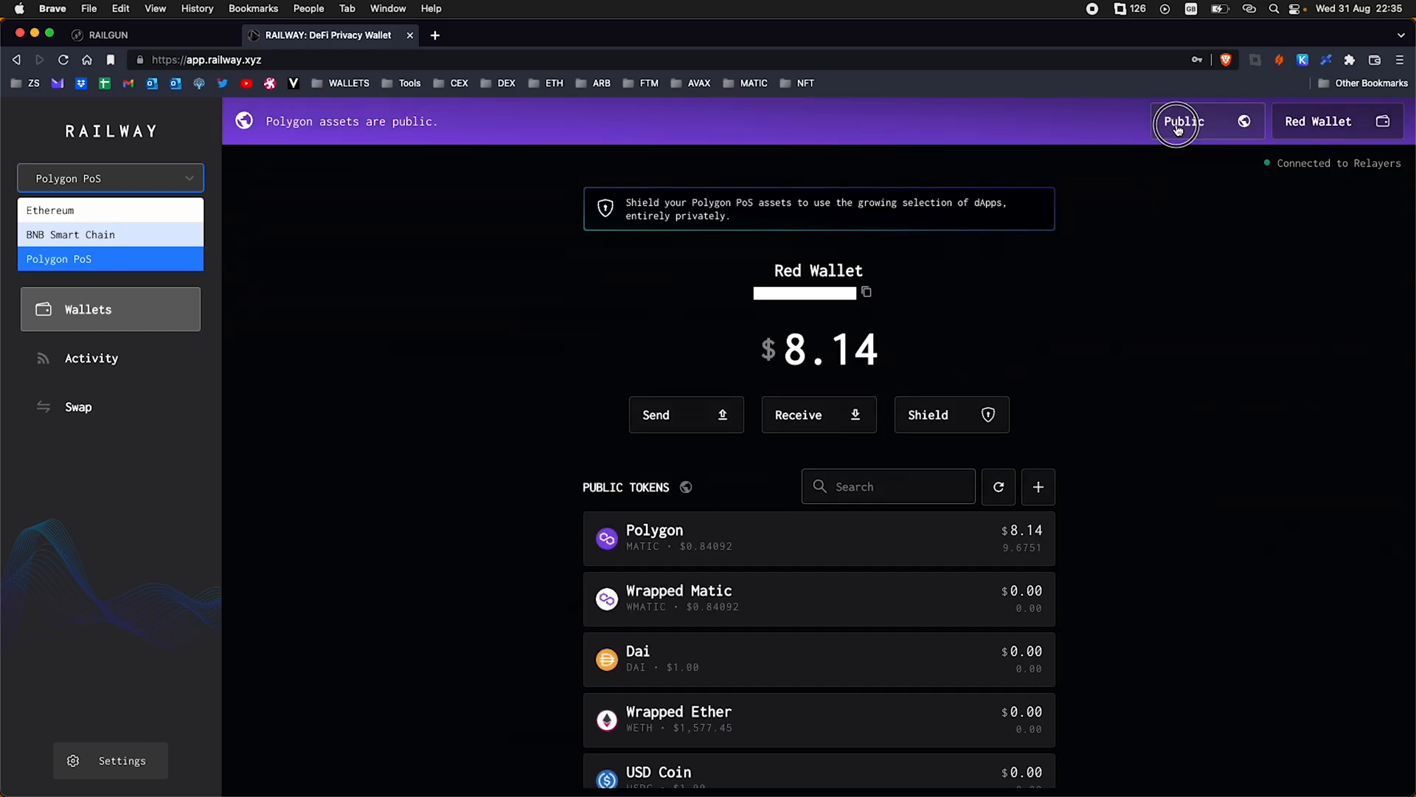
{"action": "left_click", "coordinate": [1181, 121]}
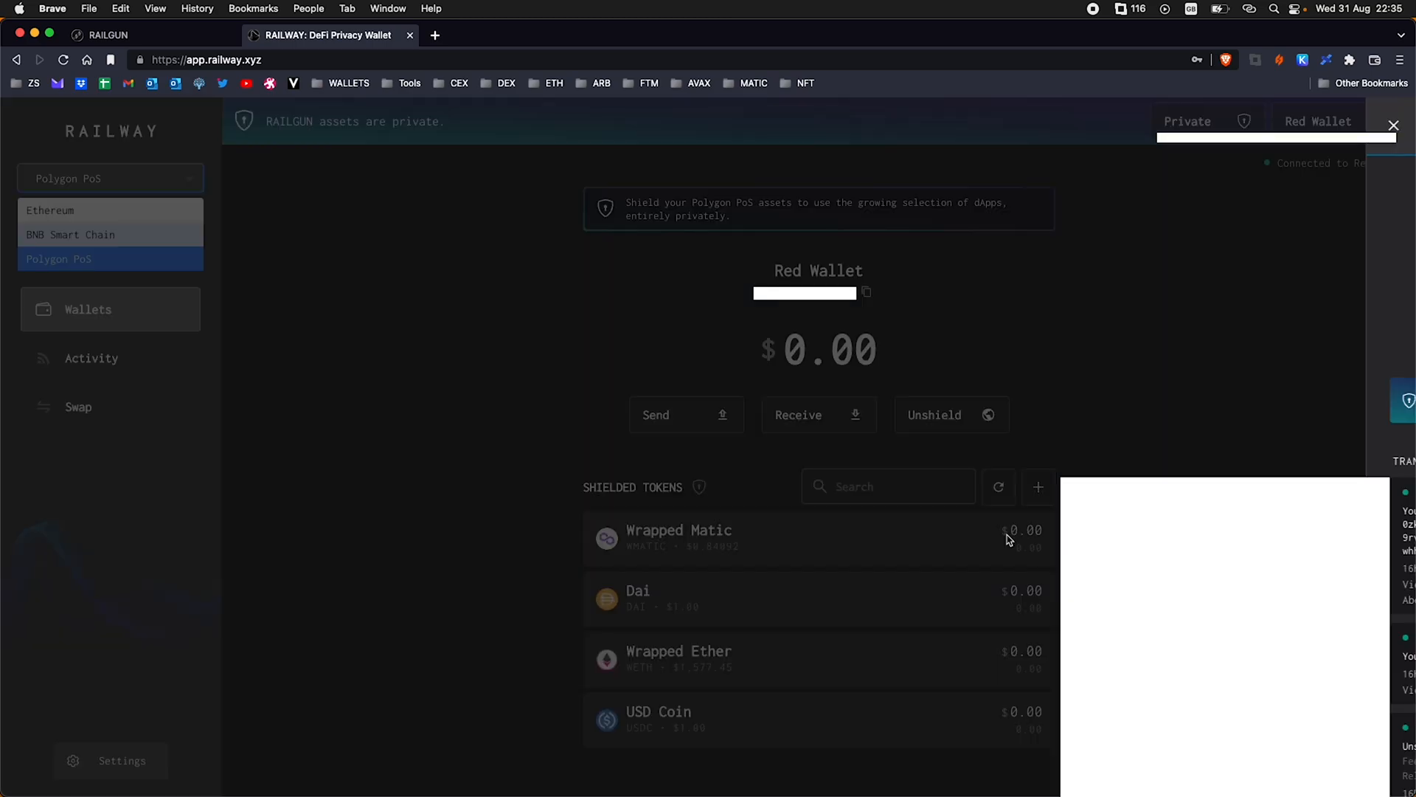
{"action": "left_click", "coordinate": [677, 538]}
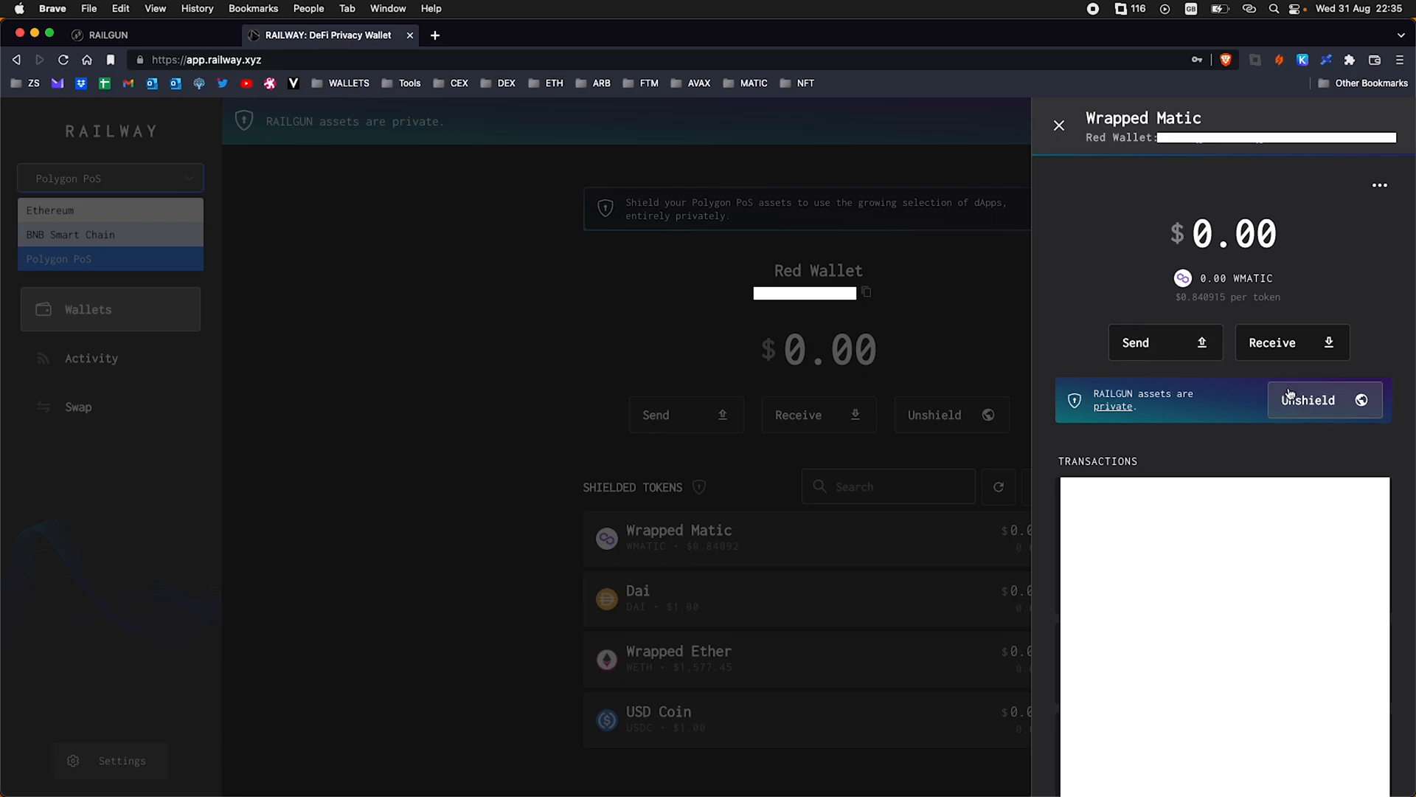
{"action": "left_click", "coordinate": [1308, 399]}
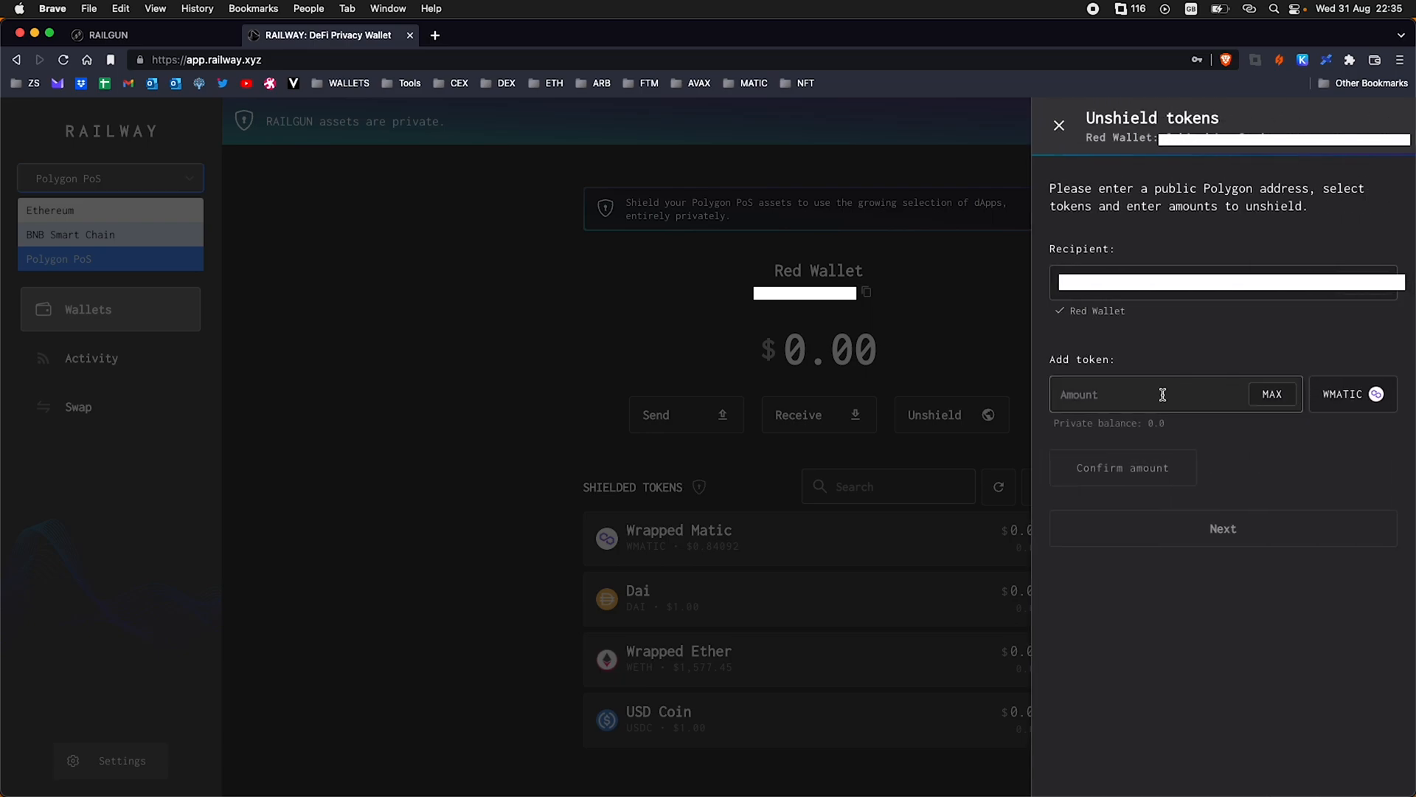
{"action": "mouse_move", "coordinate": [1156, 425]}
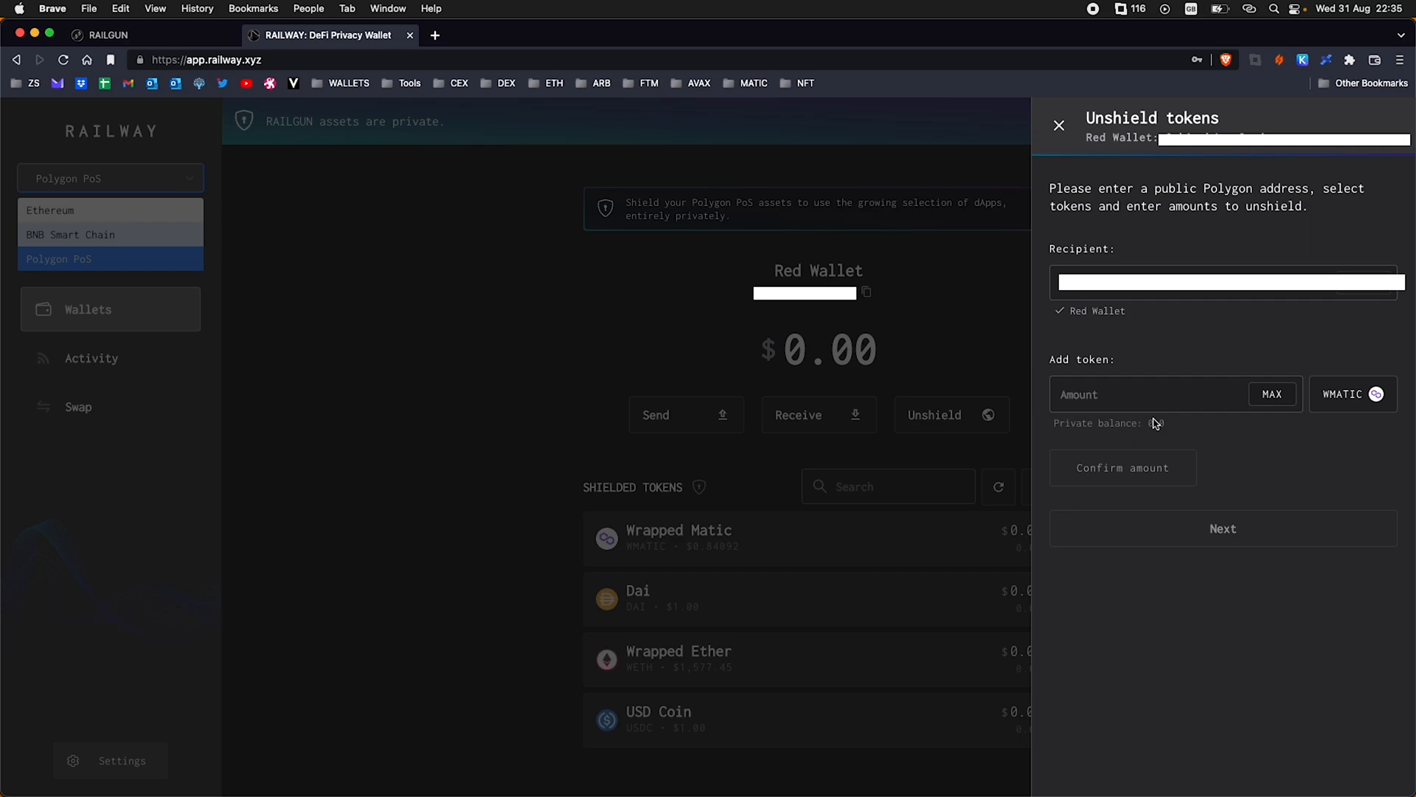
{"action": "mouse_move", "coordinate": [1136, 329]}
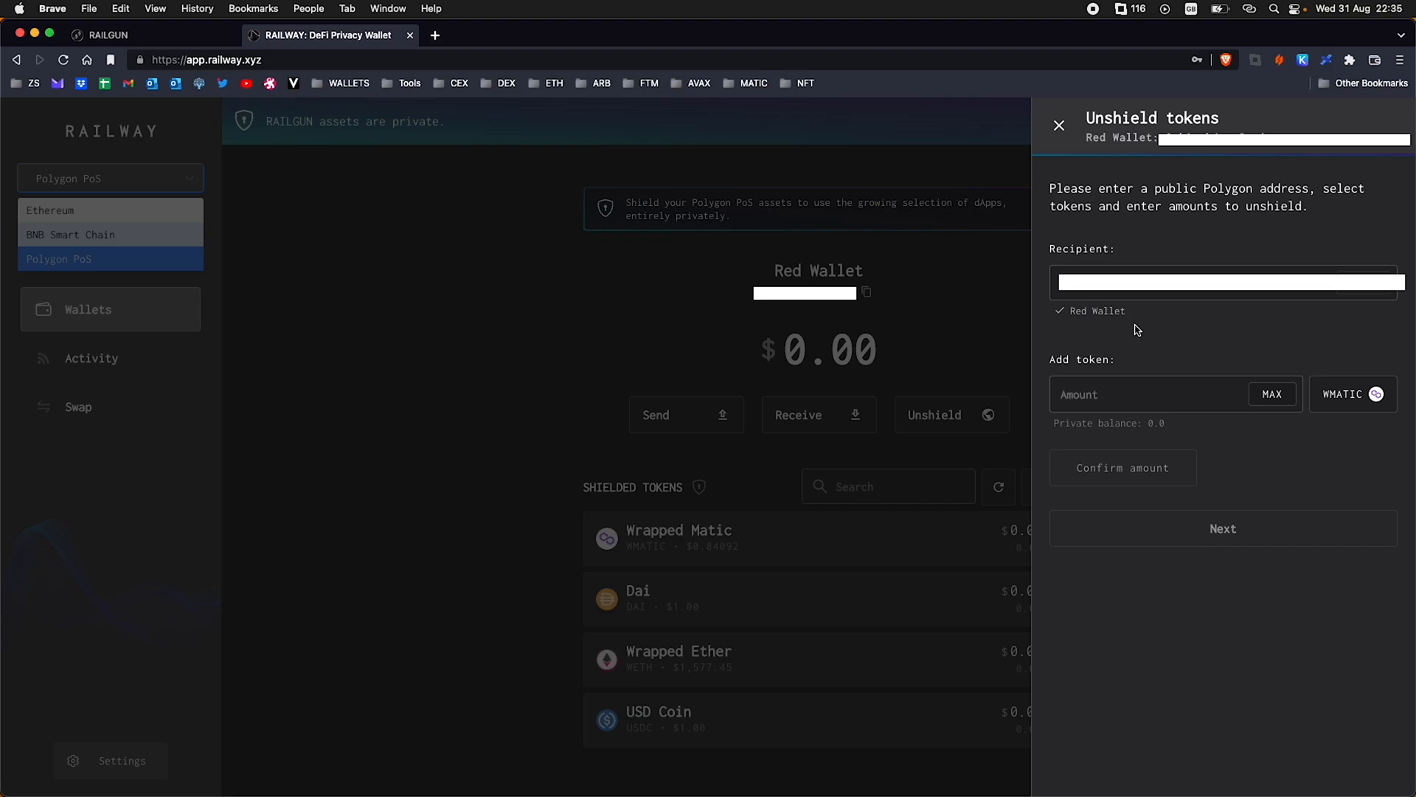
{"action": "left_click", "coordinate": [1058, 125]}
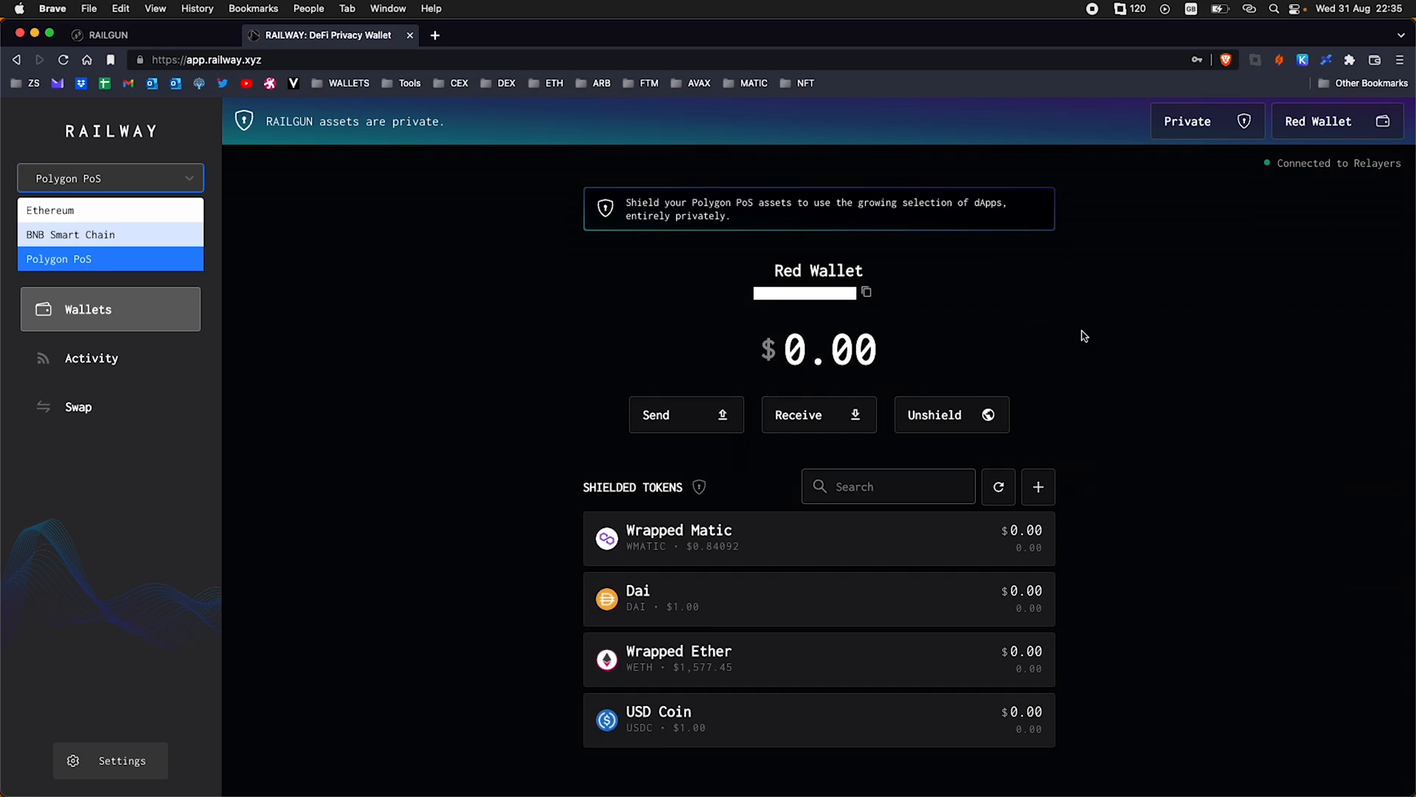
{"action": "mouse_move", "coordinate": [1033, 266]}
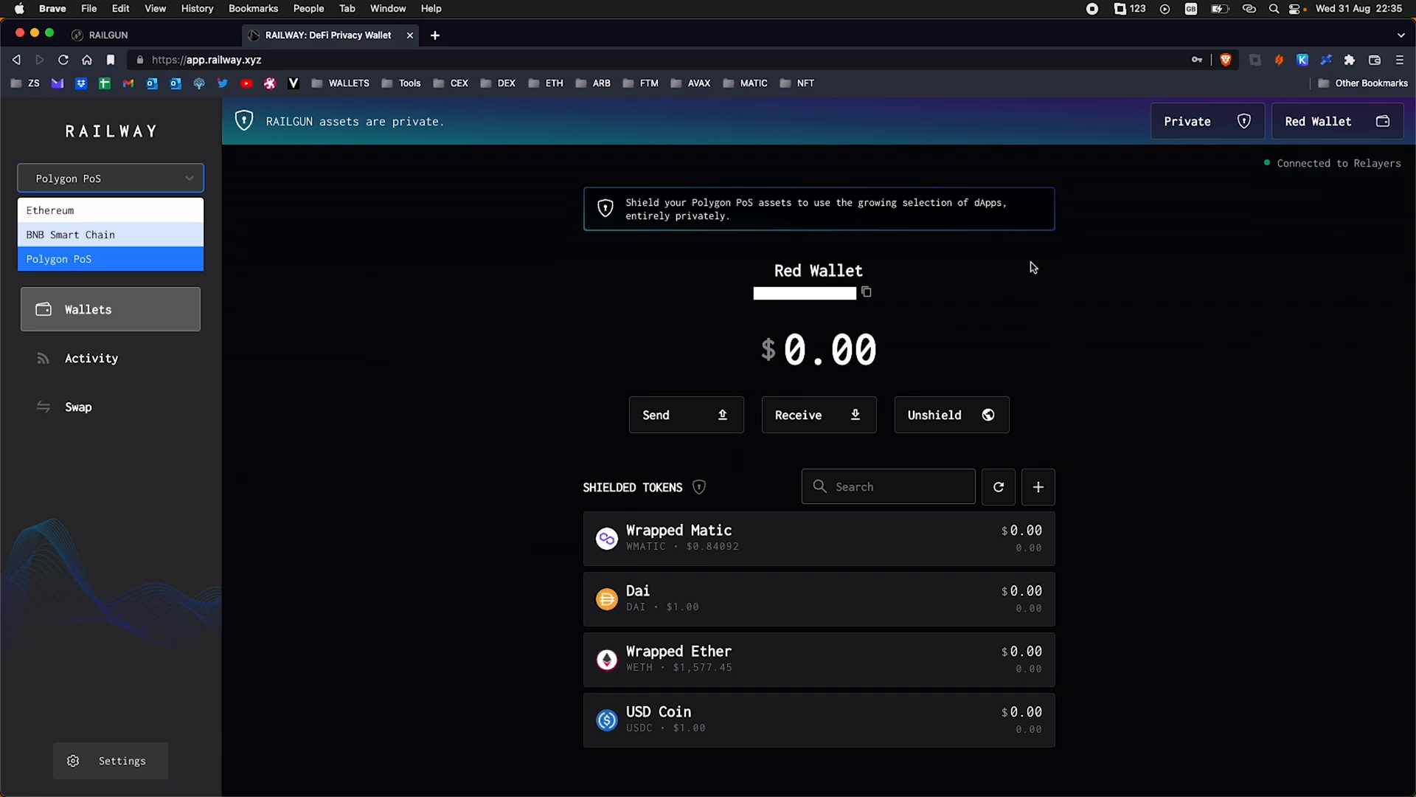
{"action": "mouse_move", "coordinate": [1053, 334]}
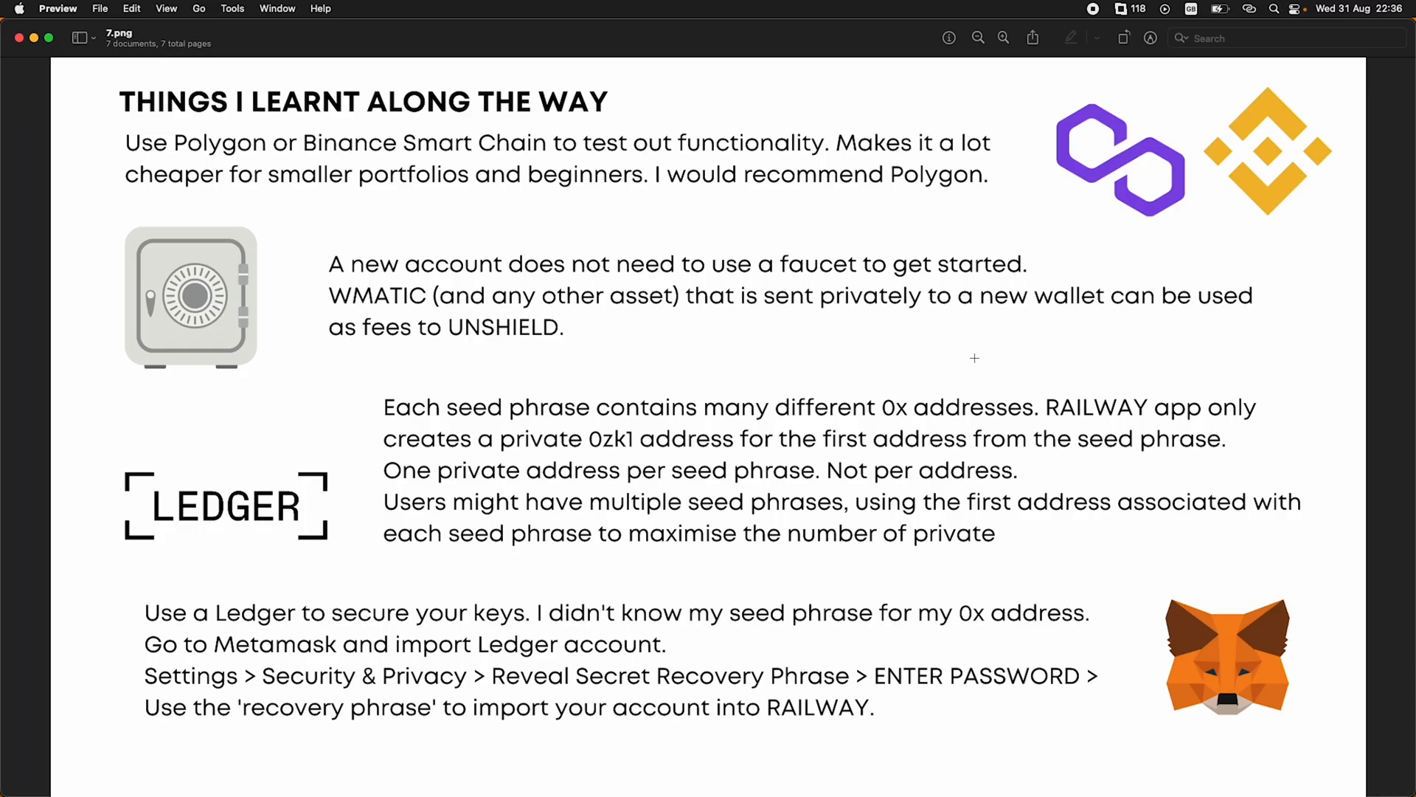
{"action": "mouse_move", "coordinate": [635, 482]}
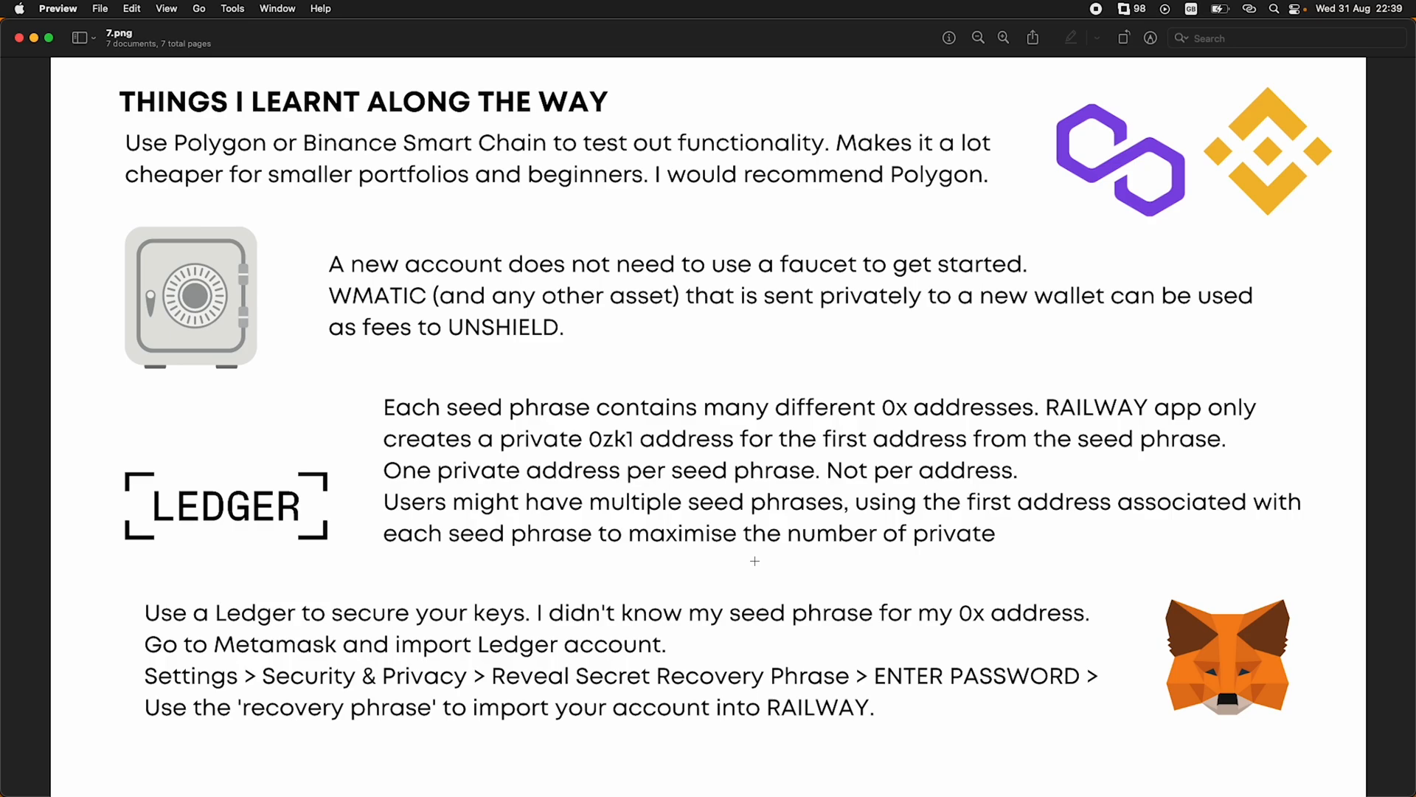
{"action": "mouse_move", "coordinate": [4, 442]}
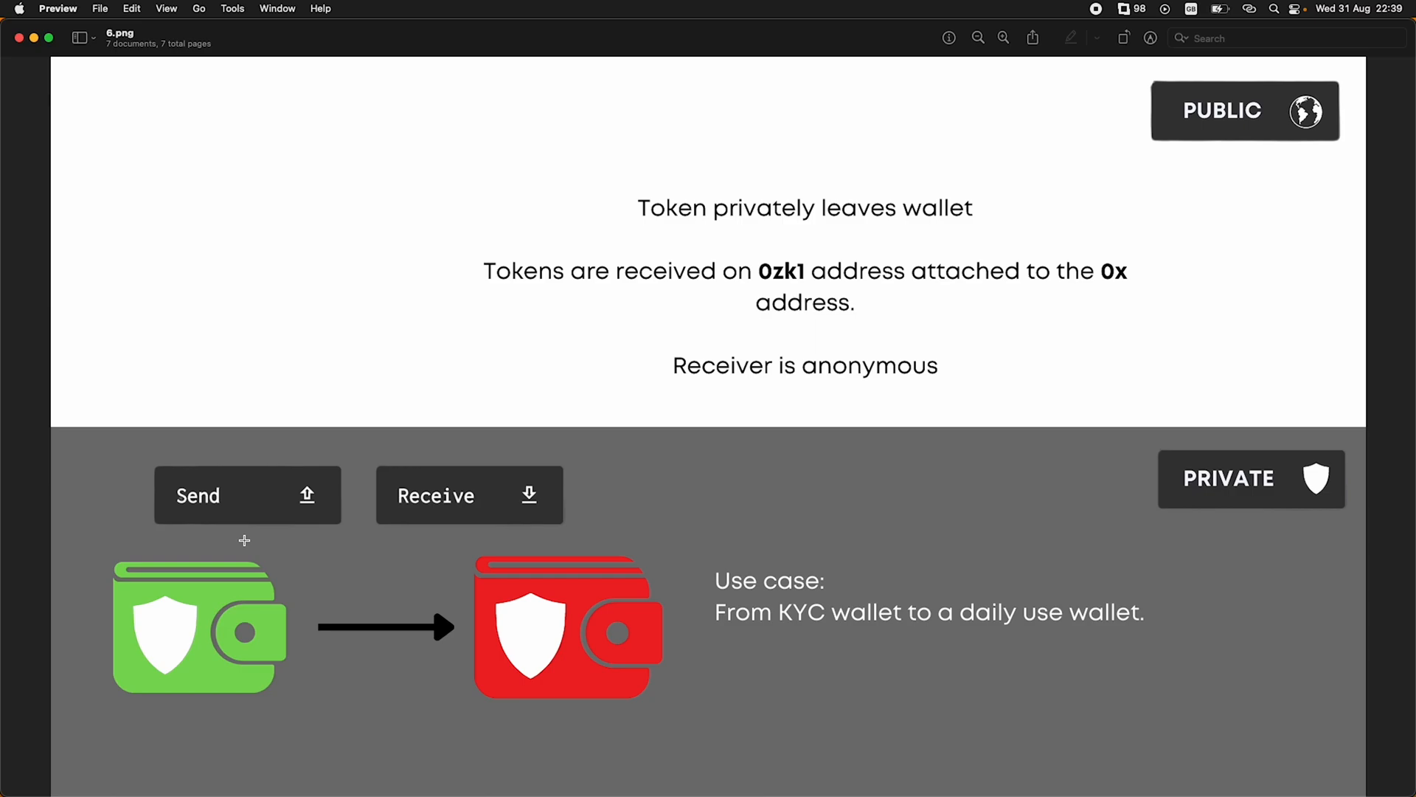
{"action": "scroll", "scroll_direction": "down", "scroll_amount": 3}
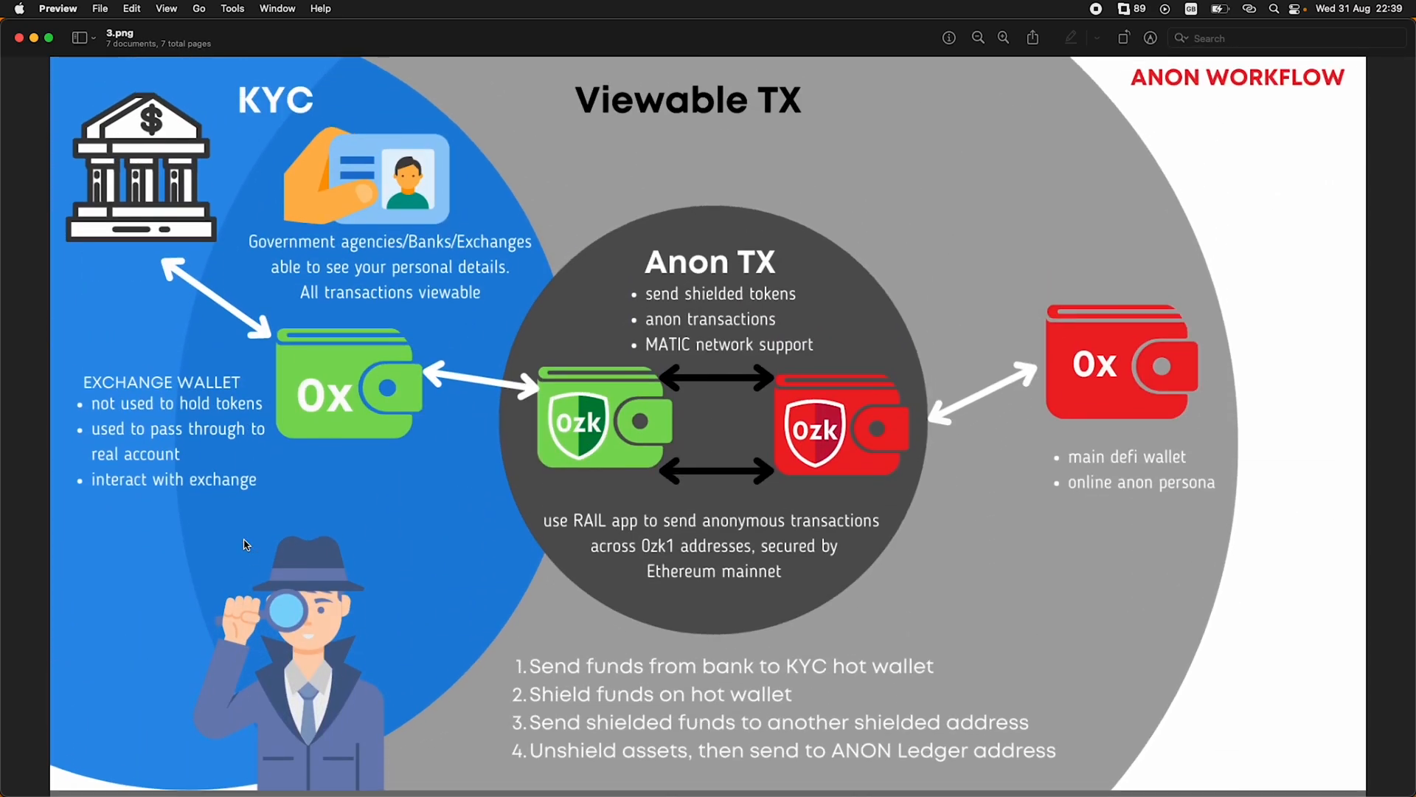
{"action": "scroll", "scroll_direction": "down", "scroll_amount": 3}
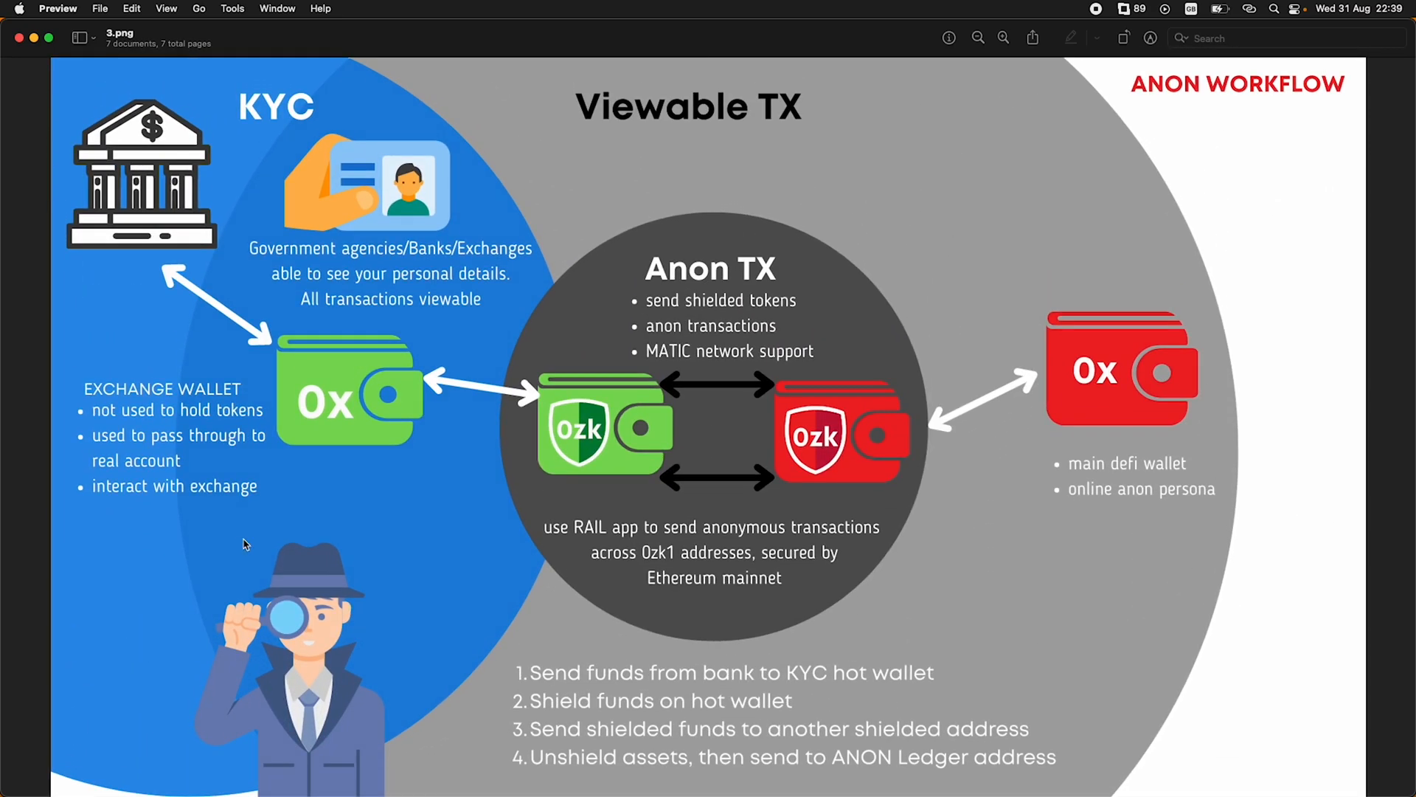